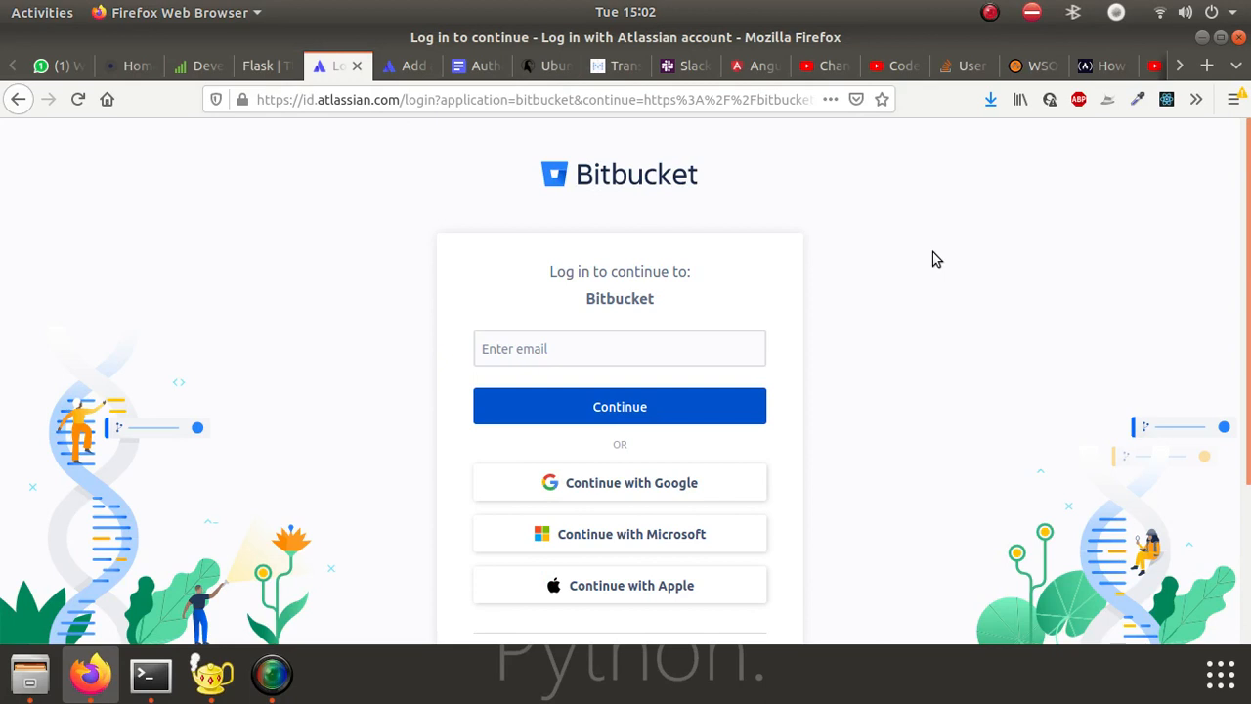
Visit the Daraja developers portal, then read the Flask page on the Pallets Projects site.
scroll("down", 3)
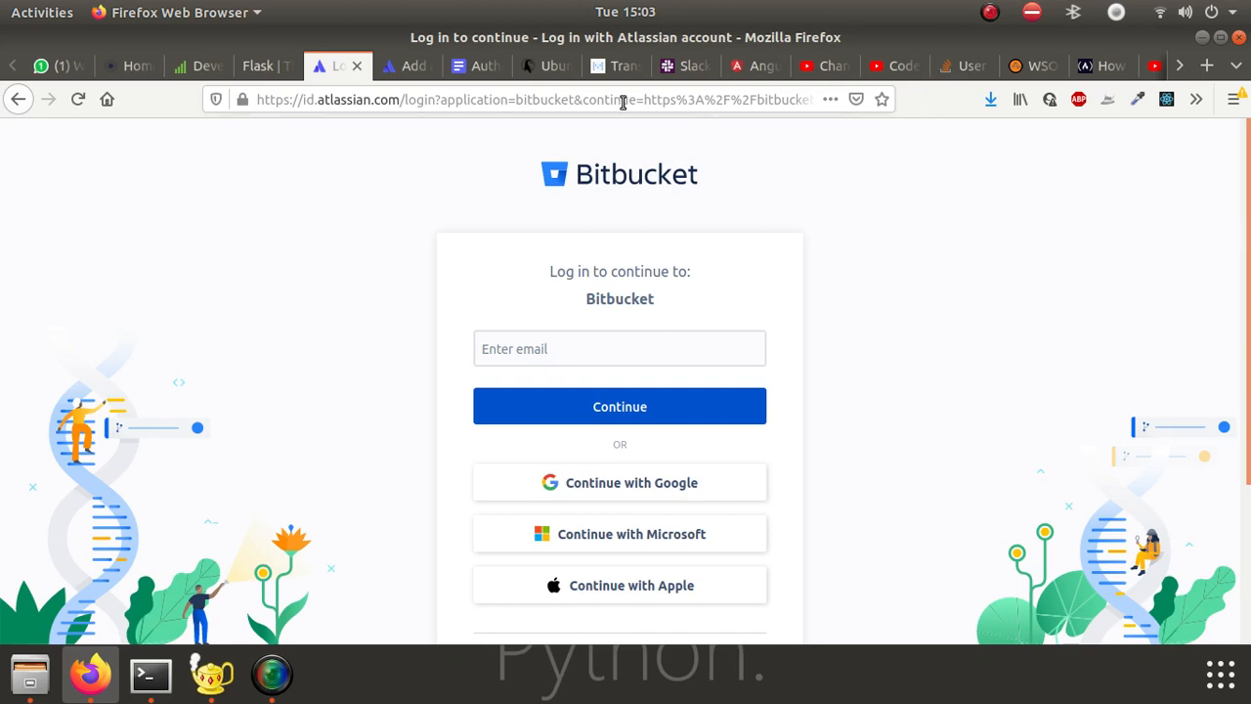
left_click(195, 66)
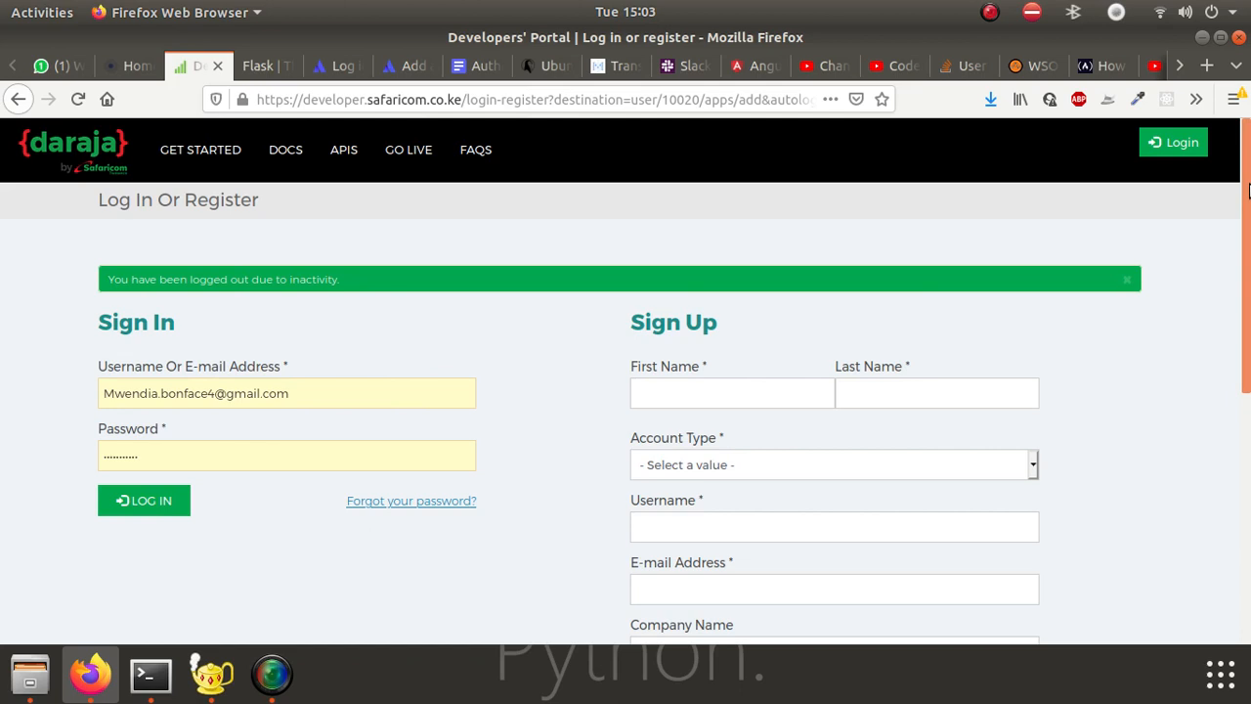
mouse_move(868, 156)
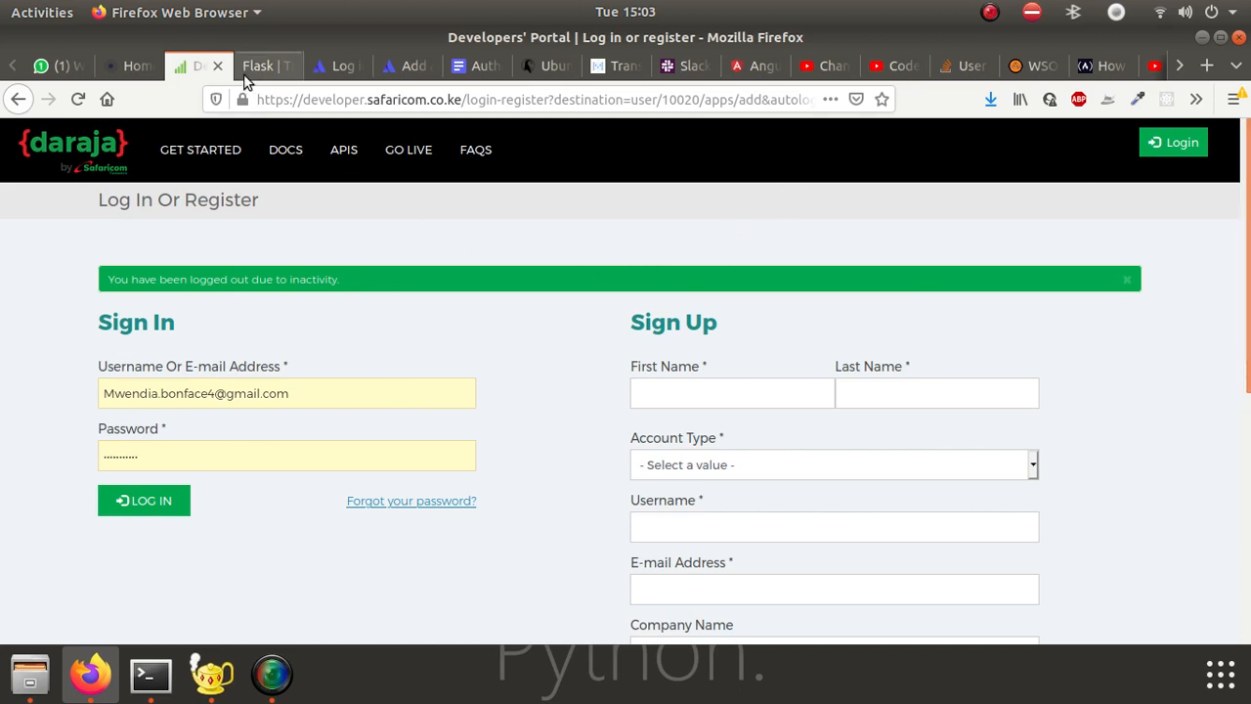
left_click(258, 67)
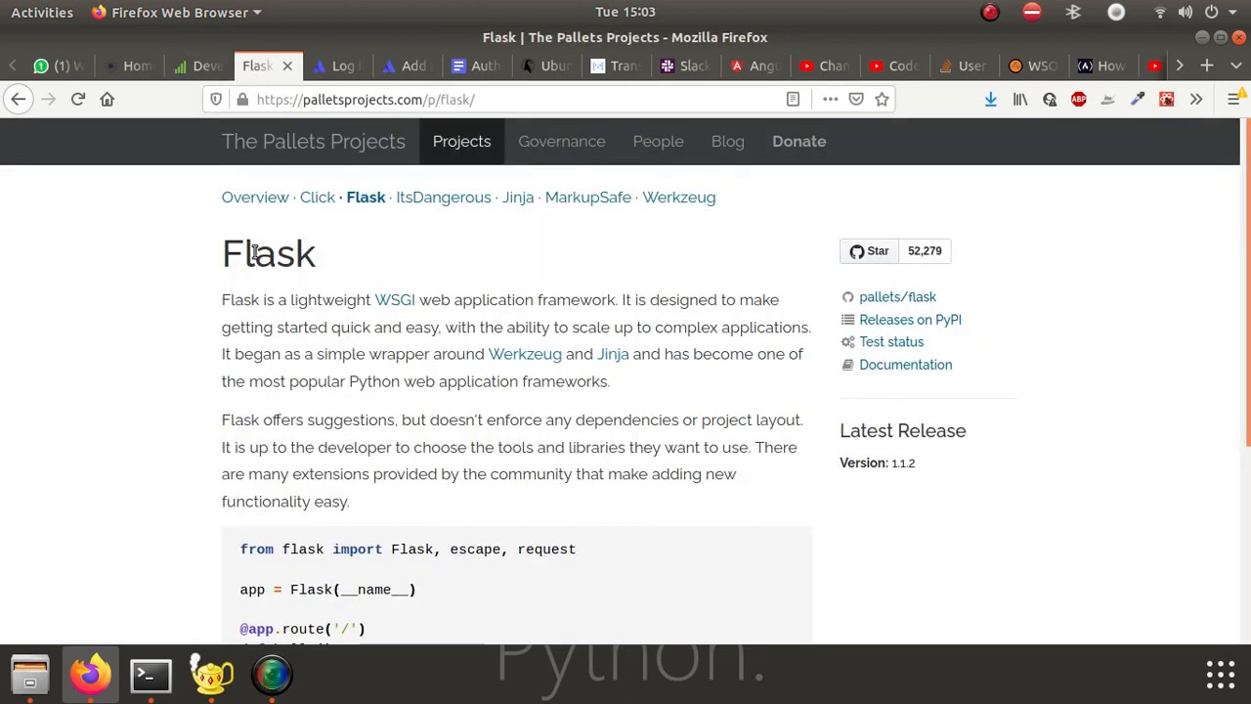
mouse_move(410, 266)
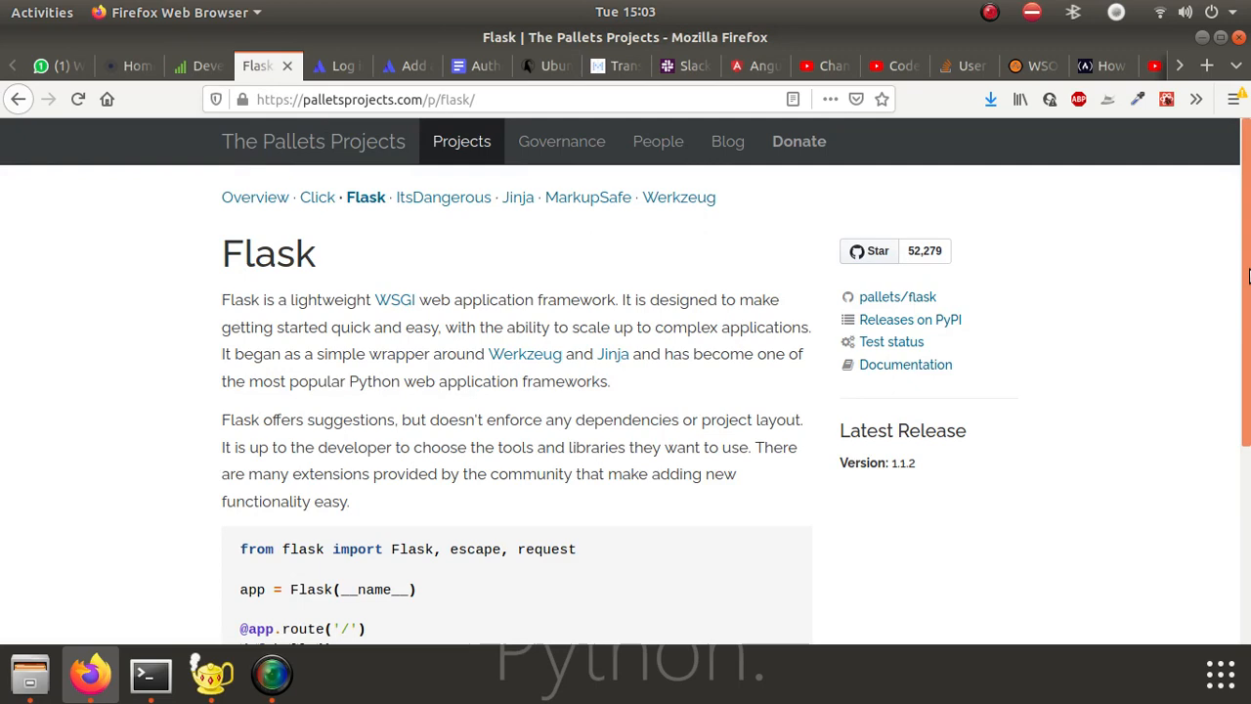
scroll("down", 3)
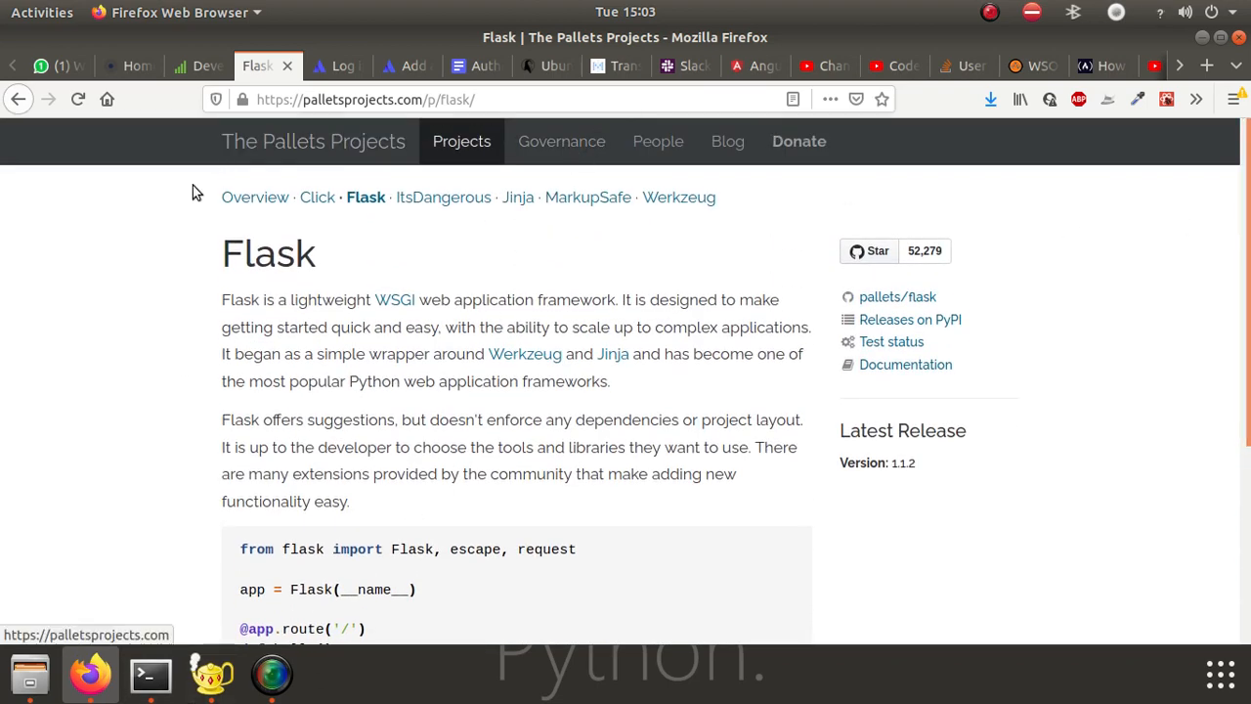
mouse_move(180, 195)
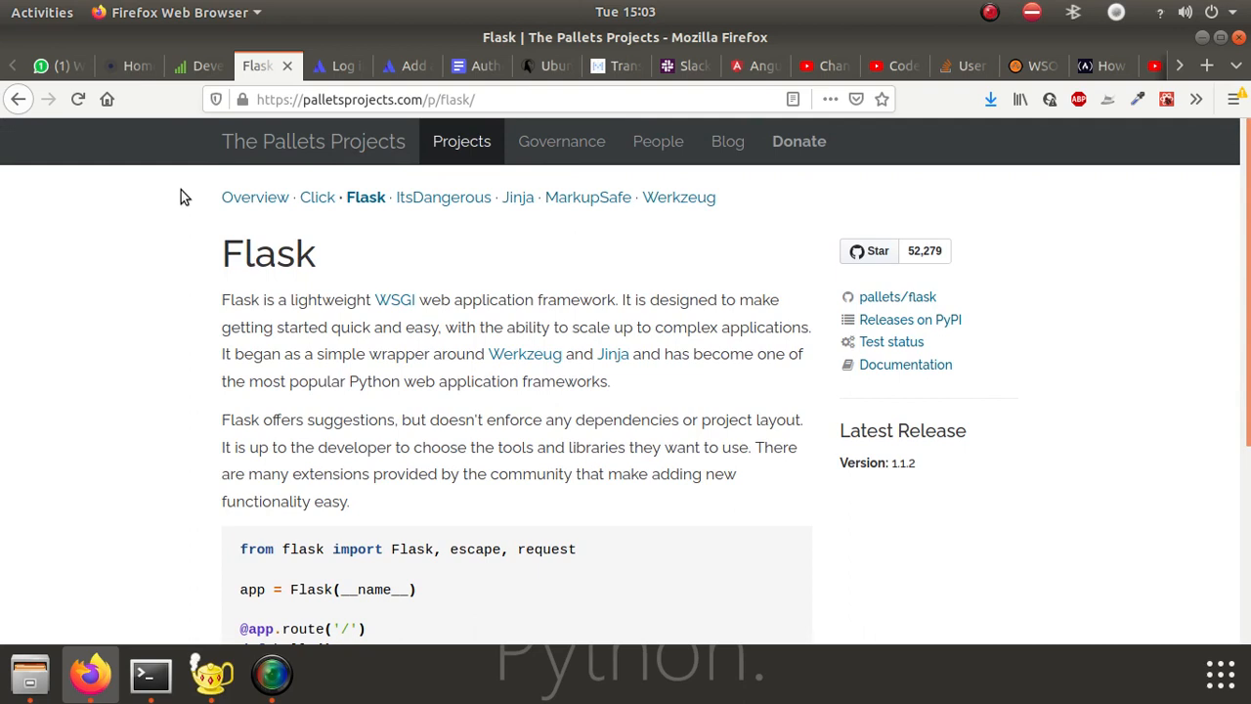
mouse_move(195, 66)
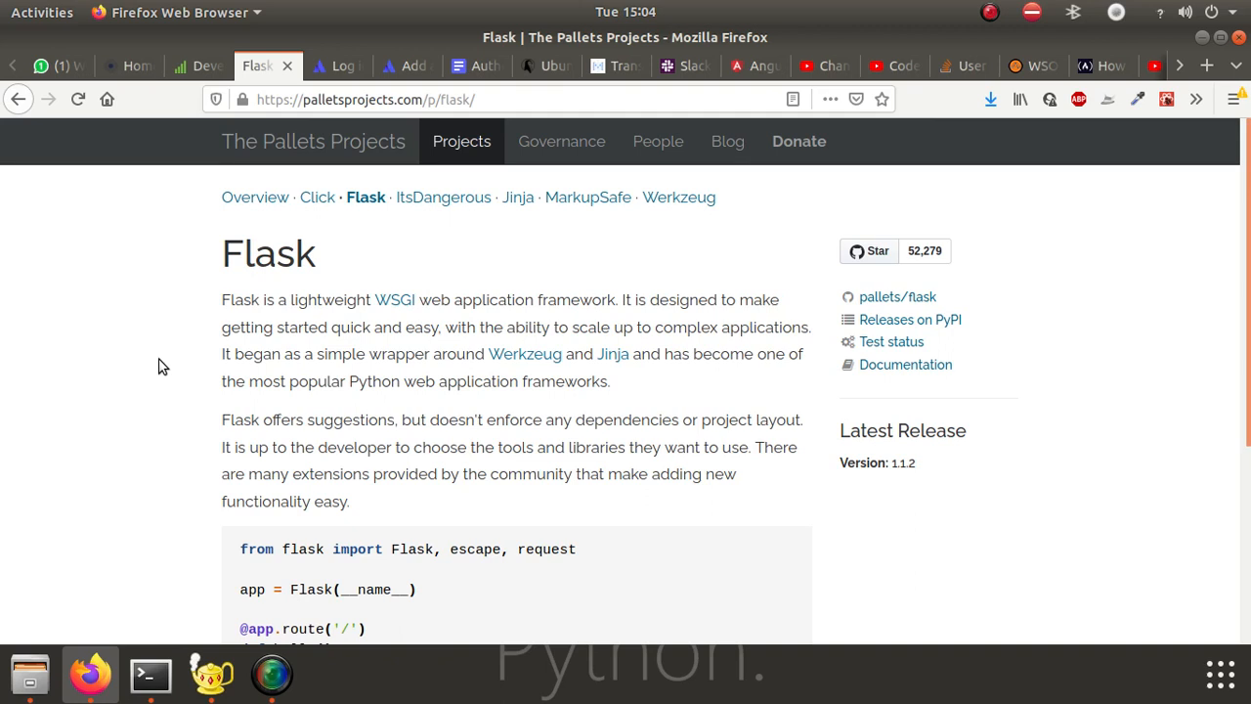
mouse_move(170, 274)
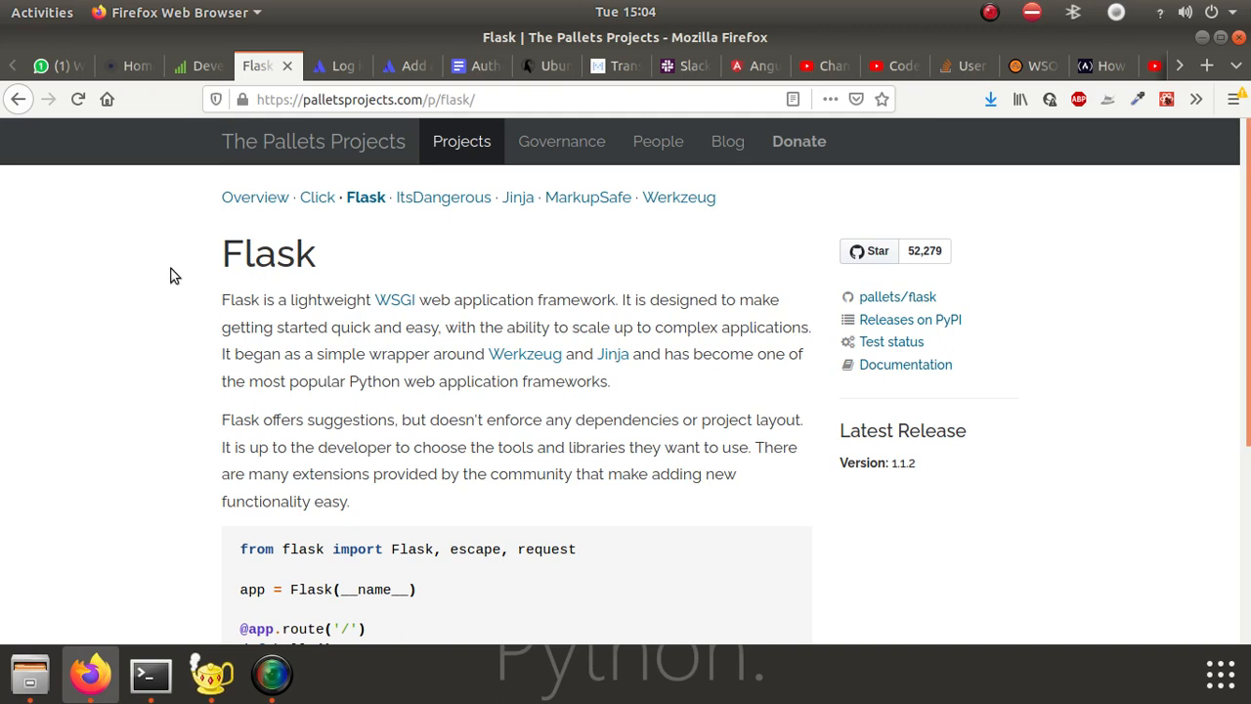
mouse_move(227, 148)
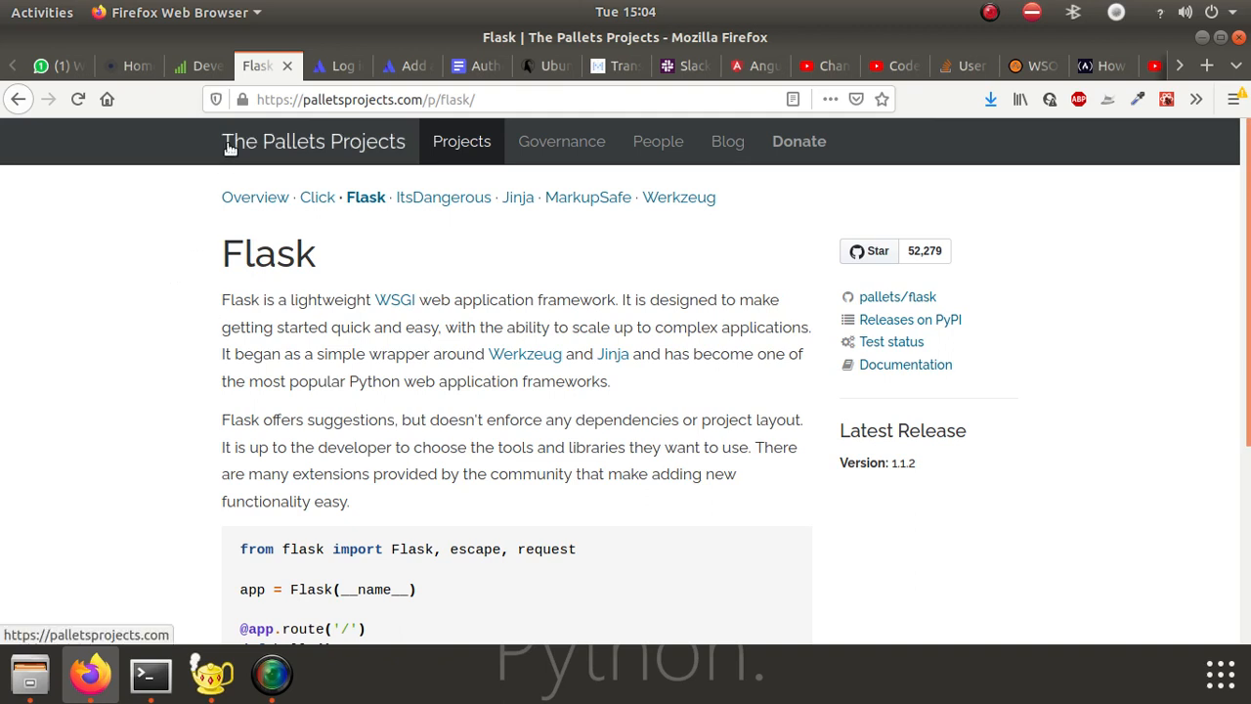
mouse_move(1239, 266)
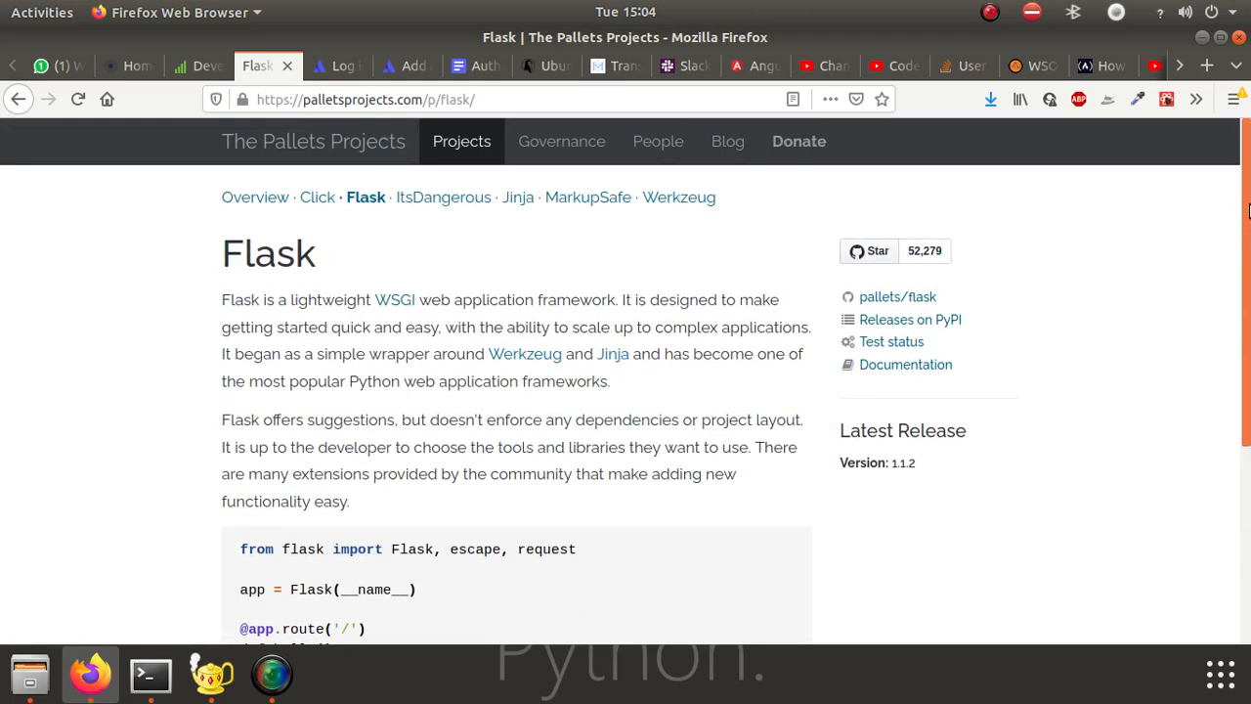
mouse_move(457, 360)
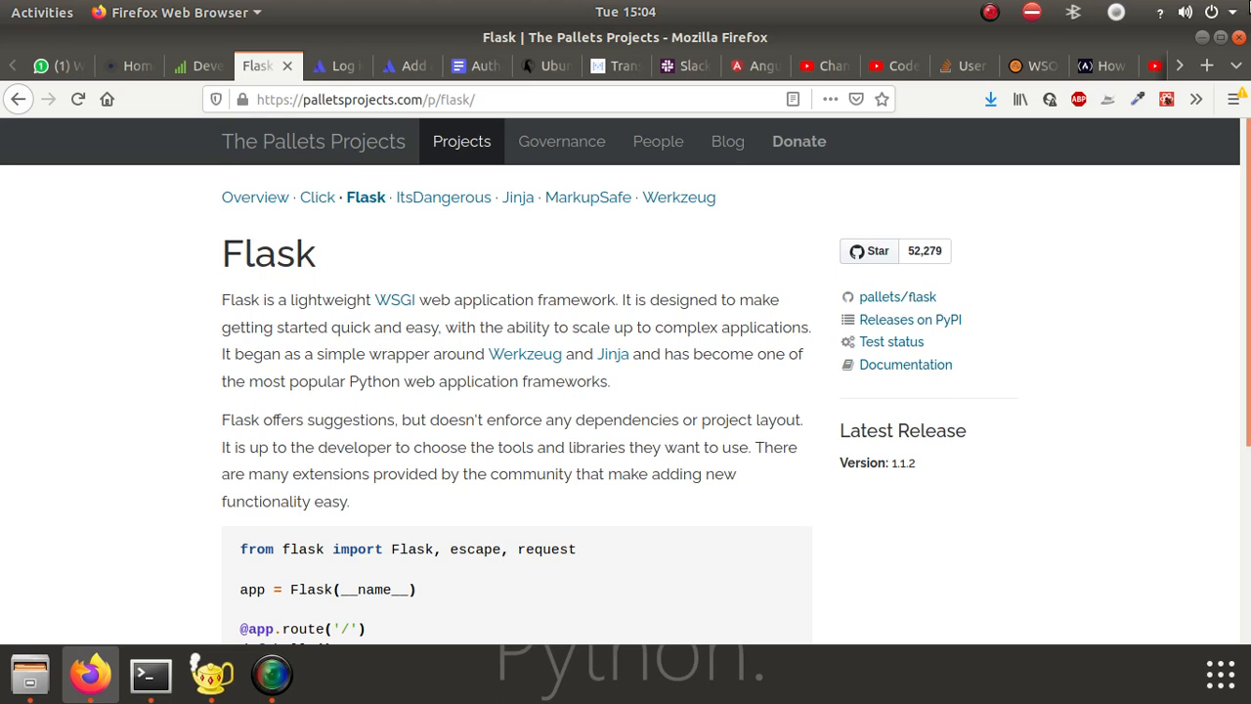
mouse_move(120, 270)
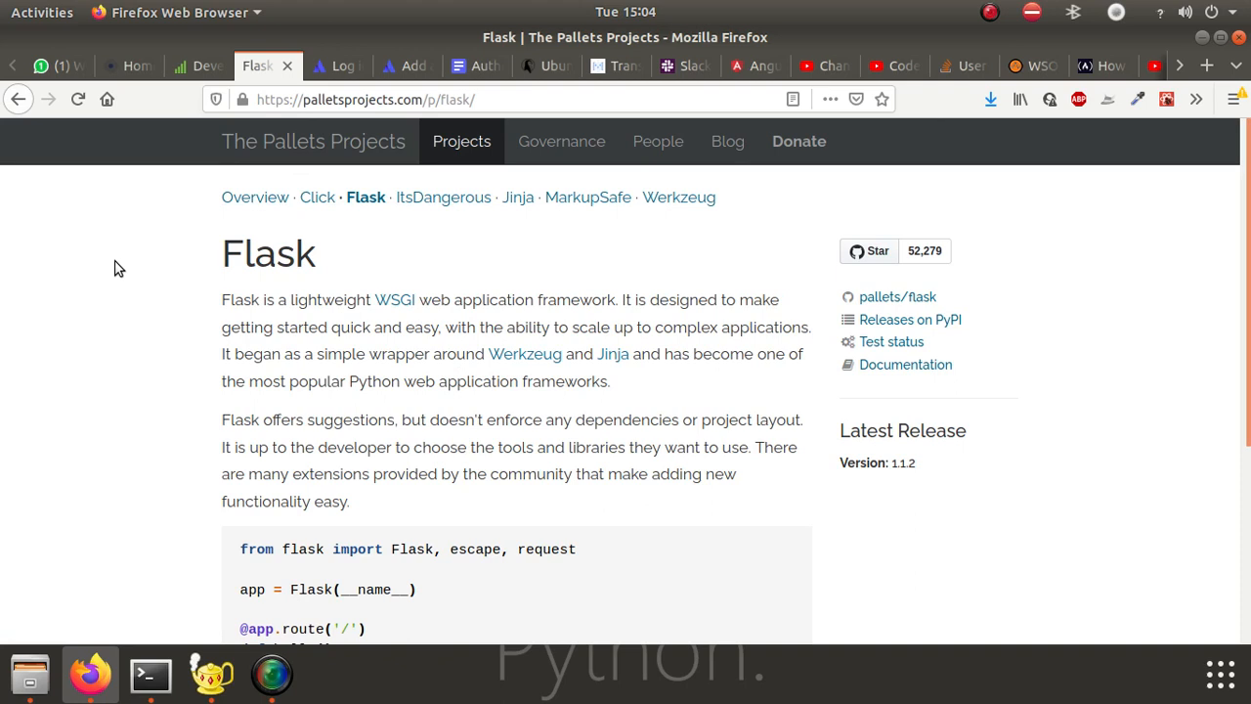
mouse_move(196, 178)
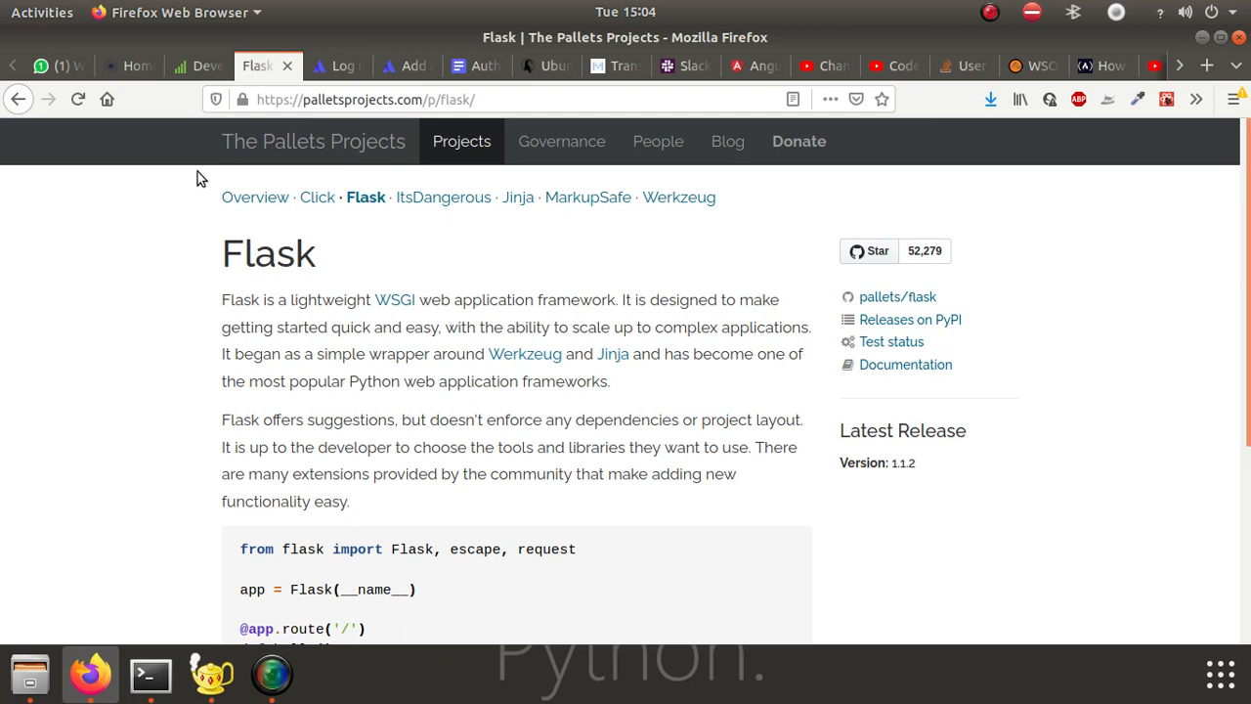
mouse_move(331, 88)
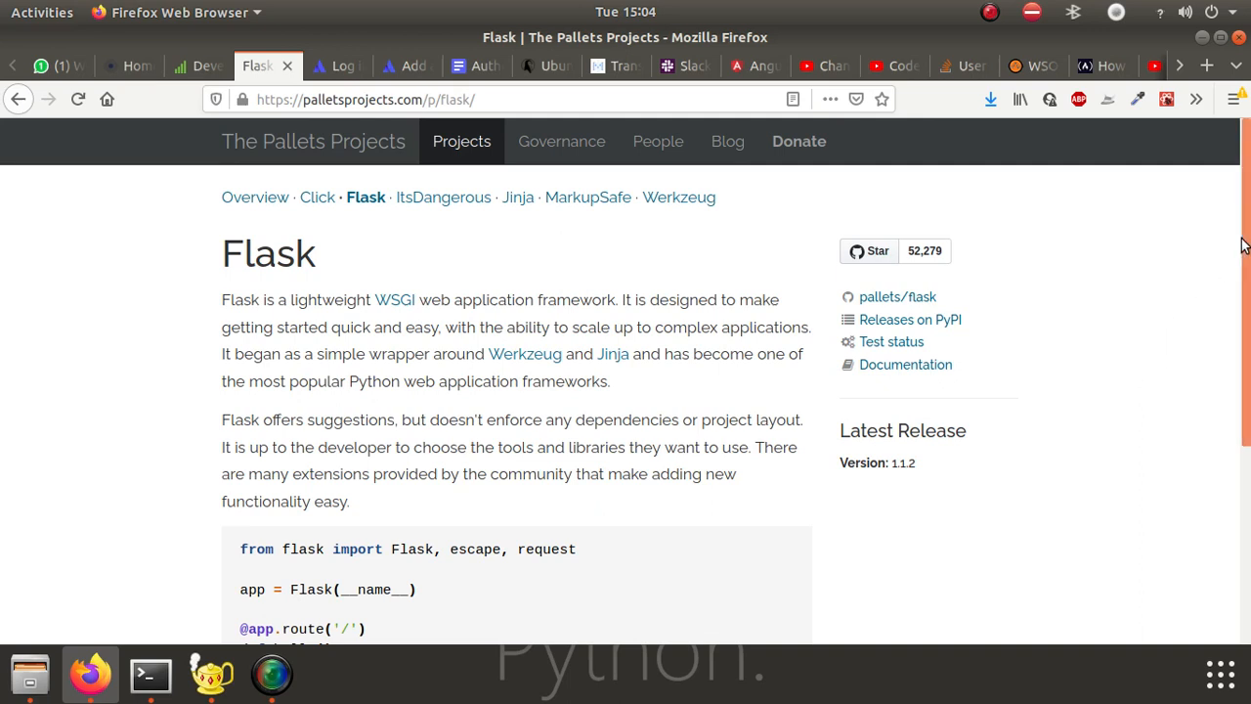
mouse_move(1243, 258)
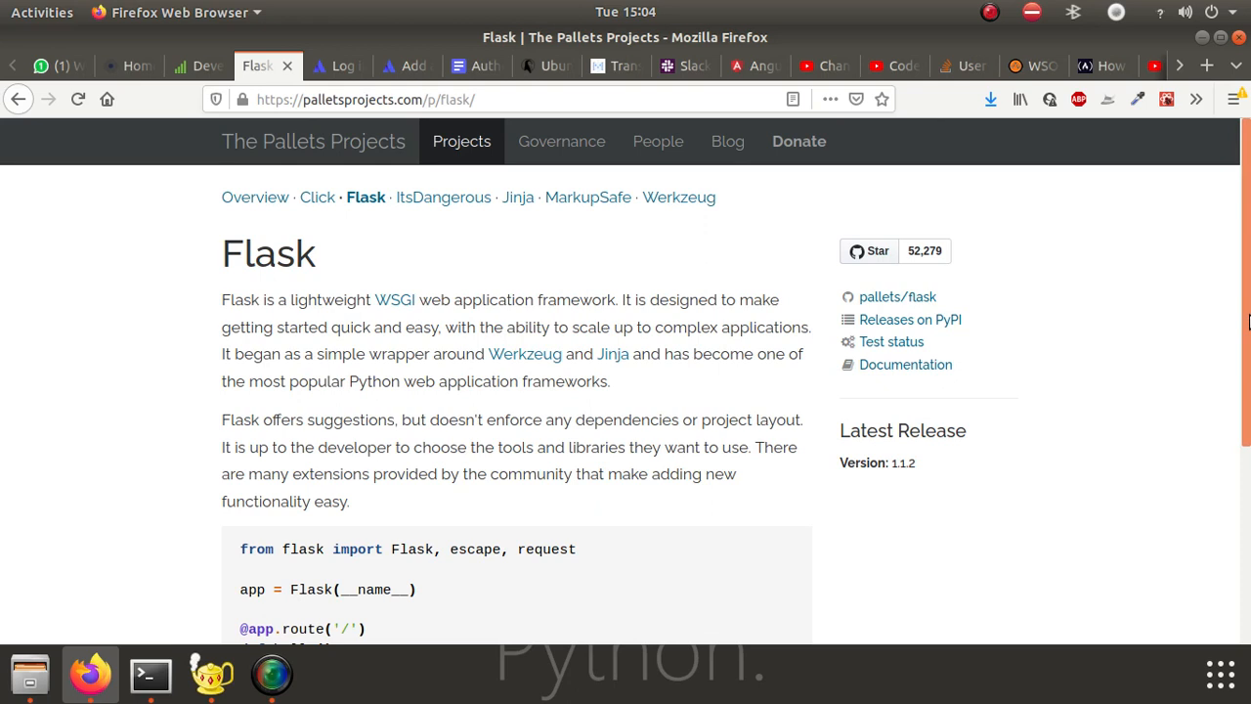
mouse_move(622, 230)
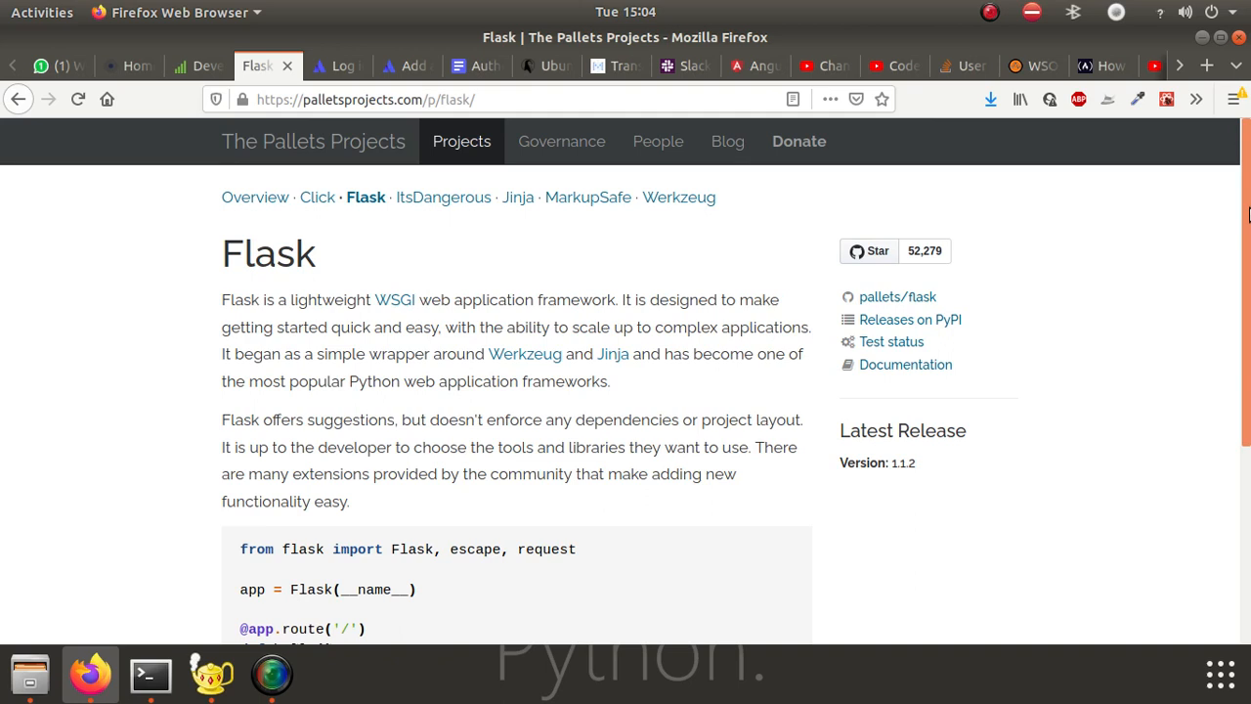
mouse_move(406, 117)
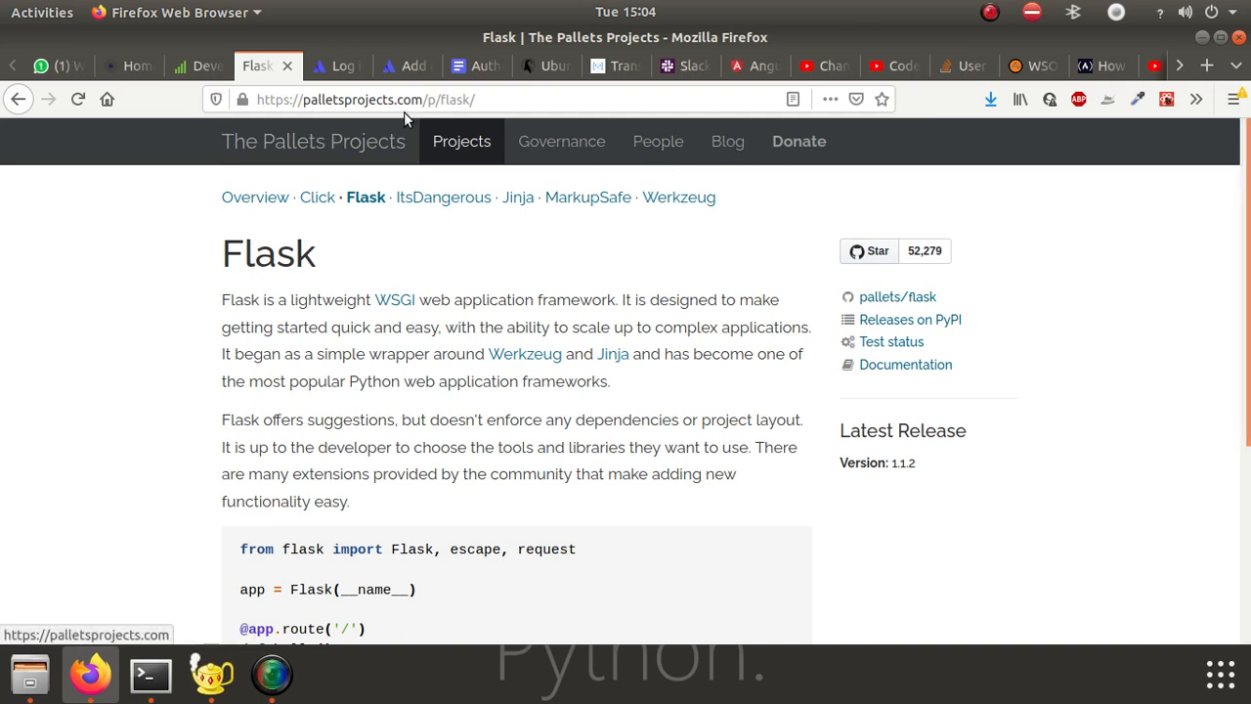
mouse_move(336, 66)
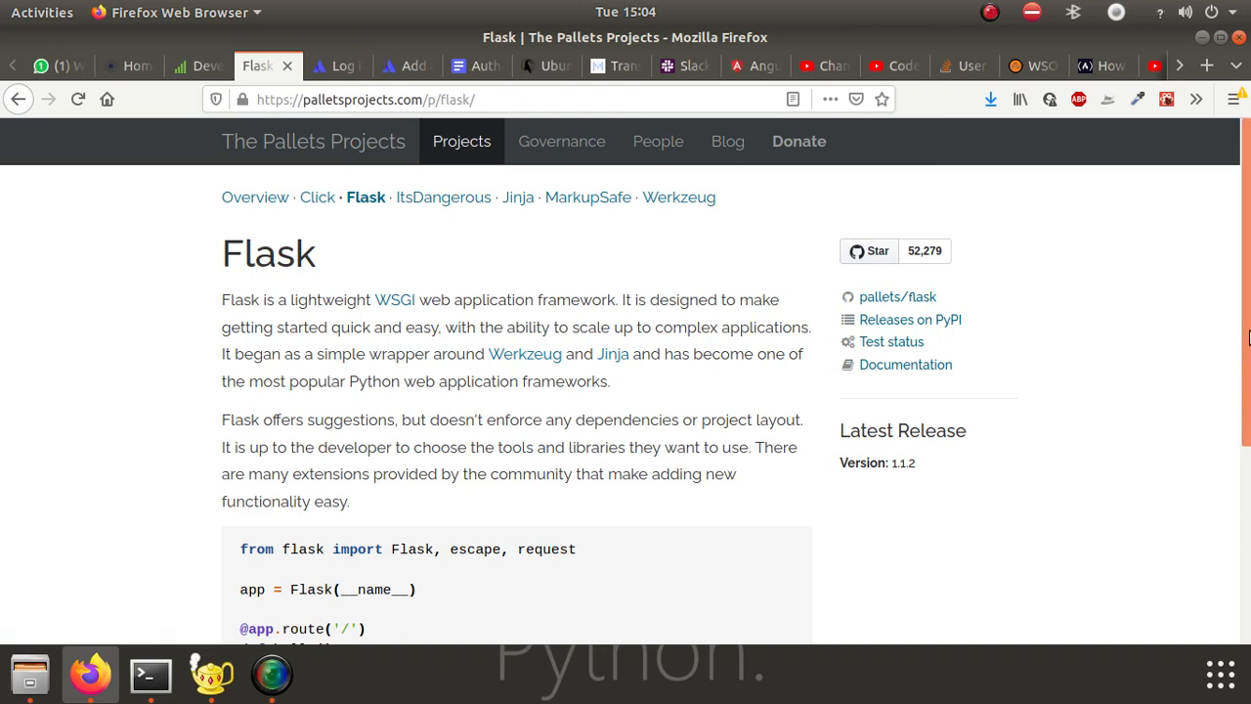
mouse_move(1245, 297)
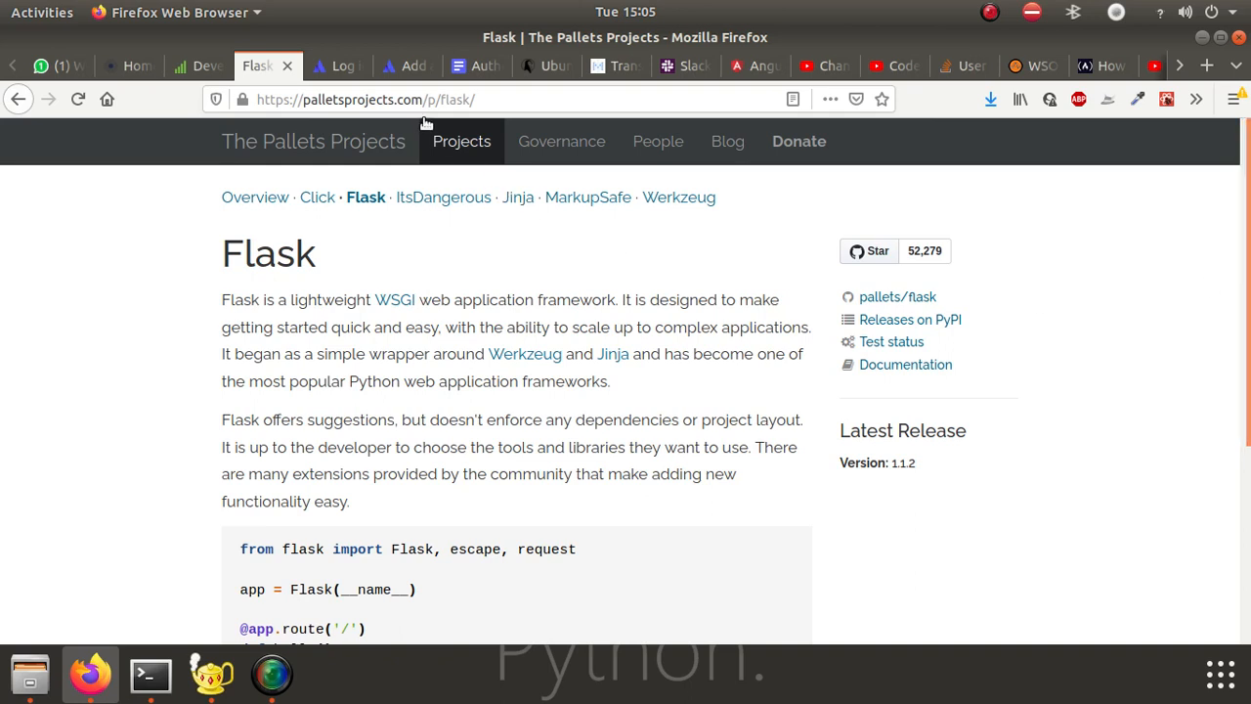
mouse_move(1196, 211)
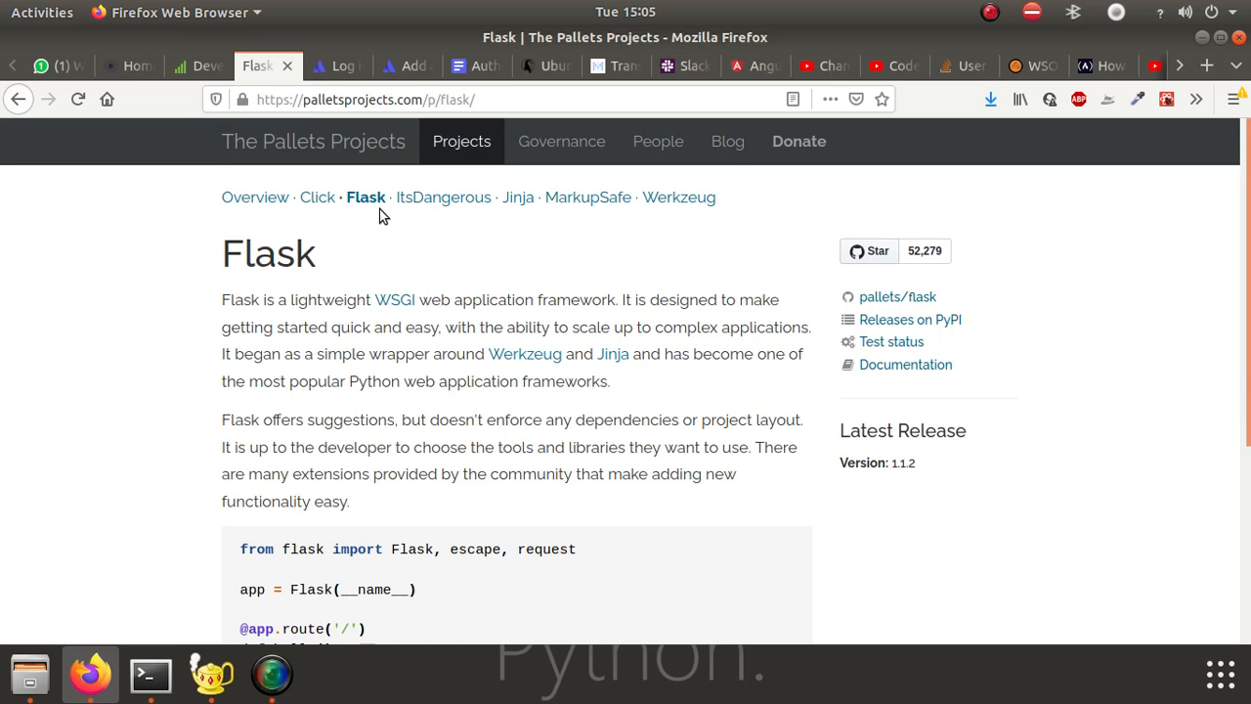
mouse_move(337, 66)
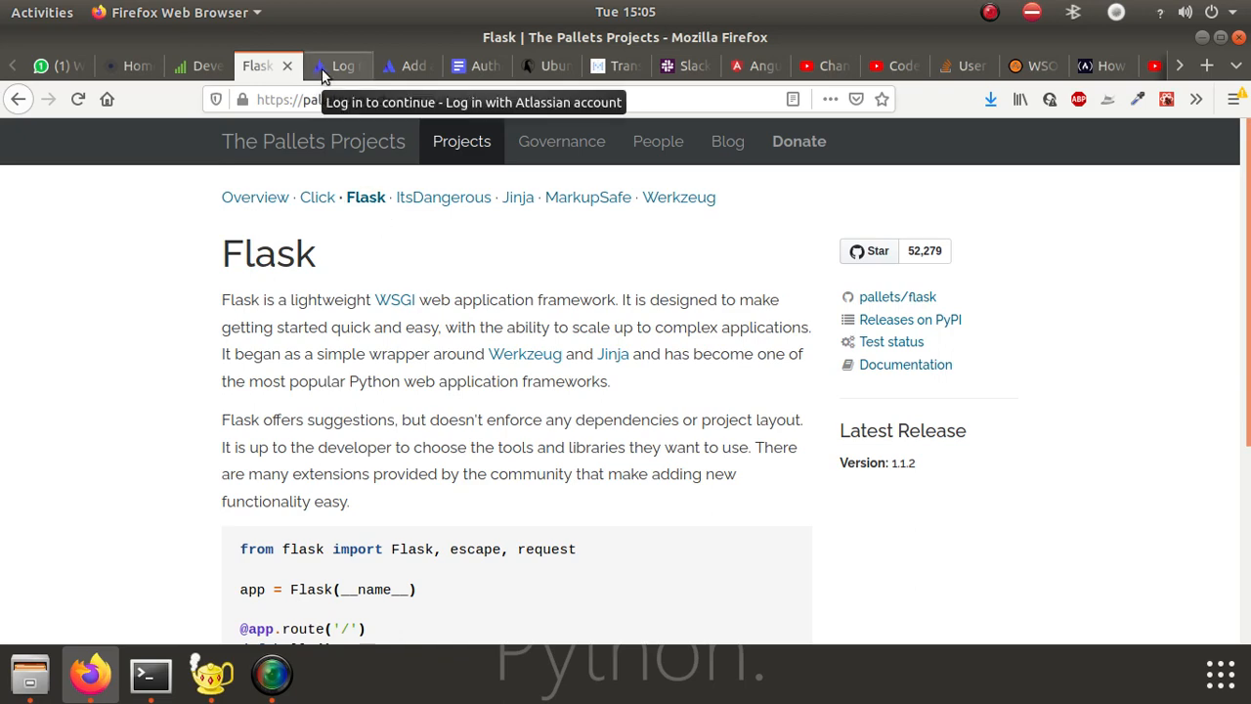
From the Atlassian login tab, navigate to bitbucket.org to load the 'Built for professional teams' page.
left_click(336, 66)
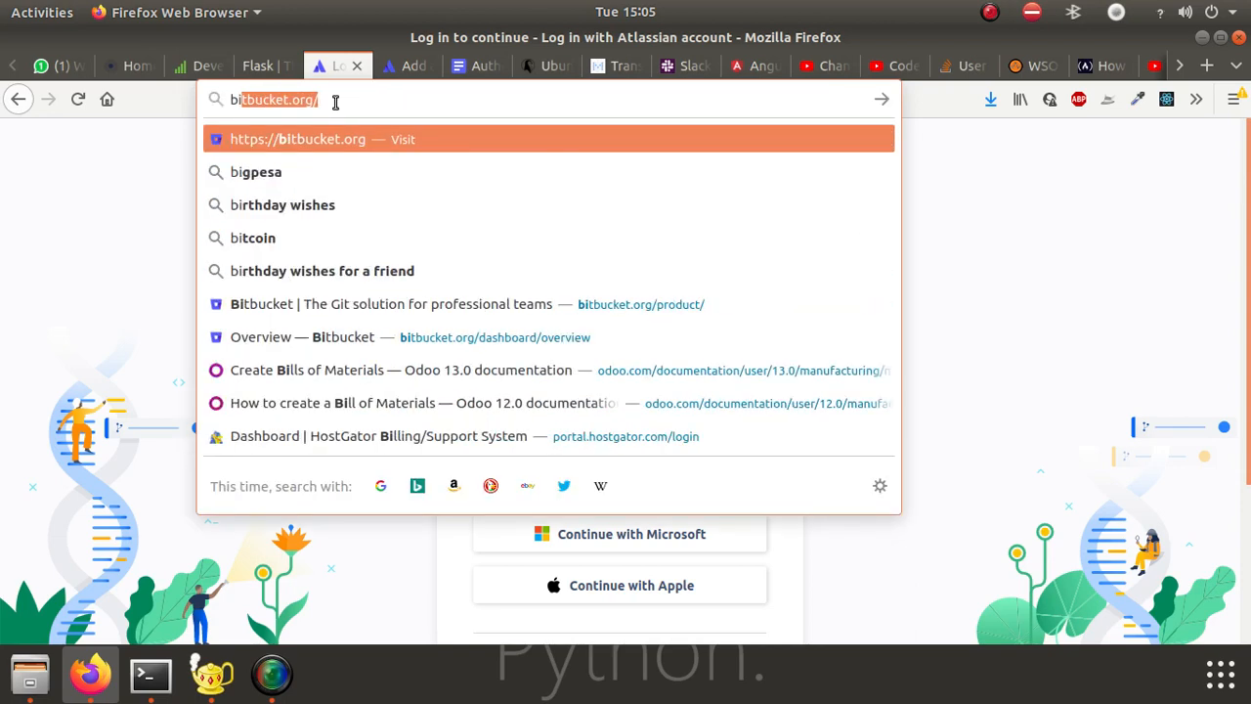
type("bitbucket.org/product/")
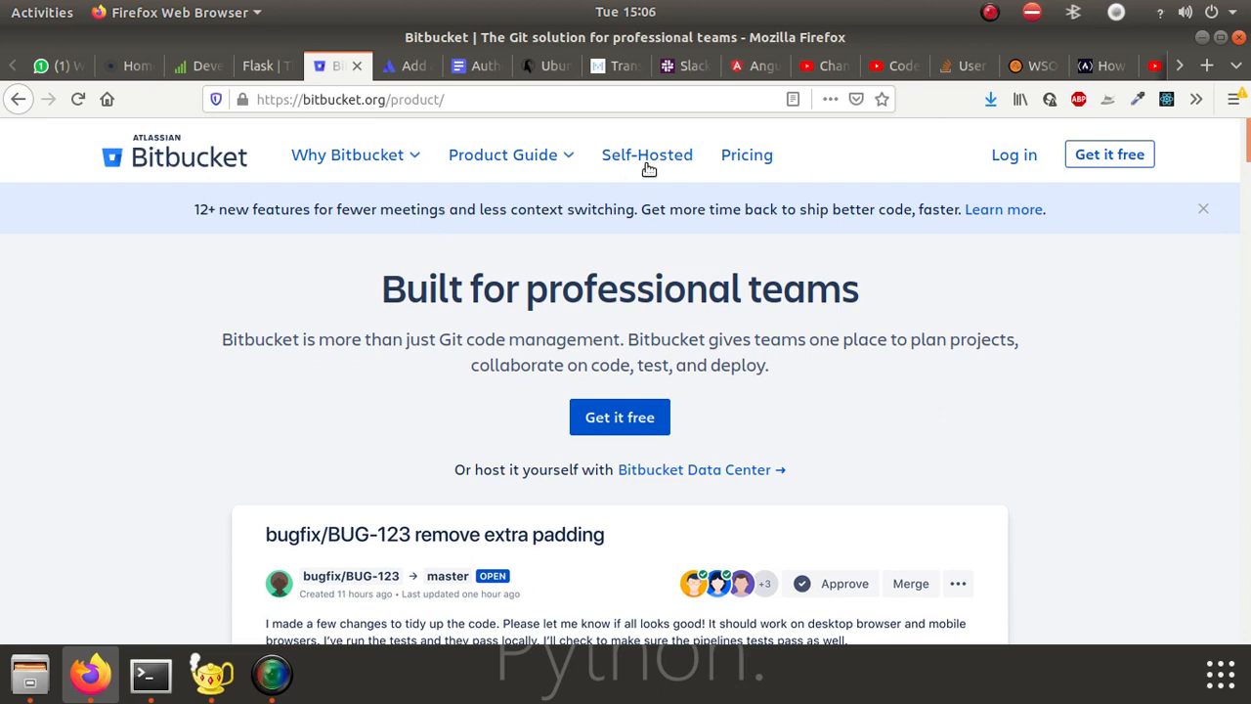
mouse_move(879, 159)
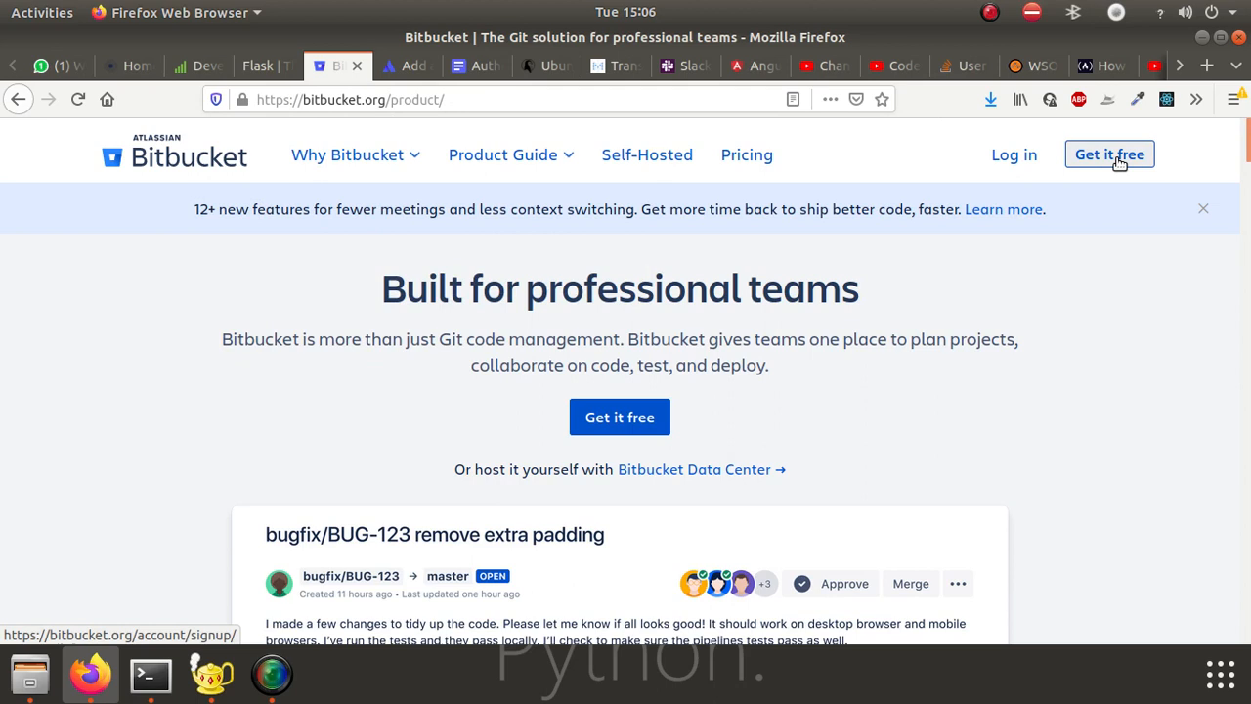
Start a Bitbucket account sign-up, scroll the form, then head back toward the product homepage.
left_click(1110, 155)
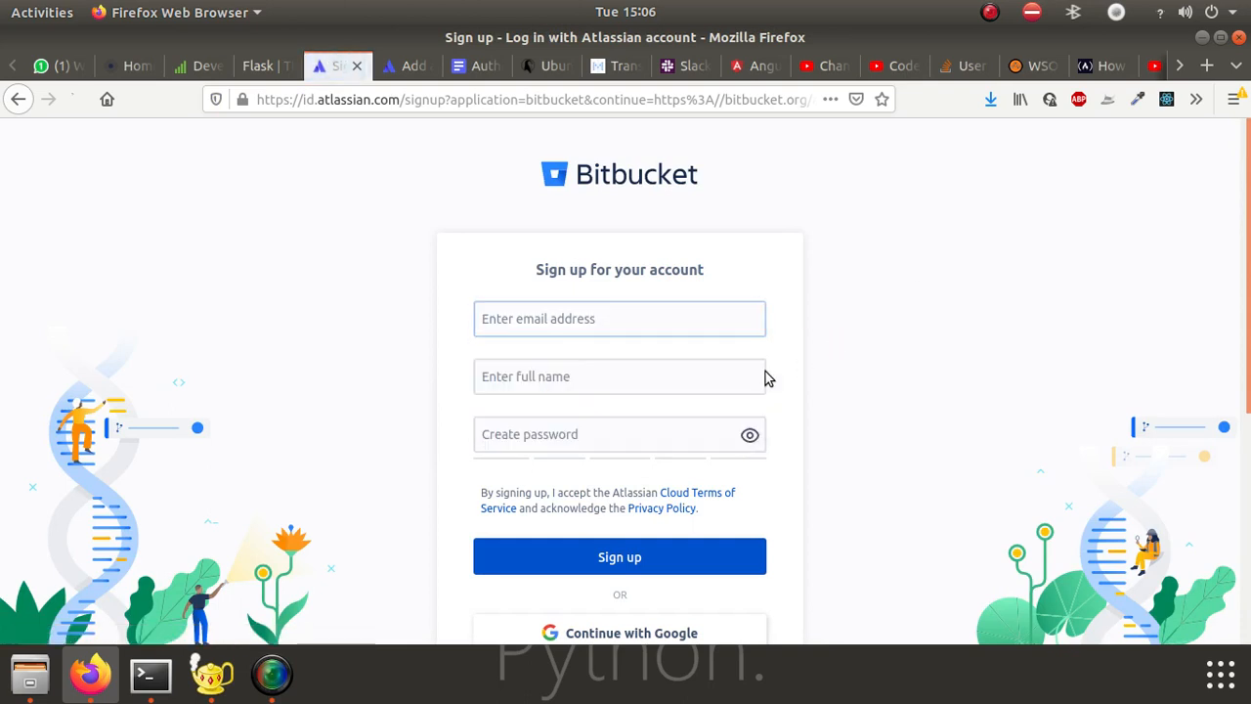
left_click(619, 375)
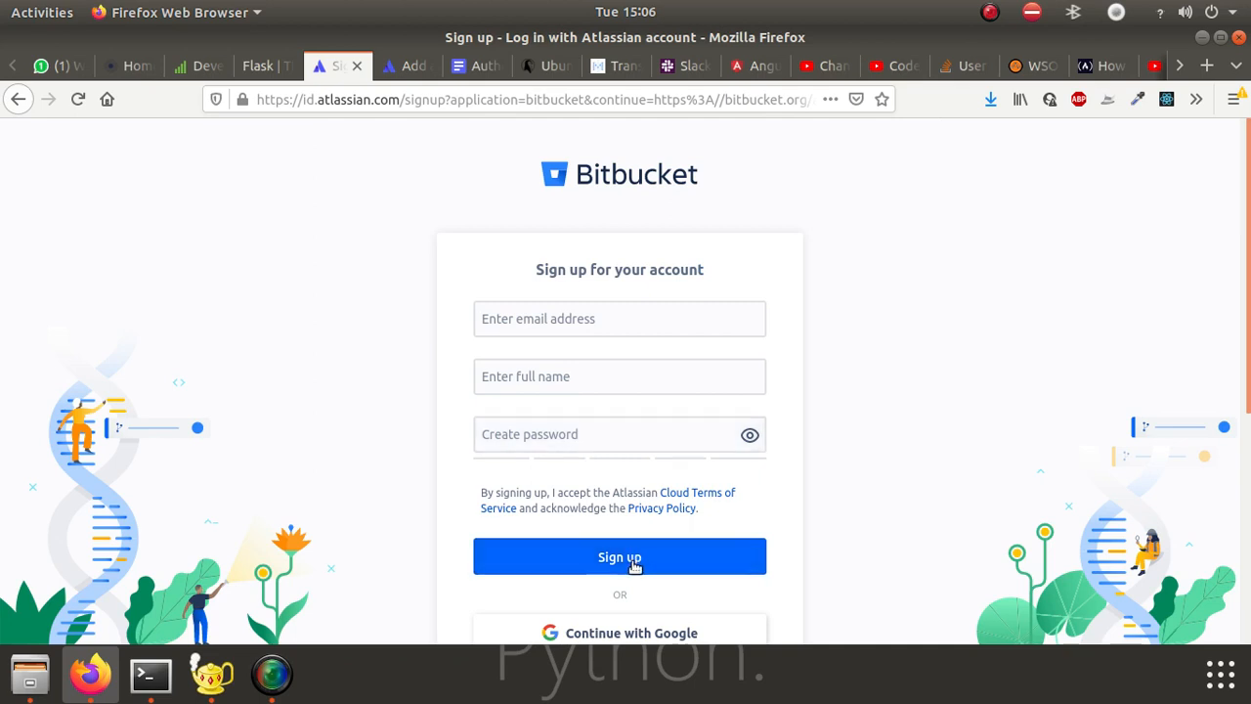
mouse_move(807, 434)
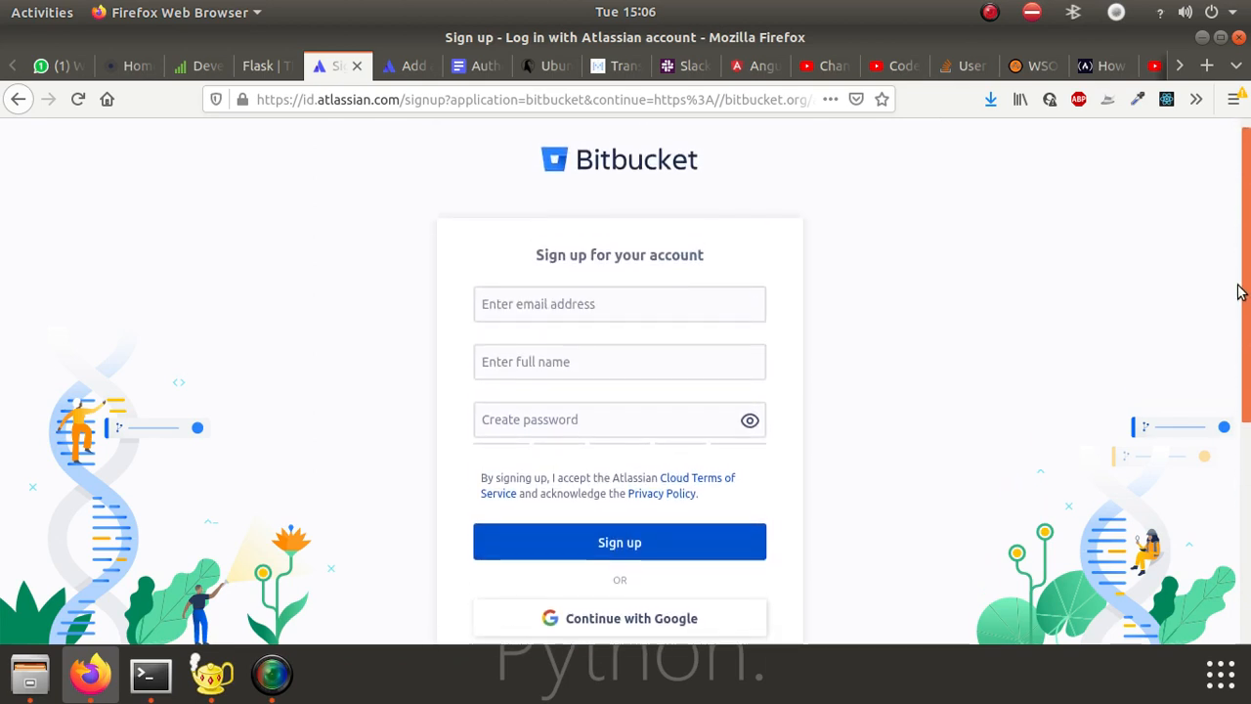
scroll("down", 3)
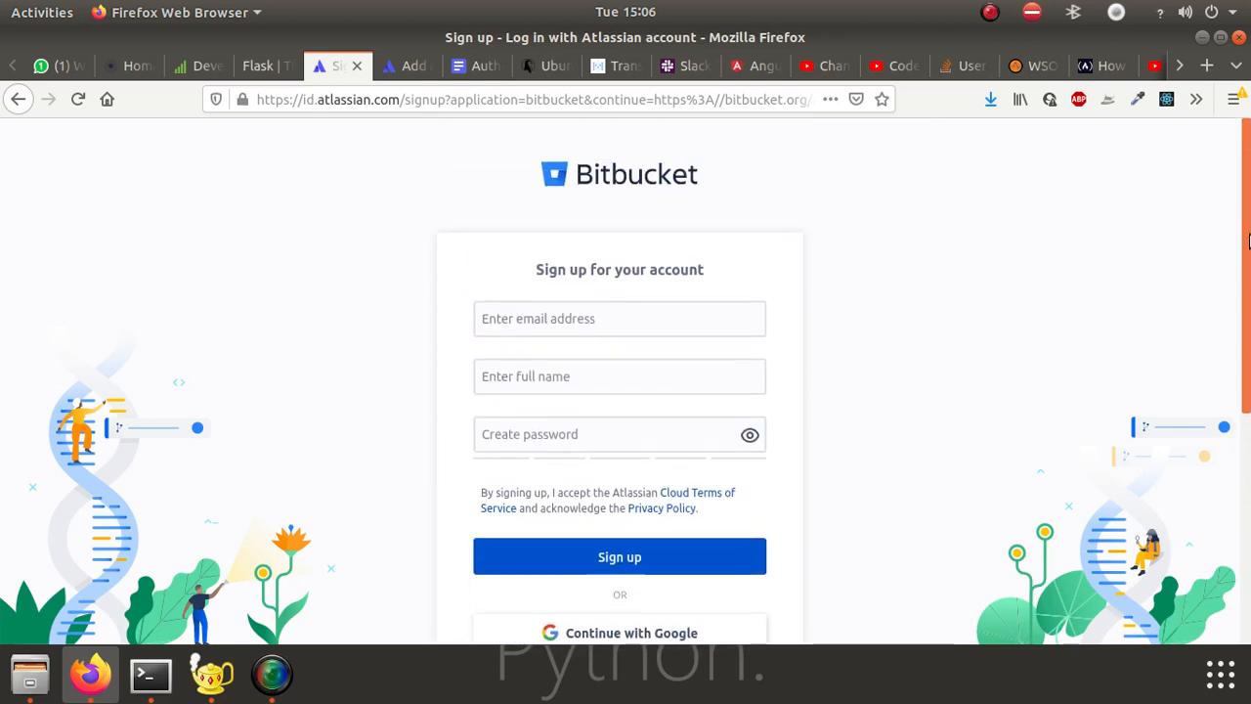
scroll("down", 3)
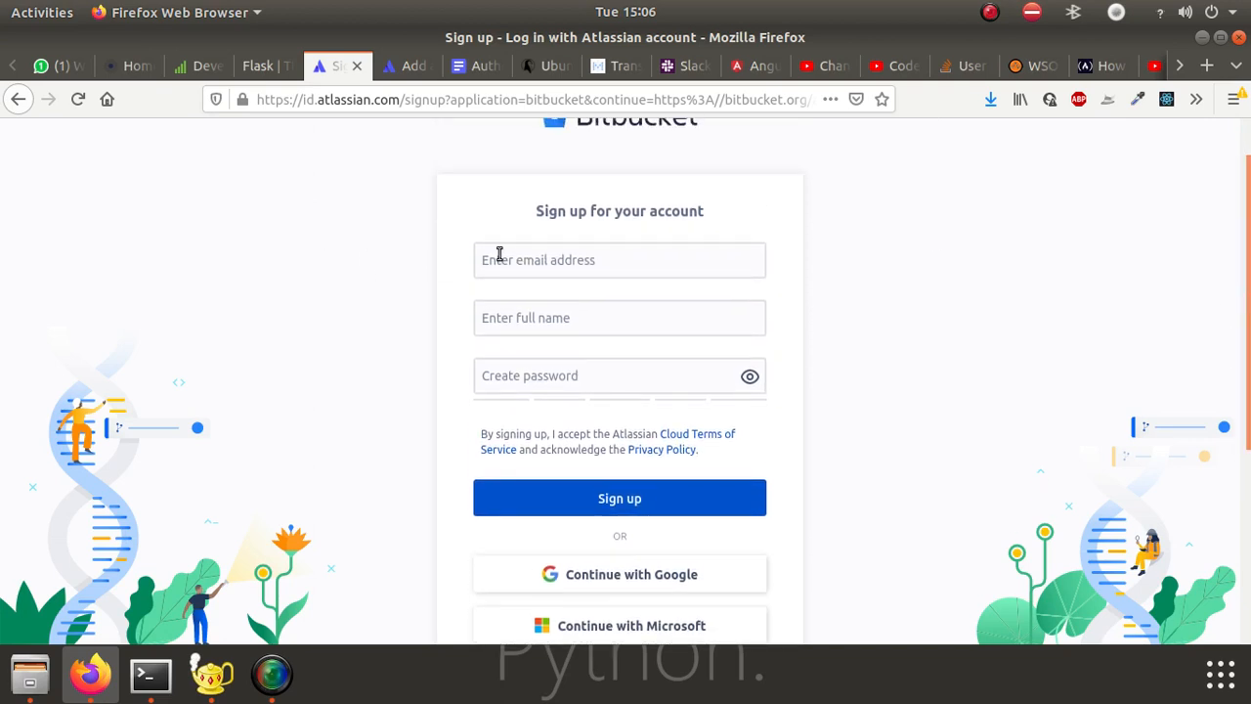
left_click(619, 258)
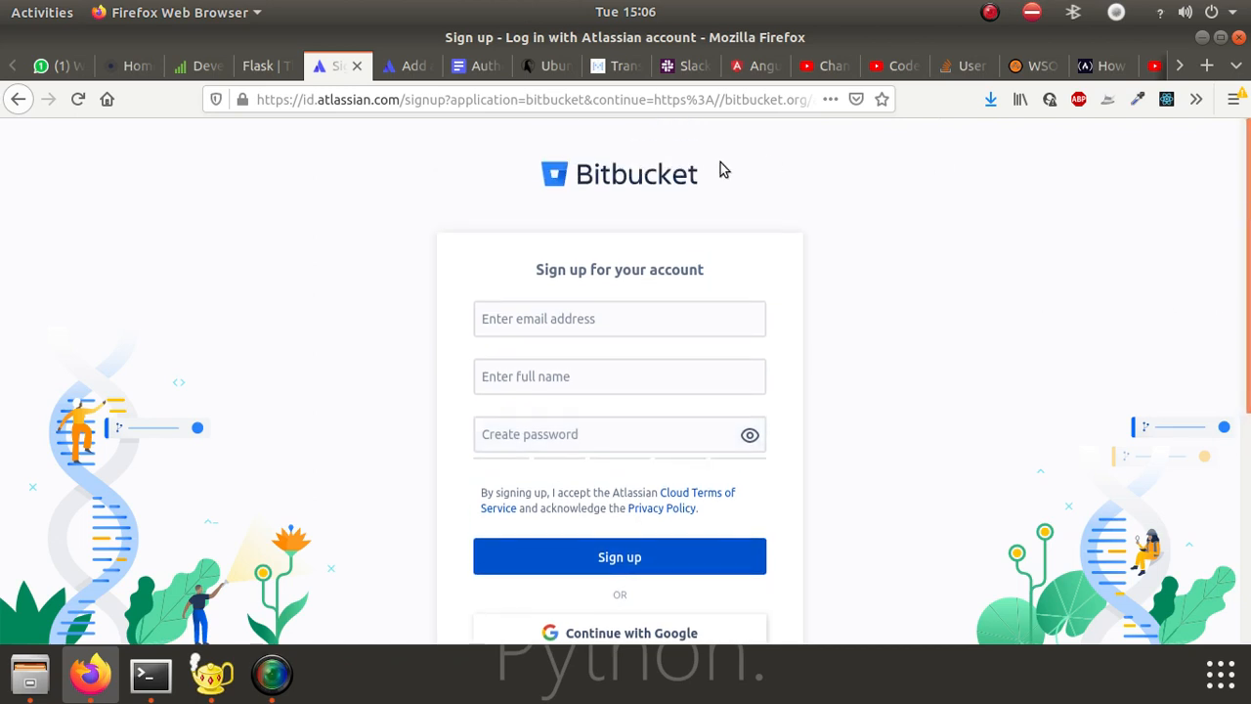
mouse_move(453, 227)
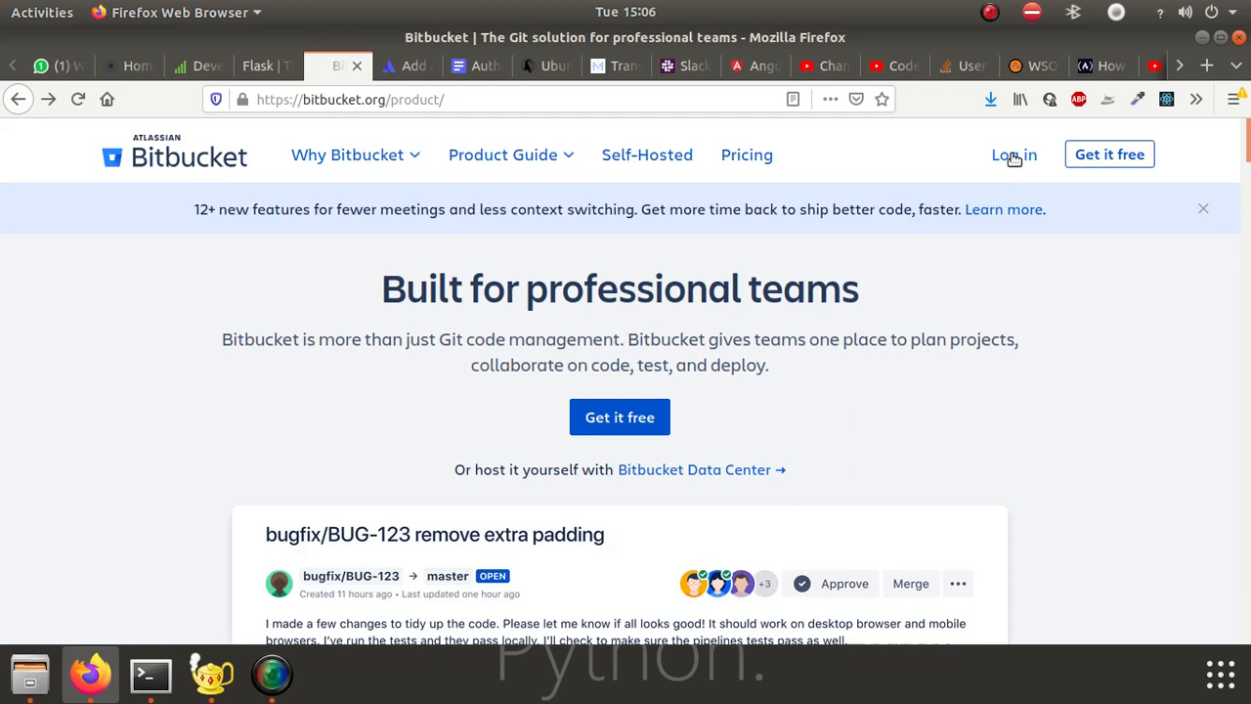
left_click(1012, 155)
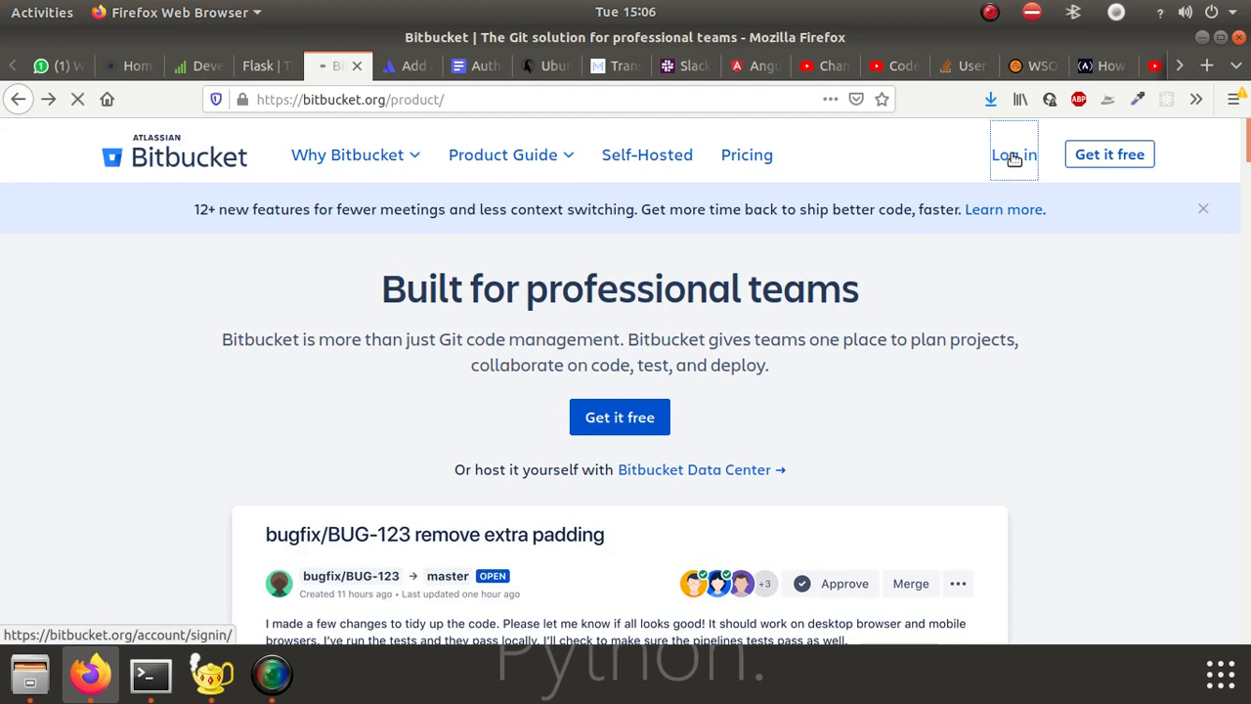
left_click(1013, 154)
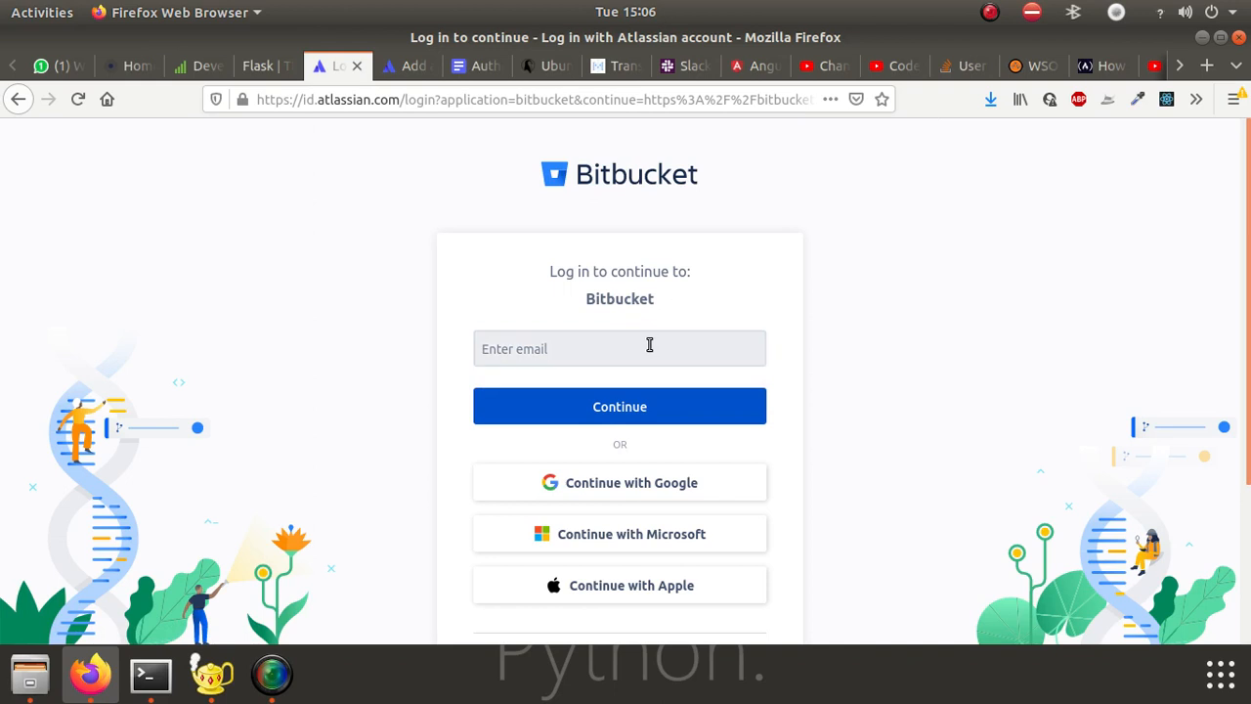
left_click(620, 348)
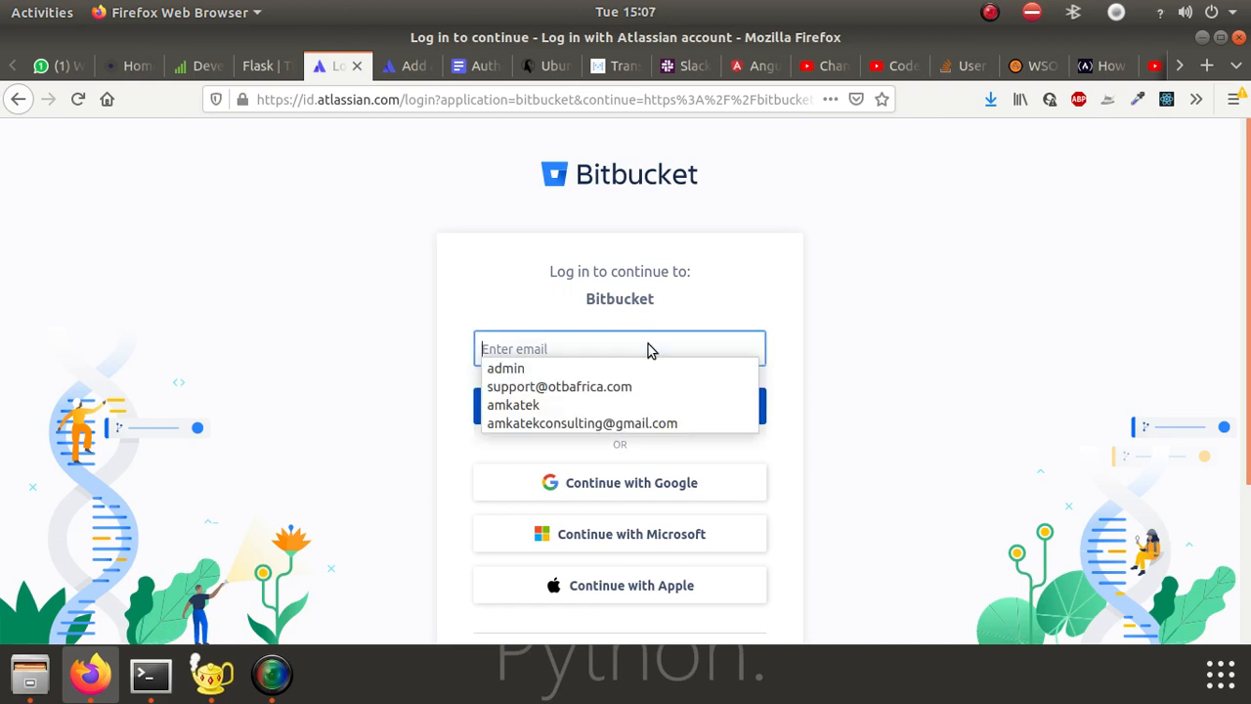
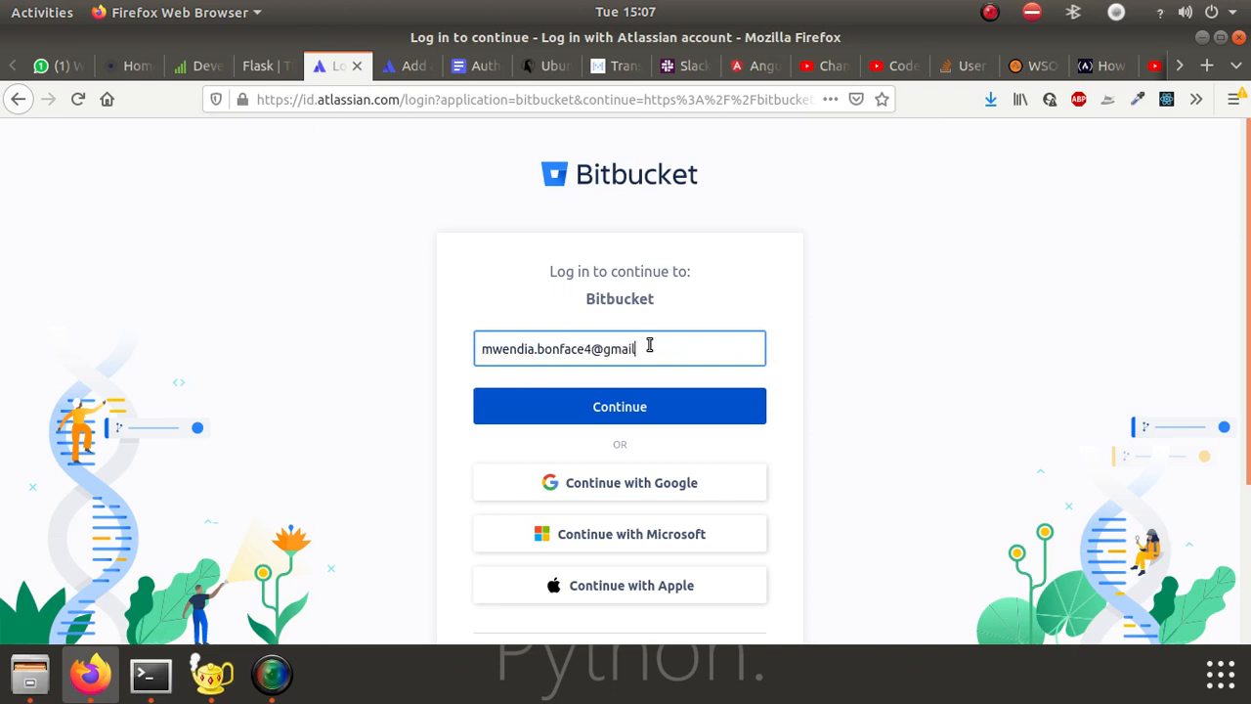
left_click(619, 405)
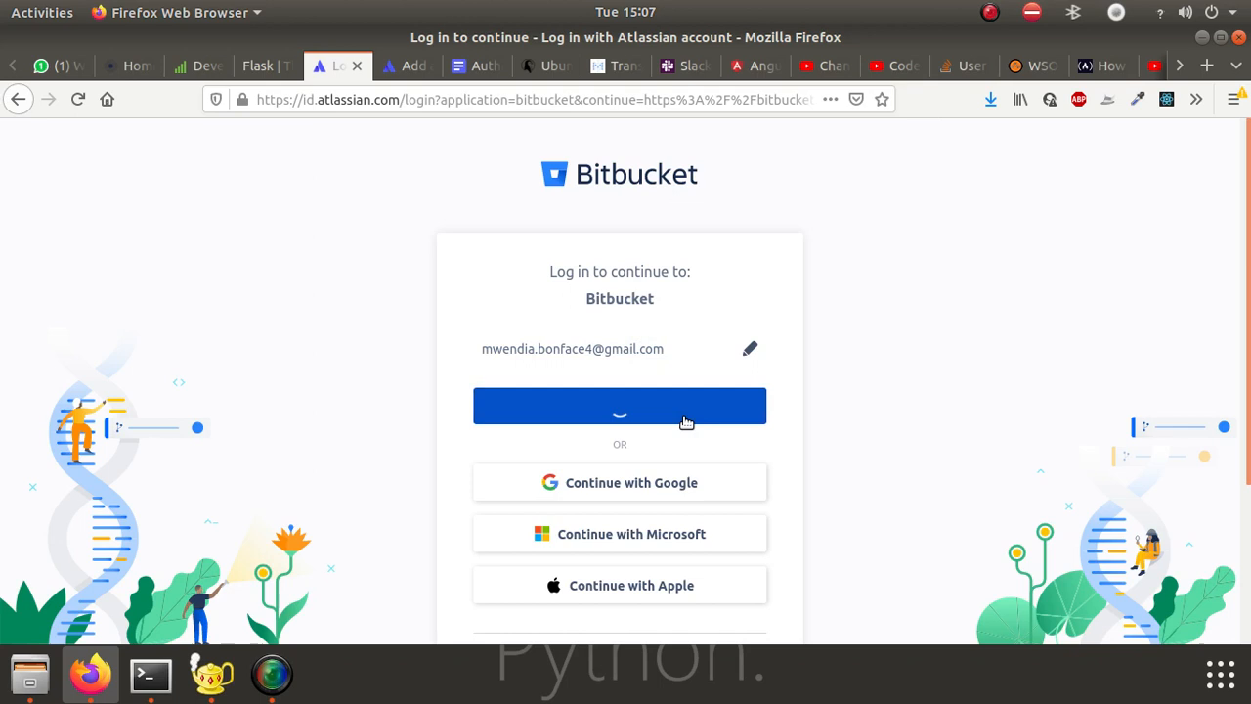
left_click(620, 405)
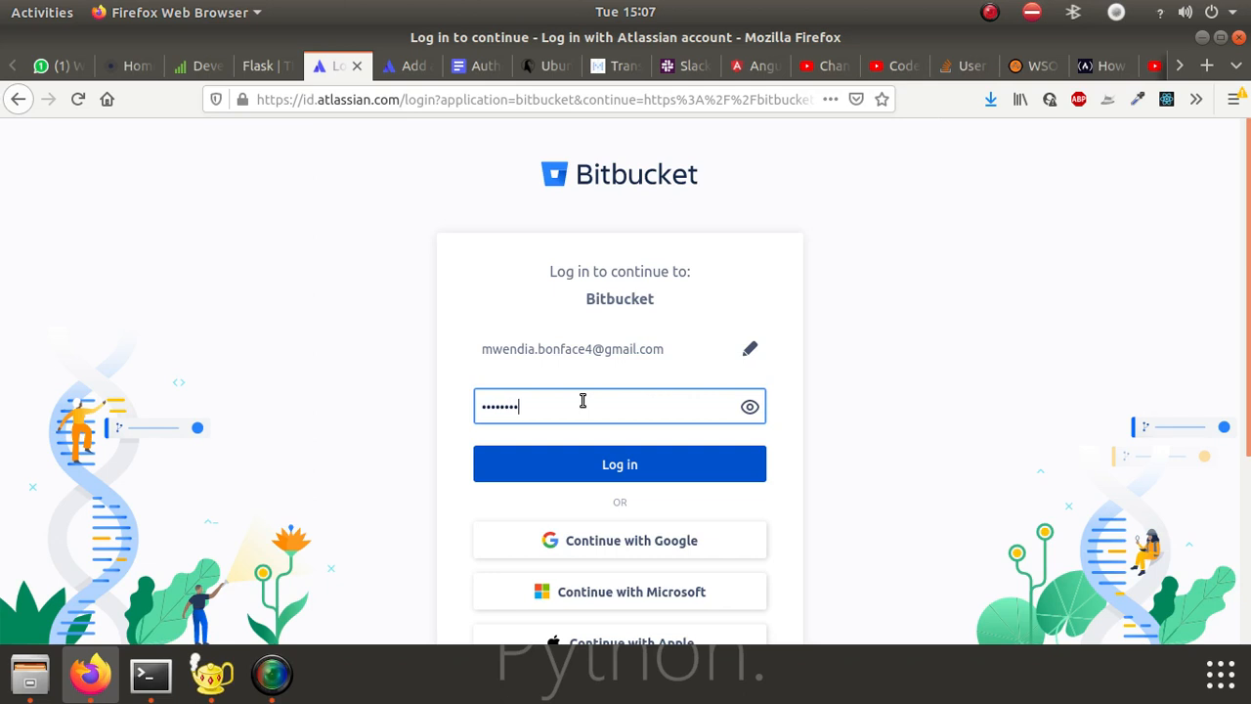
Submit the password and land on the dashboard overview of recent repositories.
left_click(618, 463)
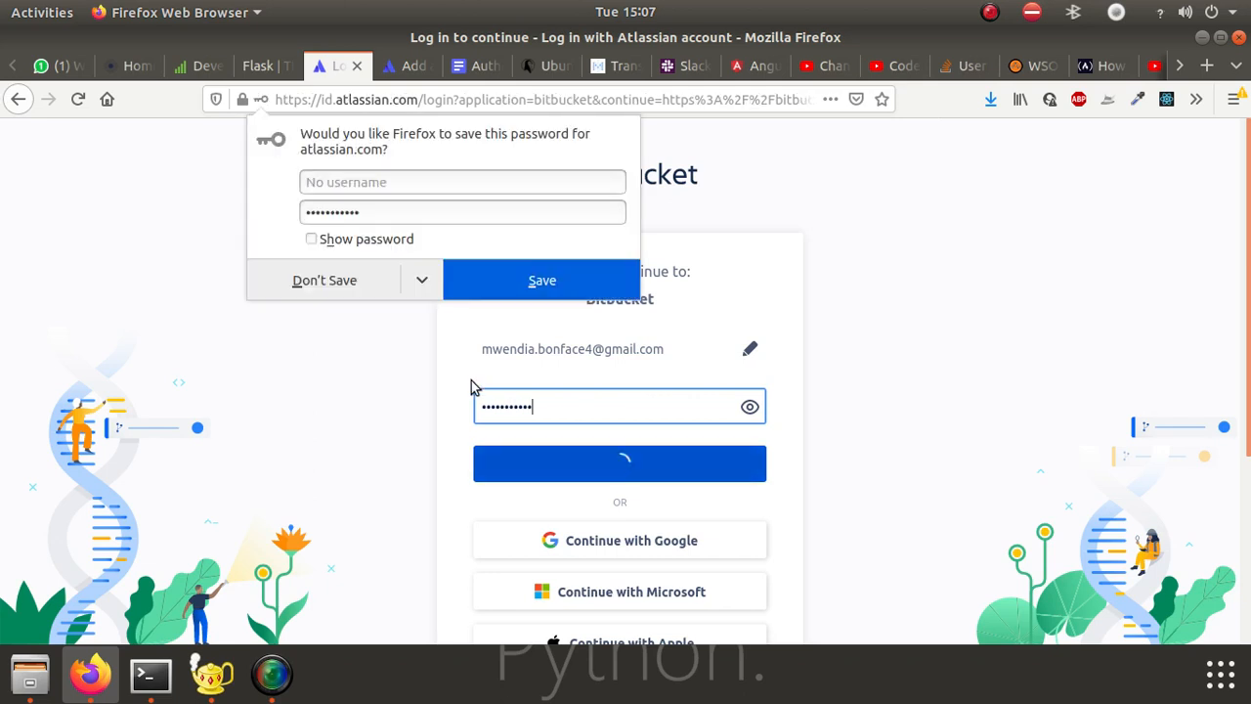
mouse_move(317, 387)
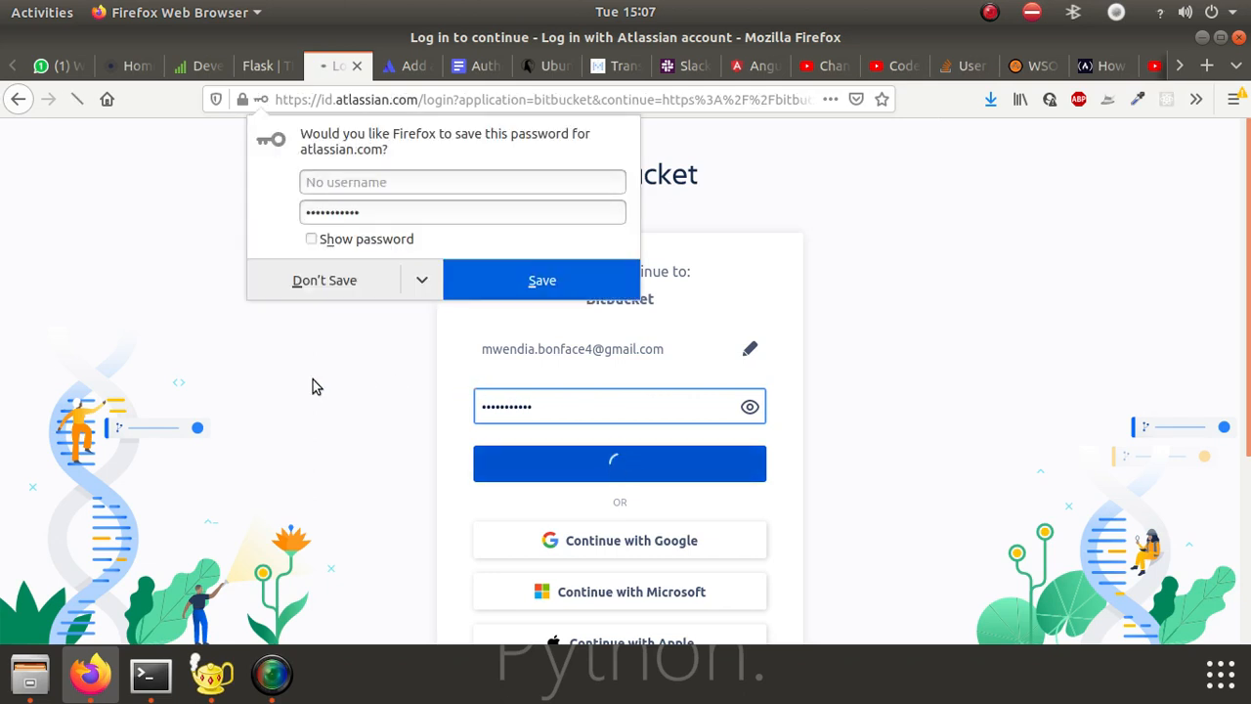
left_click(619, 461)
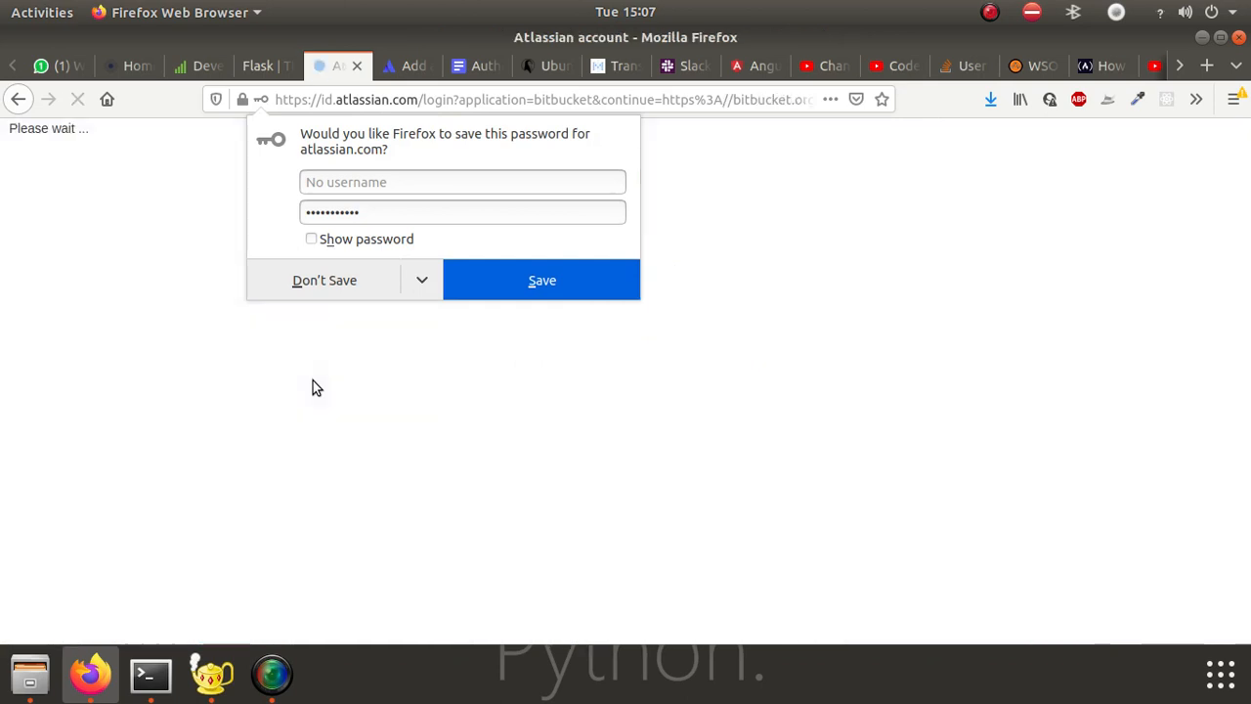
left_click(325, 279)
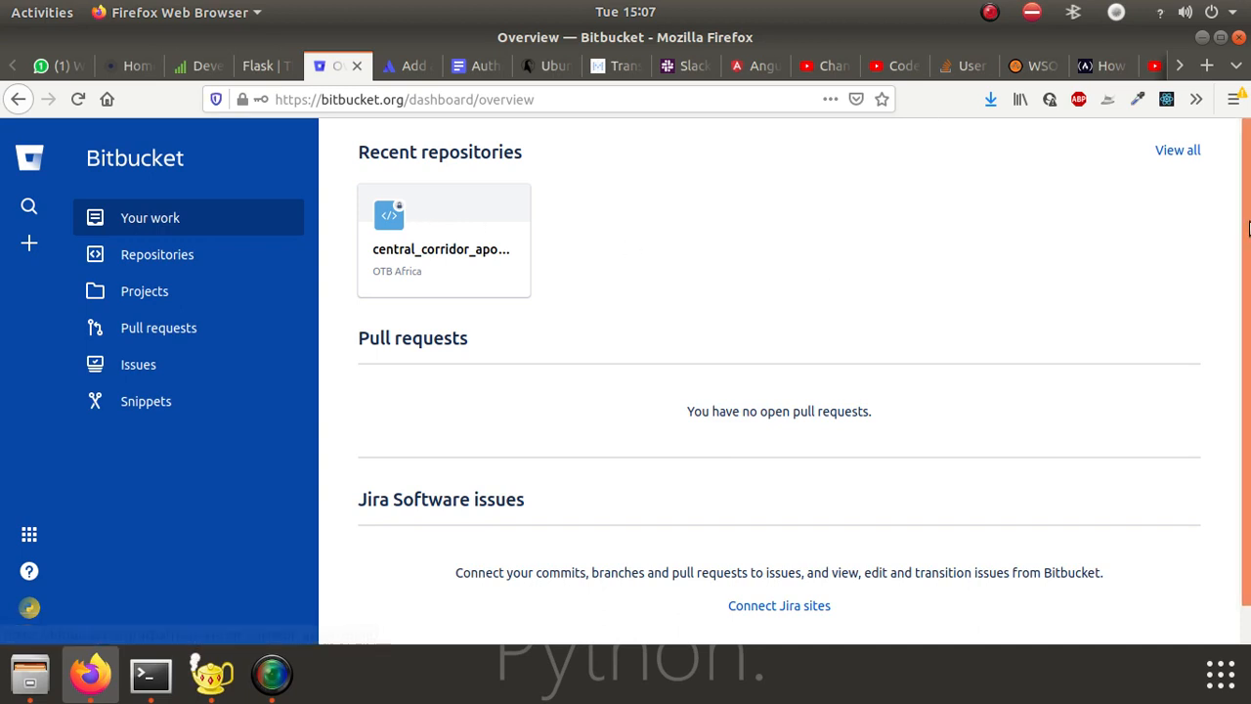
scroll("down", 3)
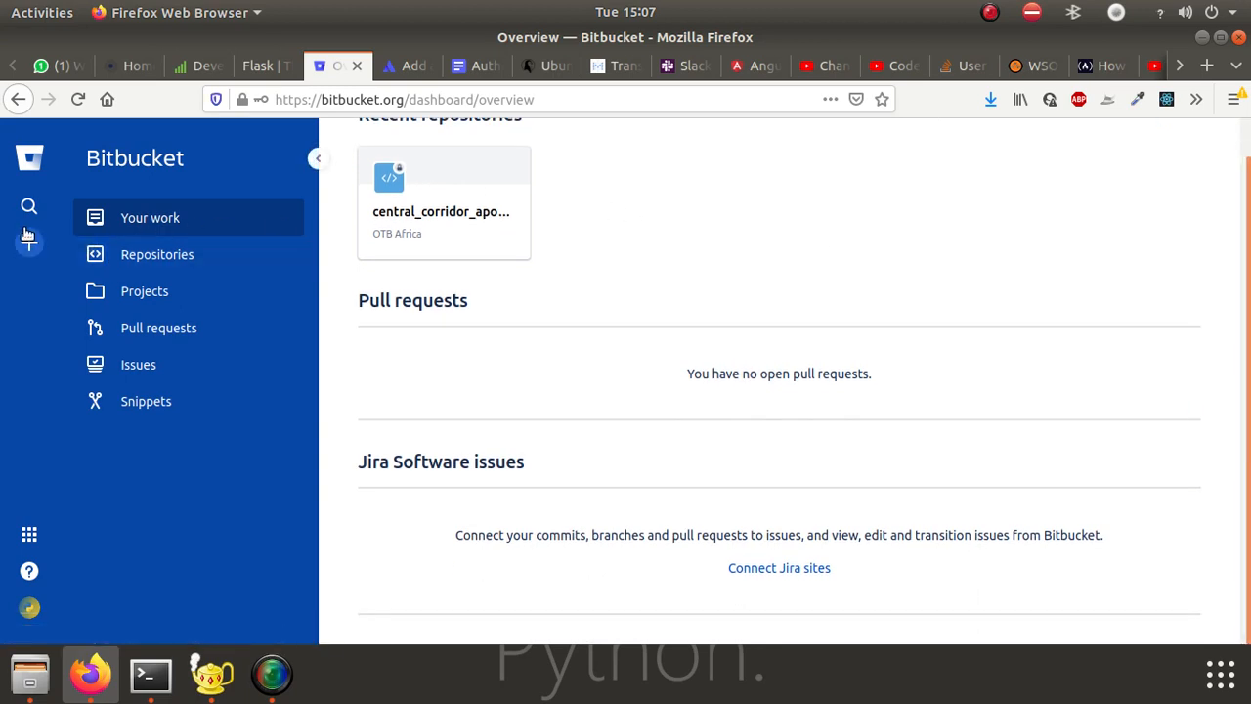
Start creating a new repository from the Bitbucket sidebar Create menu.
left_click(30, 241)
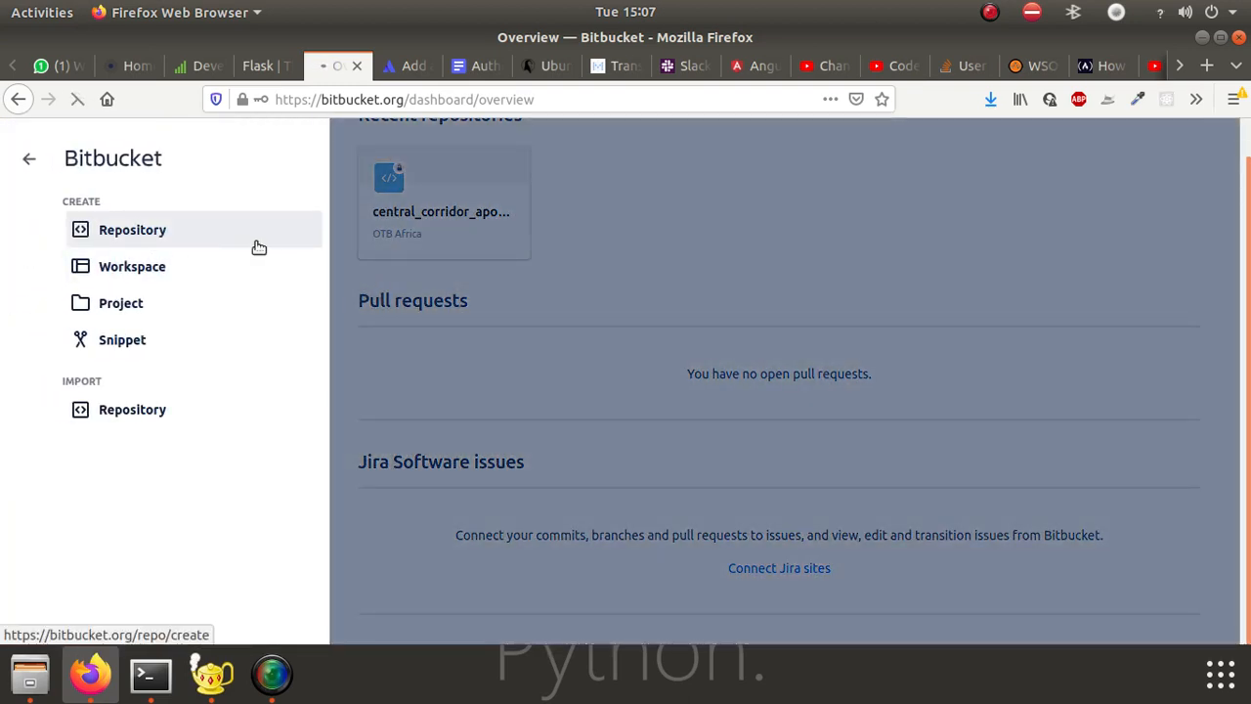
left_click(133, 229)
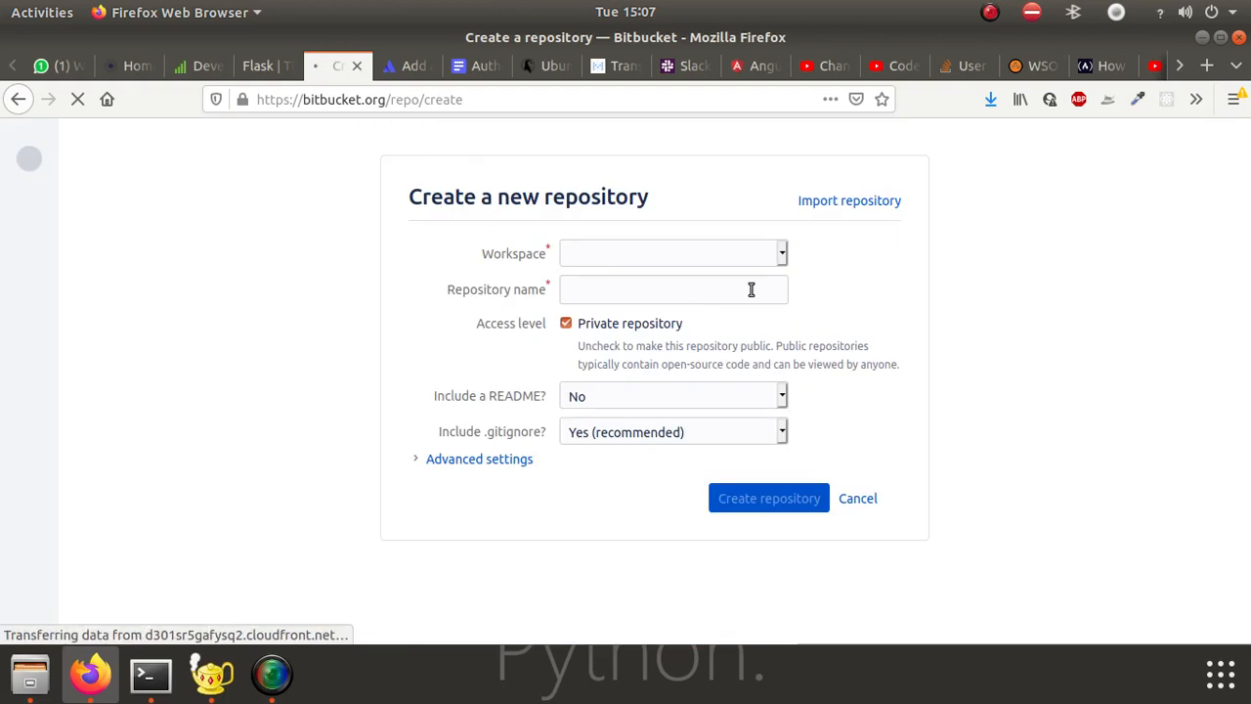
Choose the workspace and create a new project named Flask_MPESA_API.
left_click(672, 254)
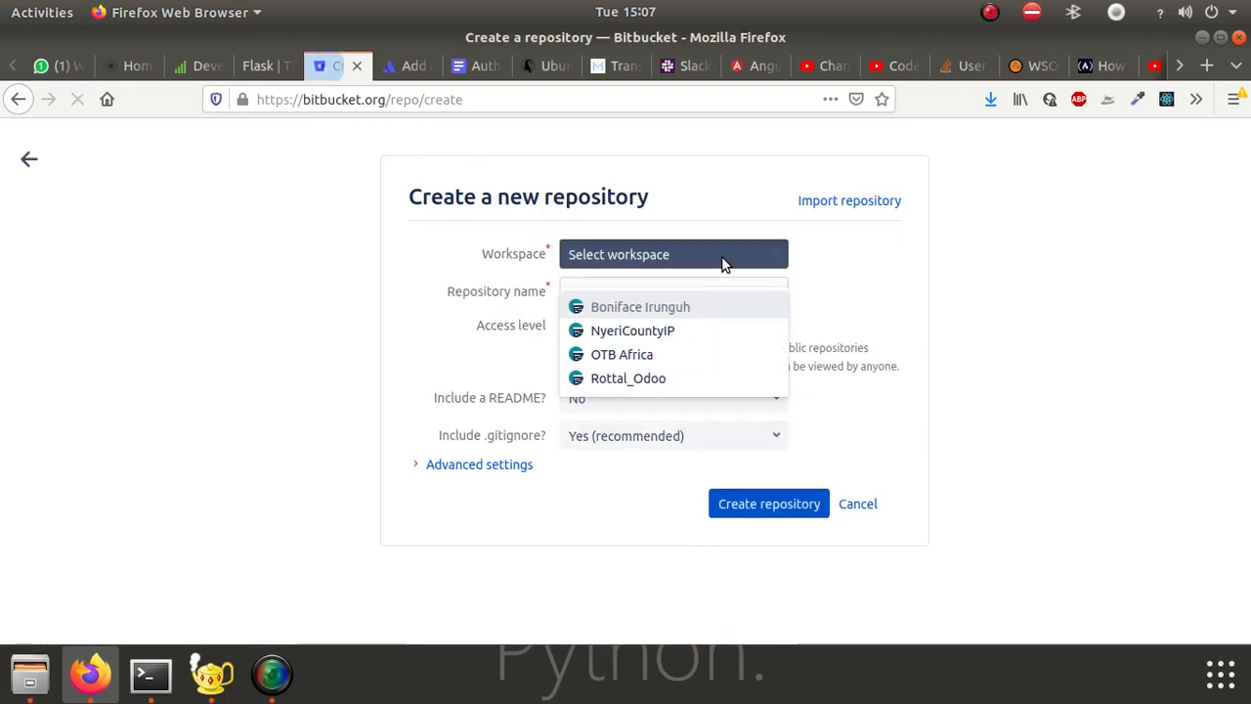
left_click(641, 305)
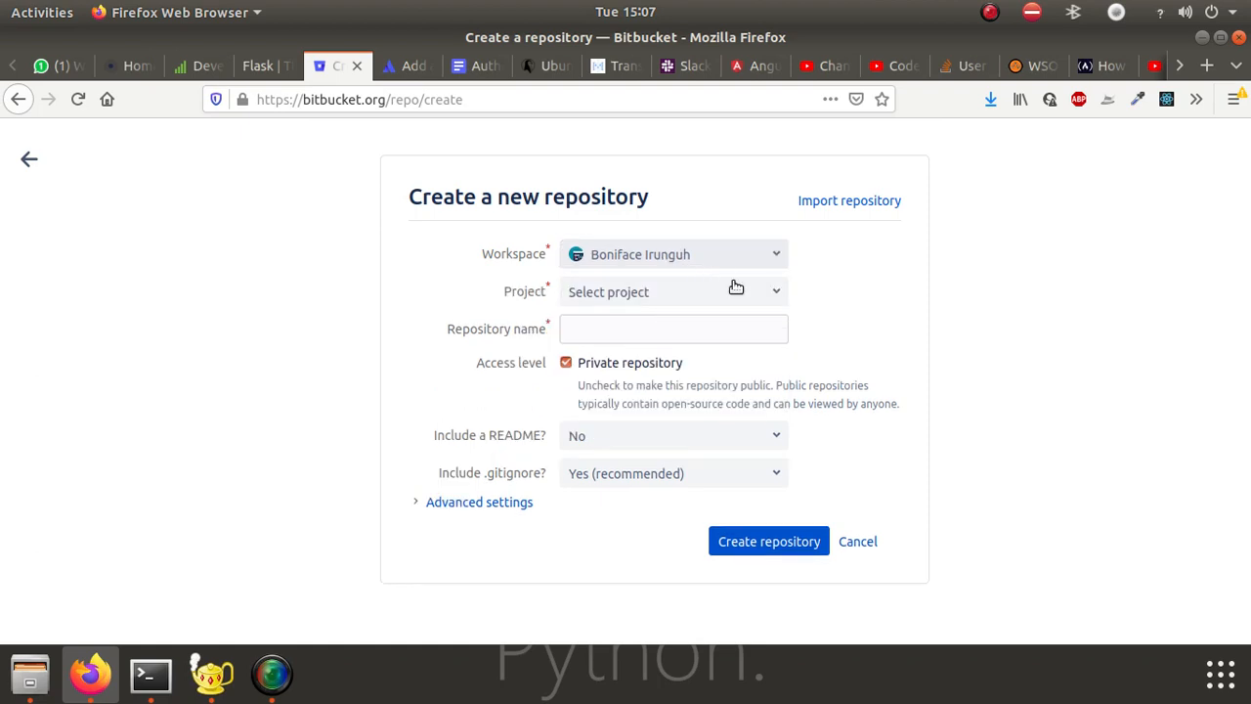
left_click(673, 291)
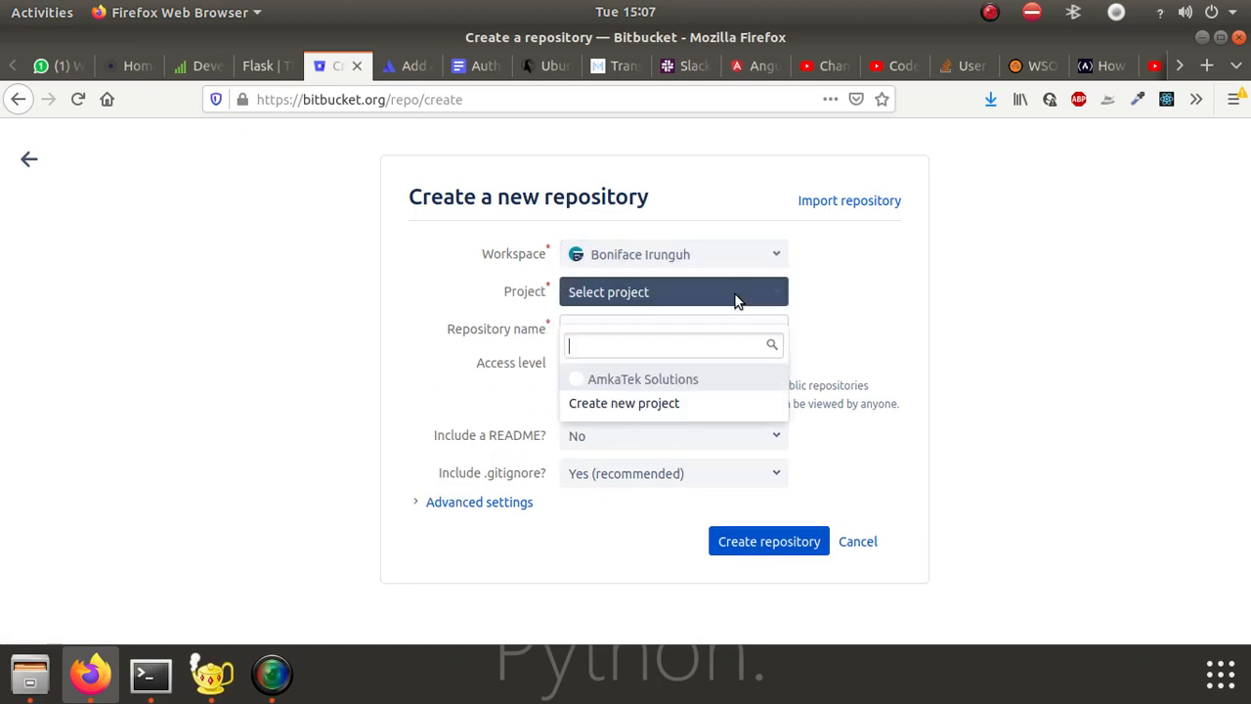
mouse_move(606, 402)
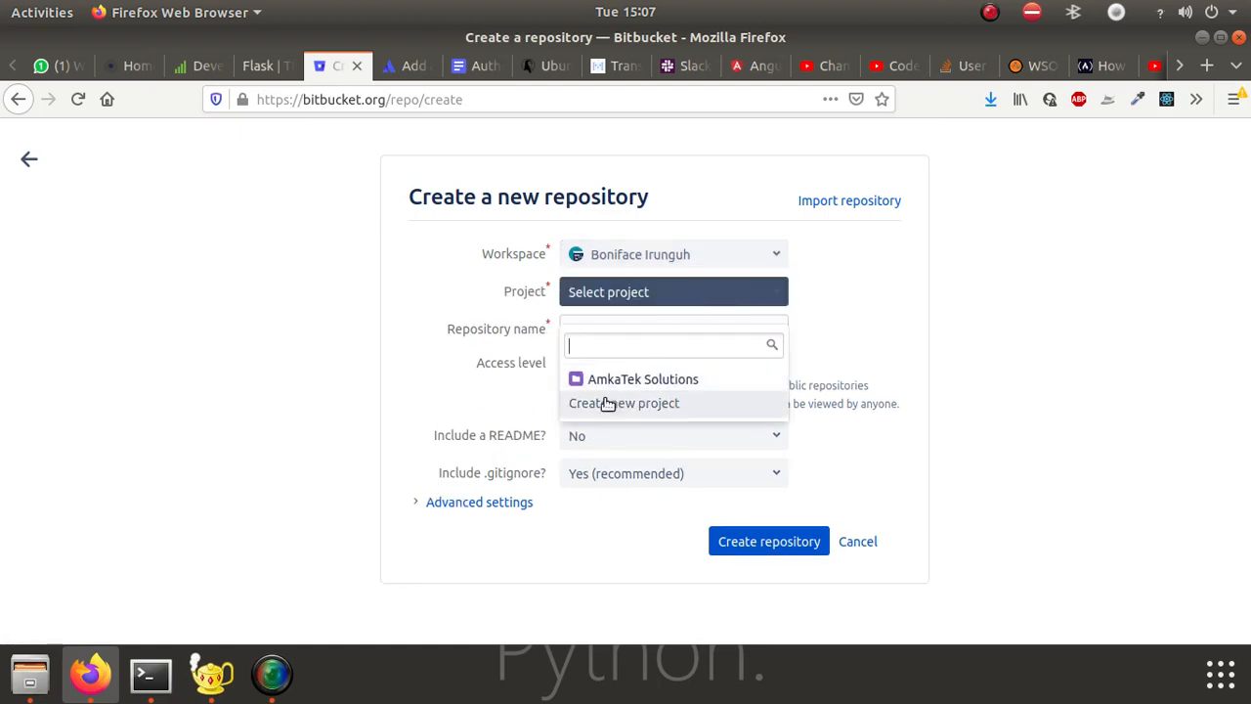
left_click(624, 402)
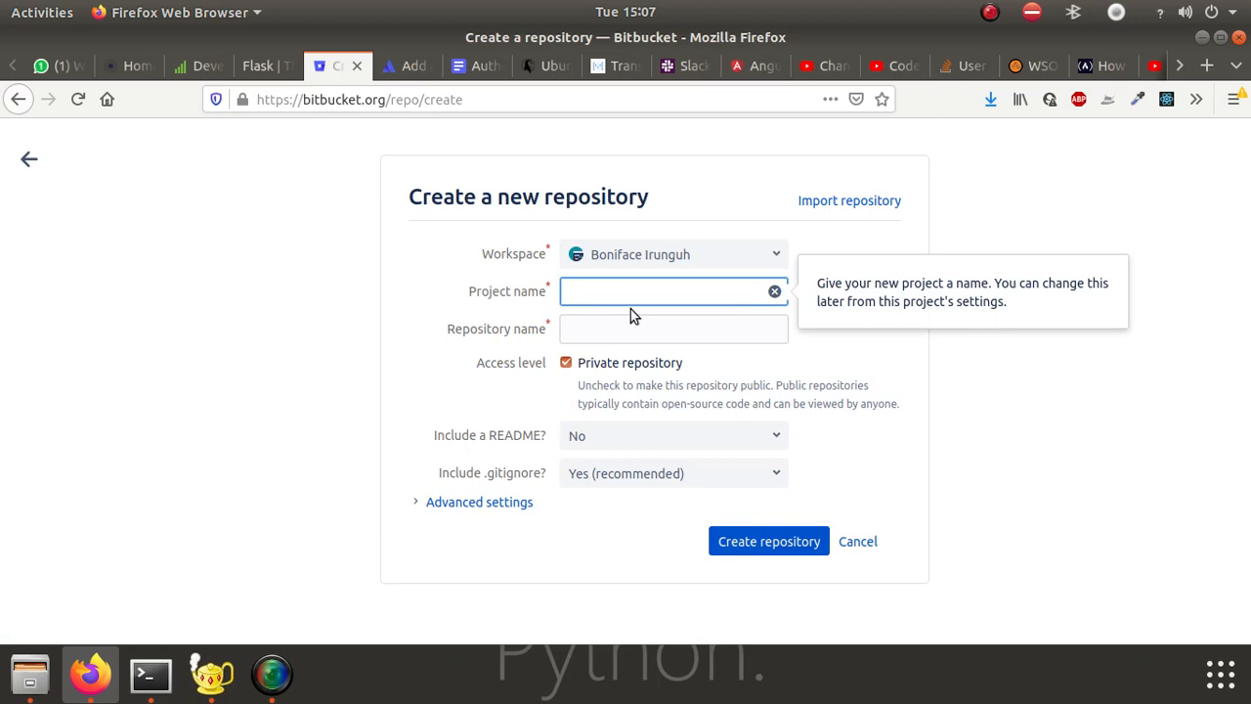
left_click(669, 291)
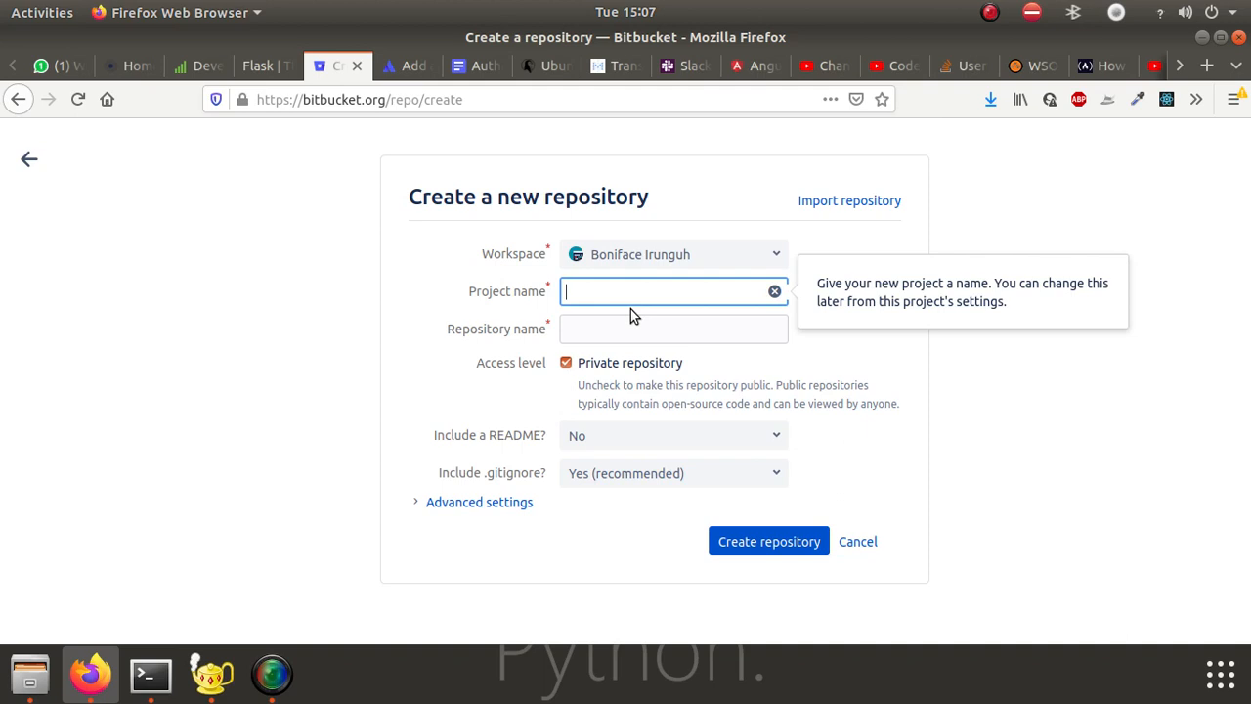
type("Flask")
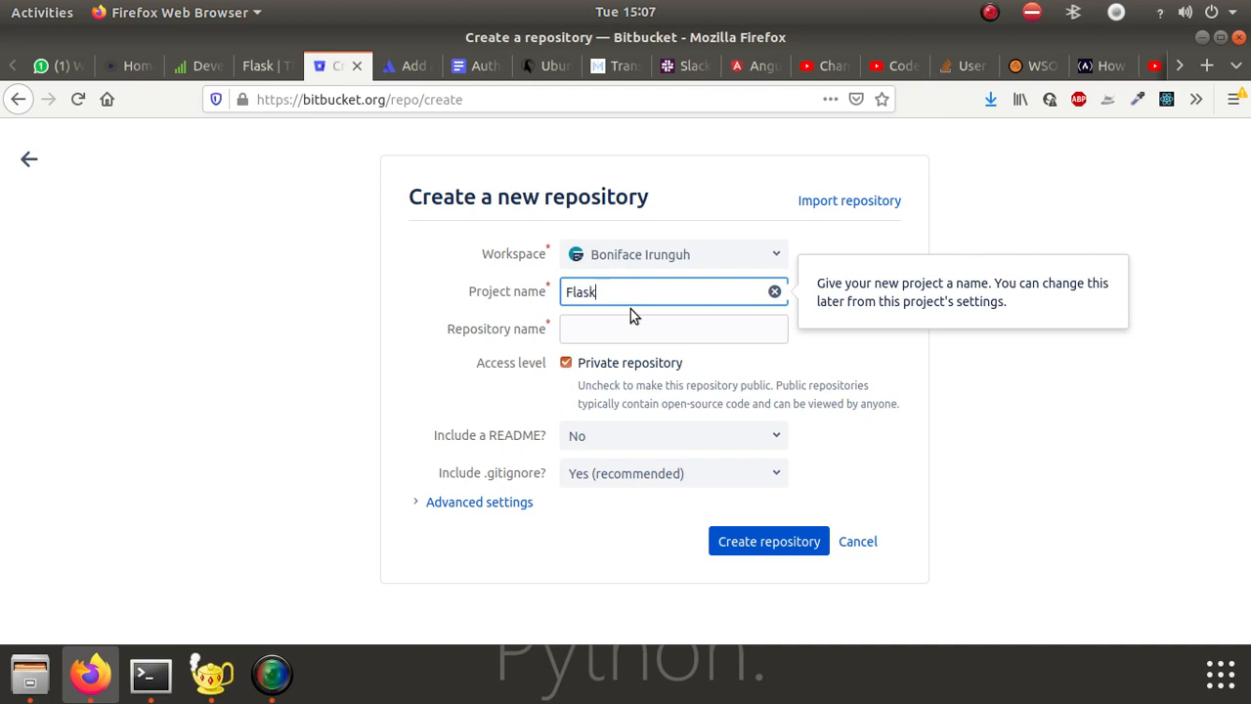
type("_MPESA_API")
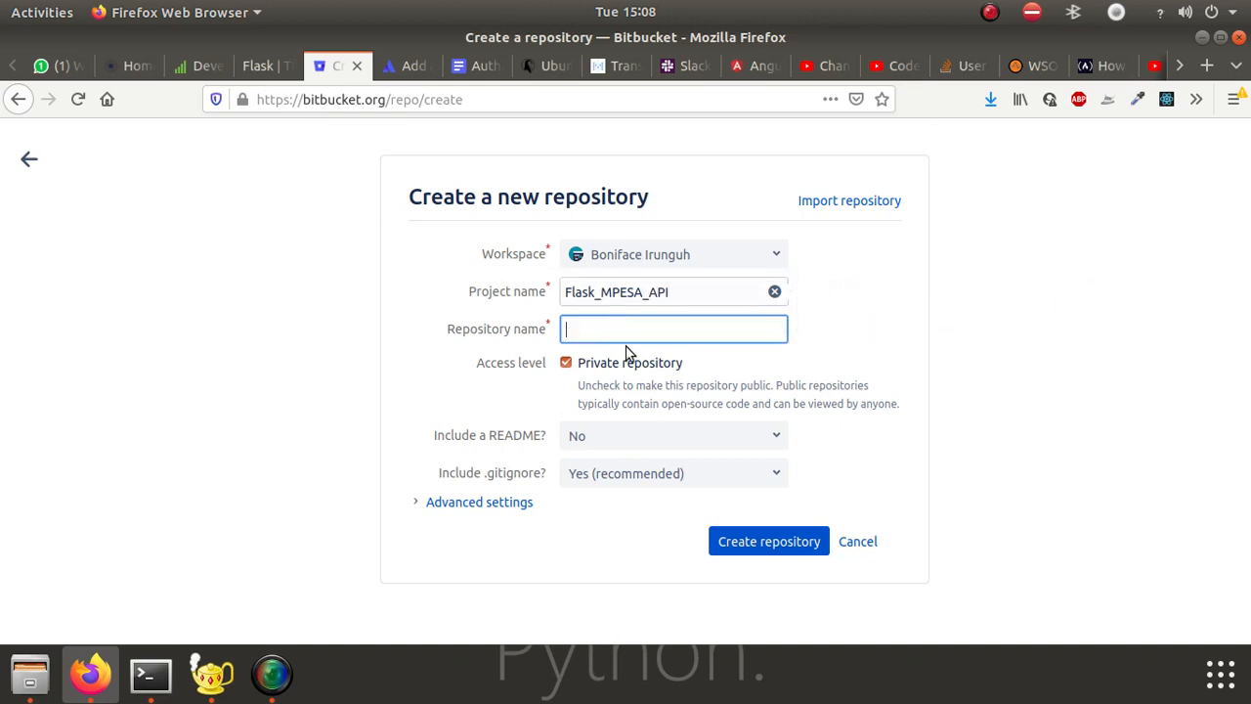
Name the repository flask_mpesa_api and create it.
type("flask_")
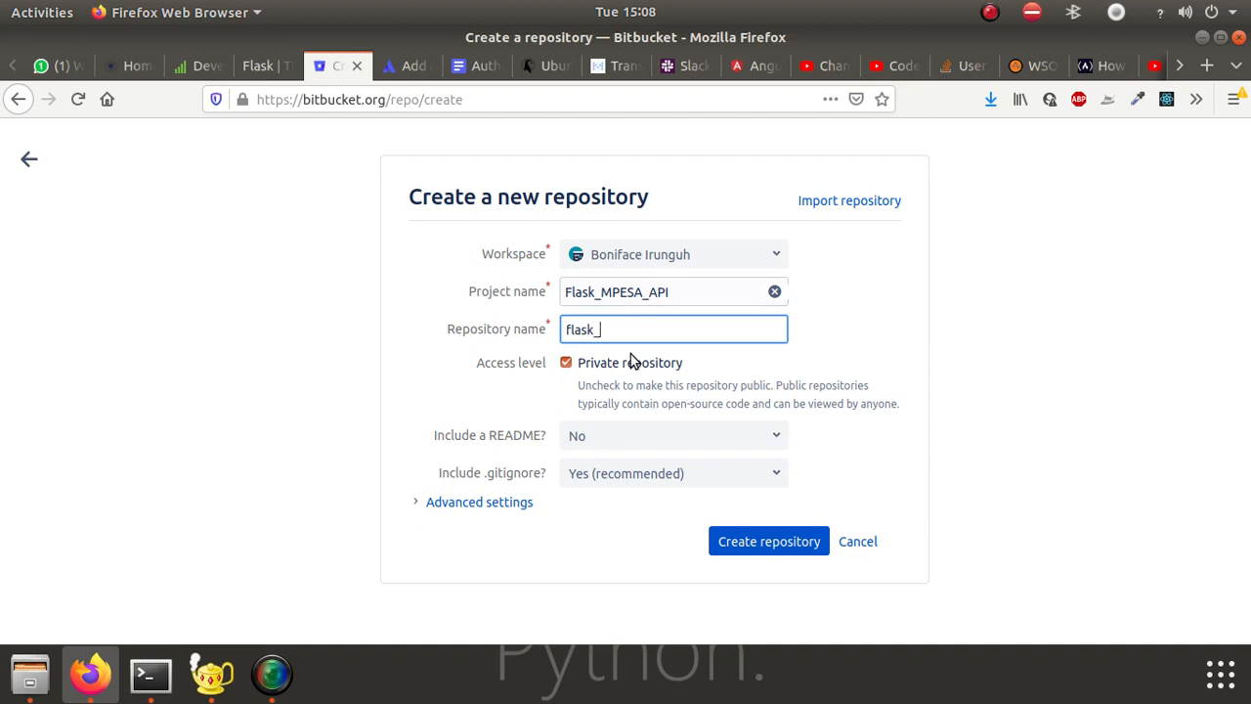
type("mpesa_")
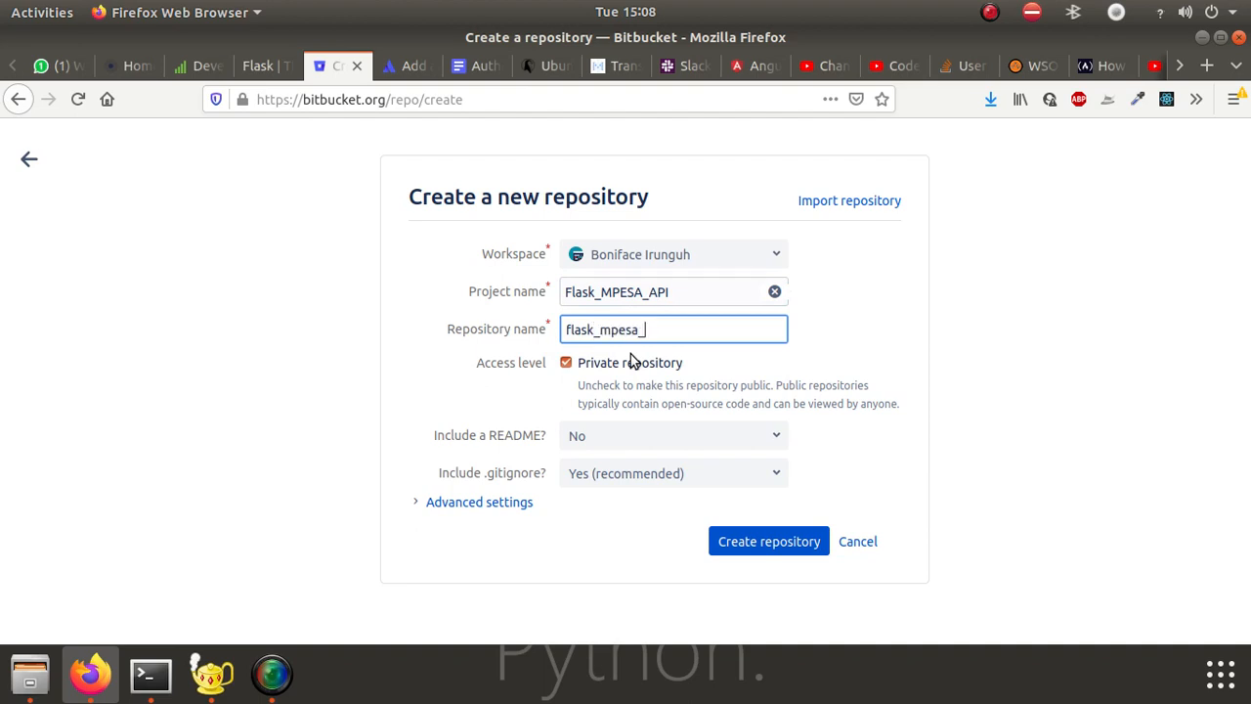
type("api")
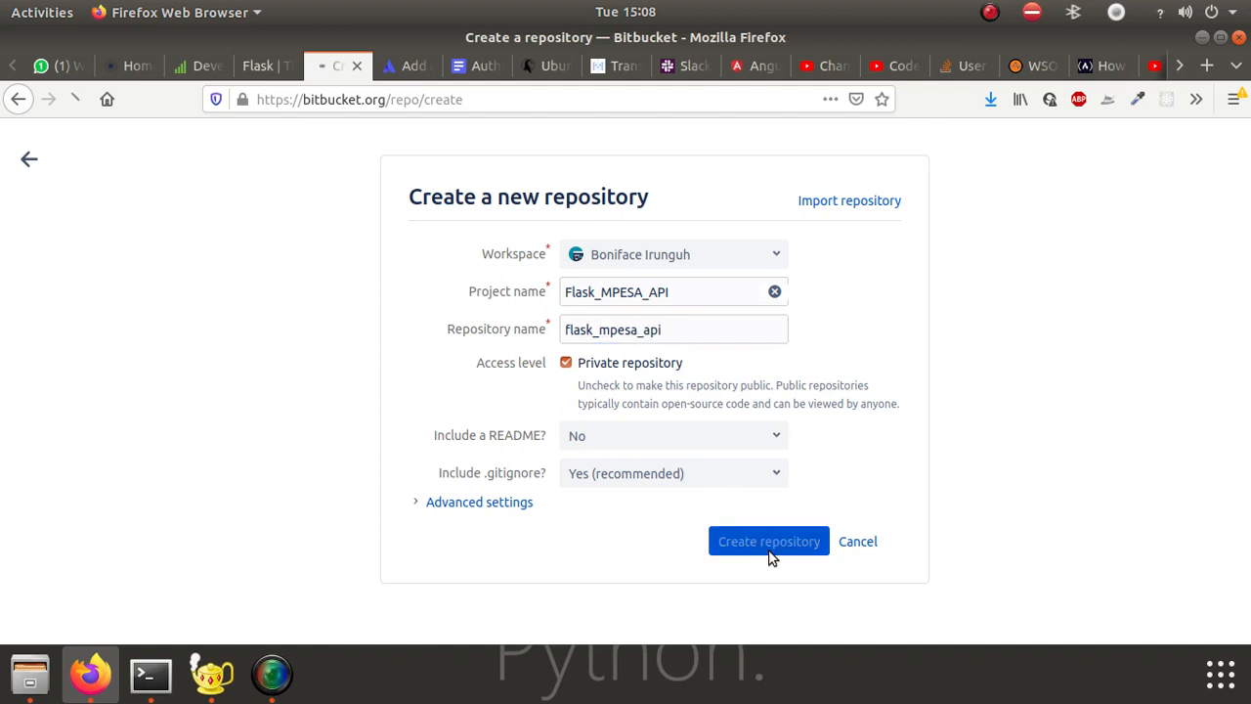
left_click(768, 541)
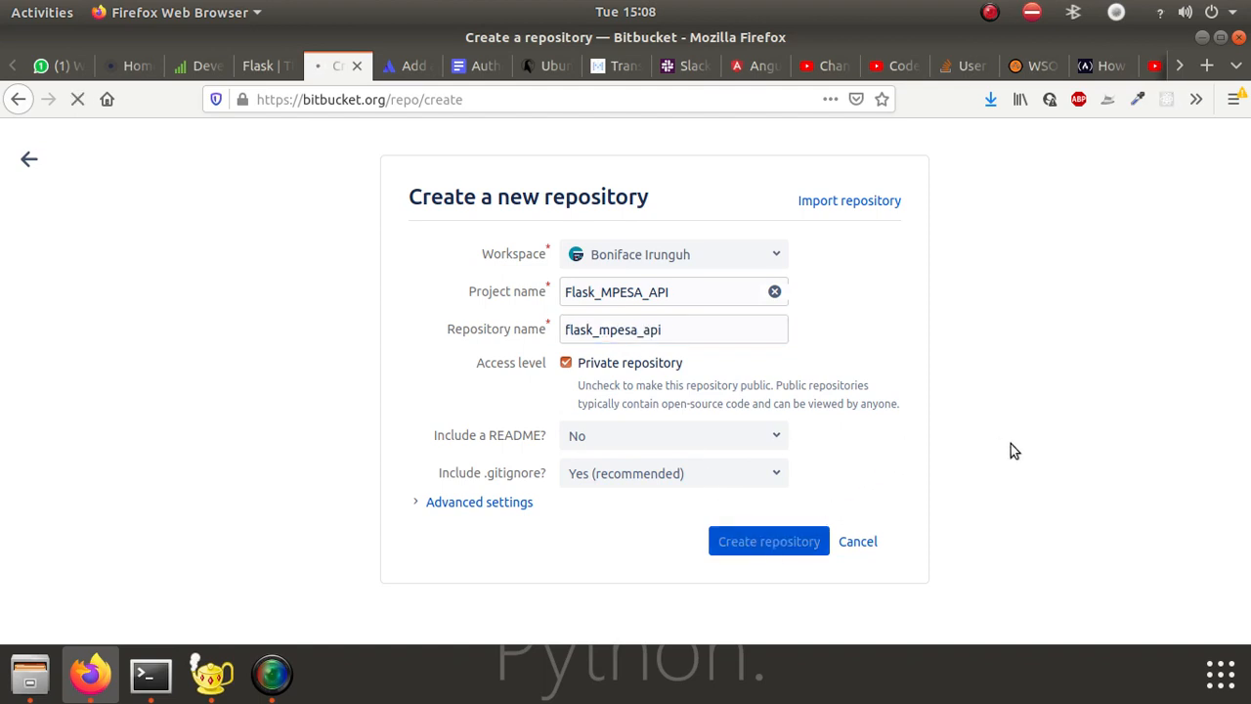
left_click(768, 539)
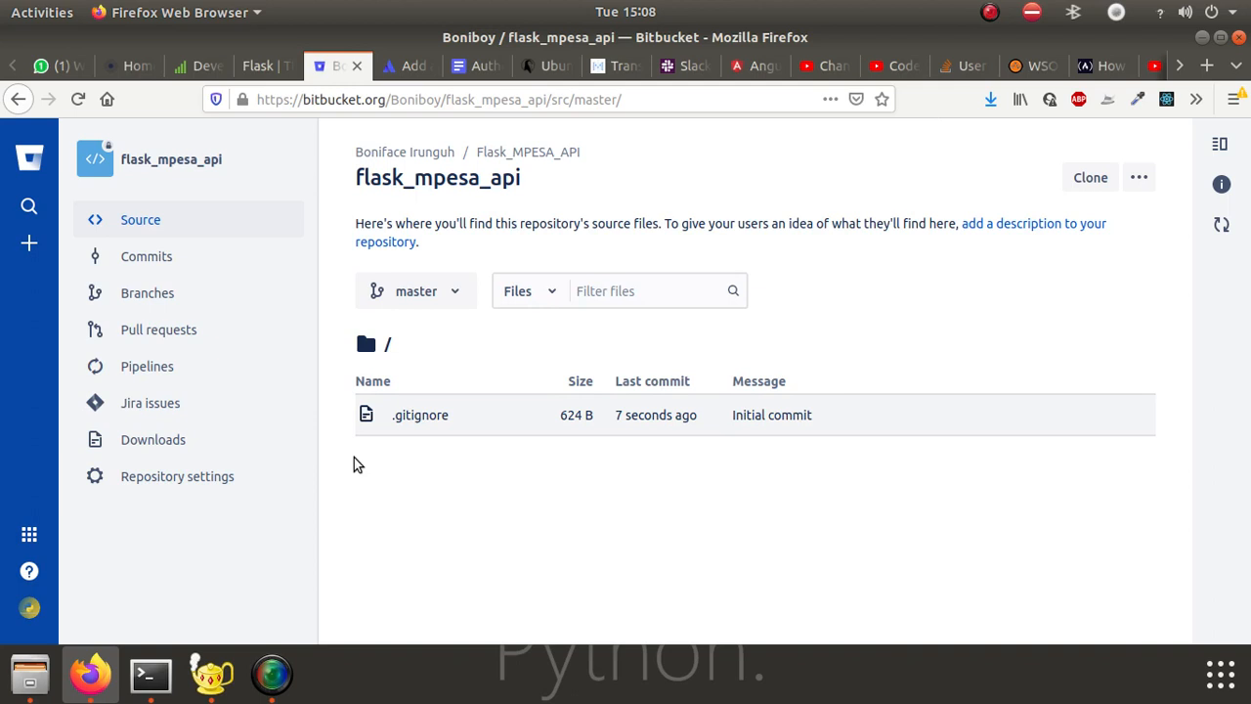
mouse_move(633, 484)
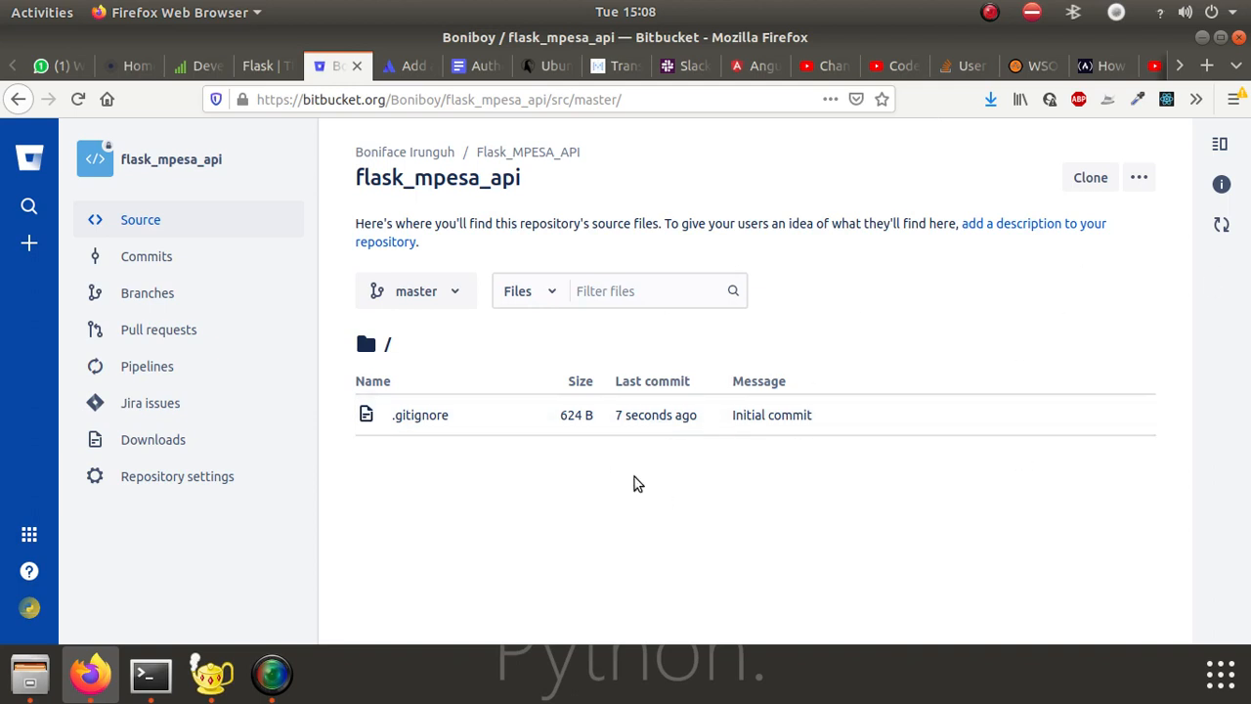
mouse_move(600, 395)
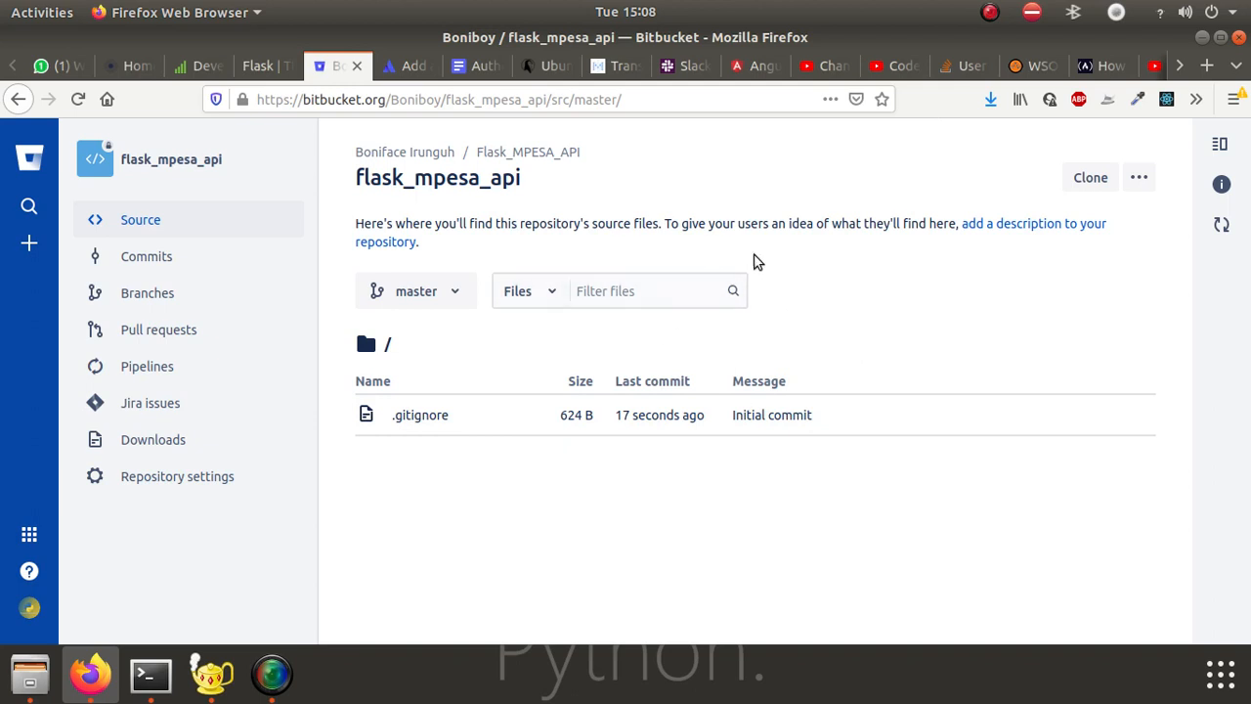
mouse_move(359, 223)
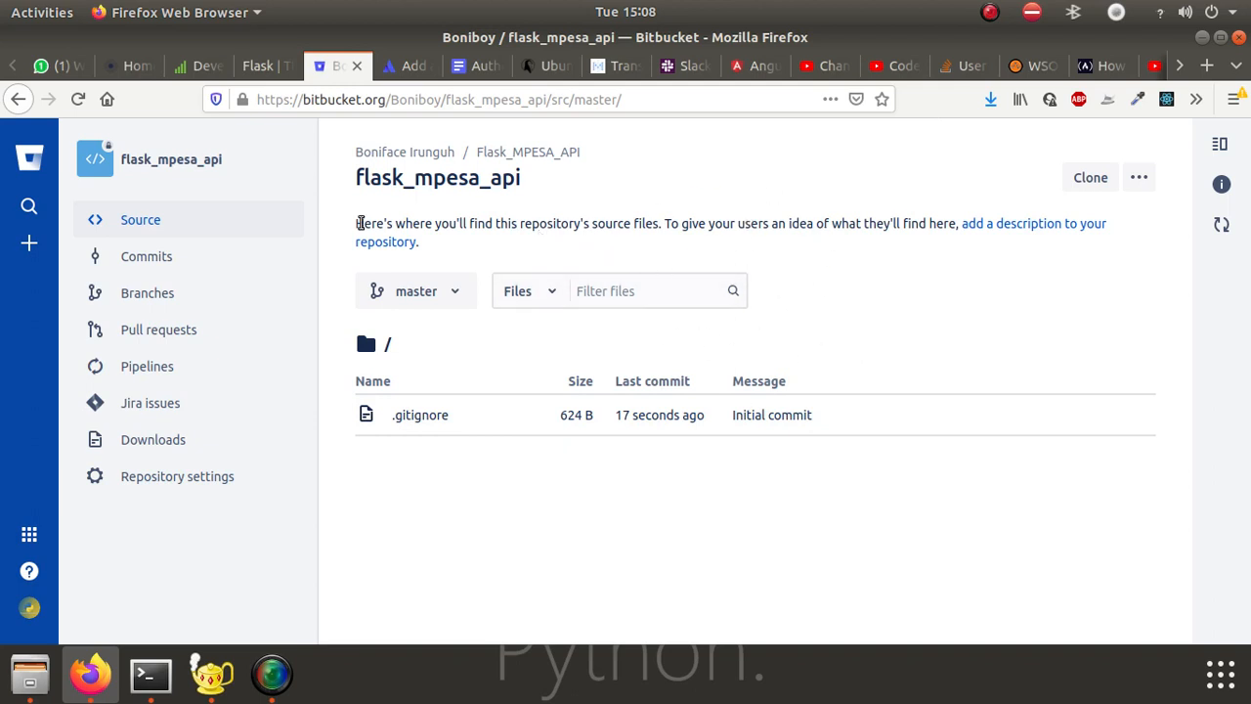
left_click_drag(355, 223, 928, 222)
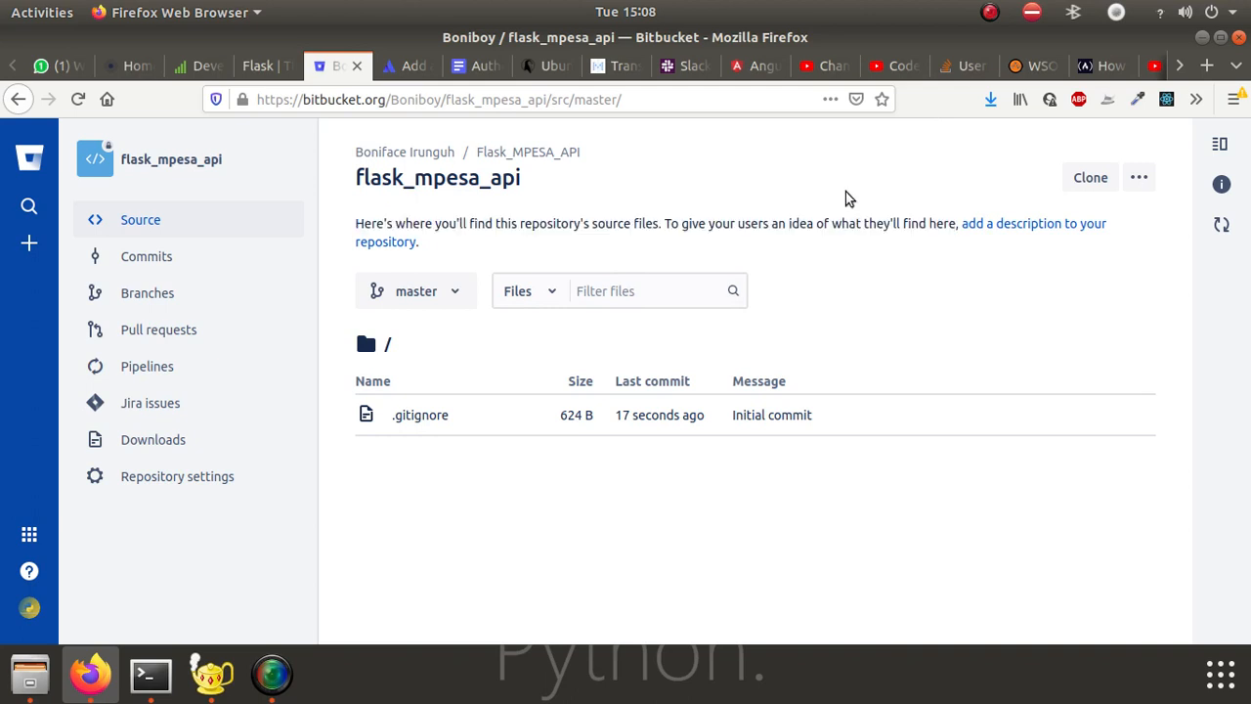
mouse_move(367, 227)
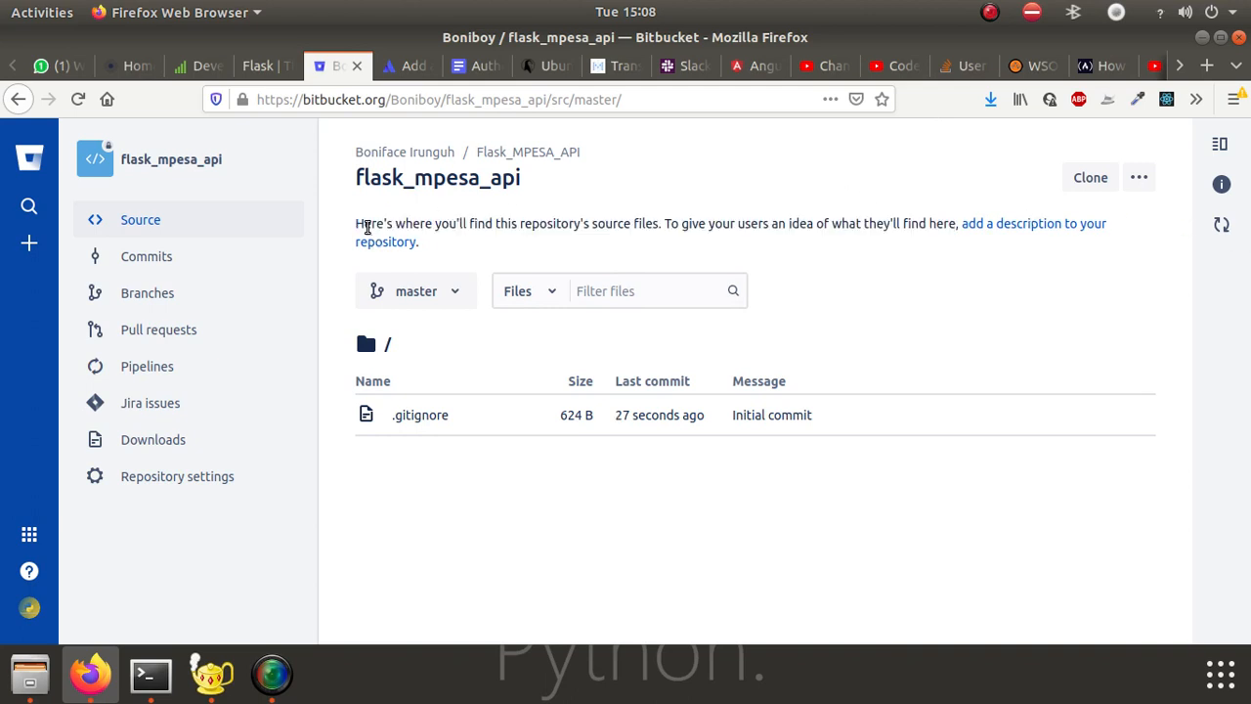
left_click_drag(356, 223, 704, 222)
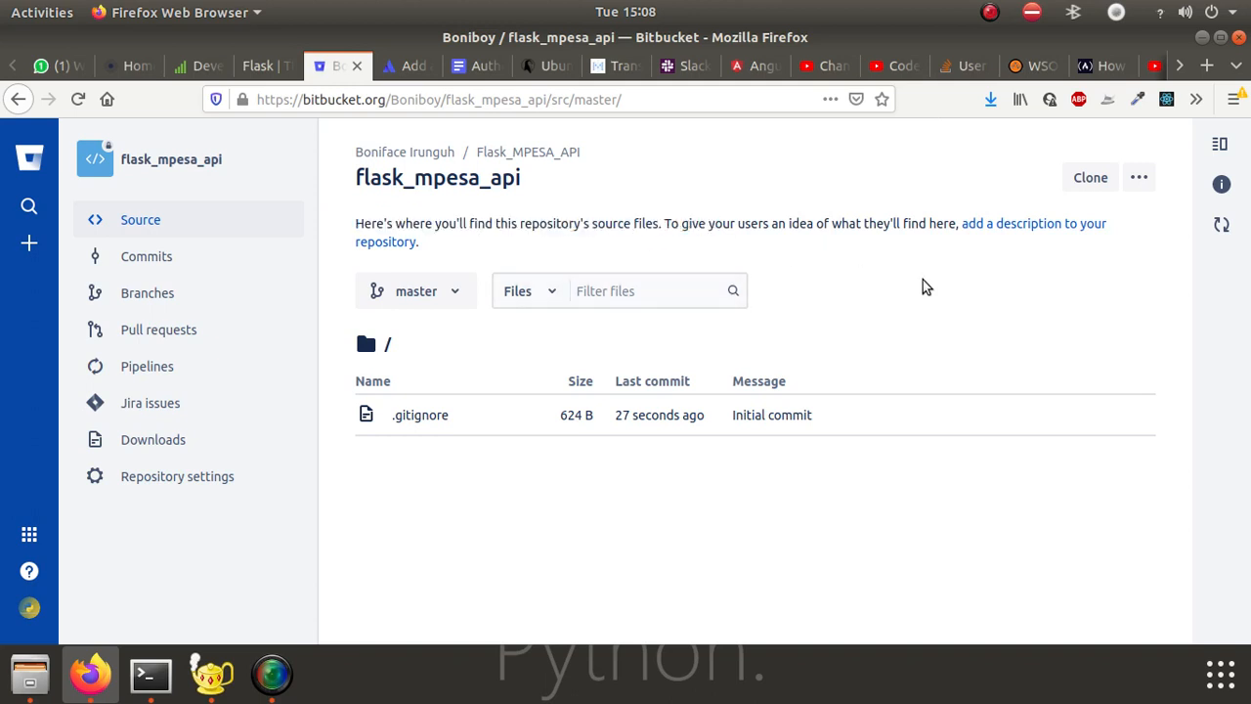
mouse_move(326, 516)
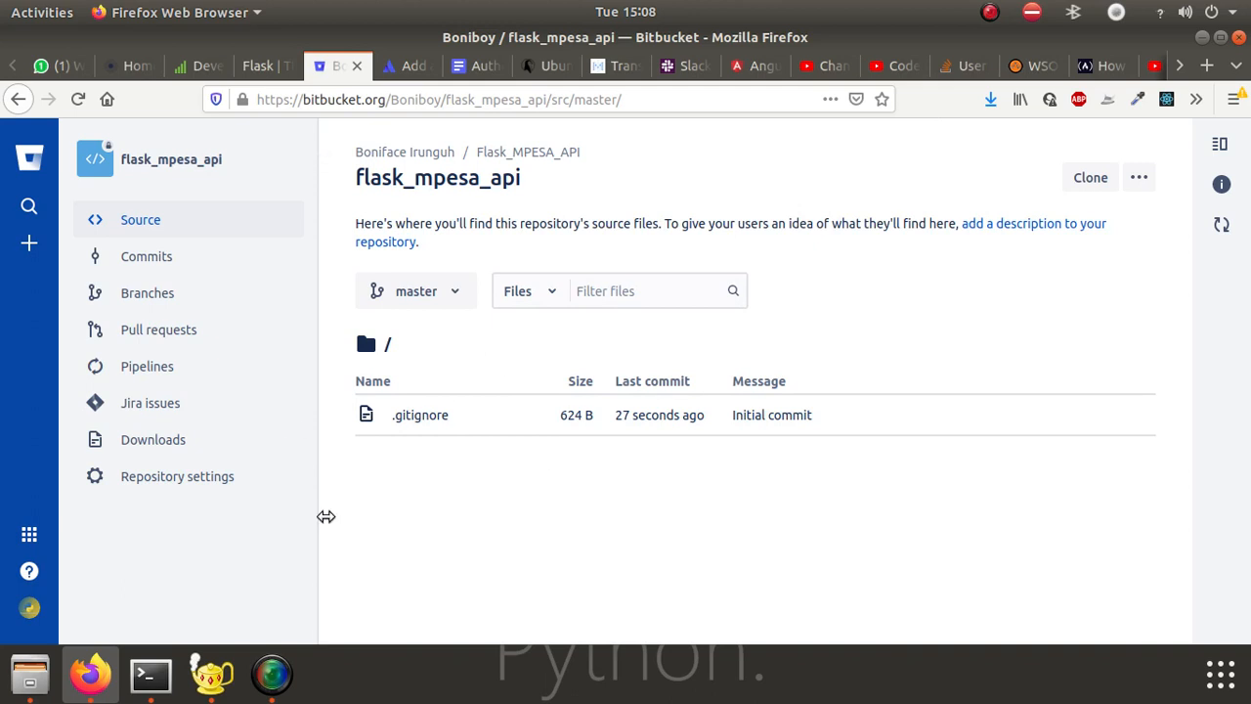
mouse_move(820, 340)
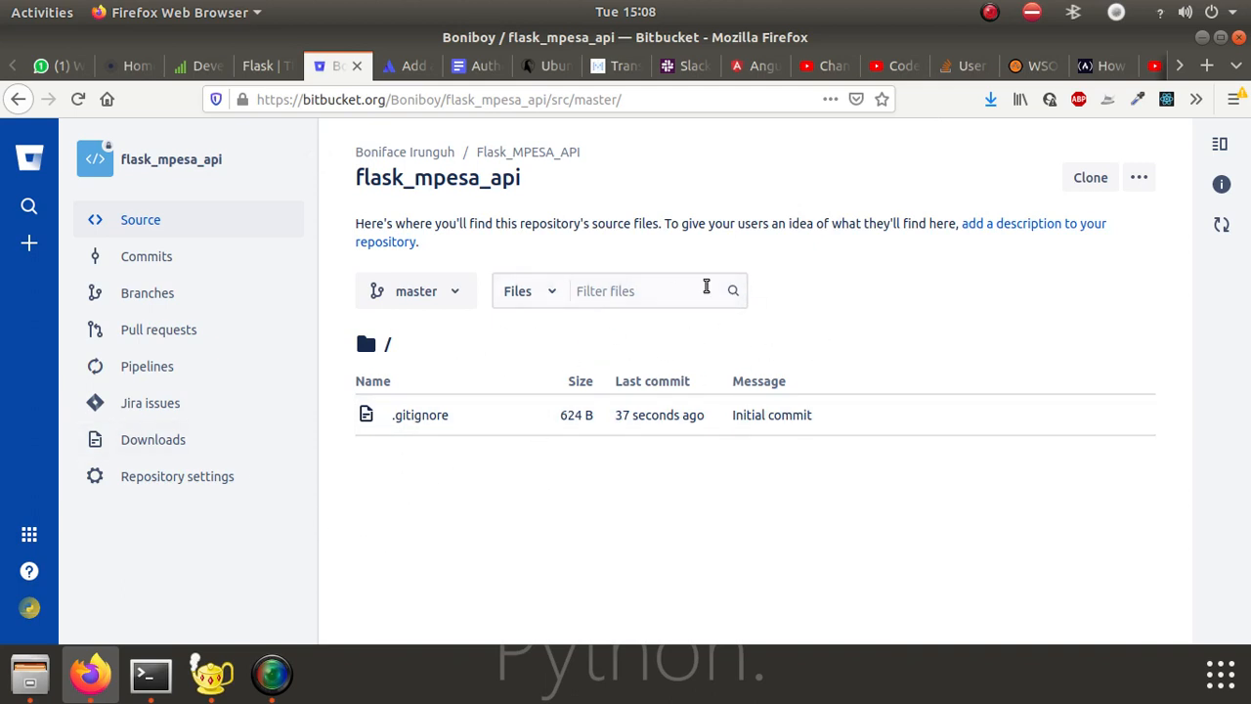
mouse_move(548, 449)
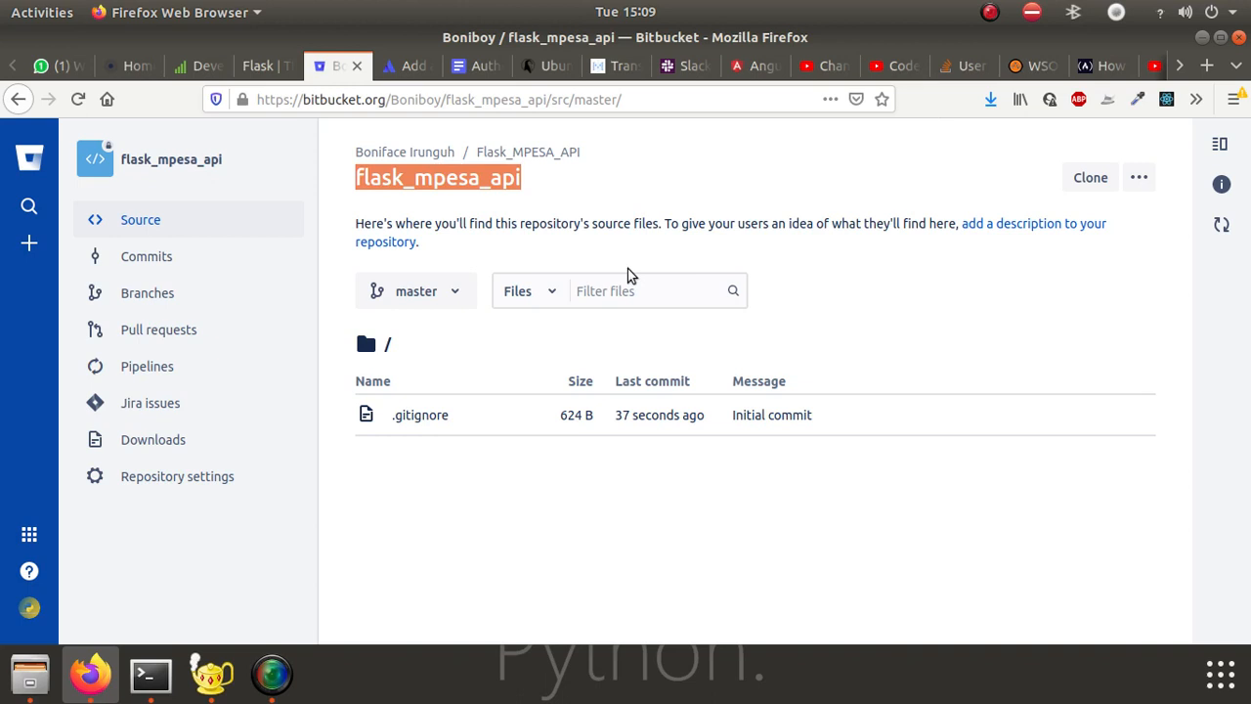
mouse_move(714, 598)
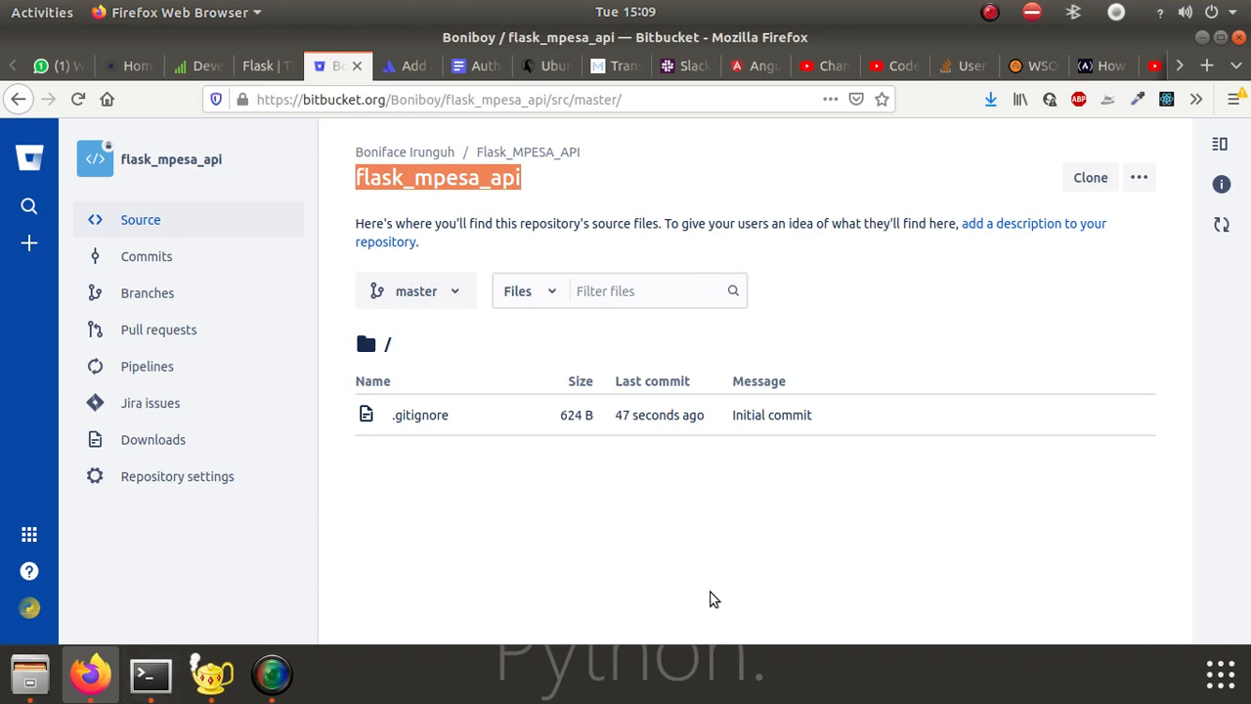
mouse_move(1083, 682)
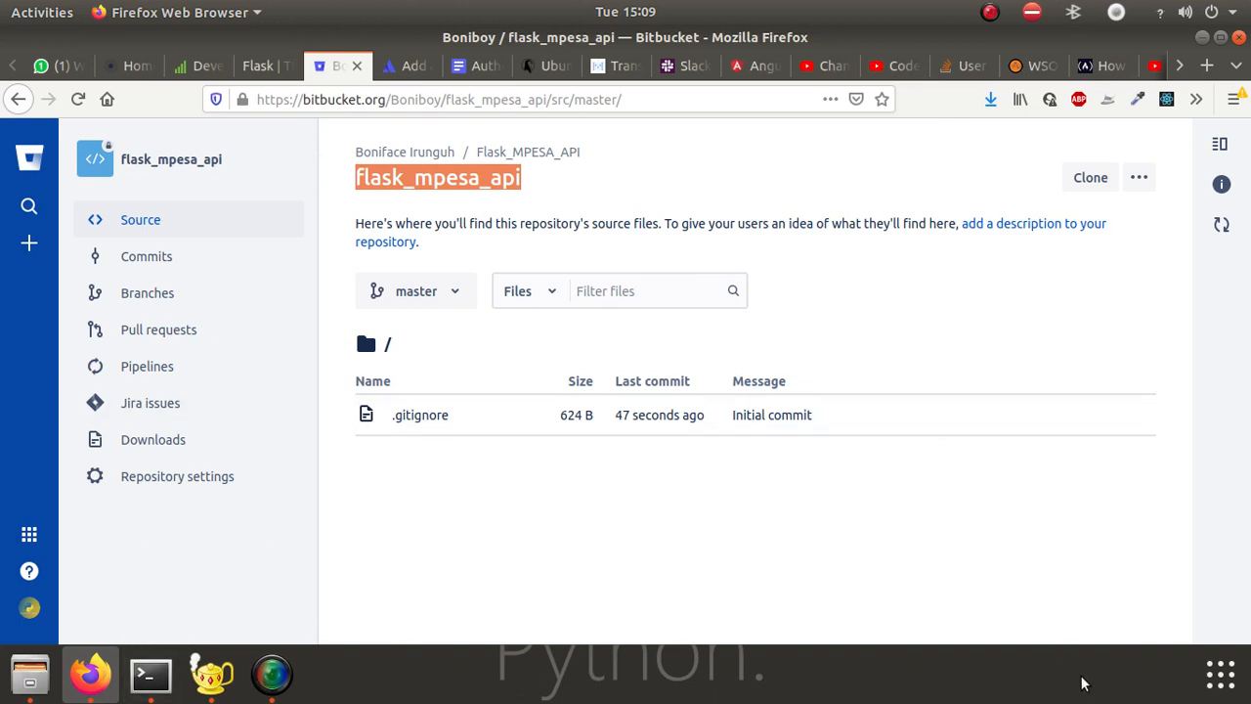
mouse_move(1220, 674)
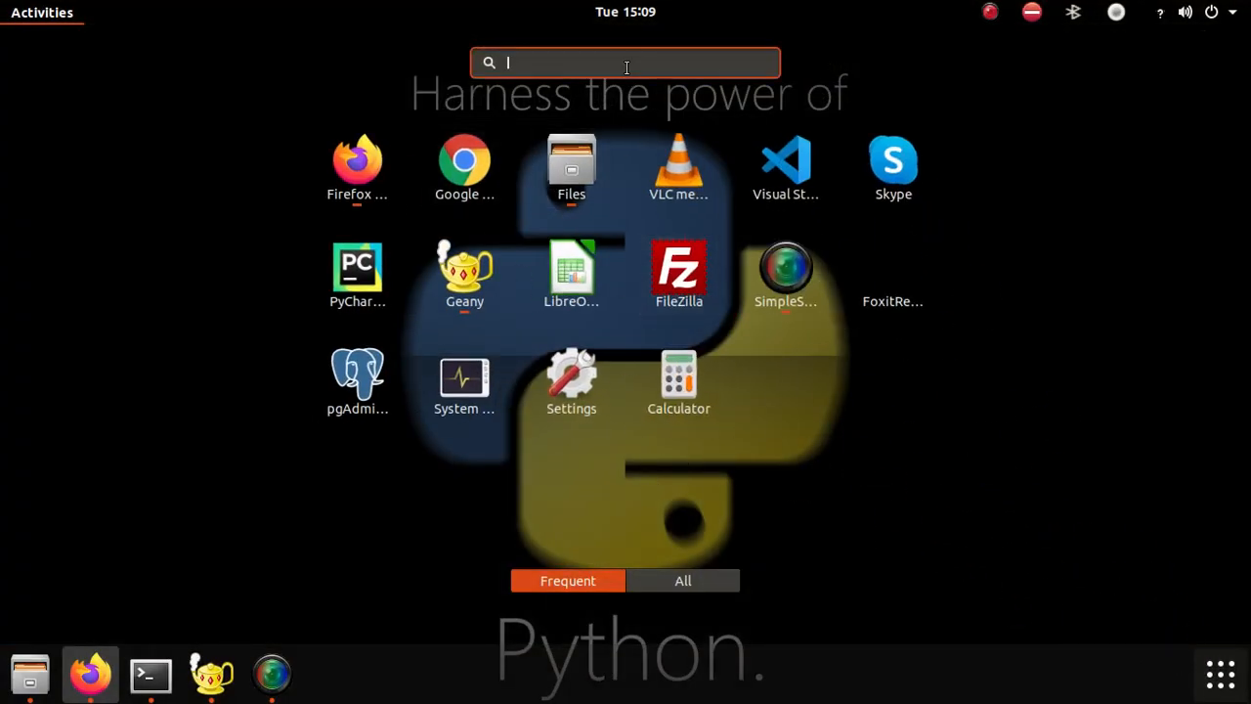
Search Activities for 'ter' and bring up a Terminal window from the dock.
type("ter")
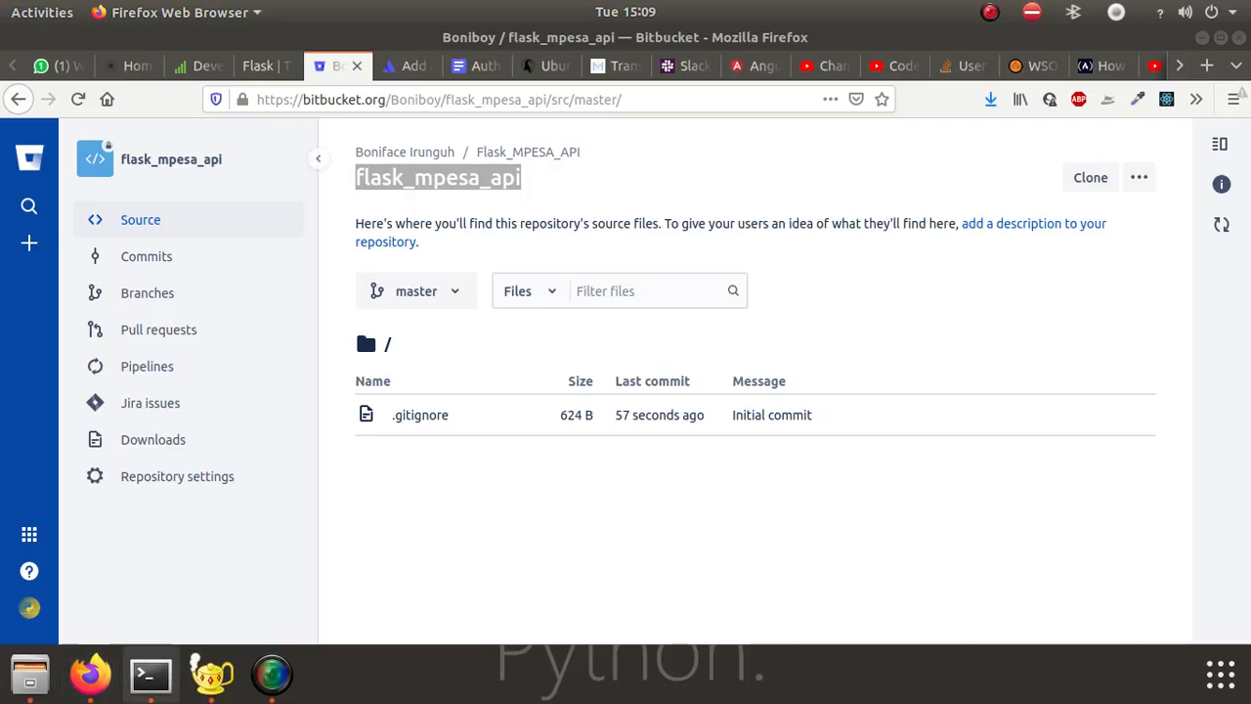
mouse_move(532, 414)
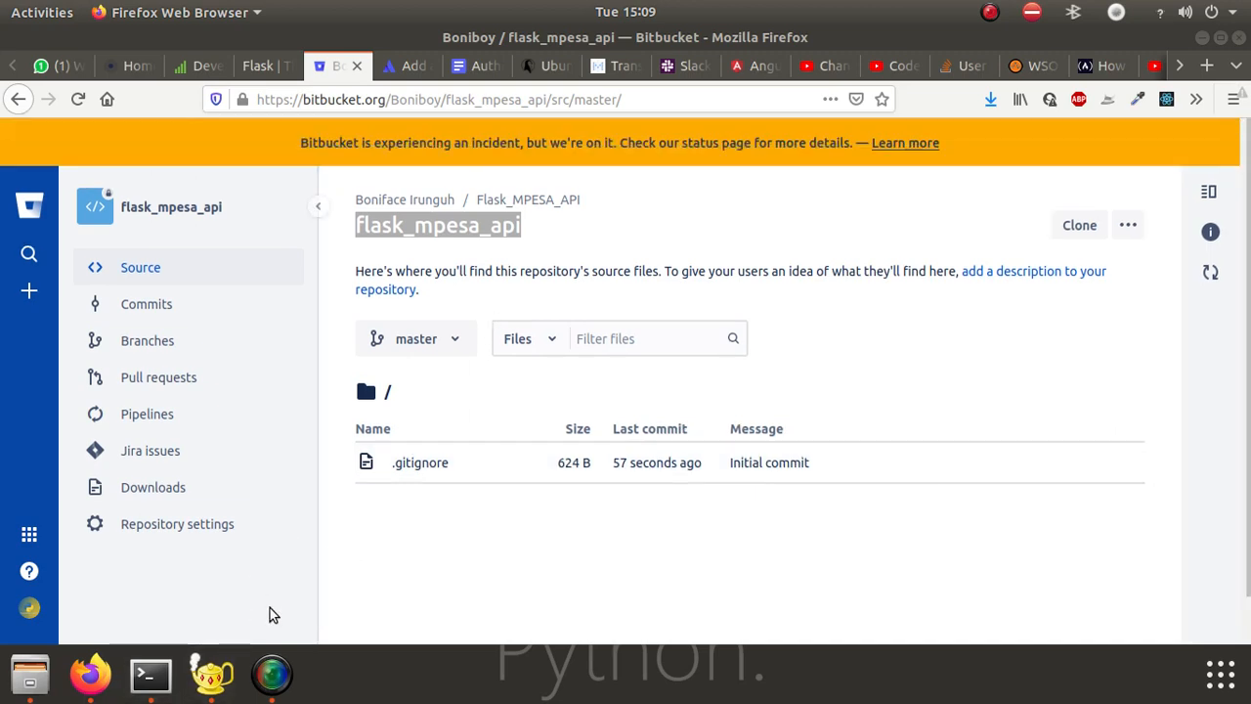
left_click(149, 675)
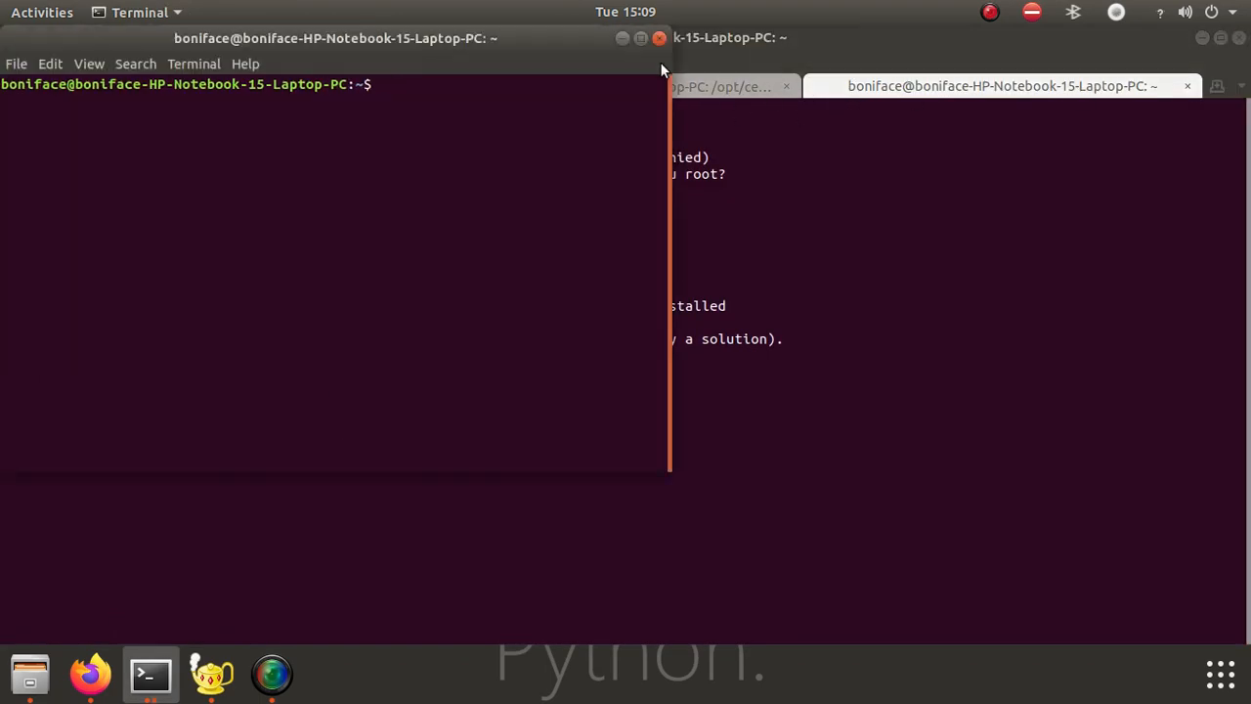
Maximize the terminal, look around /opt/odoo with cd and ls, then return to /opt and clear the screen.
left_click(658, 39)
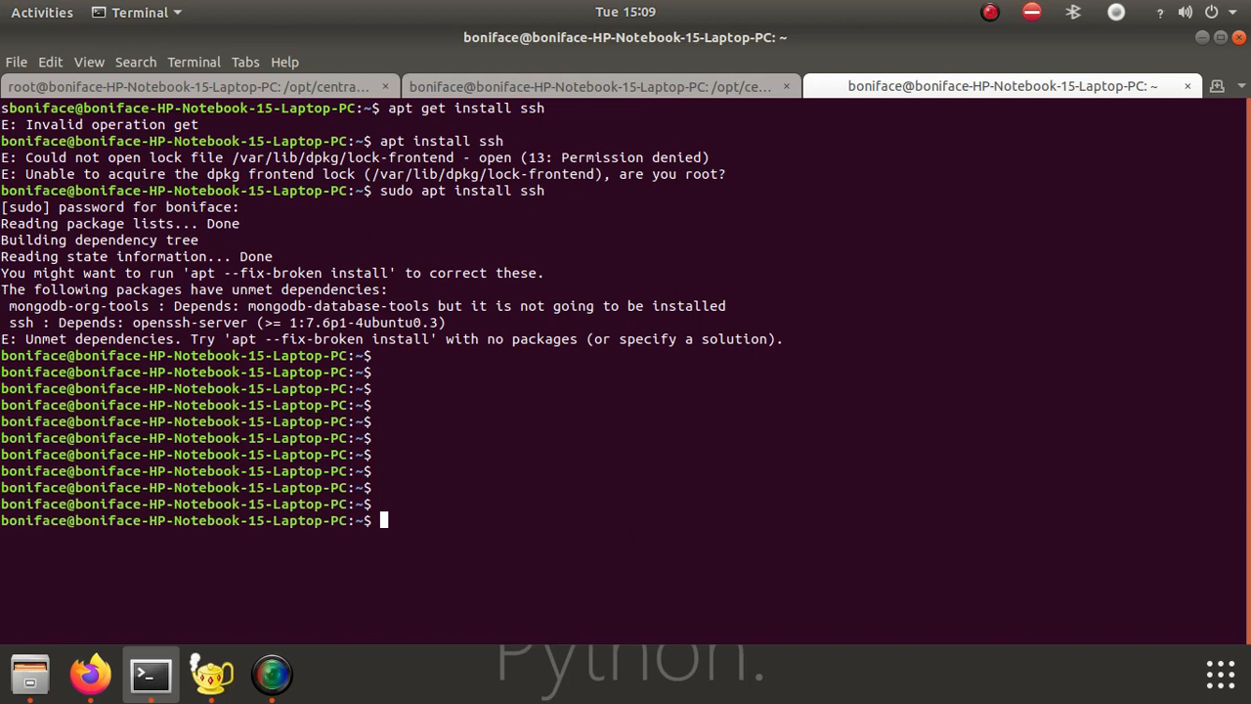
type("cd")
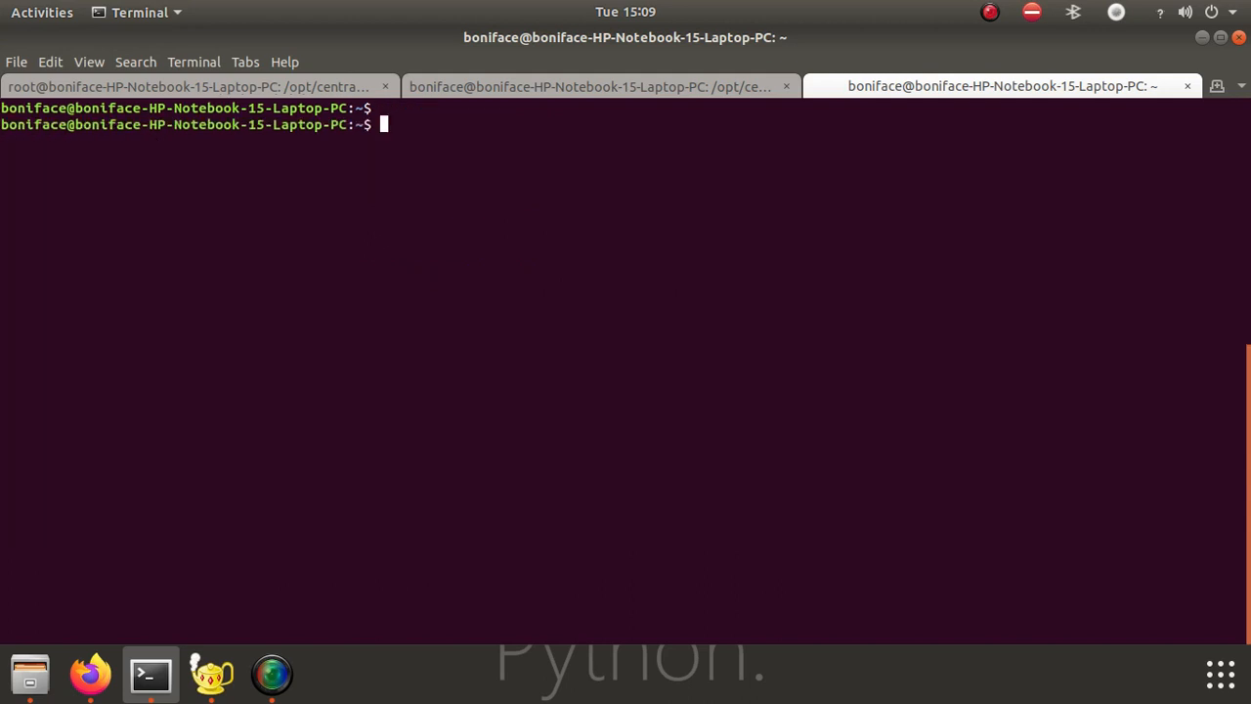
key("Return")
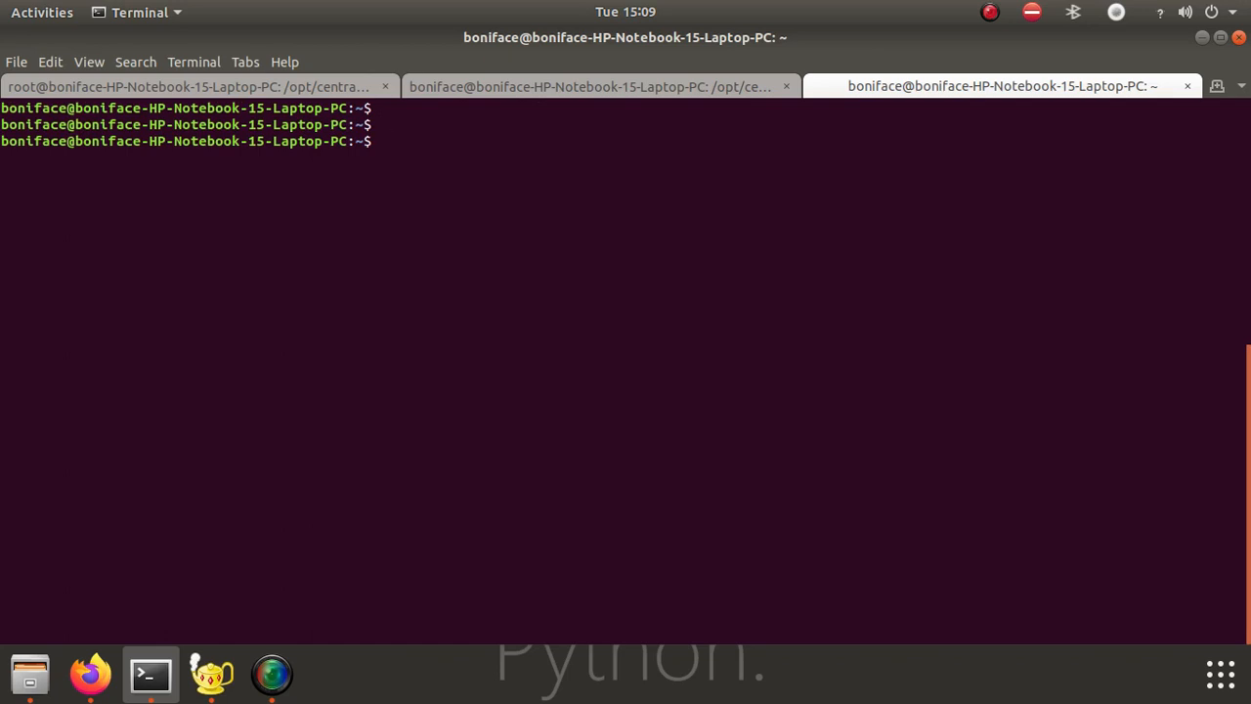
left_click(381, 141)
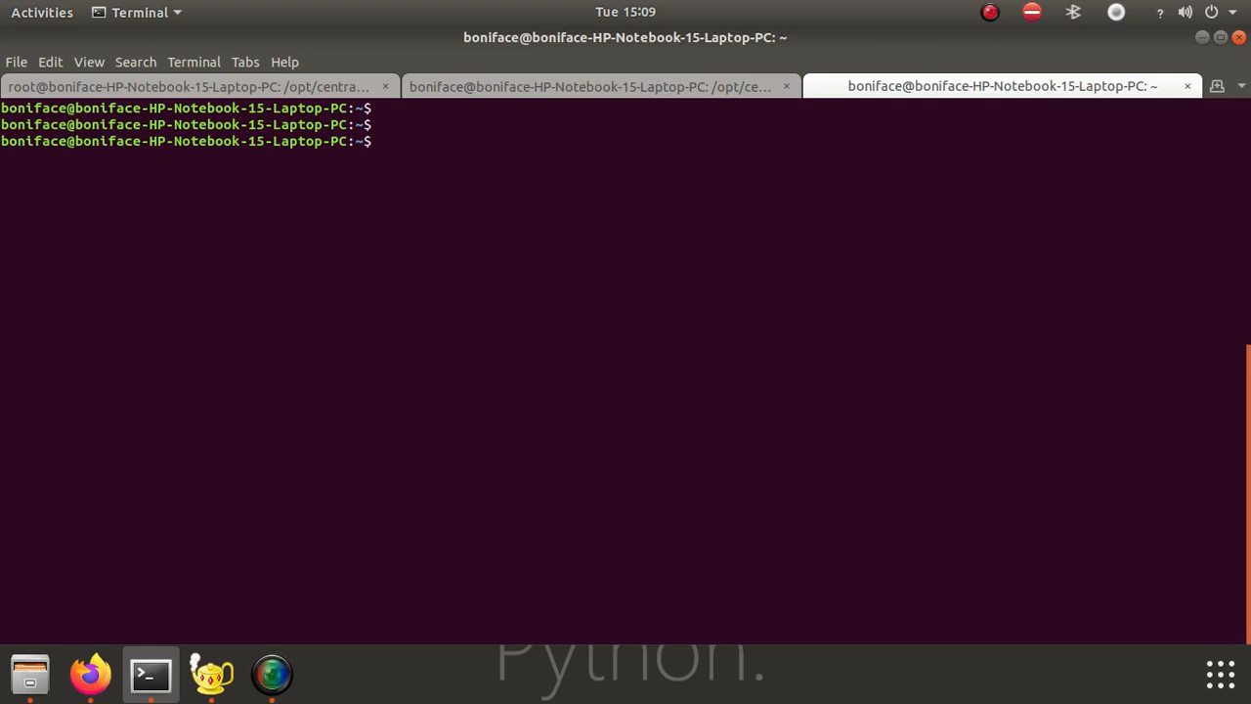
type("cd")
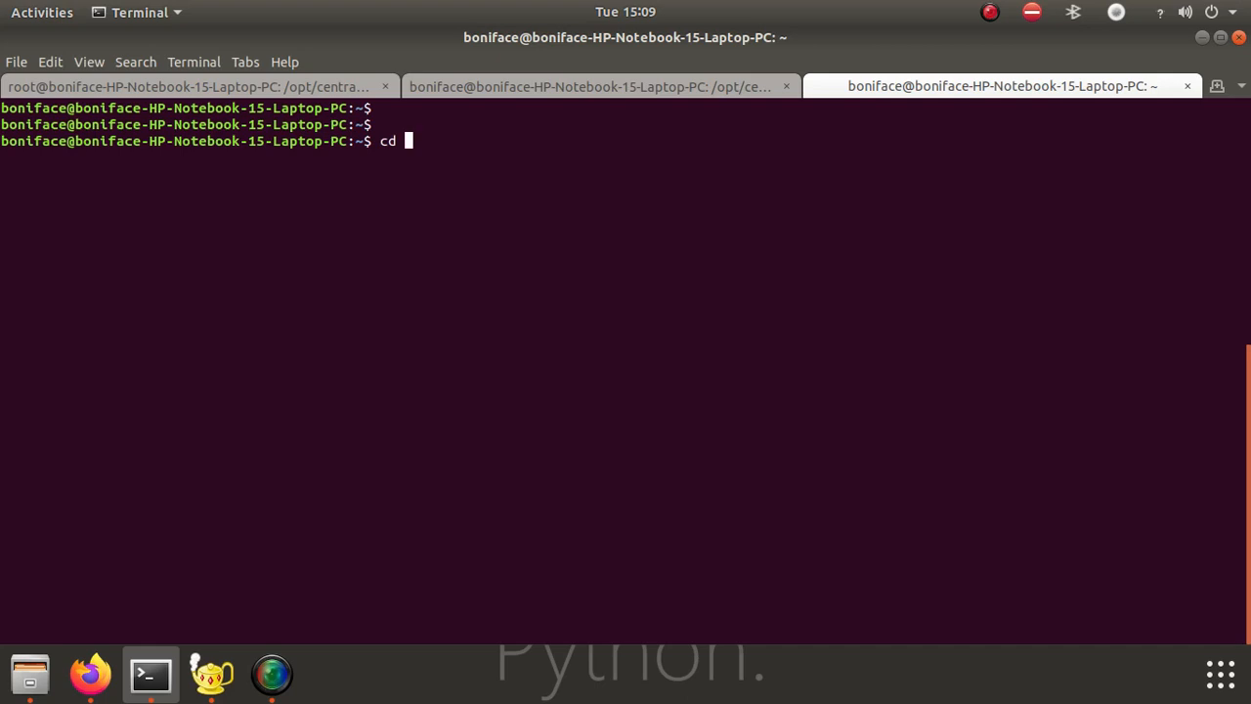
type("/")
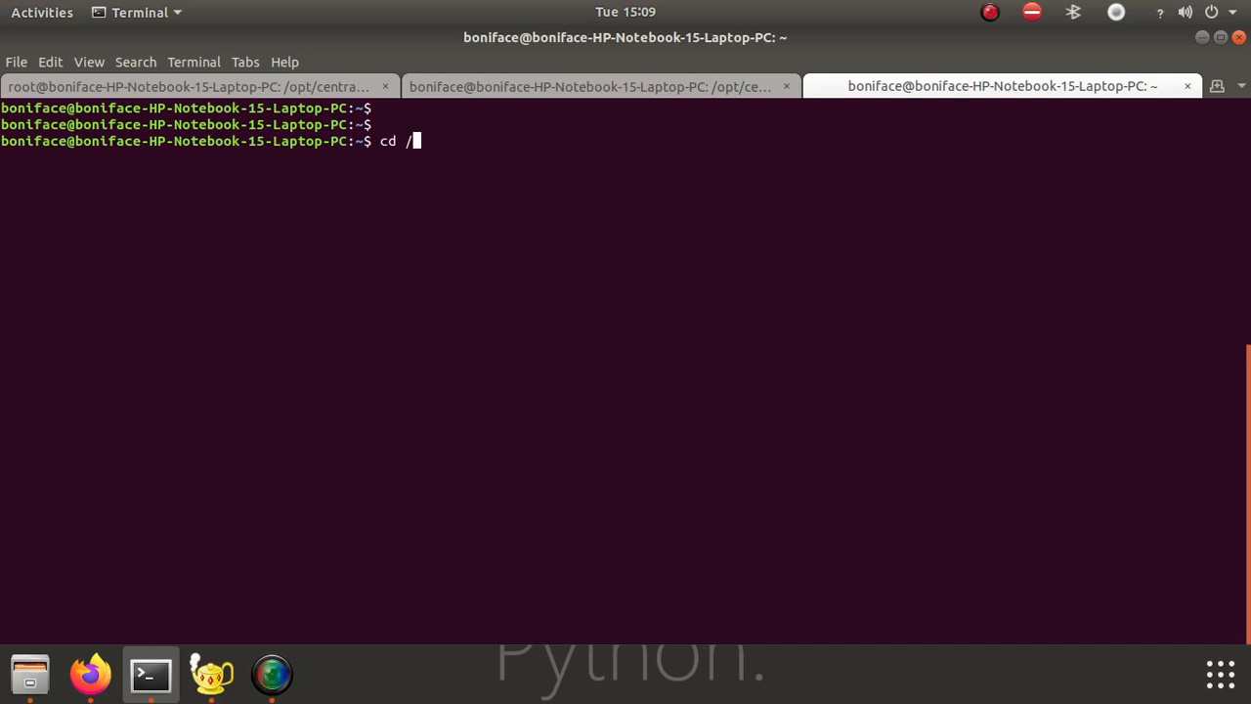
type("opt/")
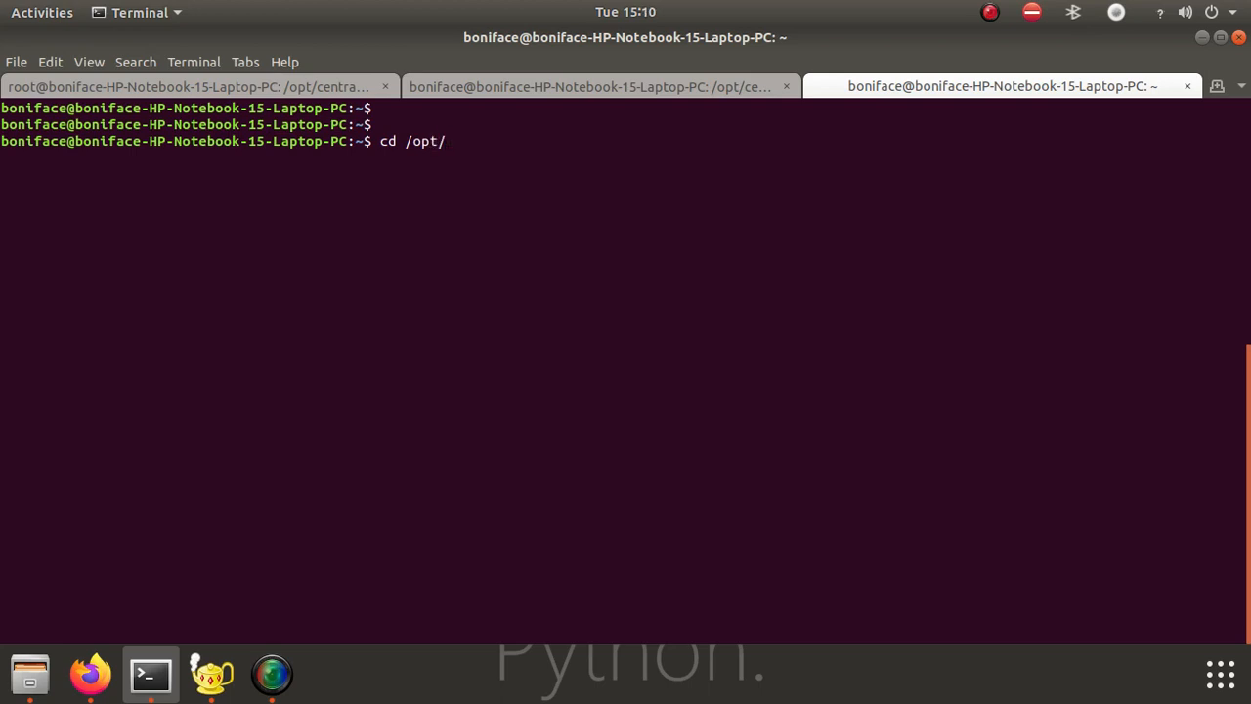
type("odoo")
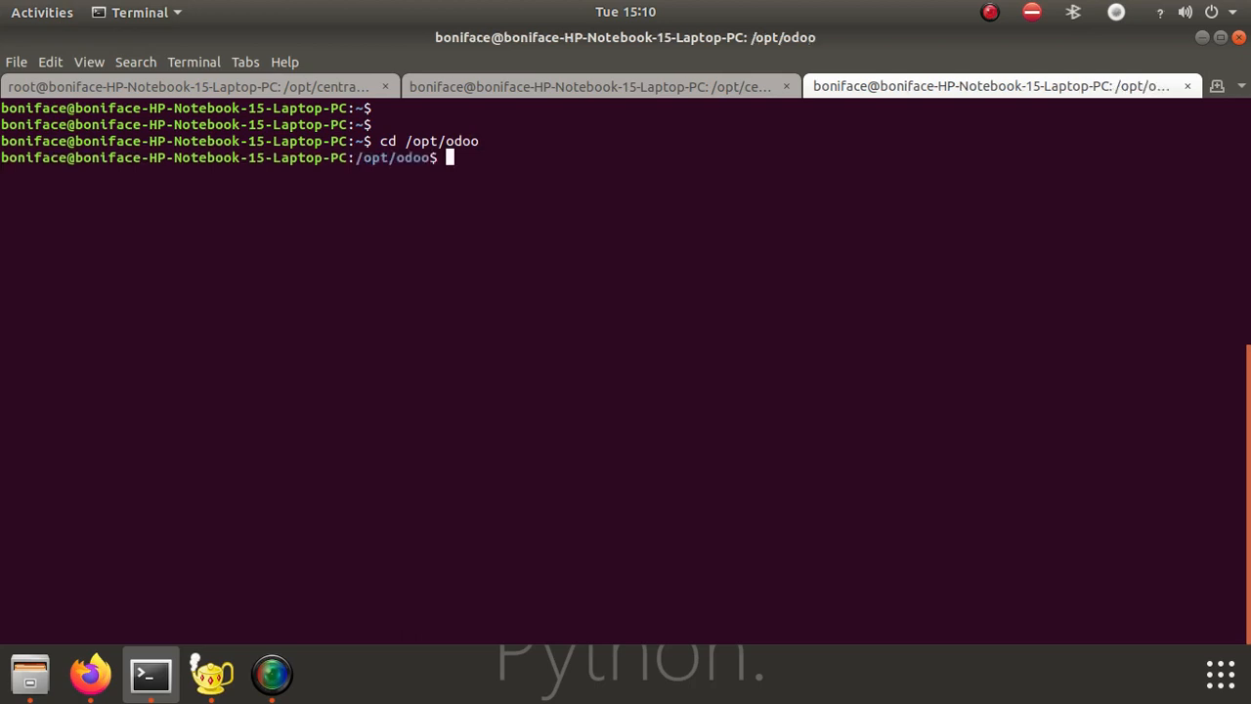
type("ls")
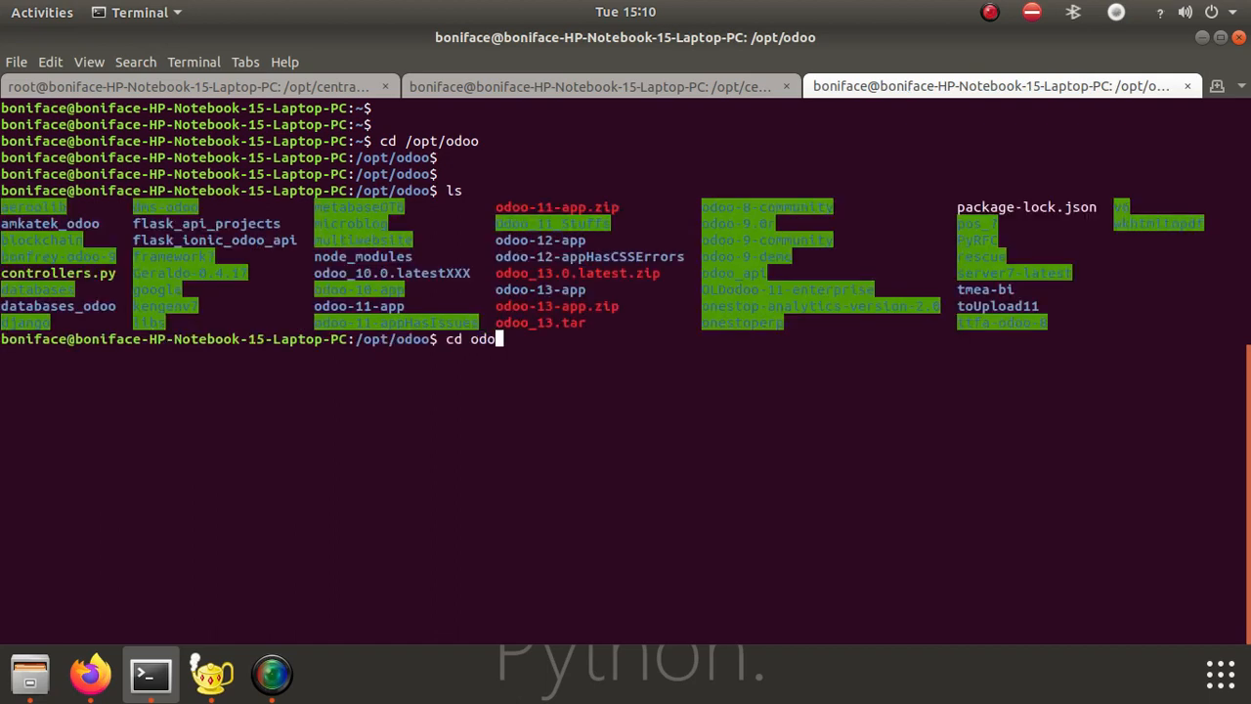
type("_op")
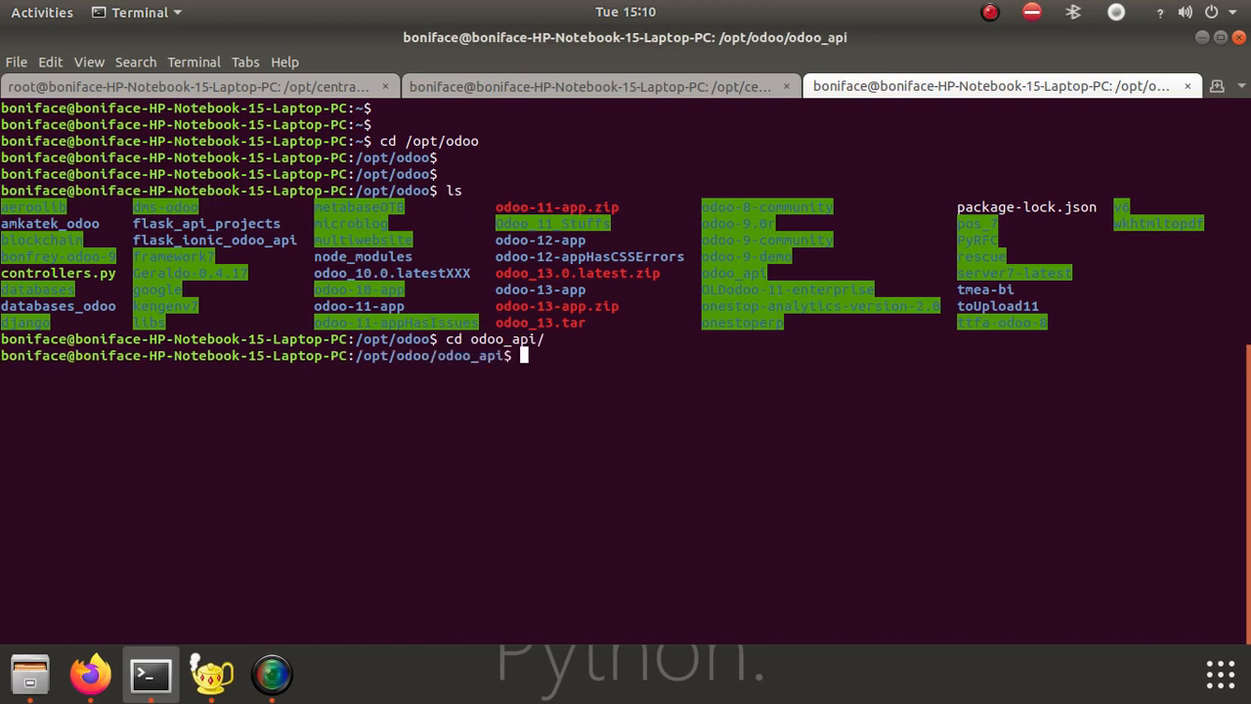
type("cd ..")
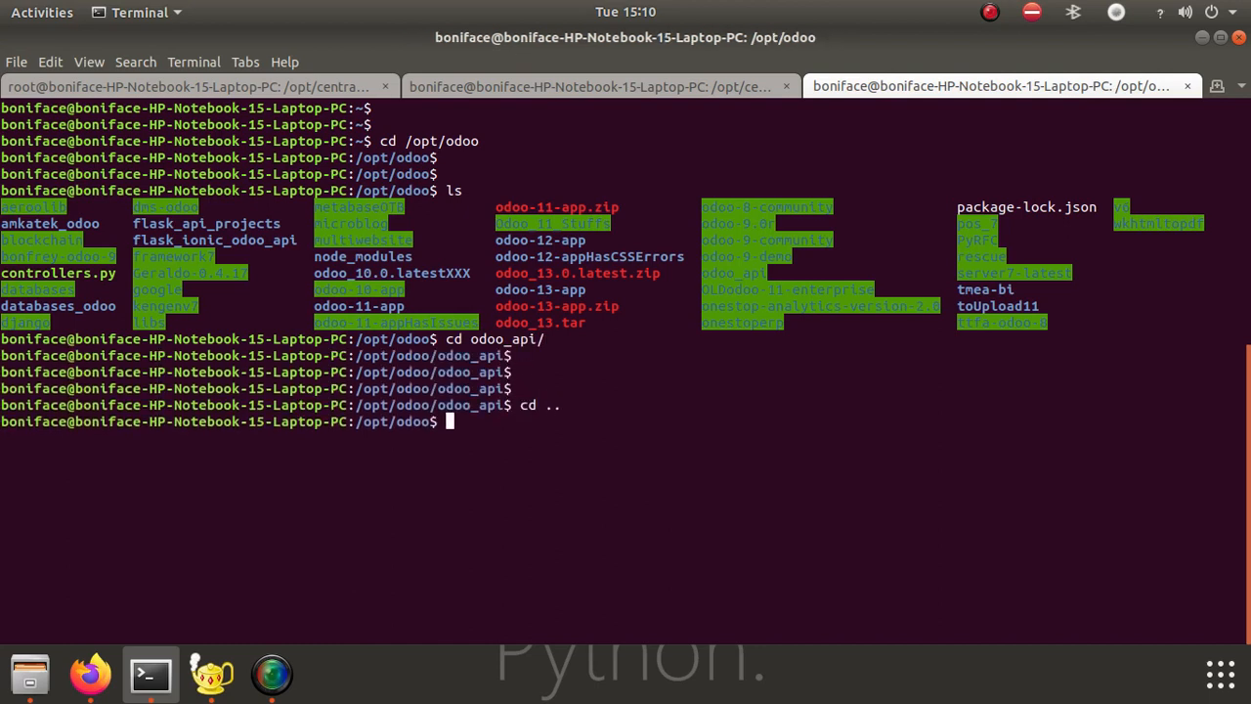
type("cd ..")
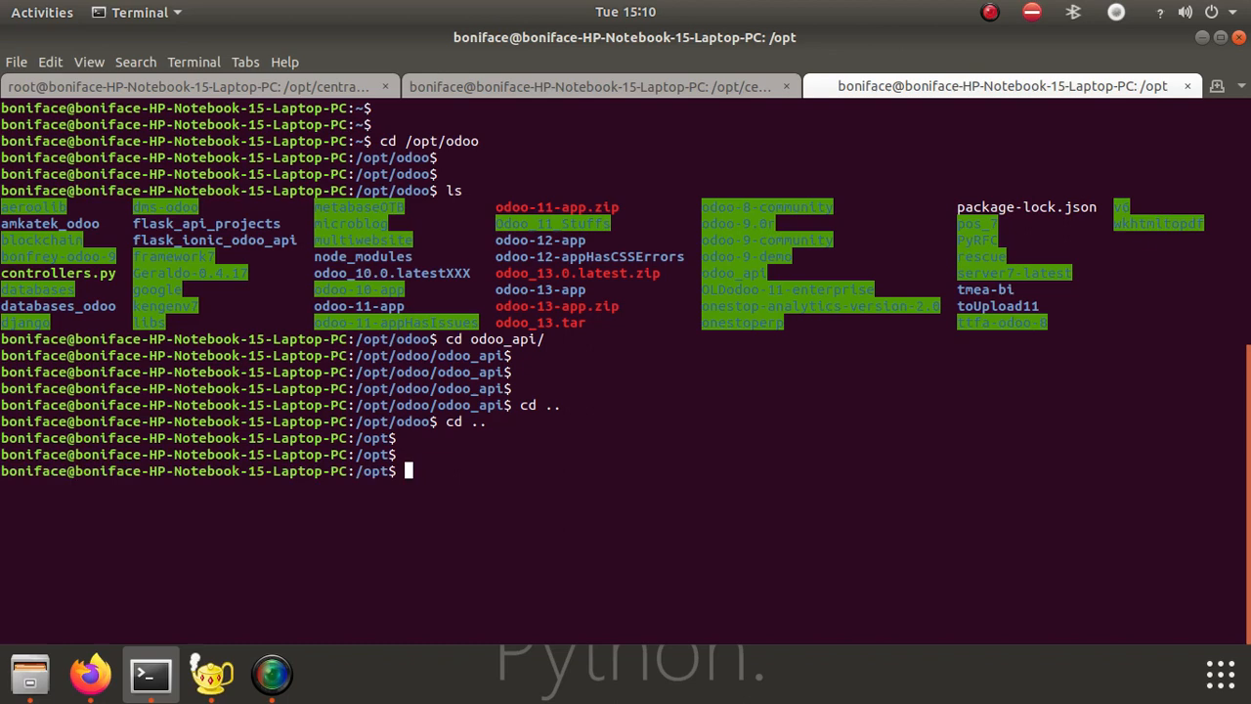
type("sudo")
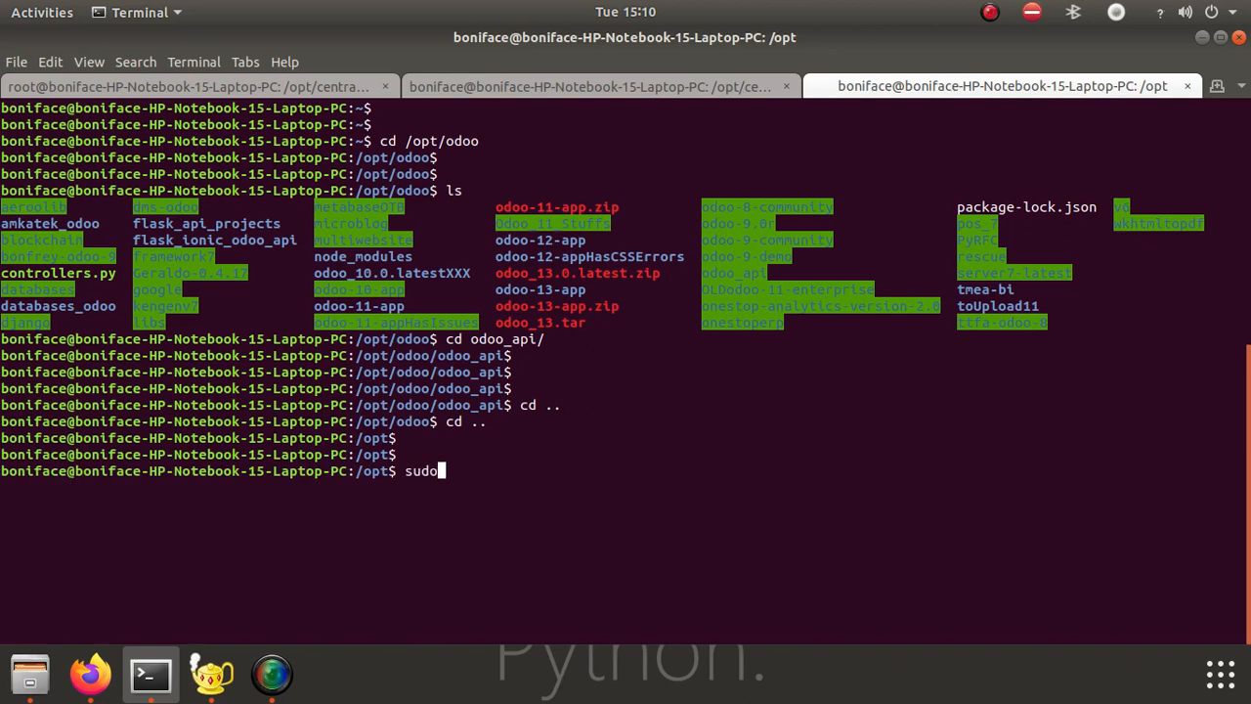
type("cle")
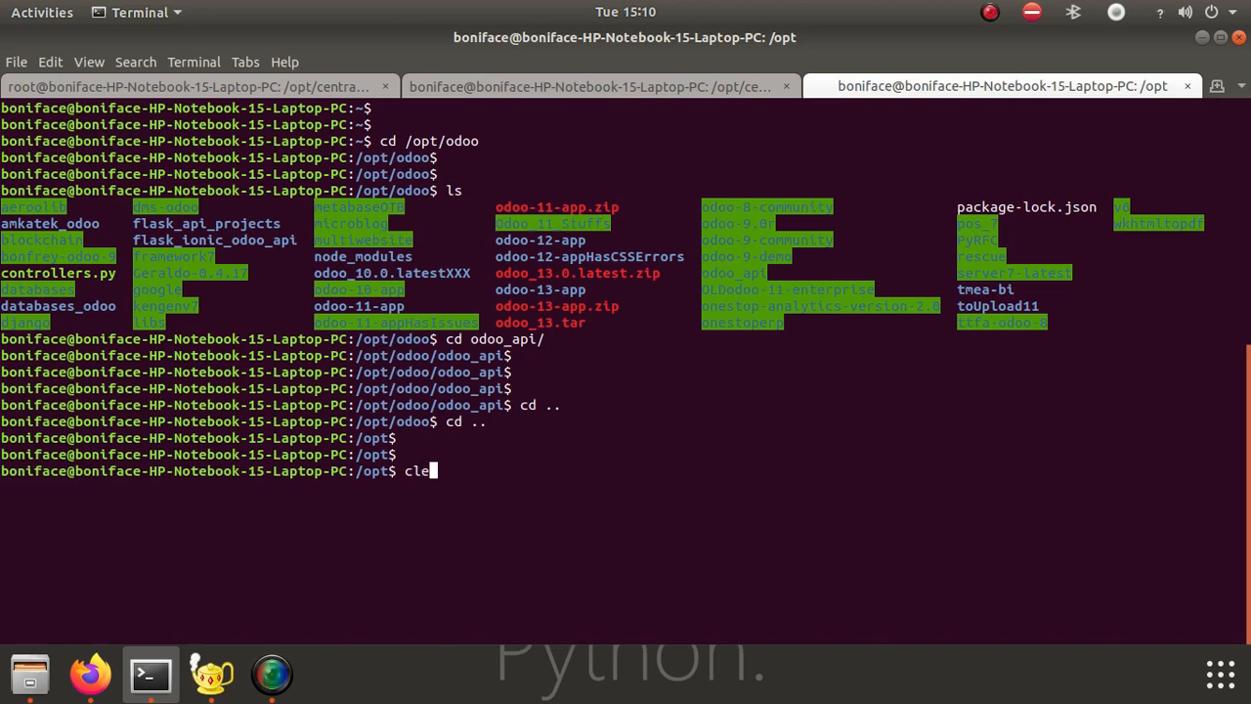
key("Return")
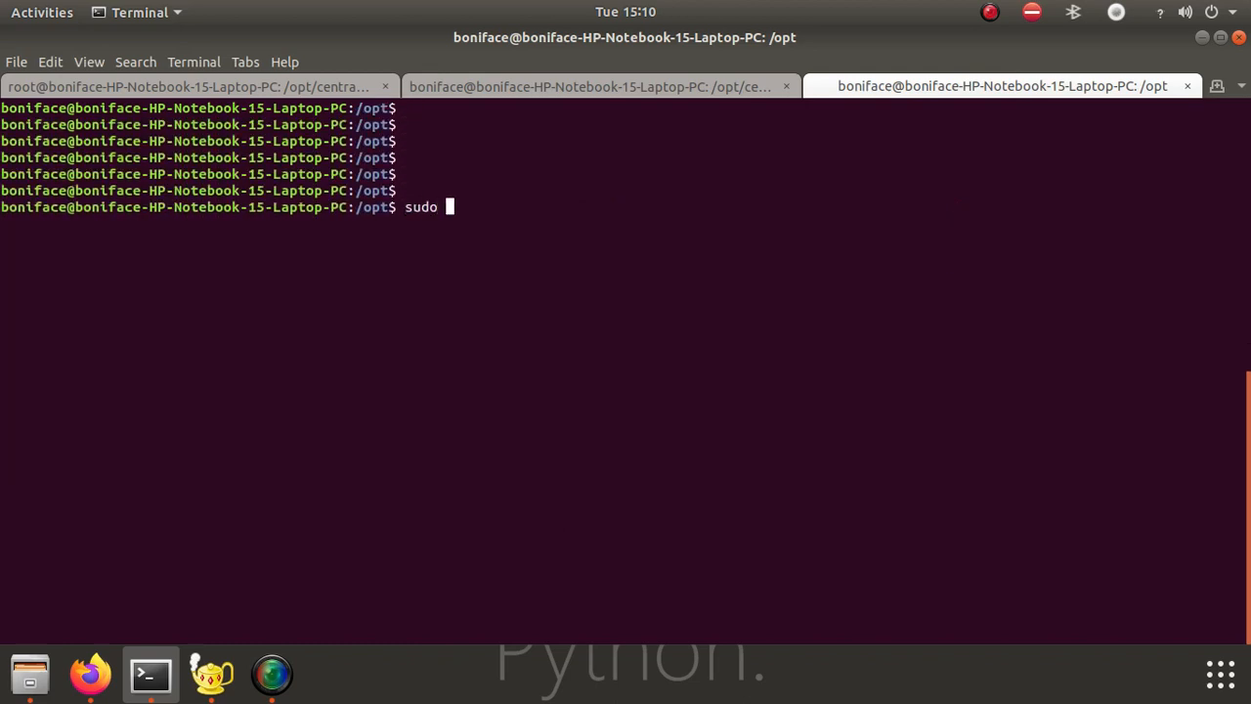
Create the learning directory with sudo mkdir (discarding the tutorial_1 name), cd into it and confirm it is empty with ls.
type("mkdir")
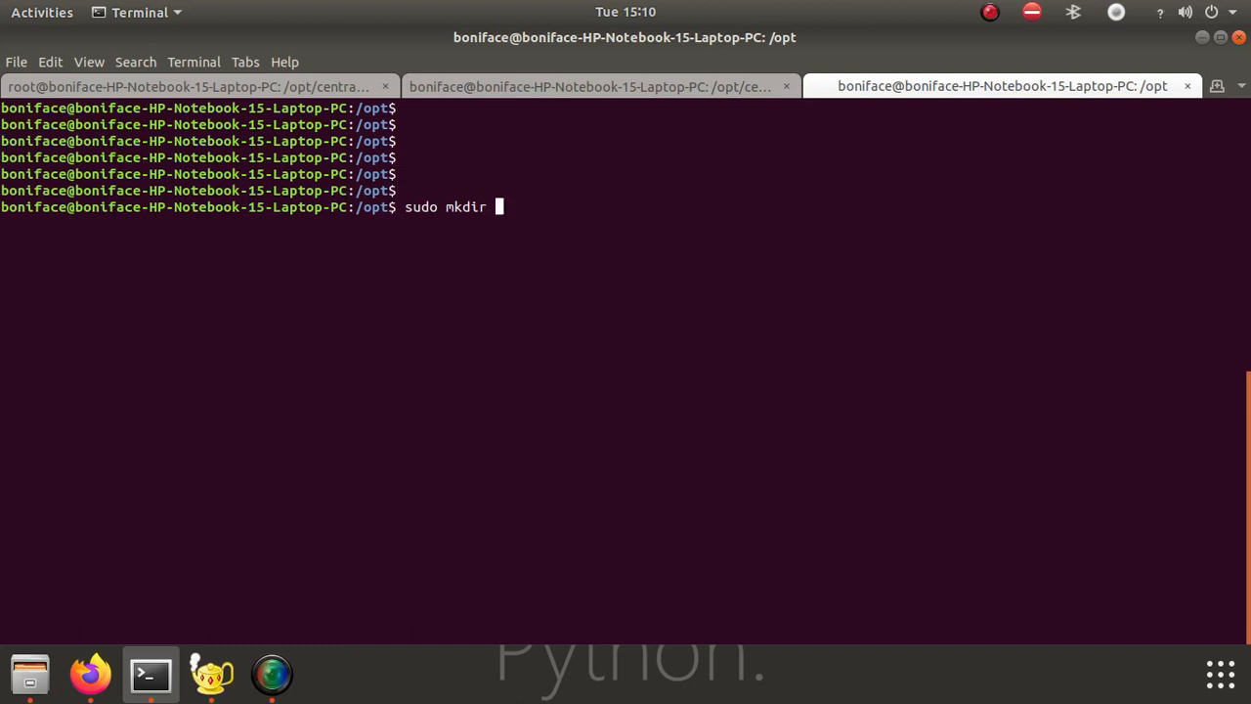
type("t")
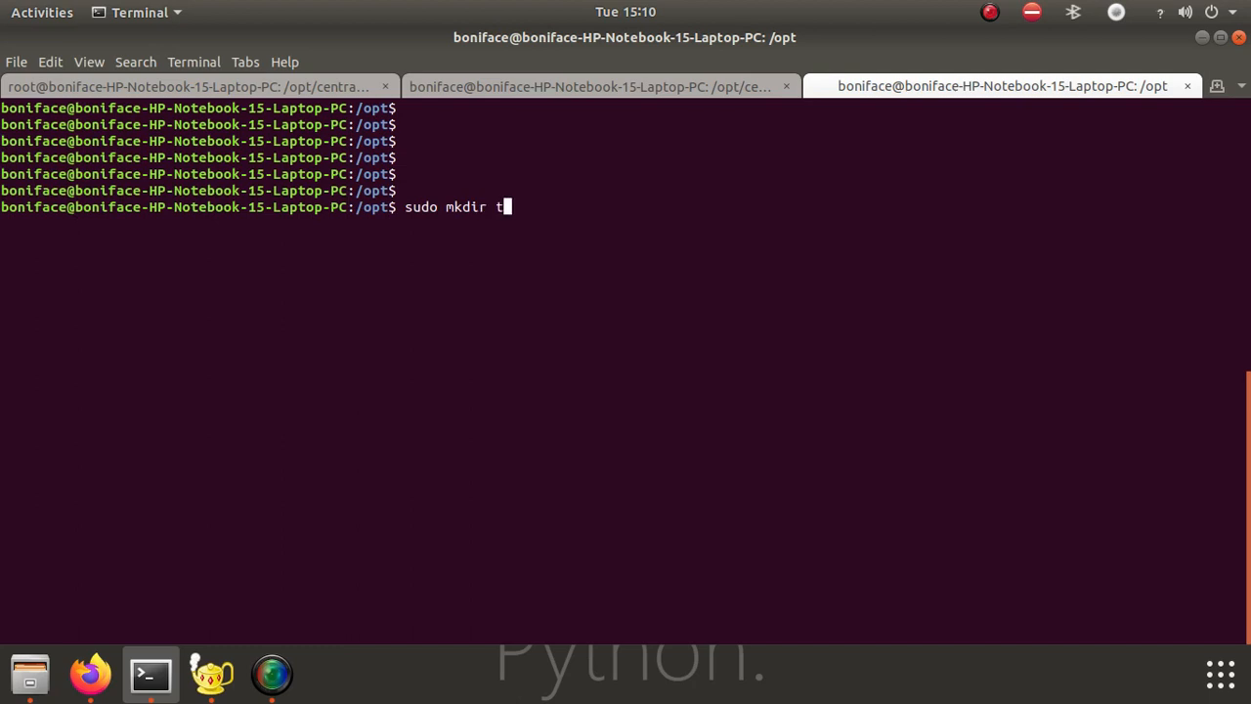
type("u")
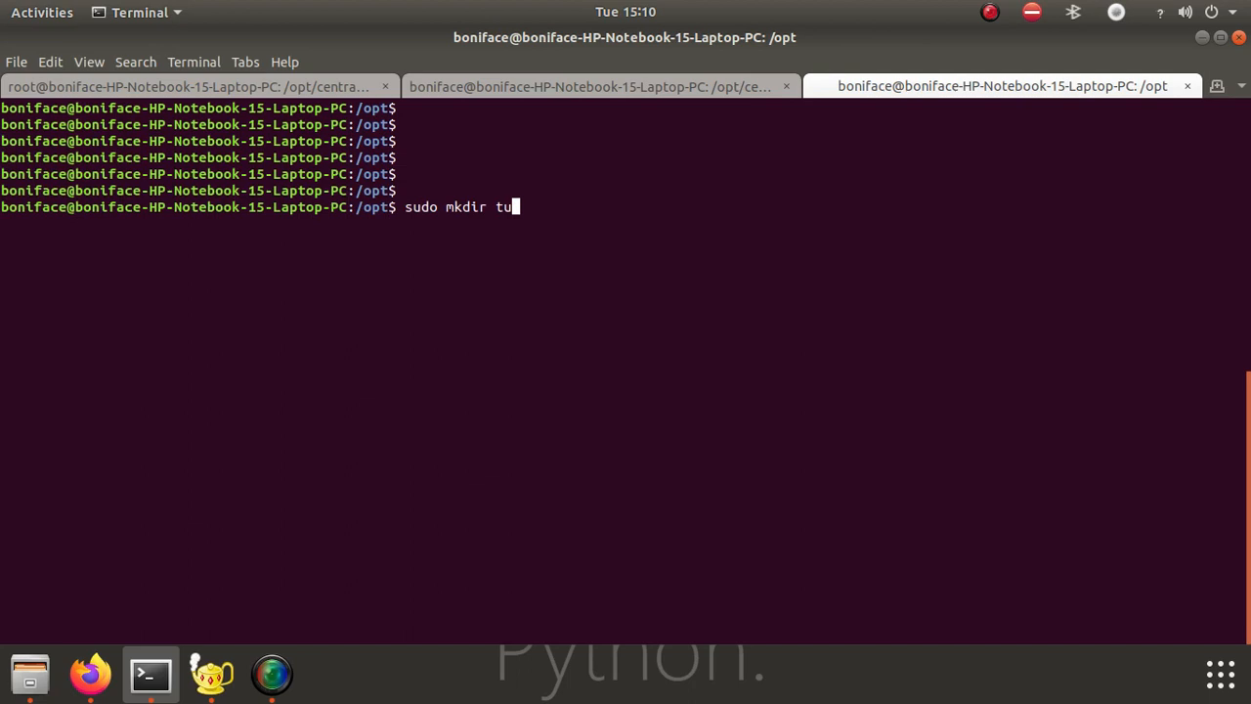
type("t")
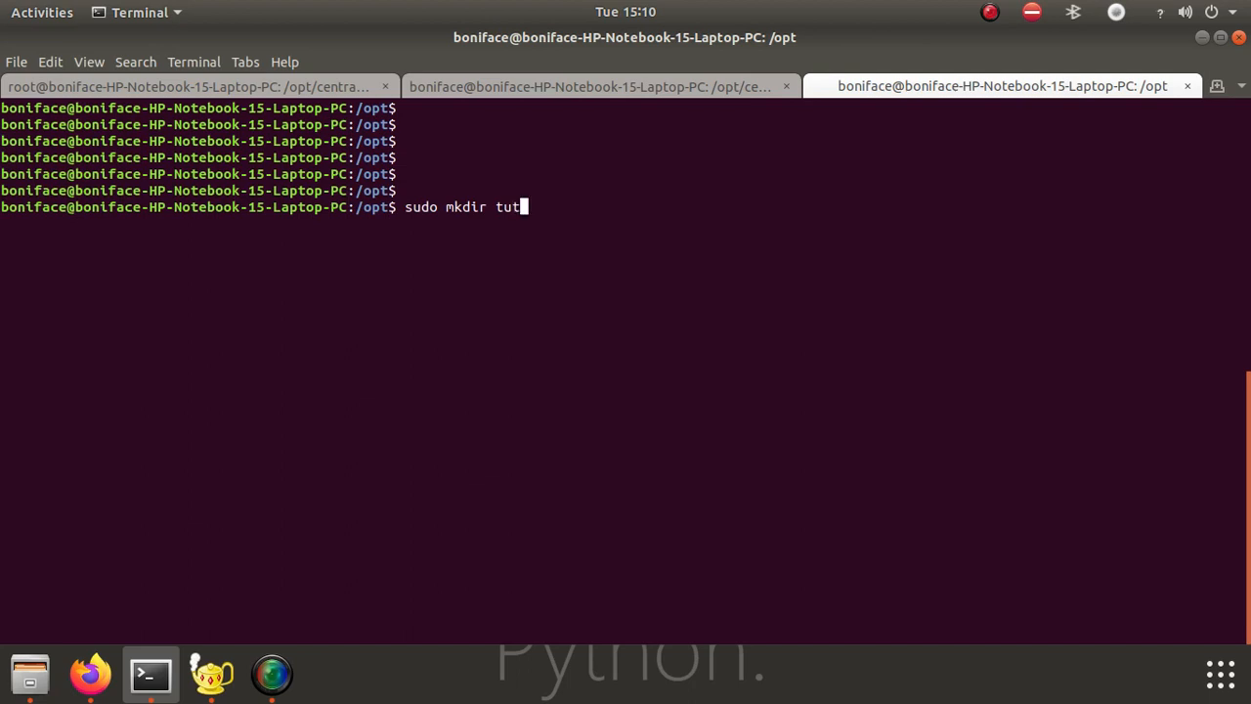
type("orial_")
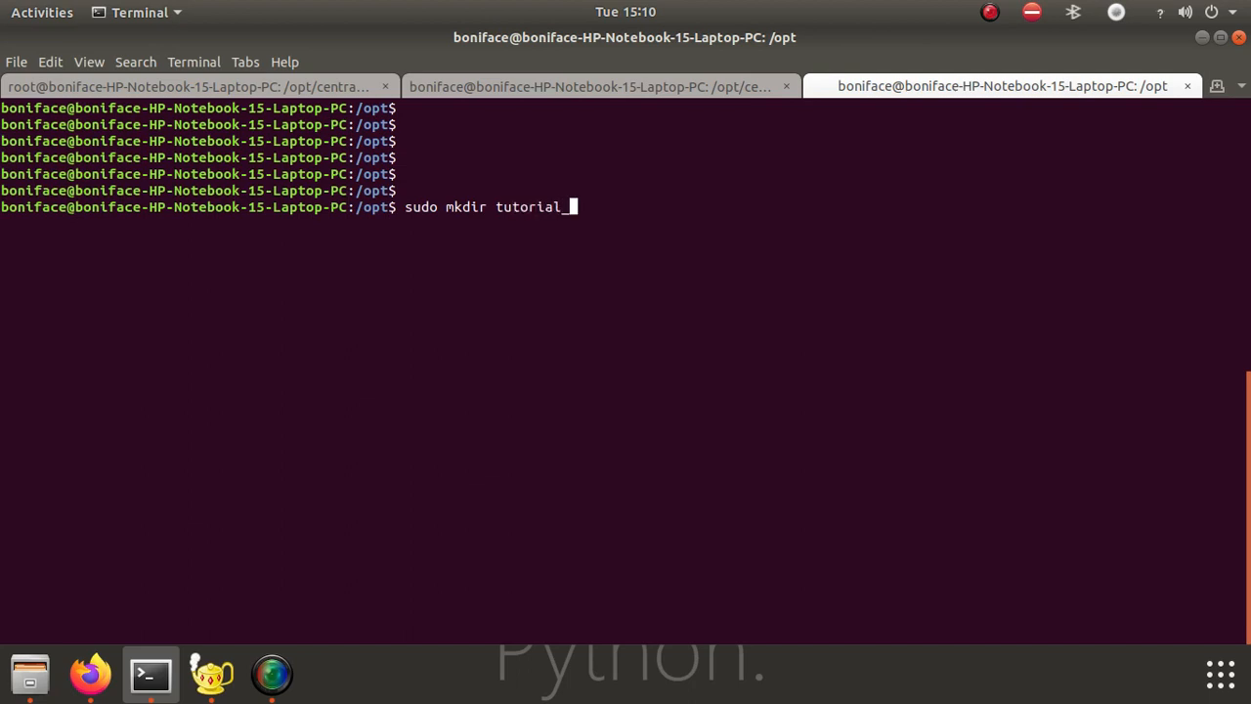
type("1")
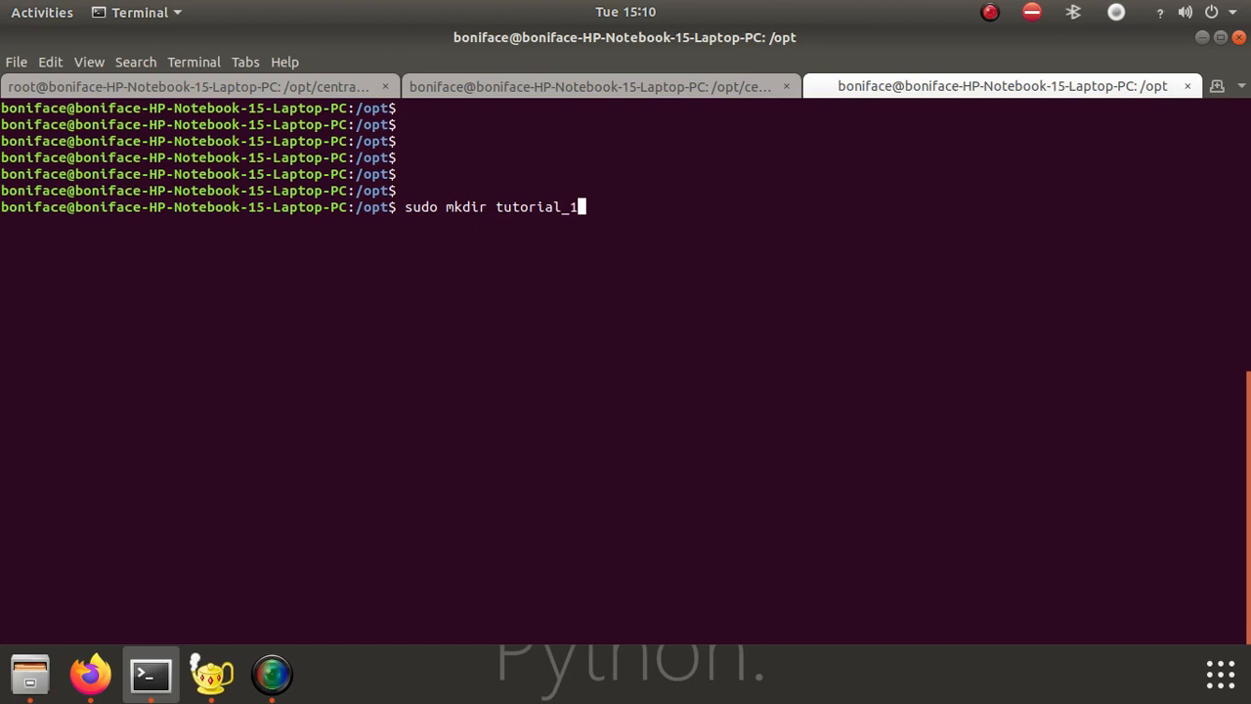
key("BackSpace")
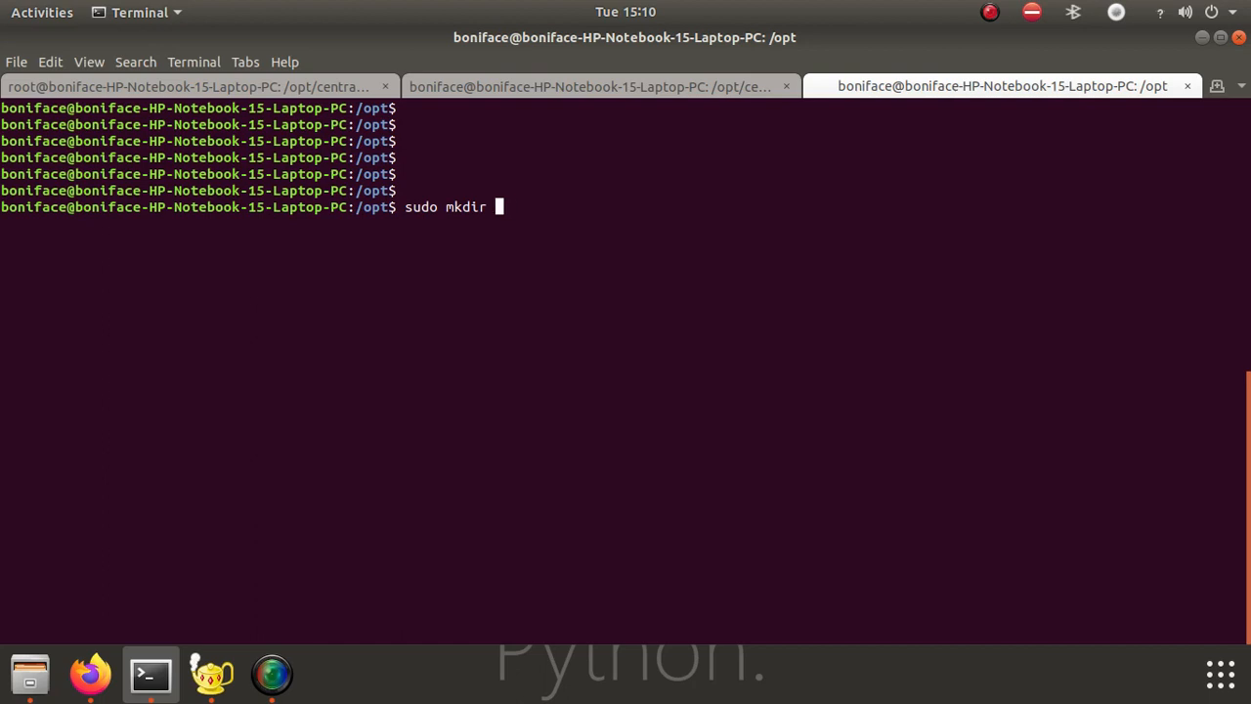
type("lea")
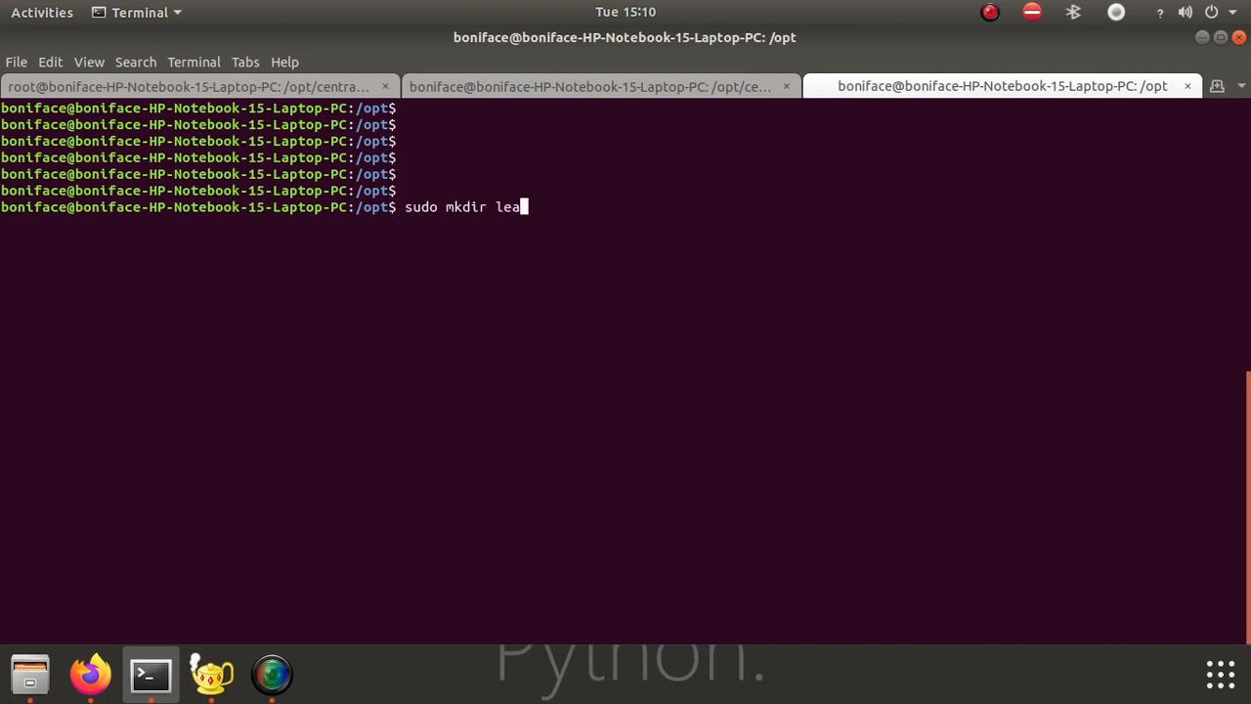
type("rning")
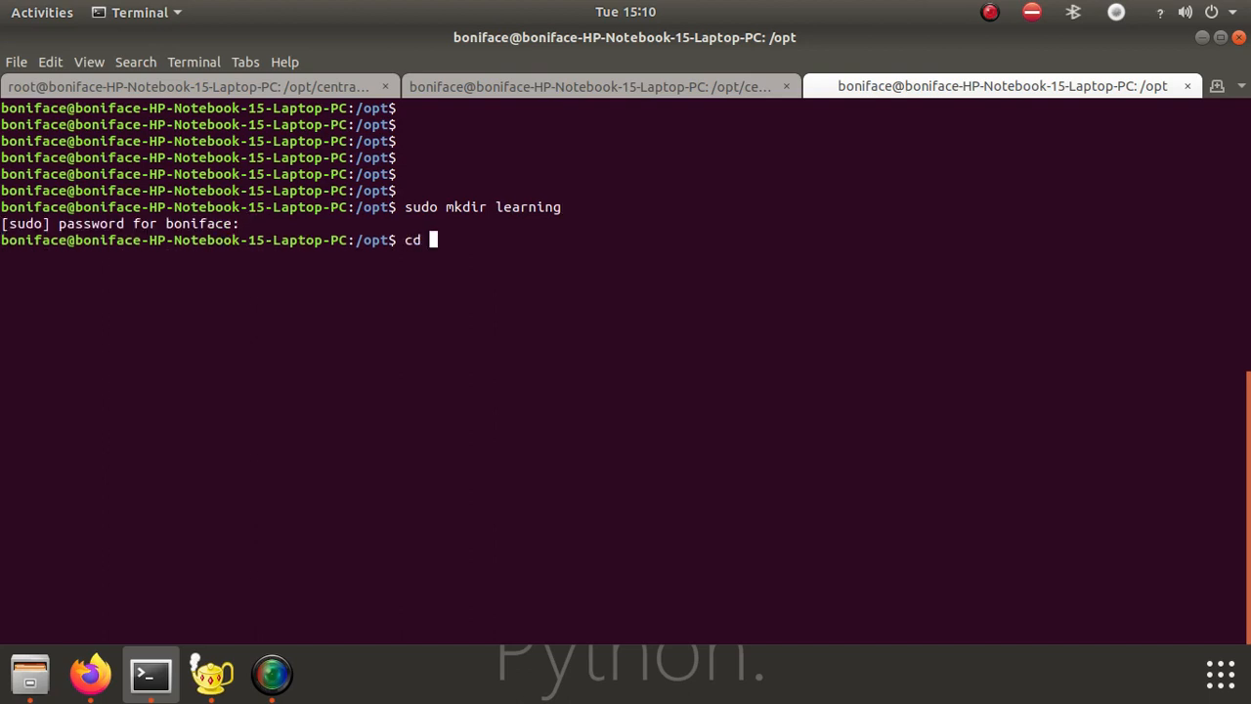
type("learning/")
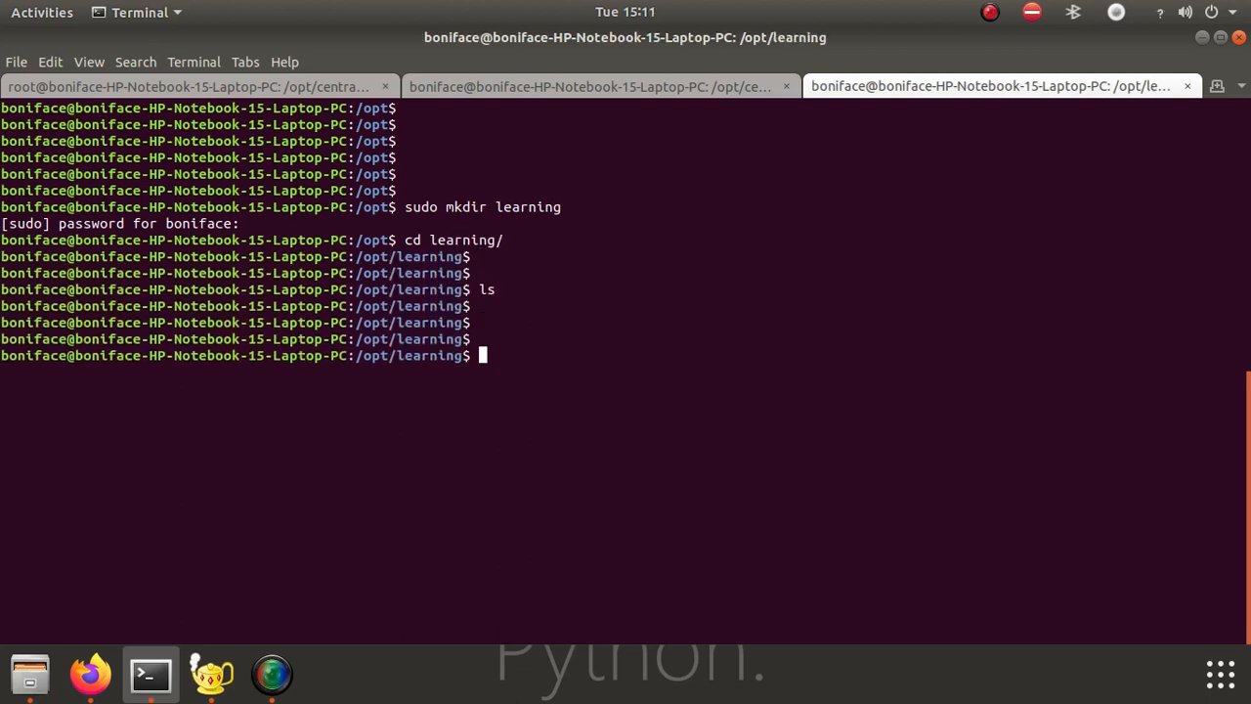
type("ls")
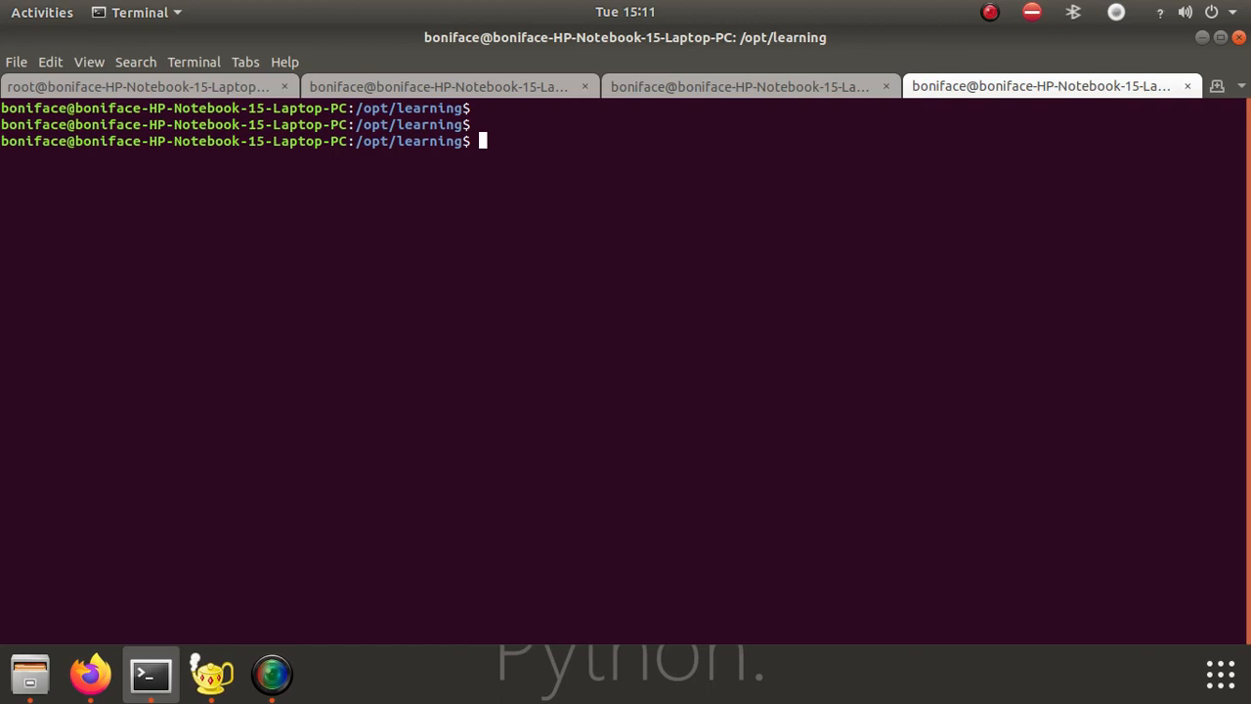
Run ssh-keygen and cancel the key generation with Ctrl+C.
type("s")
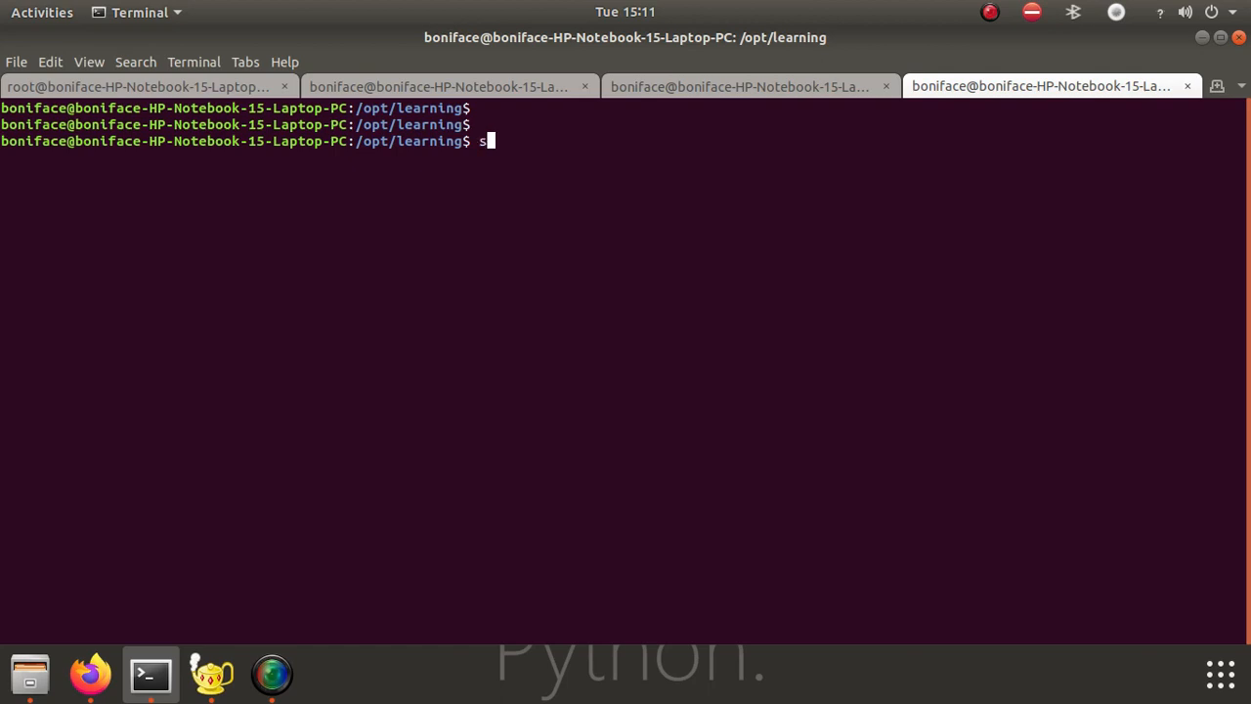
type("s")
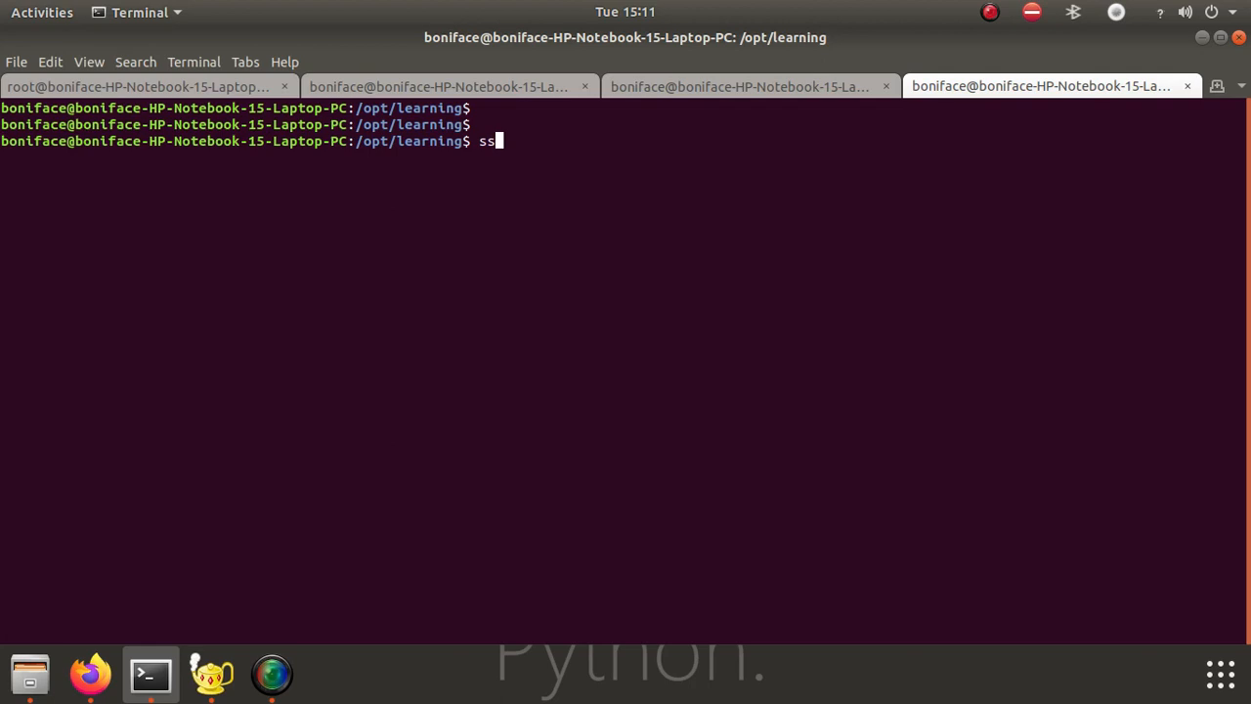
type("h-")
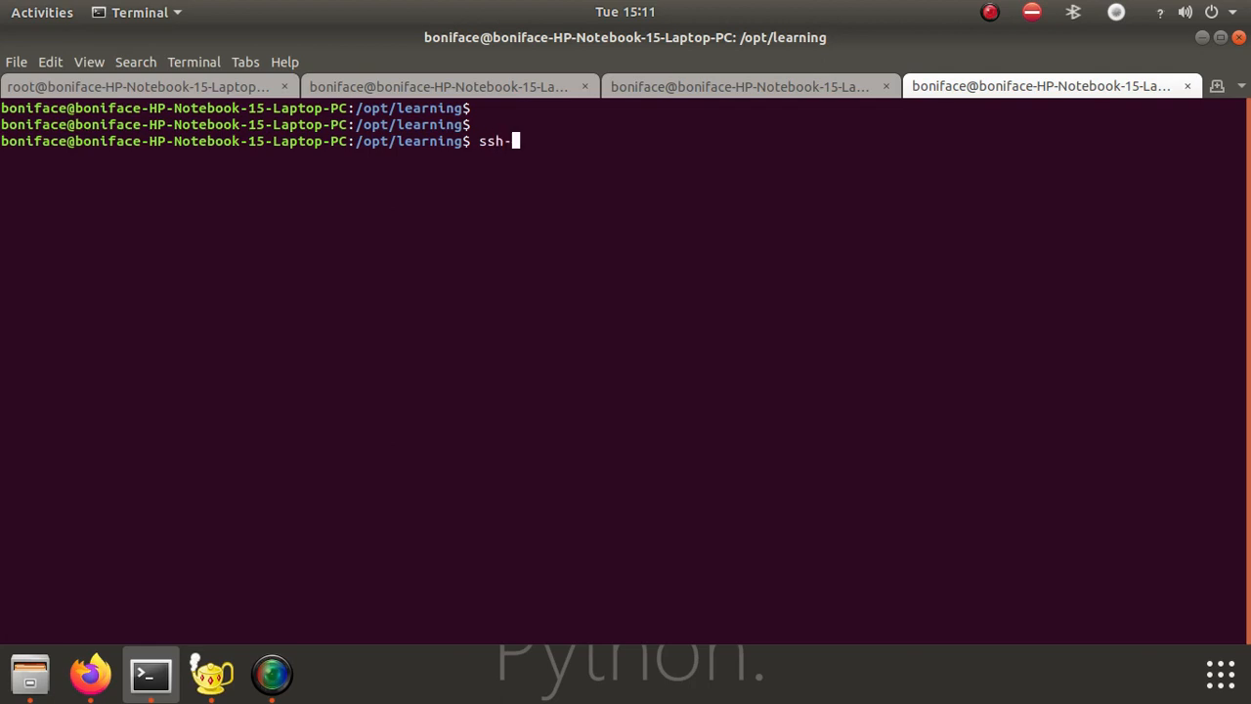
type("keygen")
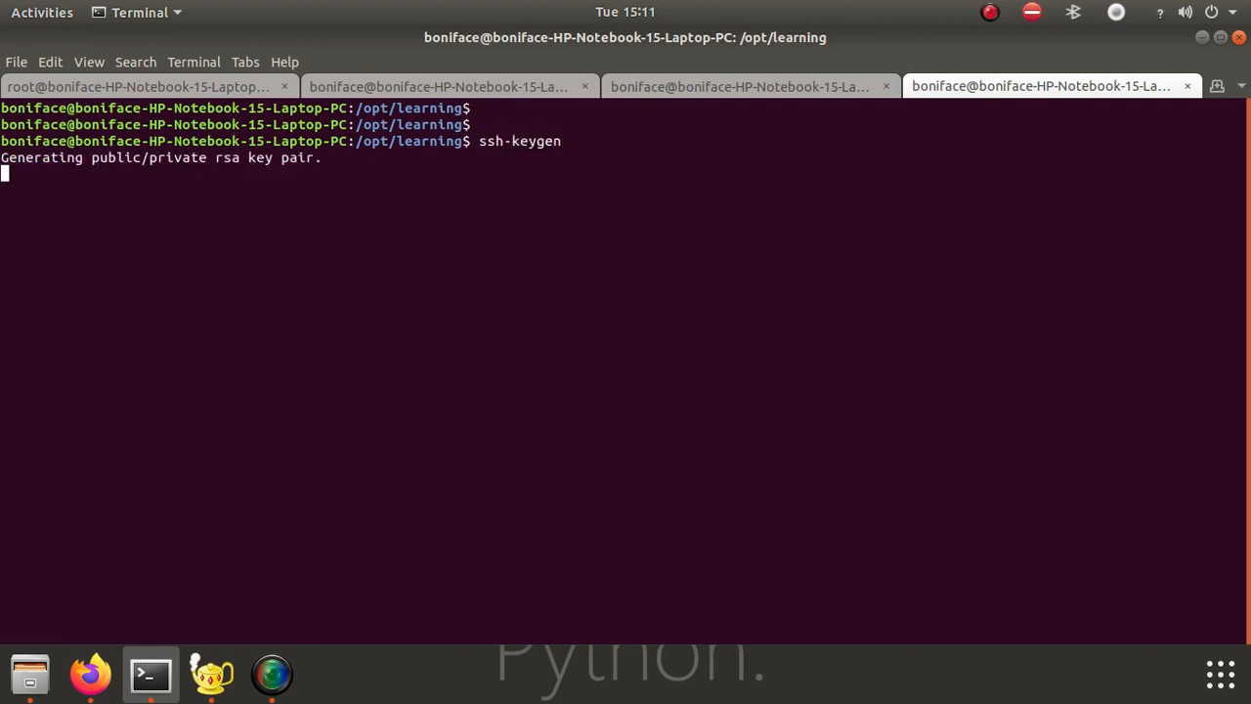
key("Return")
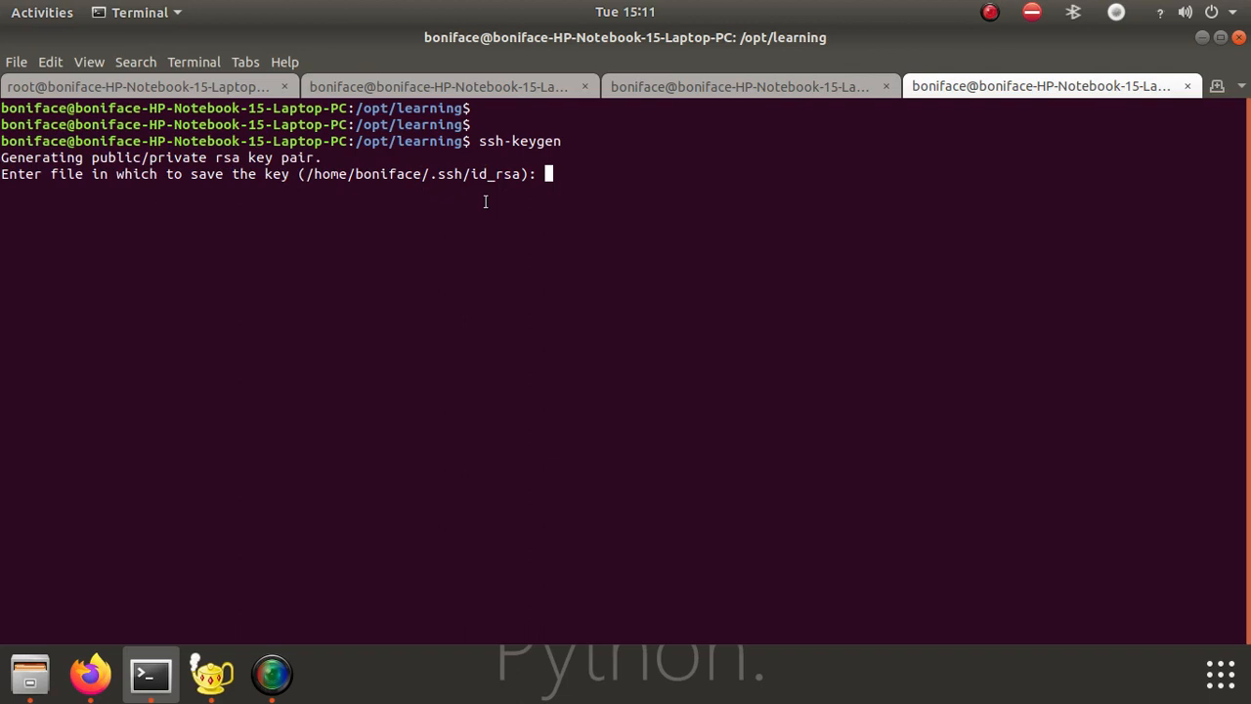
mouse_move(574, 176)
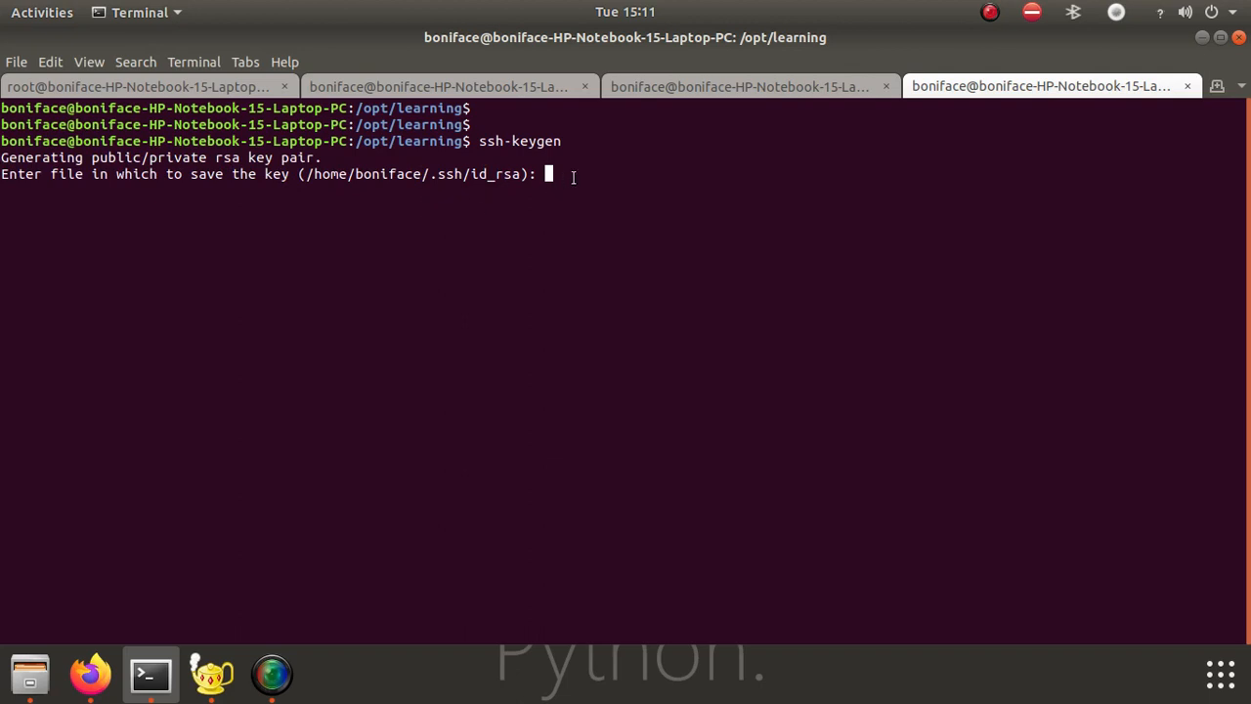
key("ctrl+c")
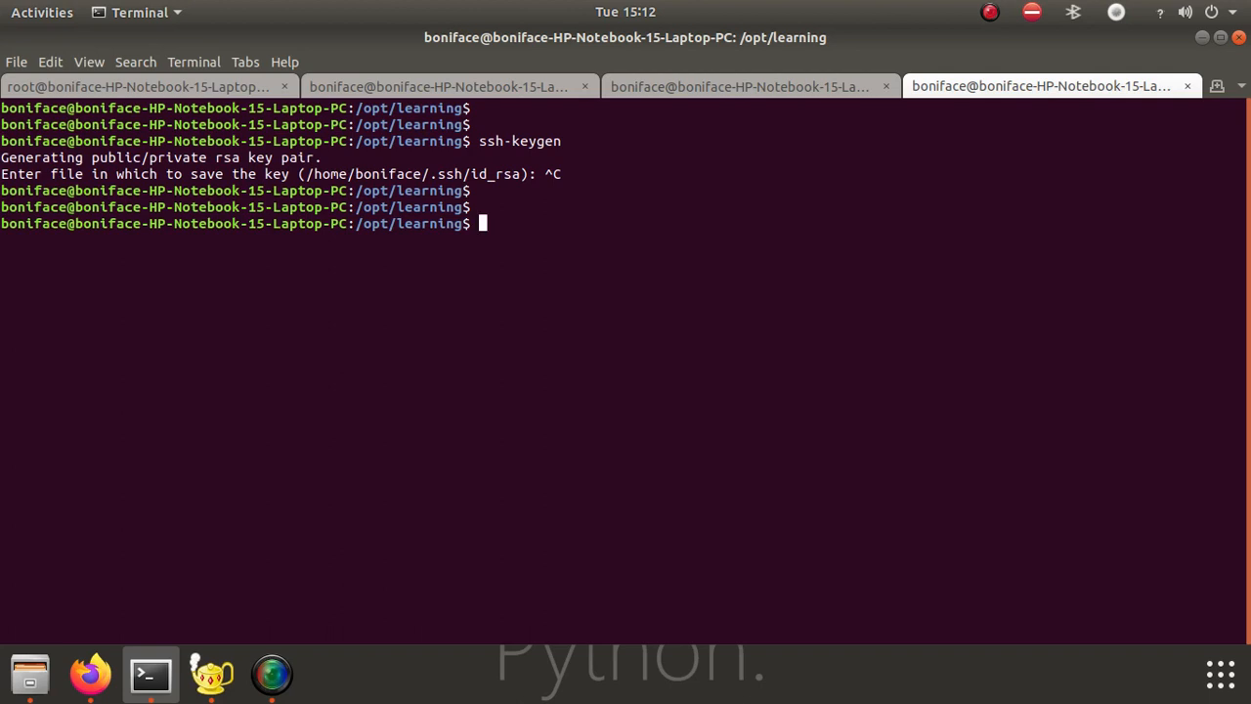
Type sudo apt install openssh-server without running it, then switch to the browser.
type("s")
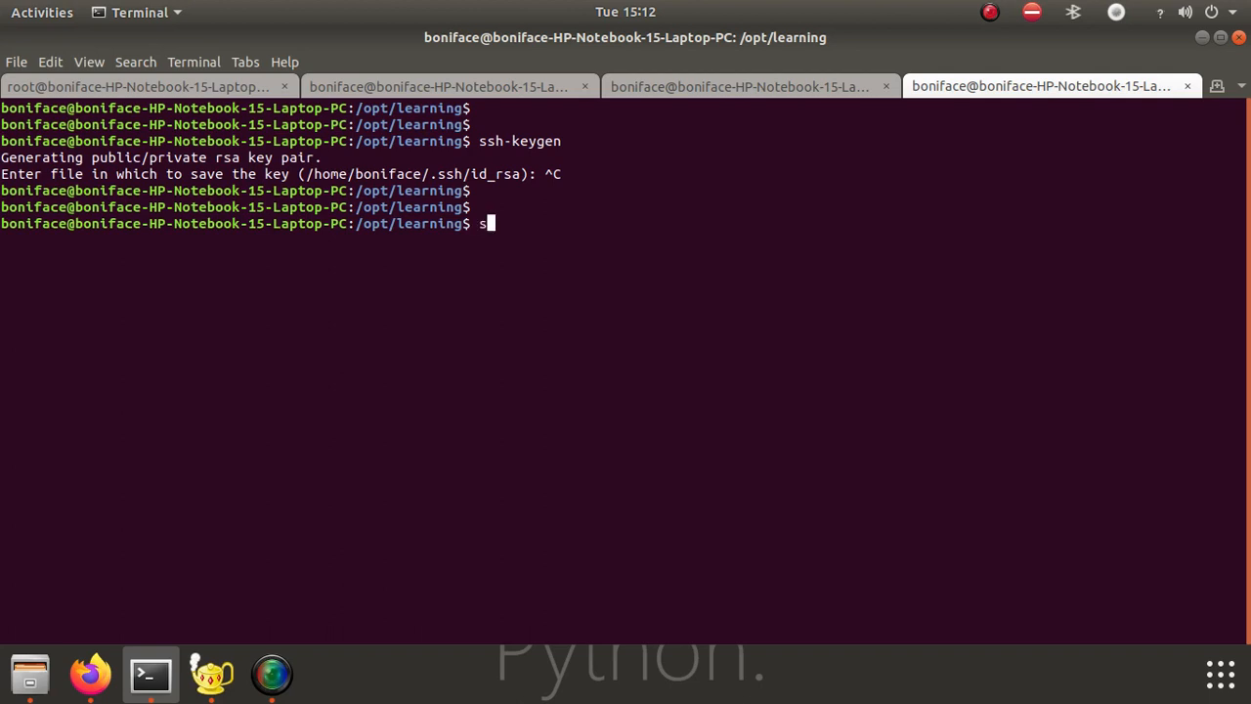
type("udo apt install")
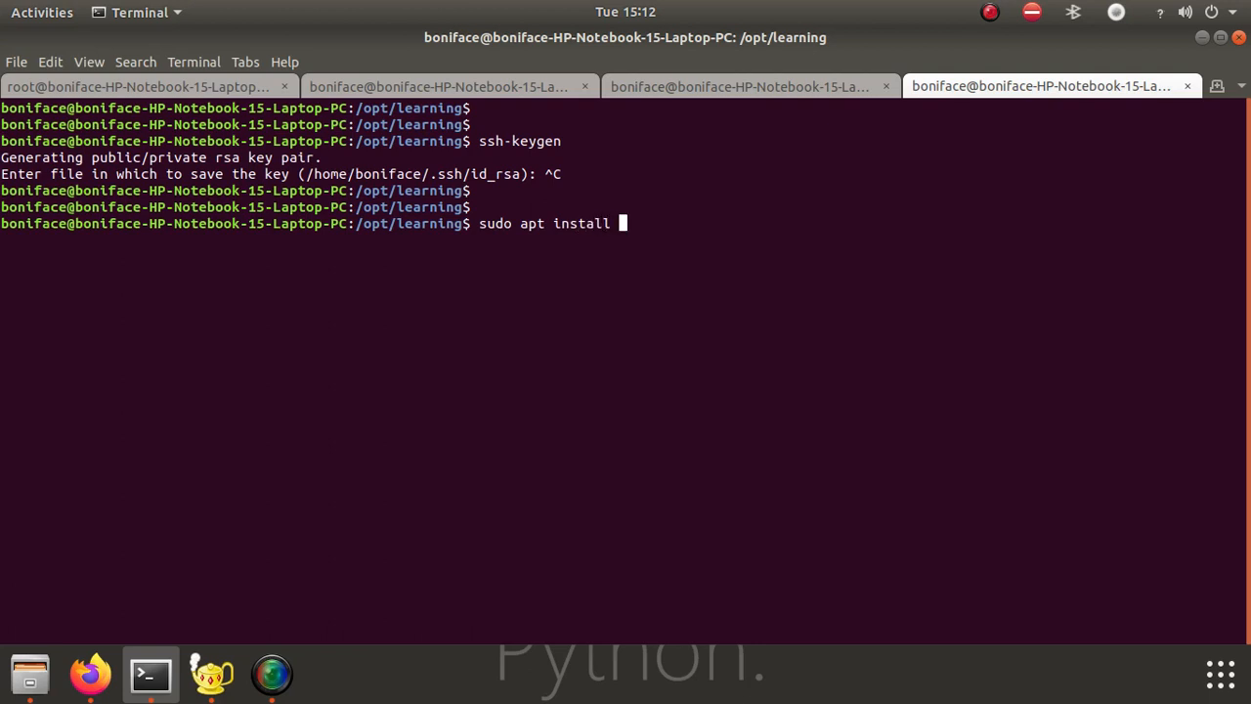
type("openssh")
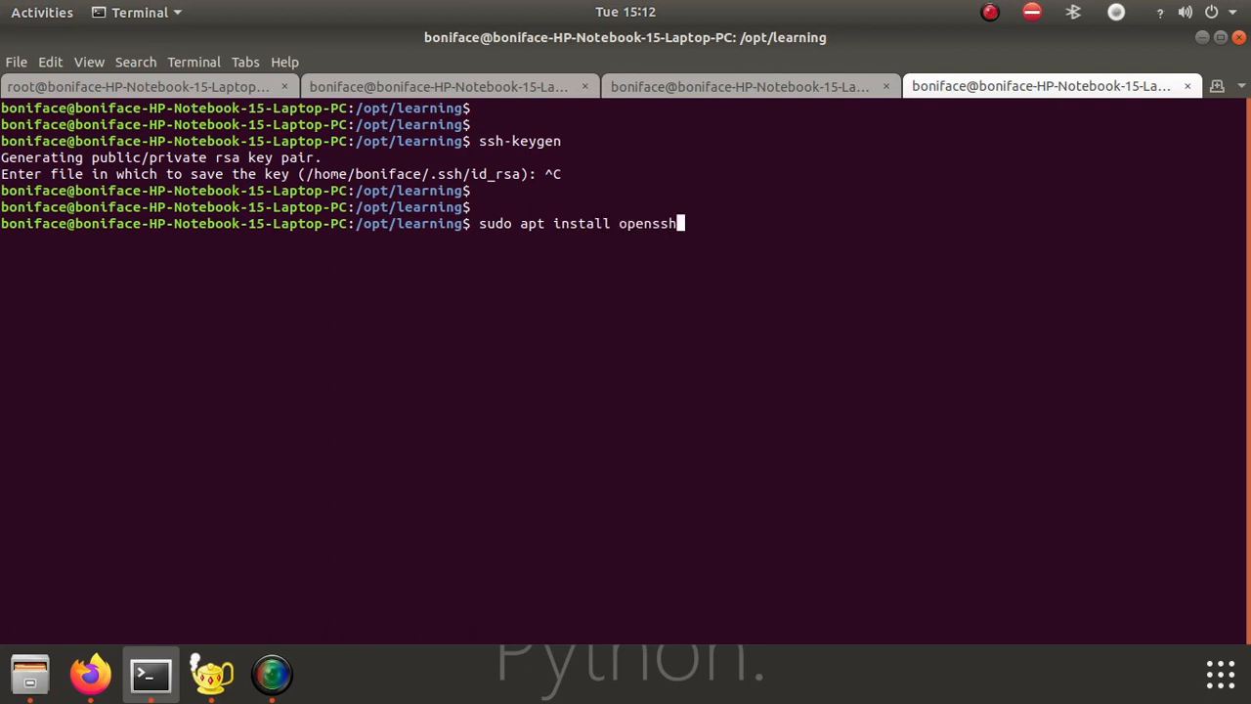
type("-server")
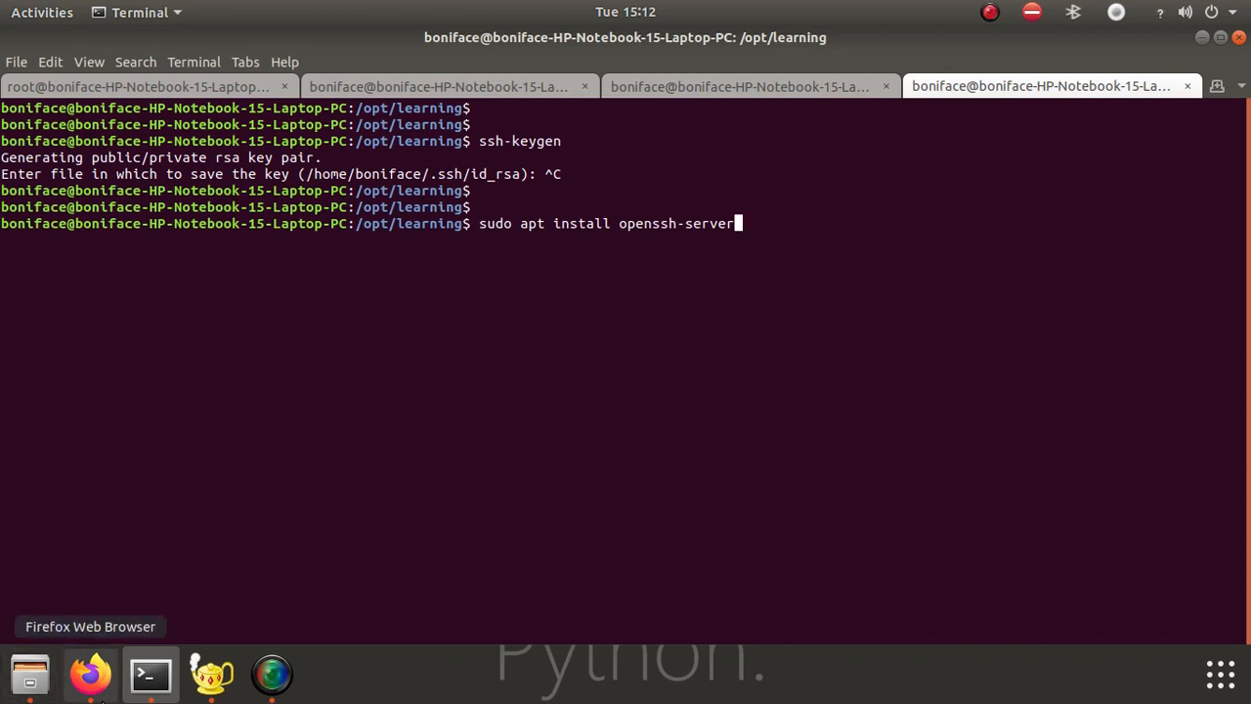
left_click(90, 672)
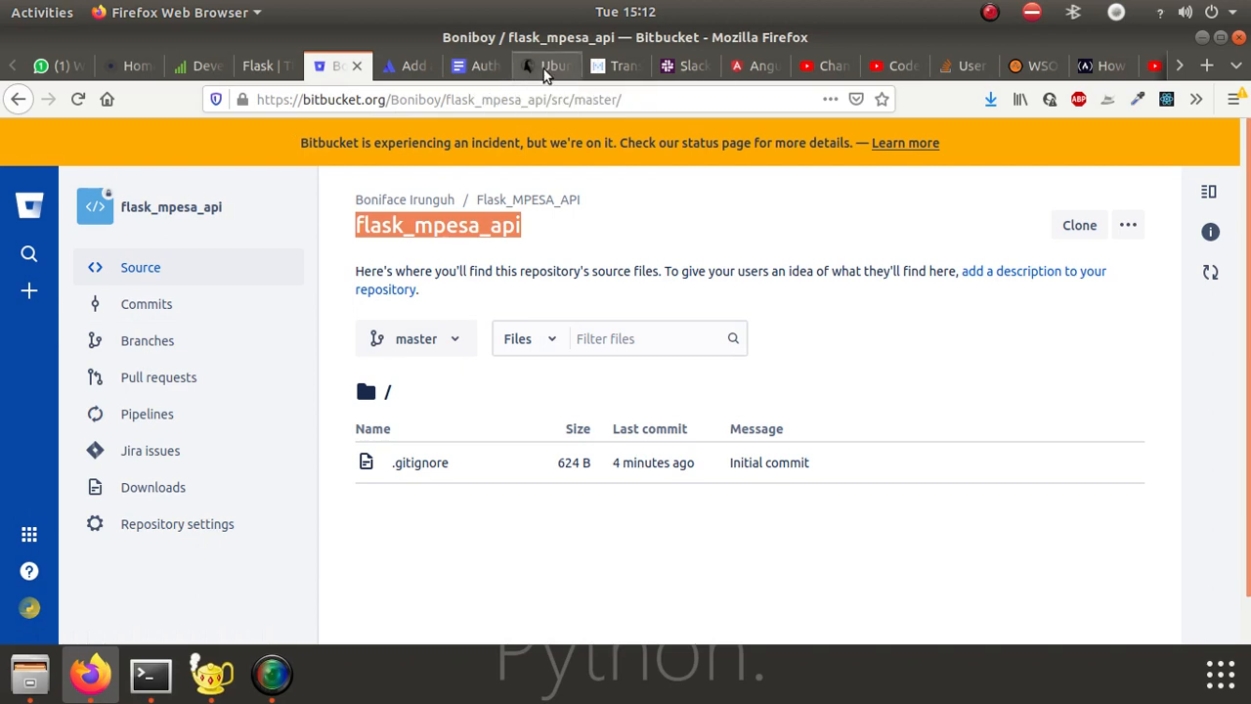
Search Google for the OpenSSH server install guide and open the Ubuntu documentation result.
left_click(543, 66)
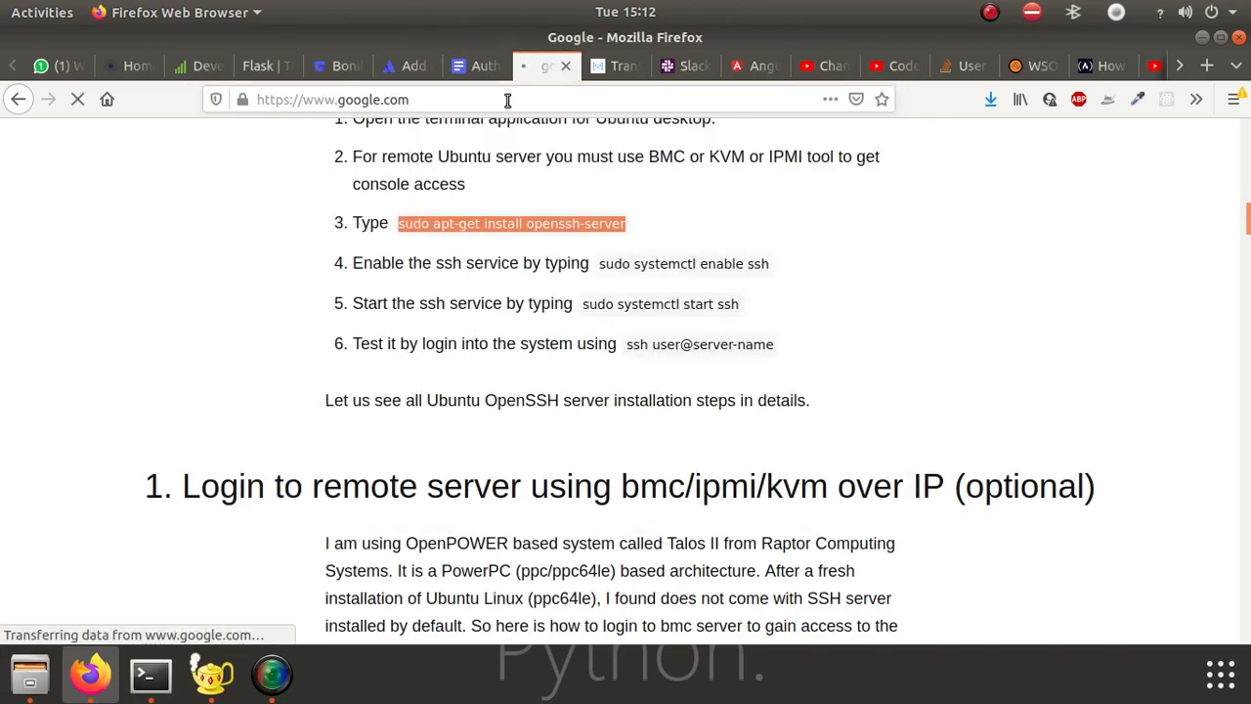
type("openssh-server")
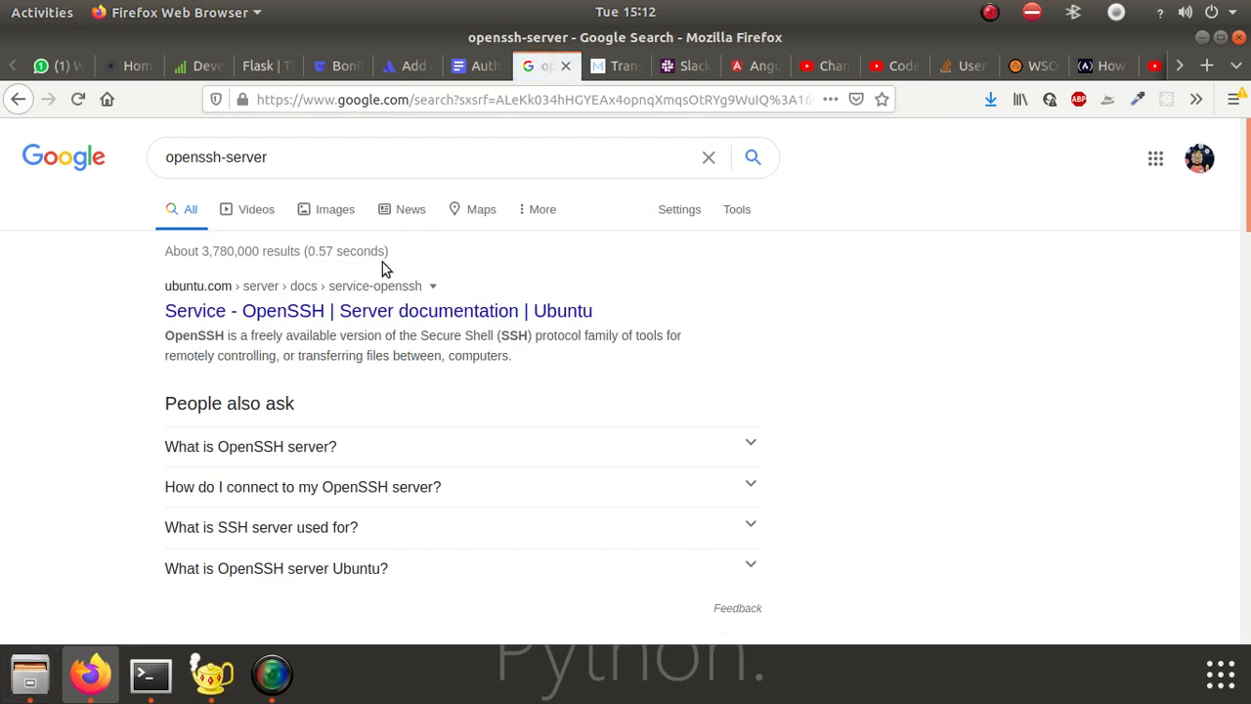
left_click(377, 309)
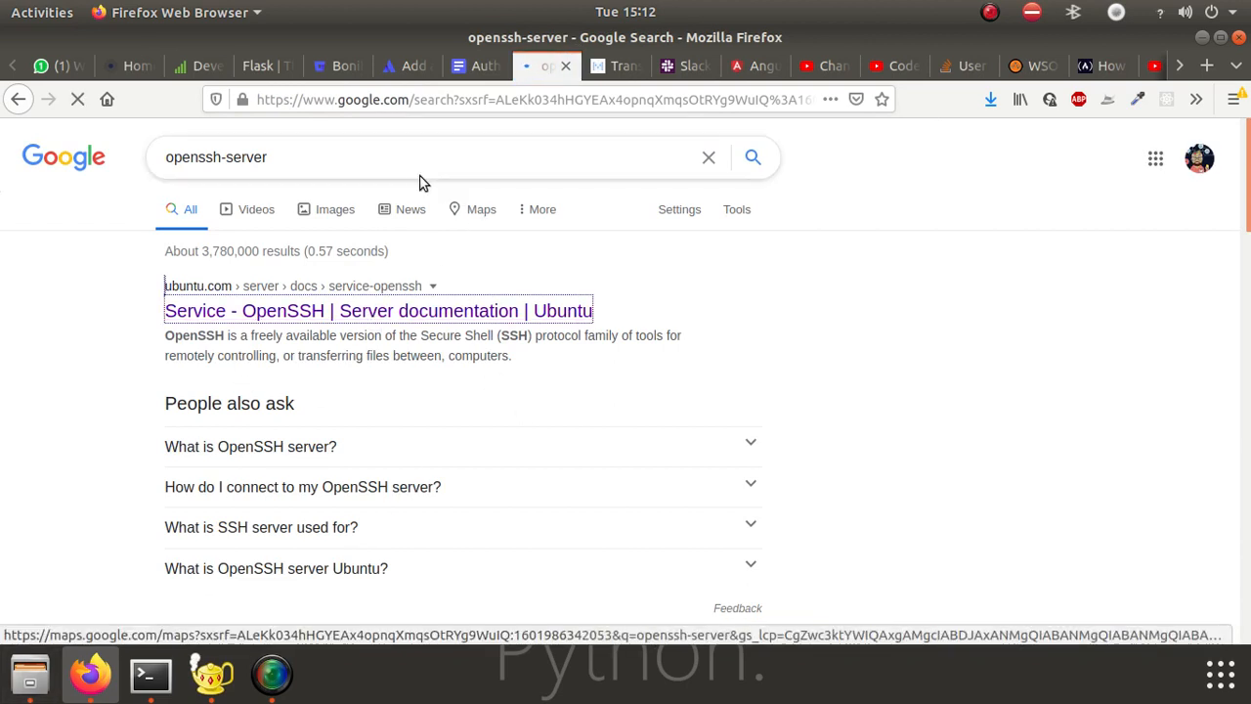
left_click(377, 311)
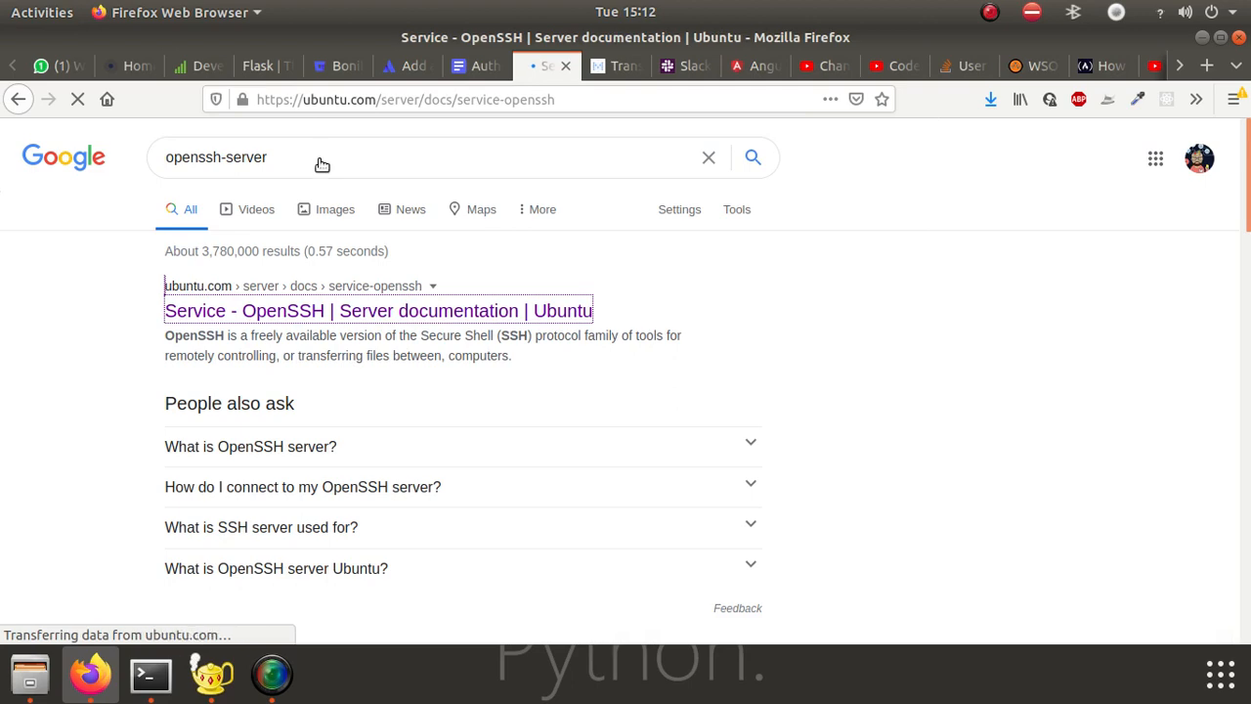
left_click(379, 310)
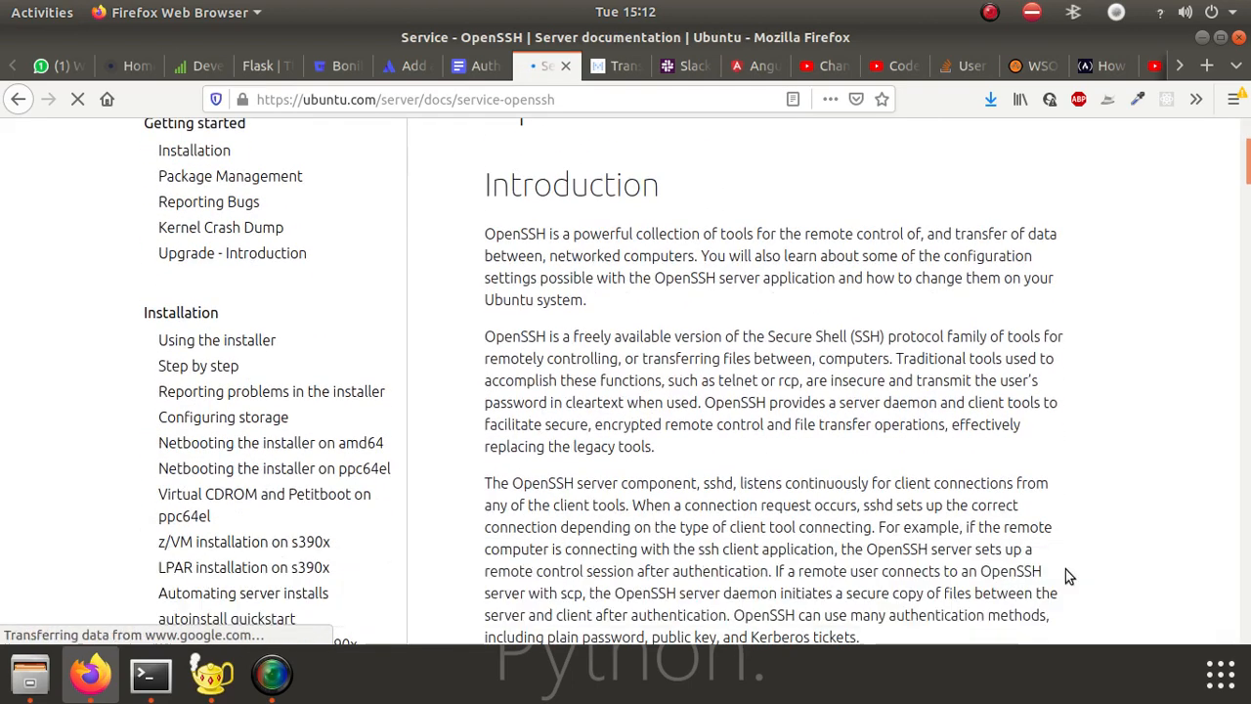
Scroll the Ubuntu OpenSSH docs to the client and server install commands, then return to the terminal.
scroll("down", 3)
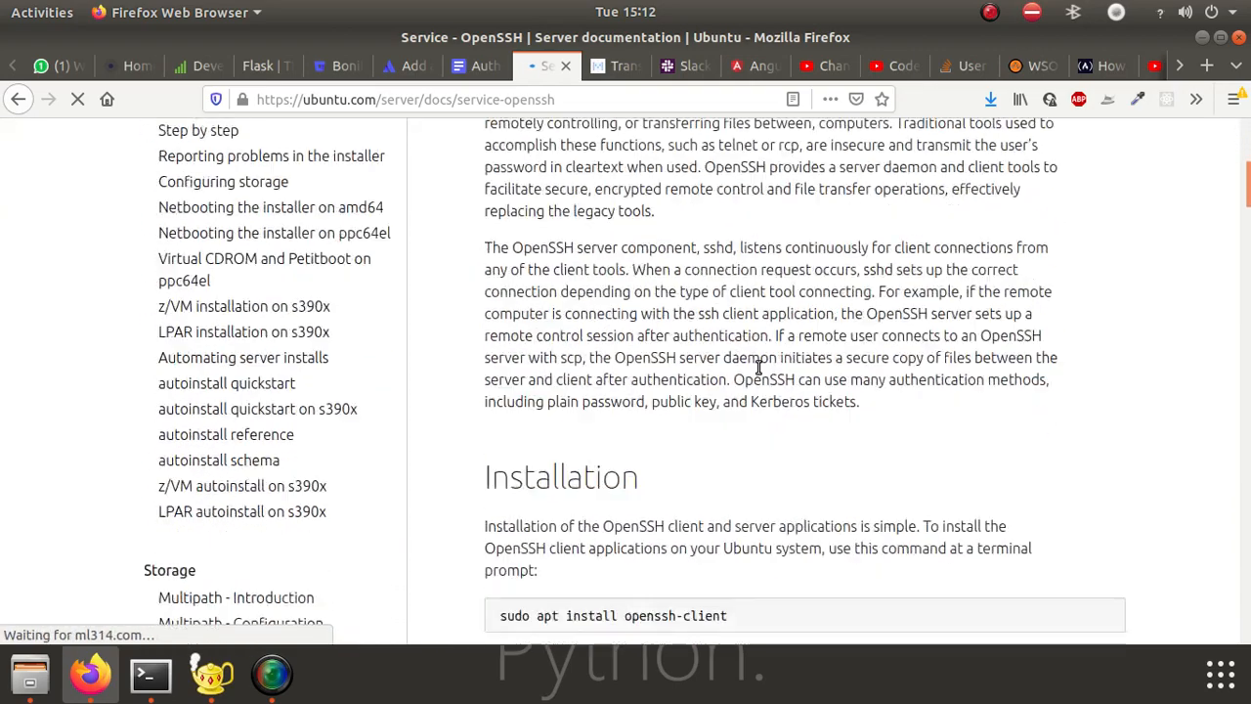
scroll("down", 3)
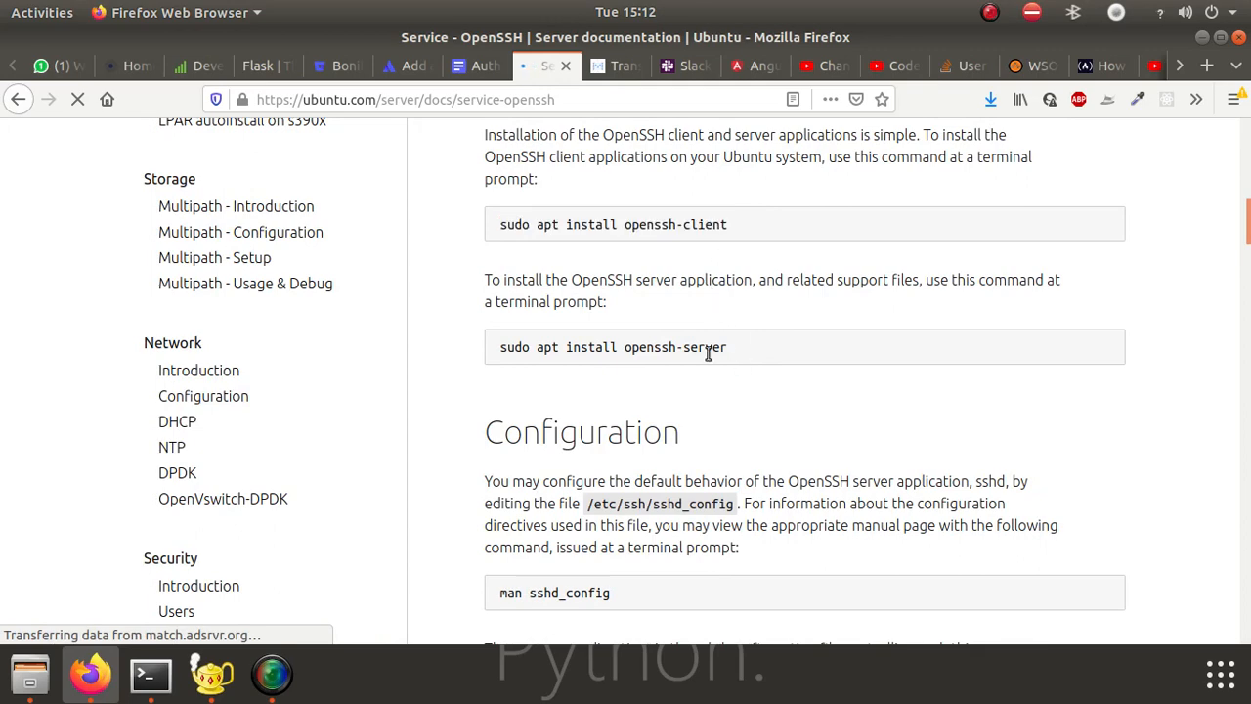
scroll("down", 3)
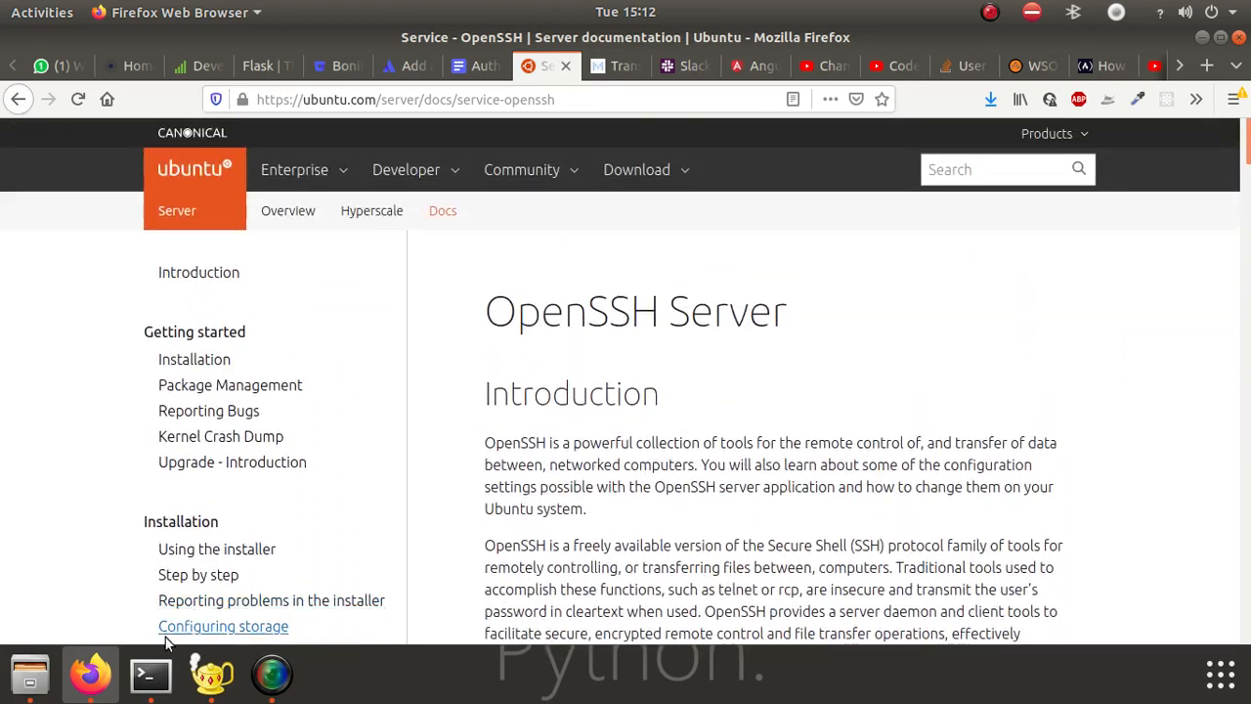
left_click(149, 674)
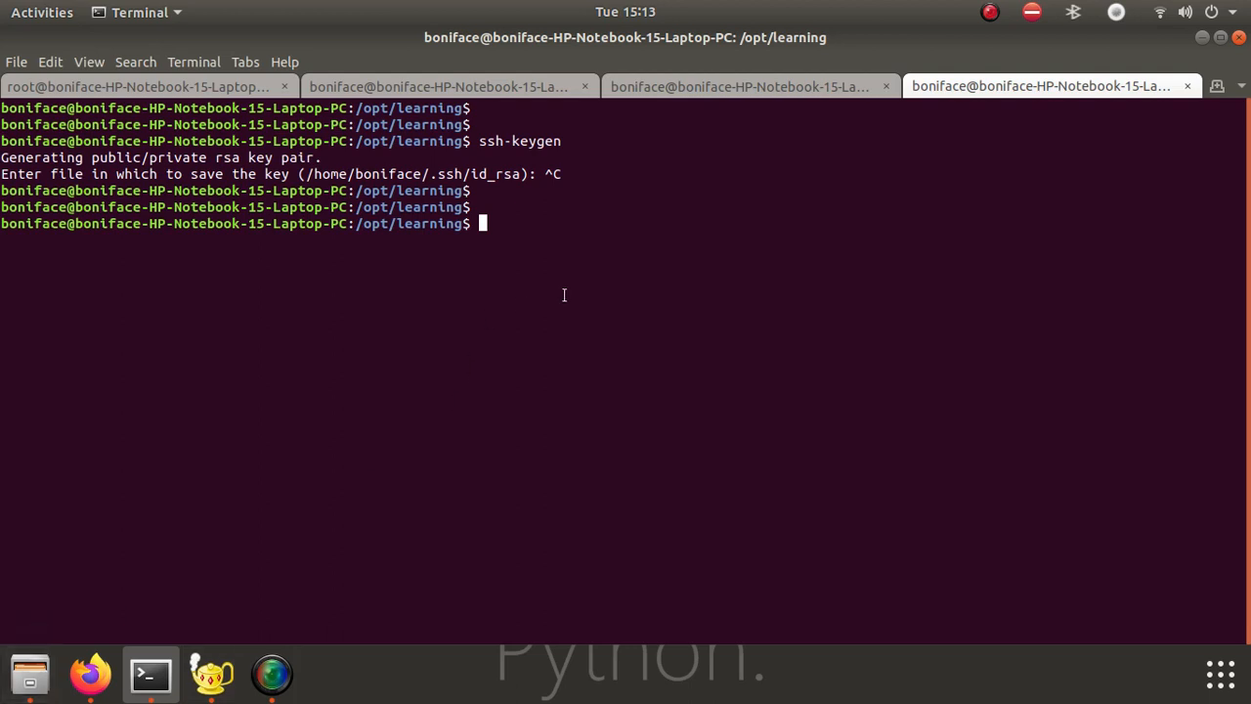
mouse_move(647, 269)
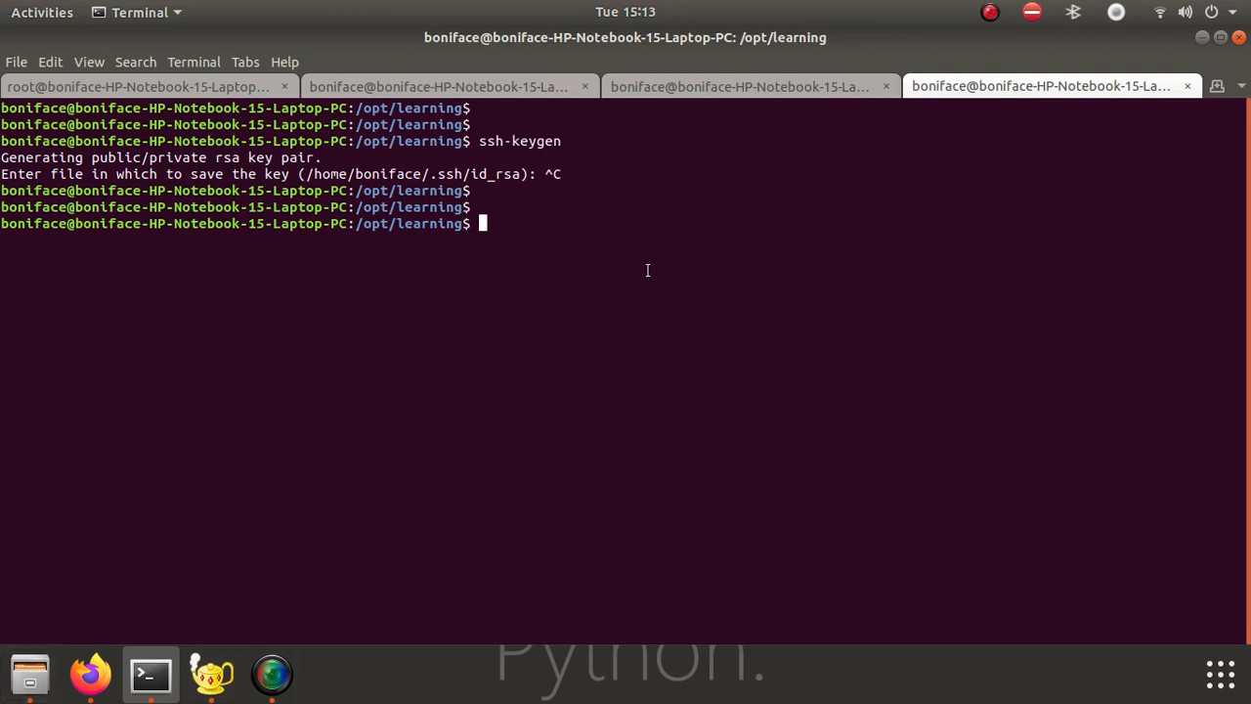
mouse_move(639, 266)
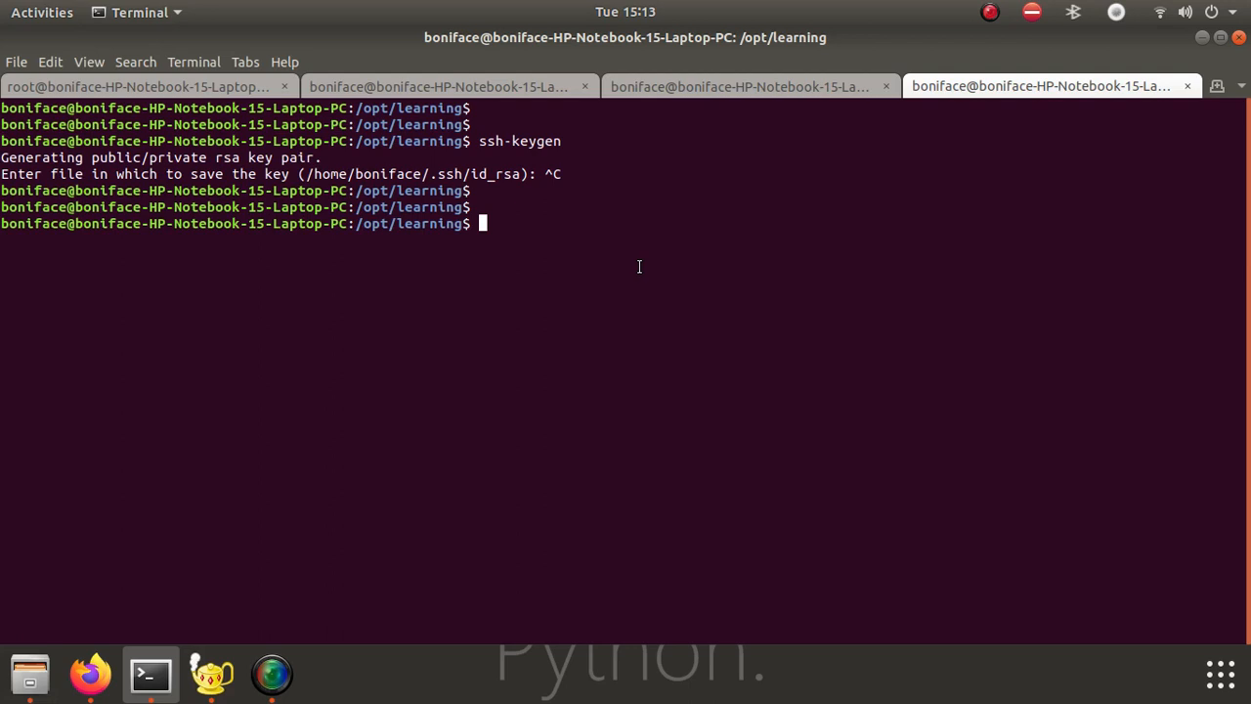
mouse_move(211, 674)
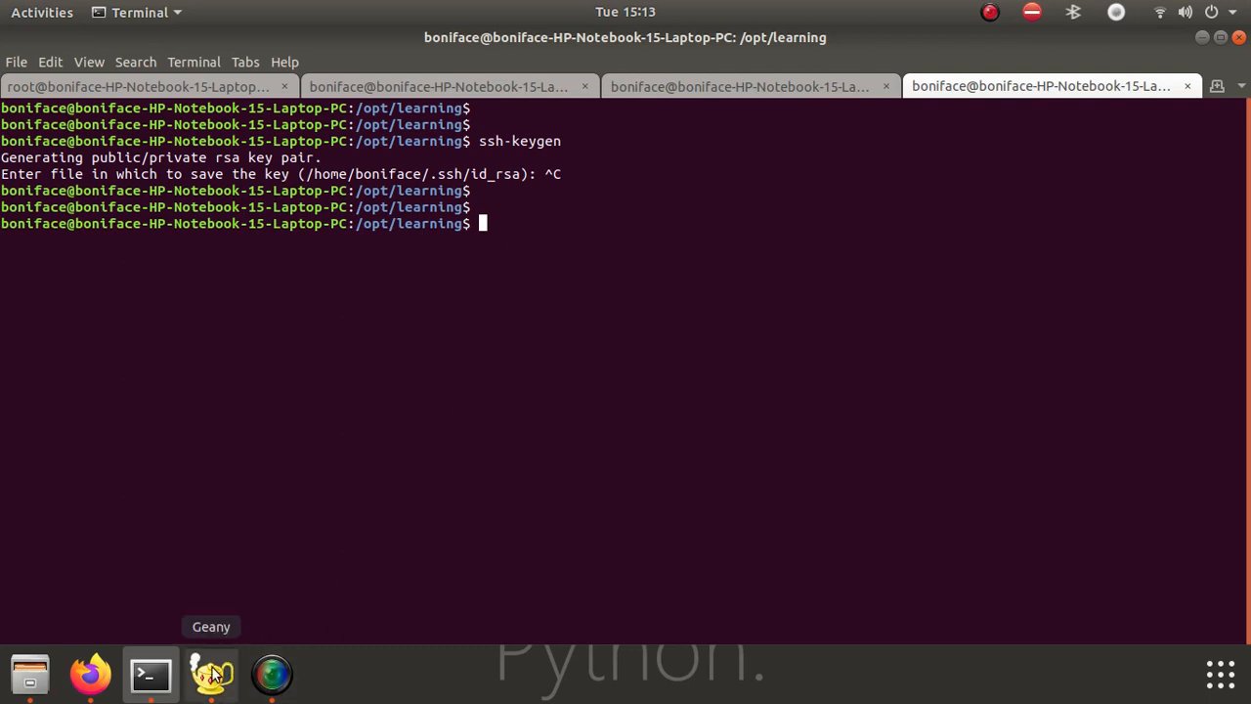
left_click(212, 673)
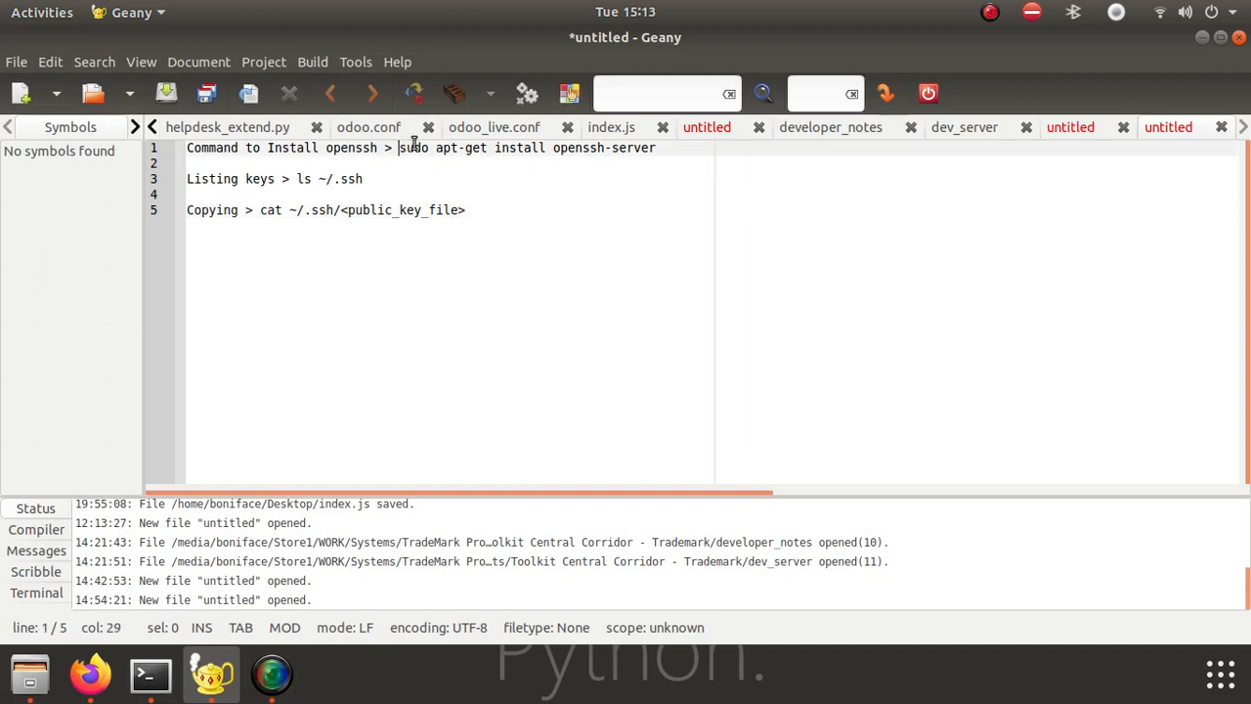
left_click_drag(399, 148, 656, 149)
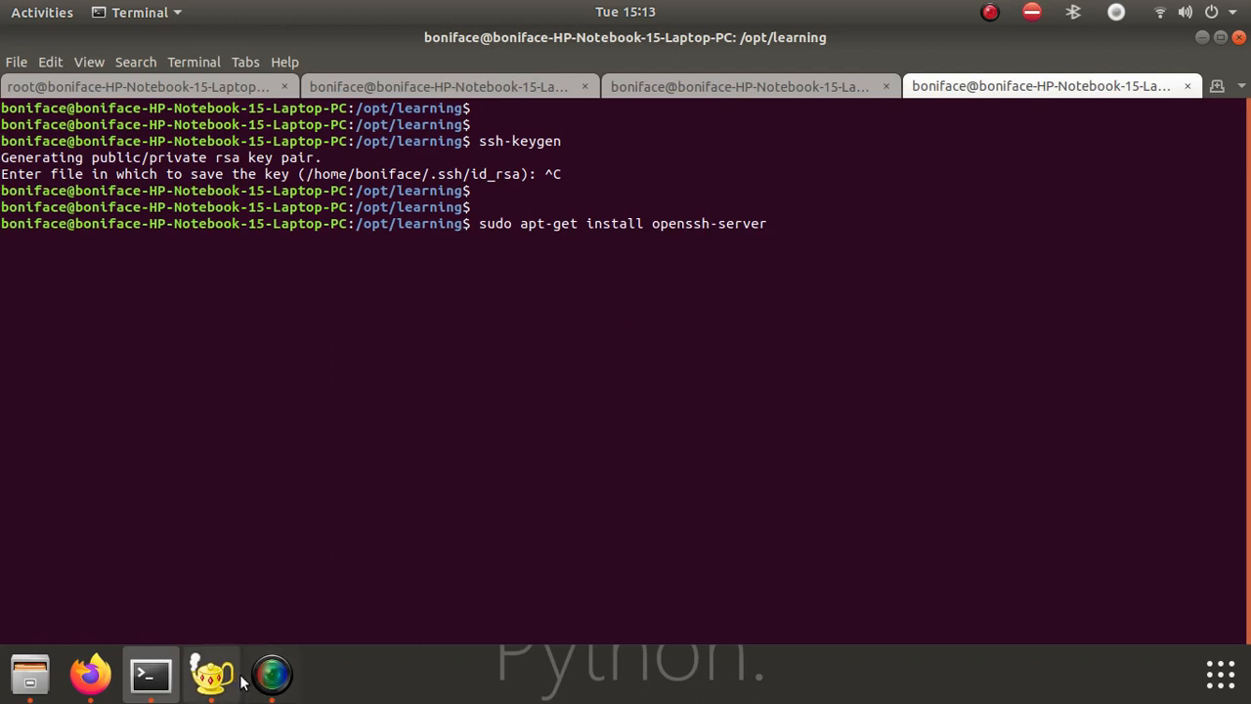
left_click(271, 674)
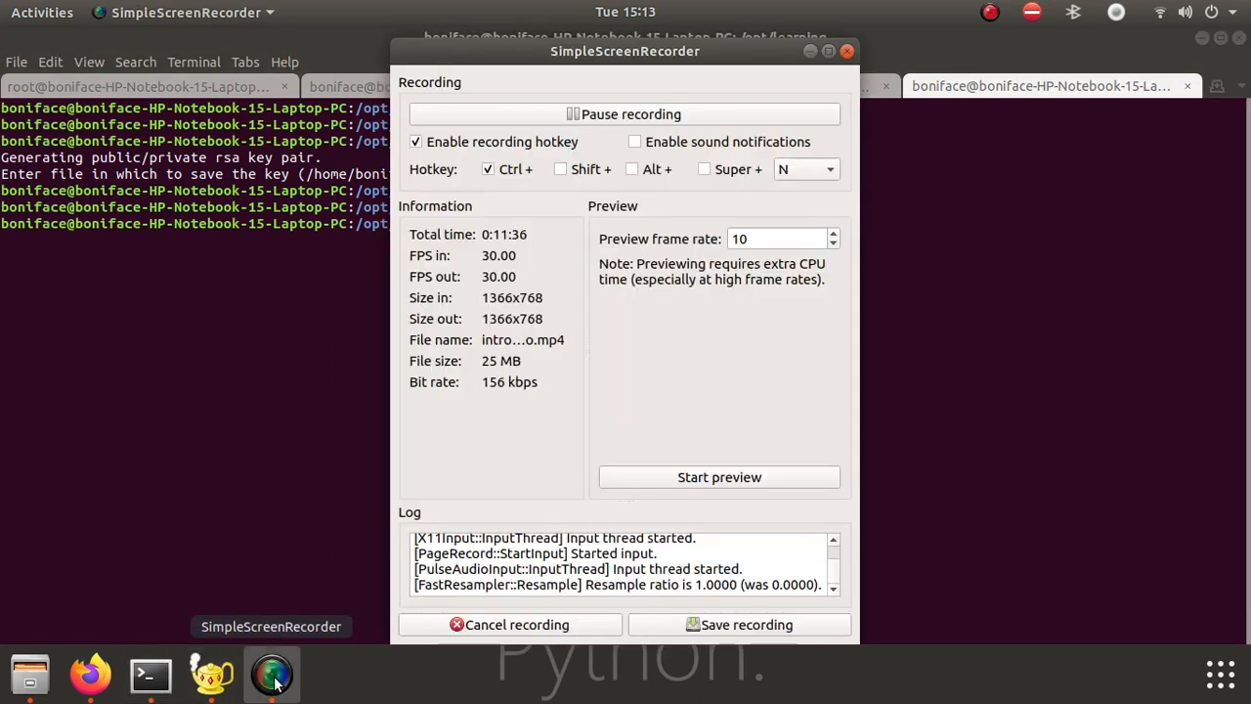
left_click(148, 672)
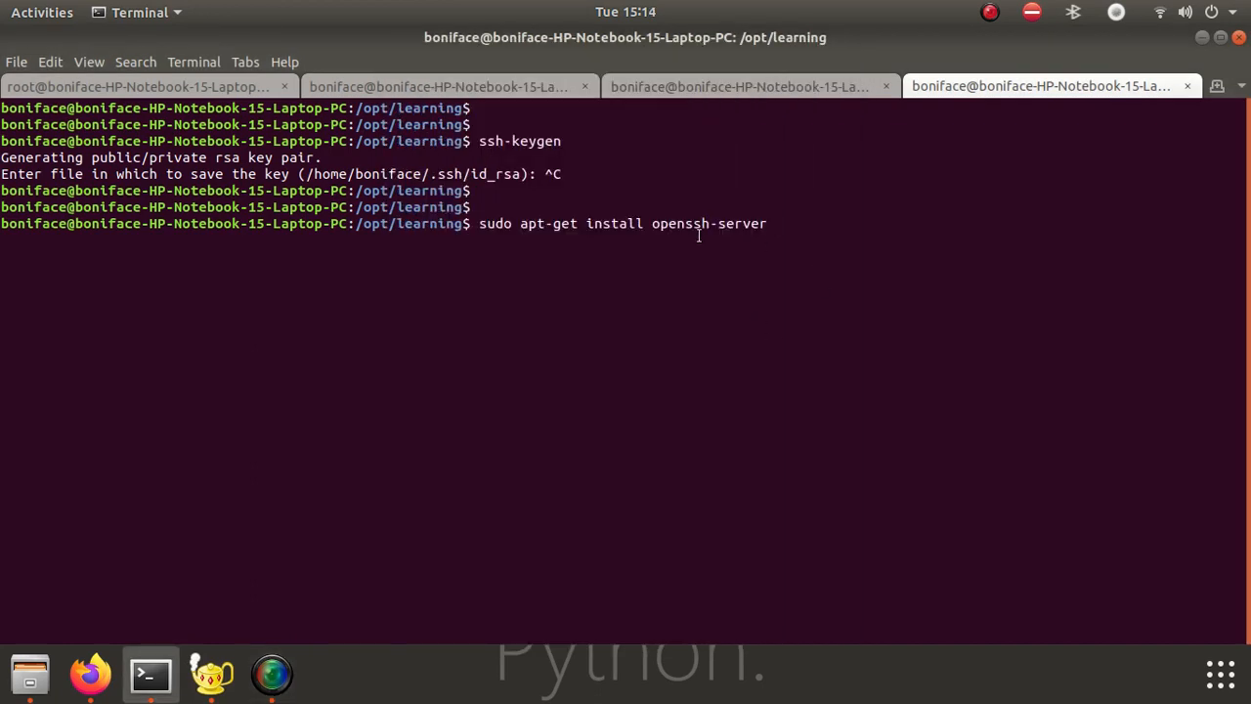
mouse_move(781, 231)
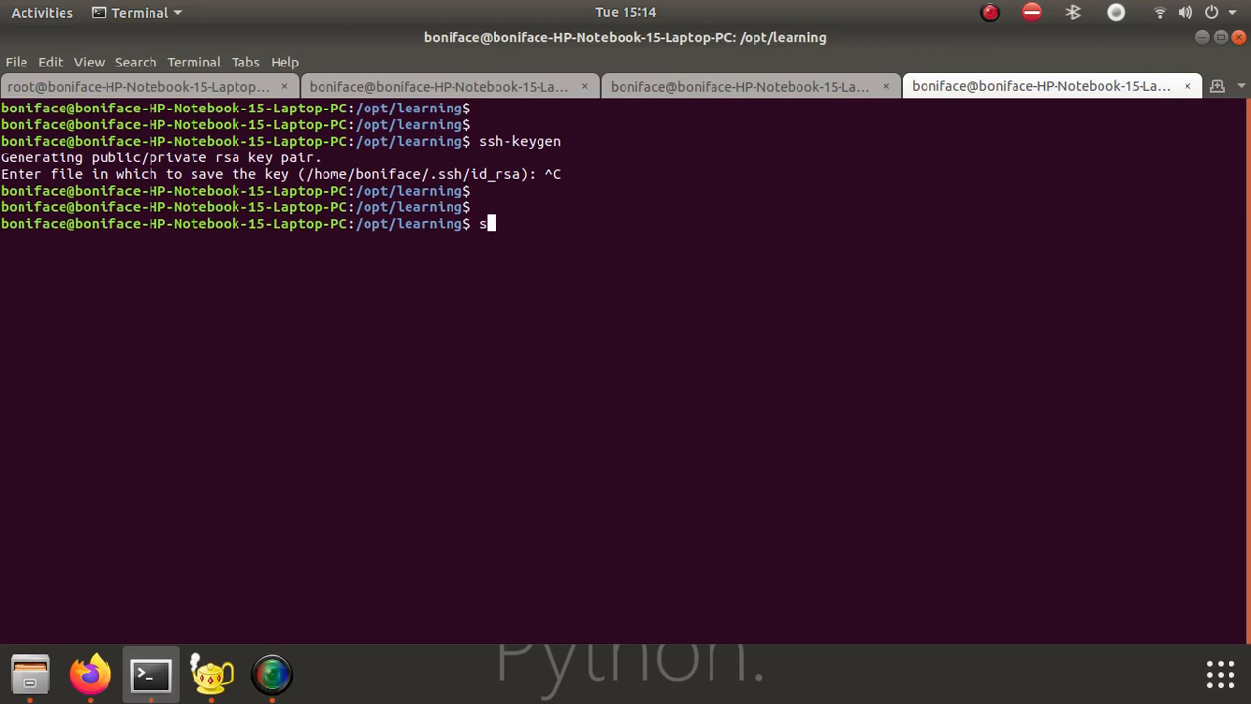
Rerun then cancel ssh-keygen, list ~/.ssh and select the existing id_rsa.pub file name.
key("BackSpace")
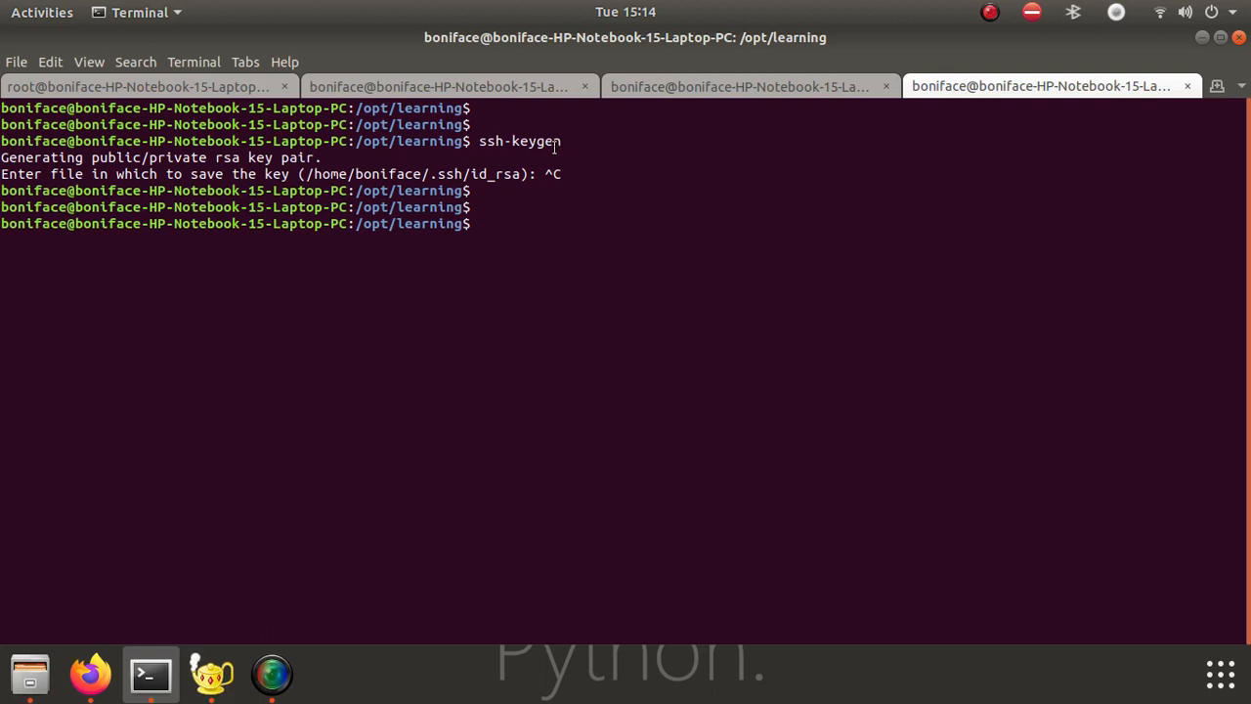
double_click(520, 141)
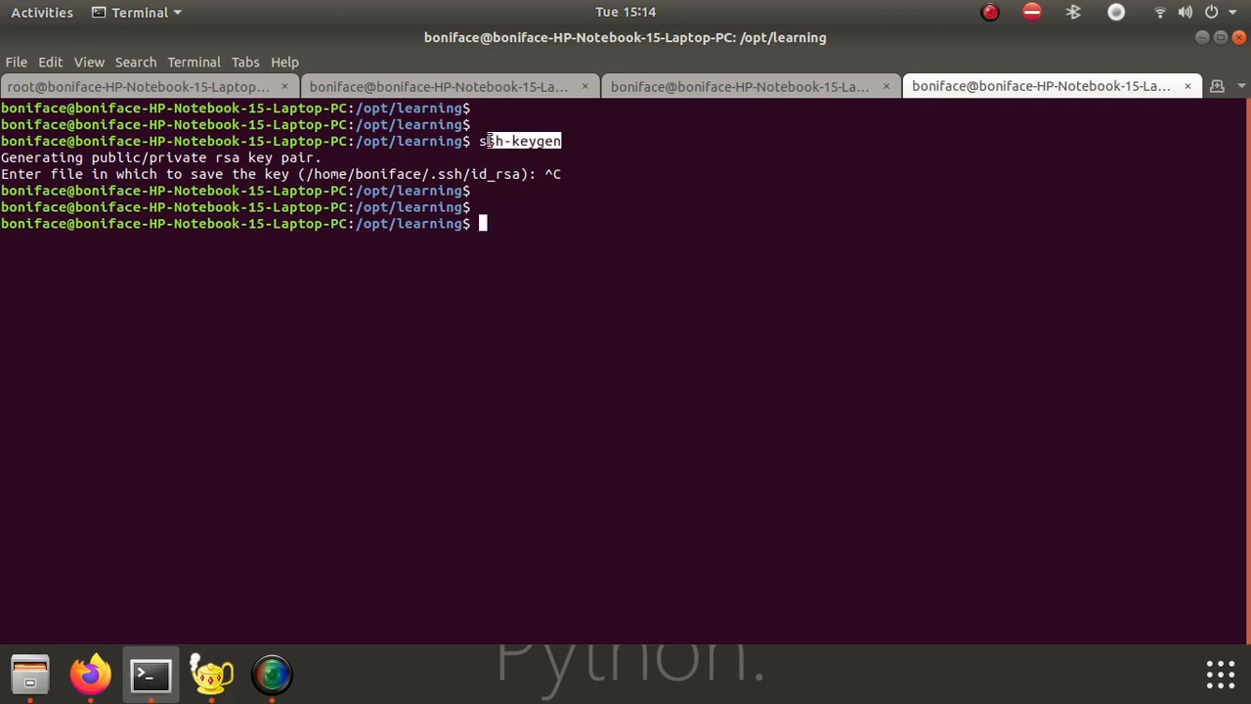
right_click(498, 146)
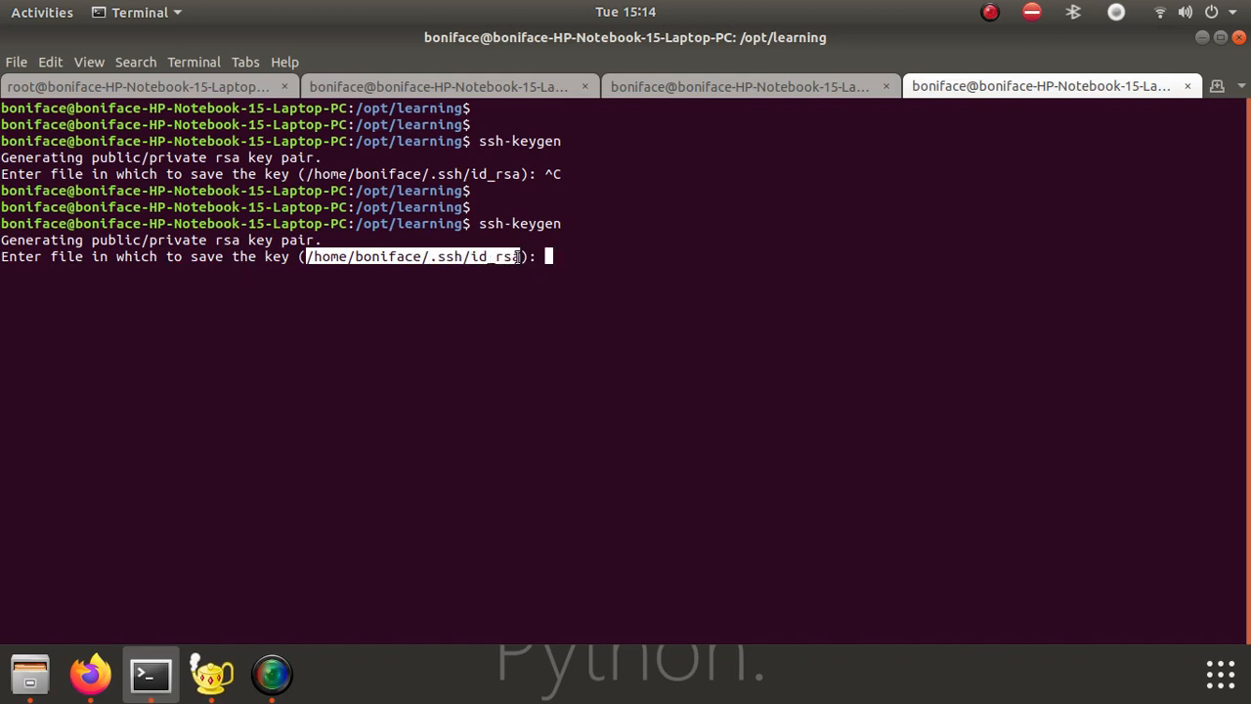
key("ctrl+c")
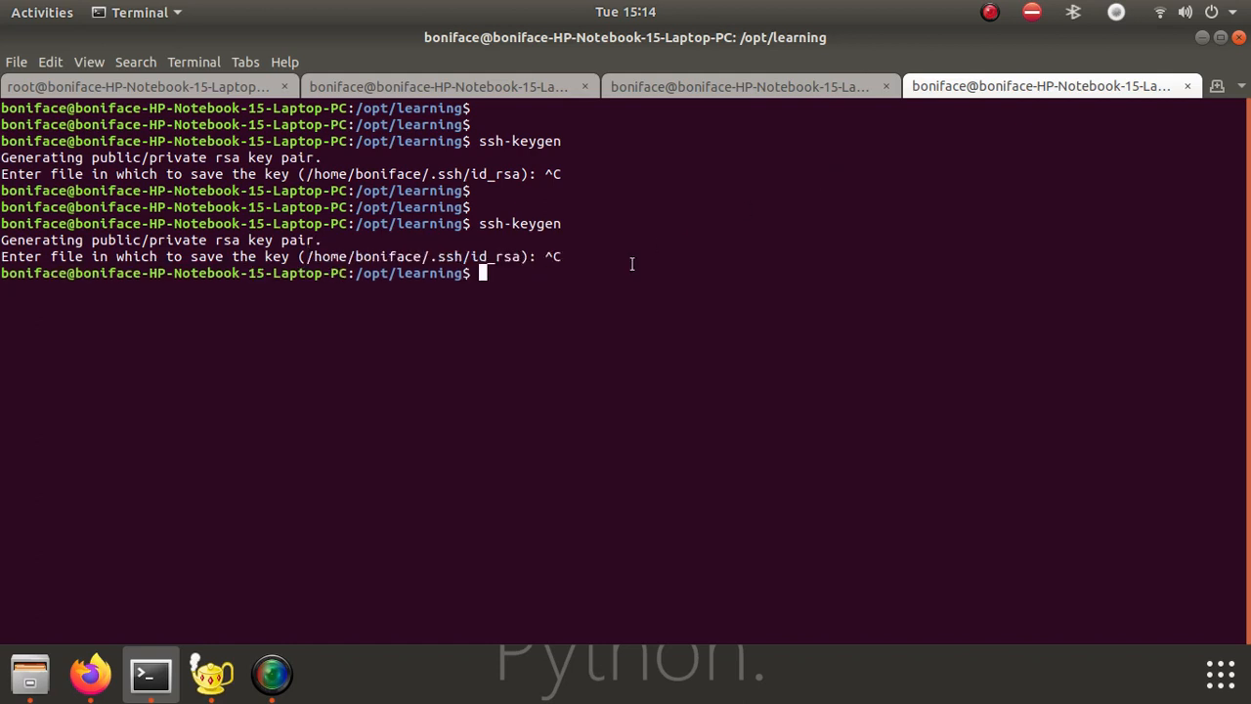
mouse_move(890, 215)
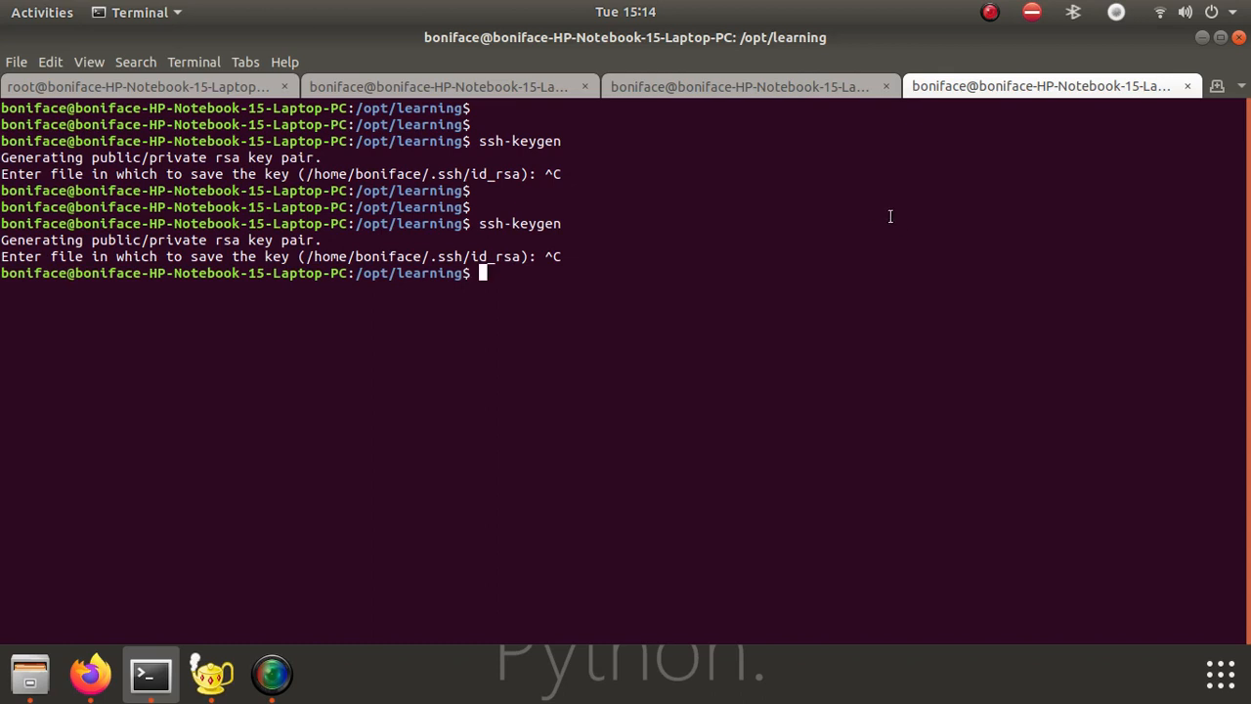
mouse_move(211, 674)
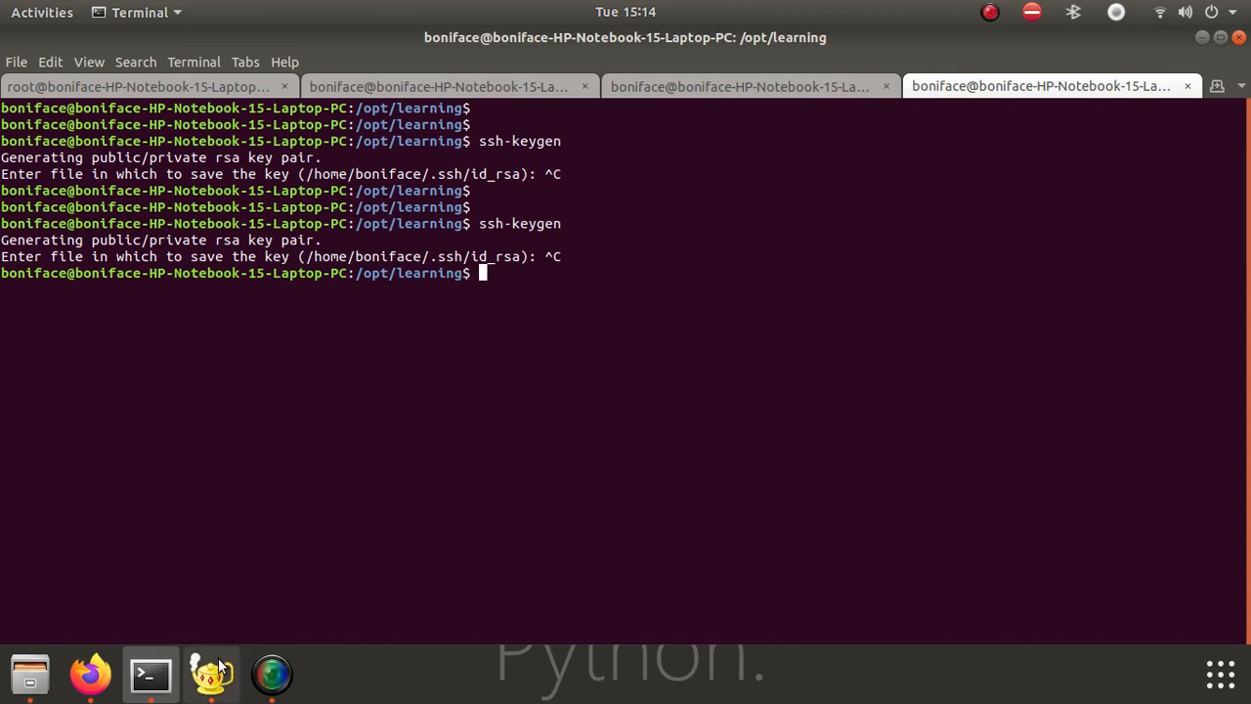
mouse_move(555, 304)
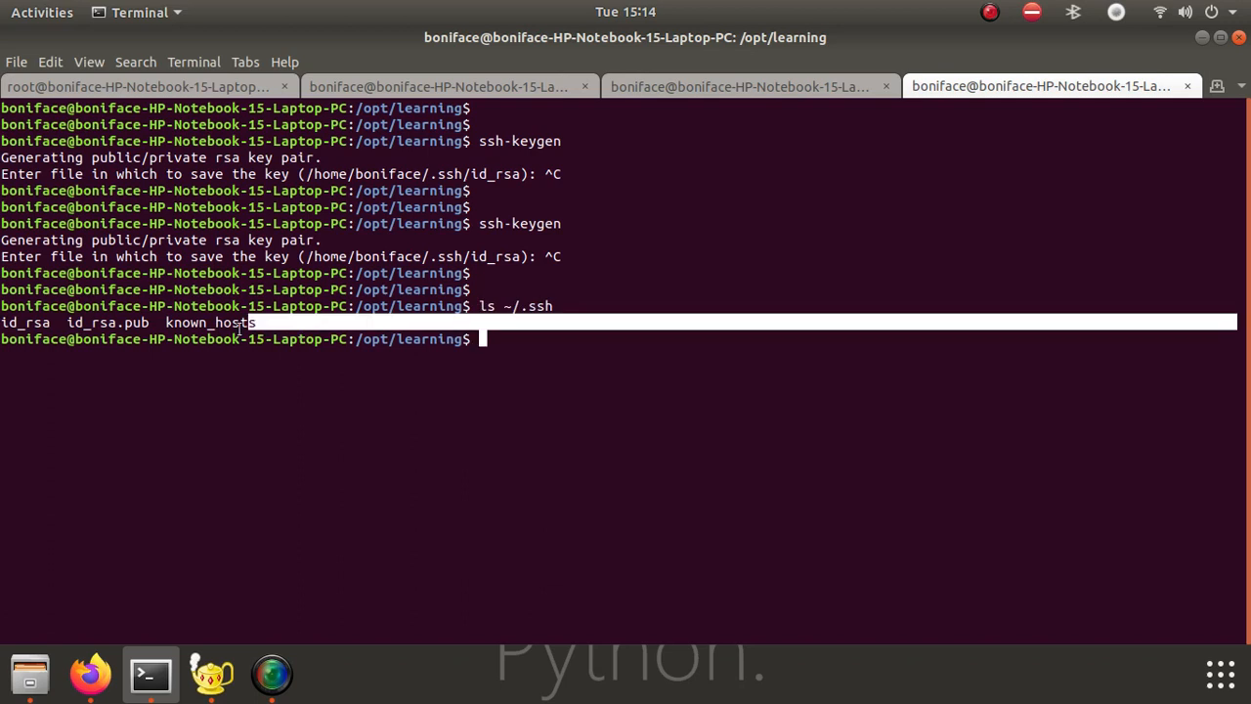
double_click(25, 322)
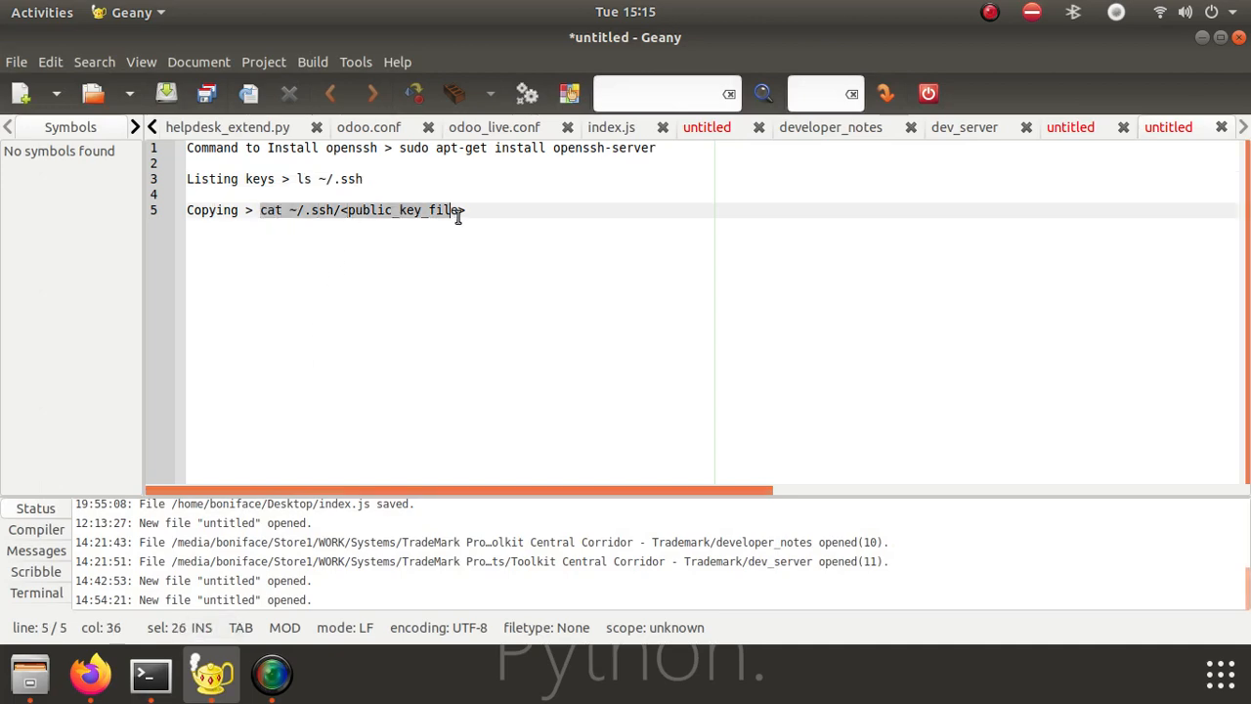
Copy the noted 'cat ~/.ssh/<public_key_file>' command and return to the terminal.
type(">")
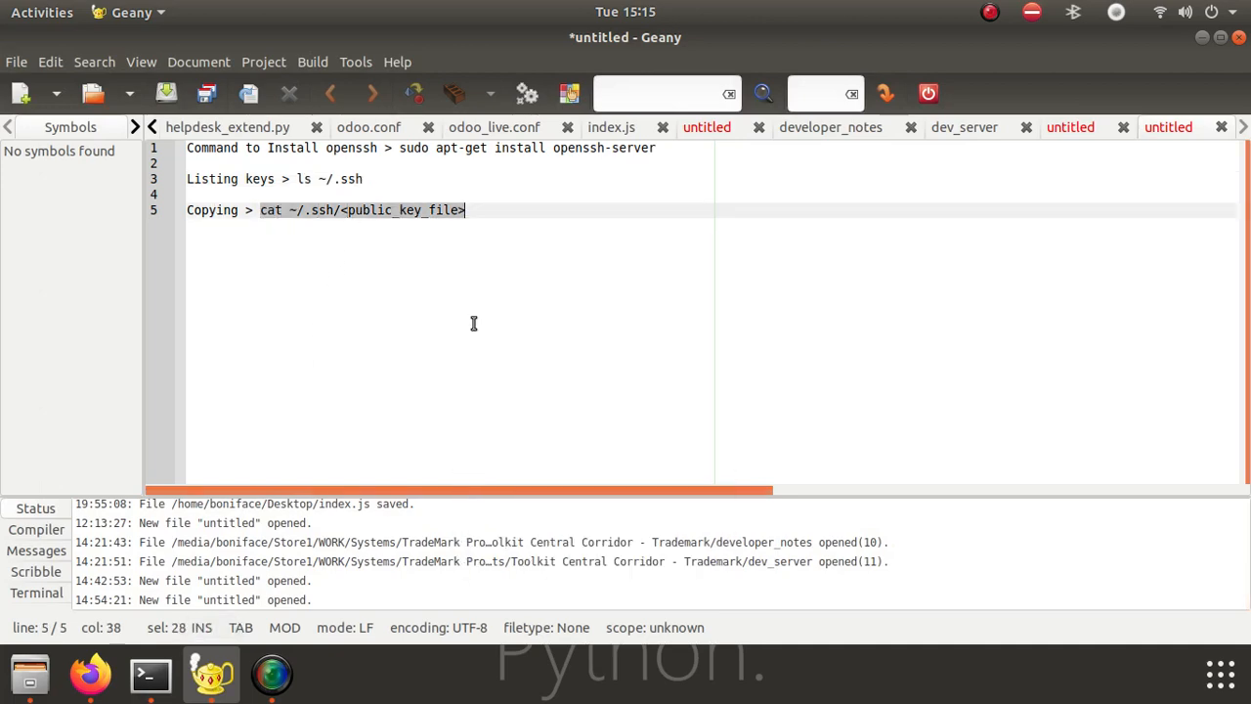
left_click(148, 672)
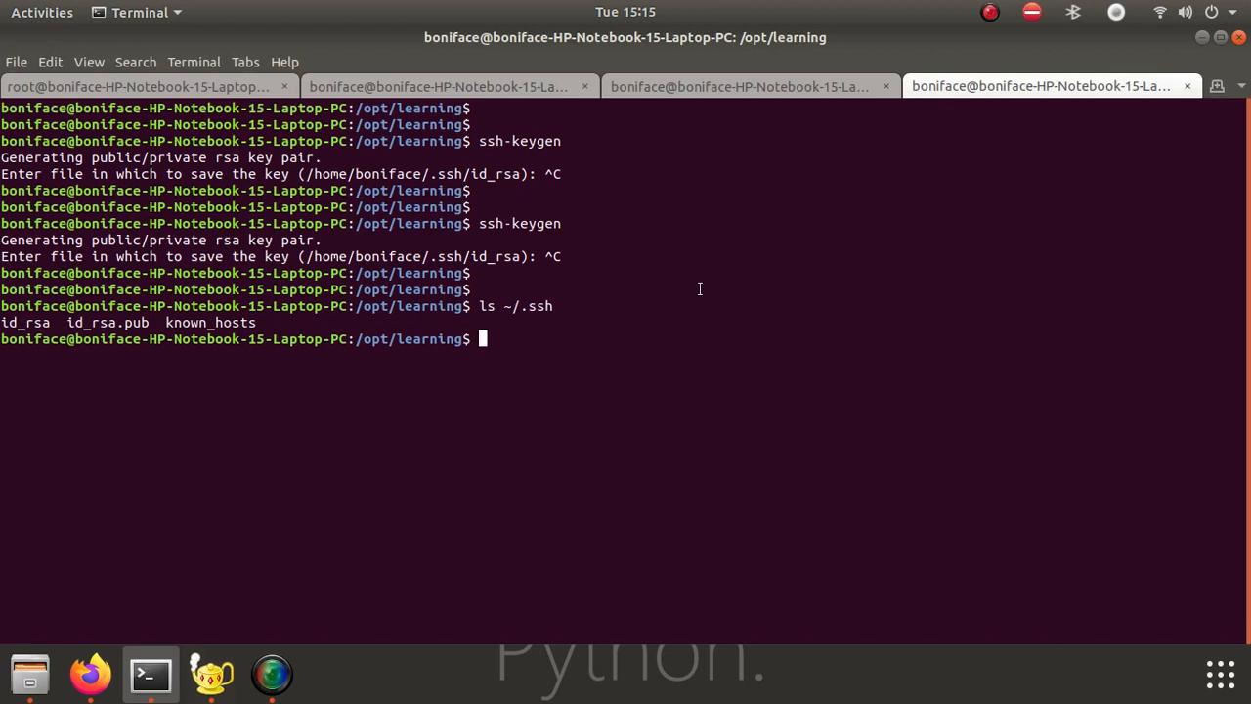
Run cat ~/.ssh/id_rsa.pub and select the printed public key text.
right_click(700, 289)
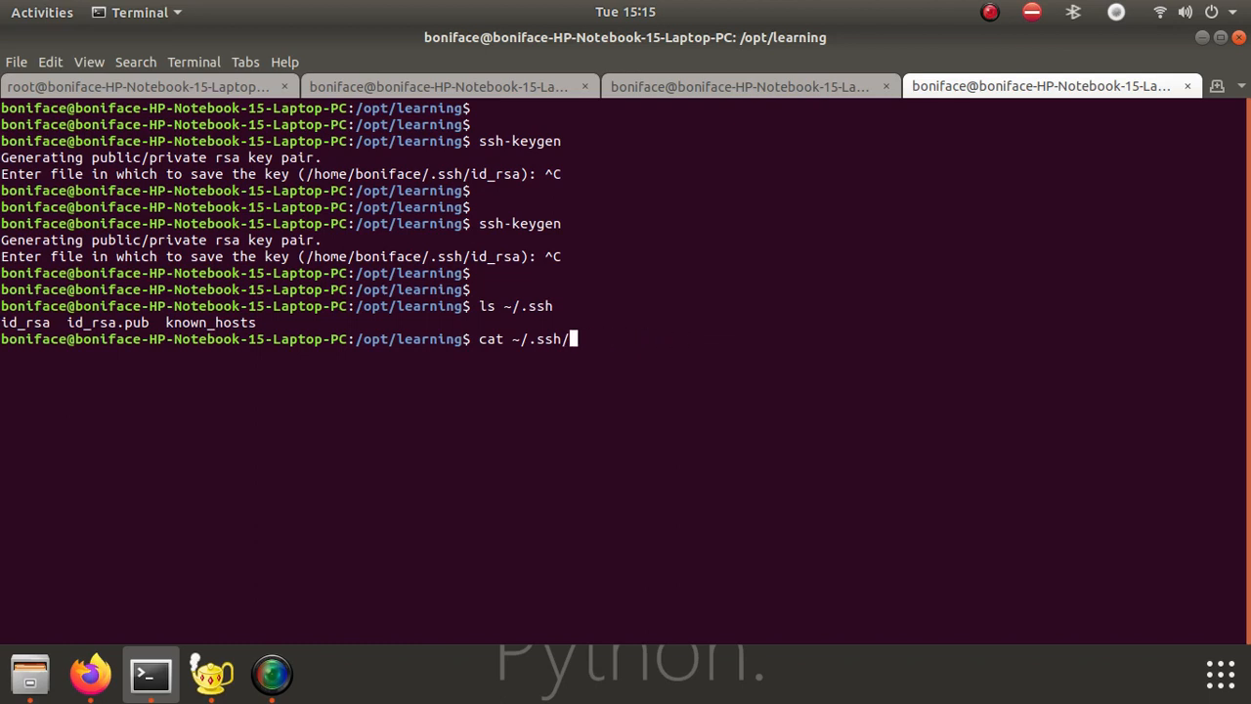
right_click(107, 322)
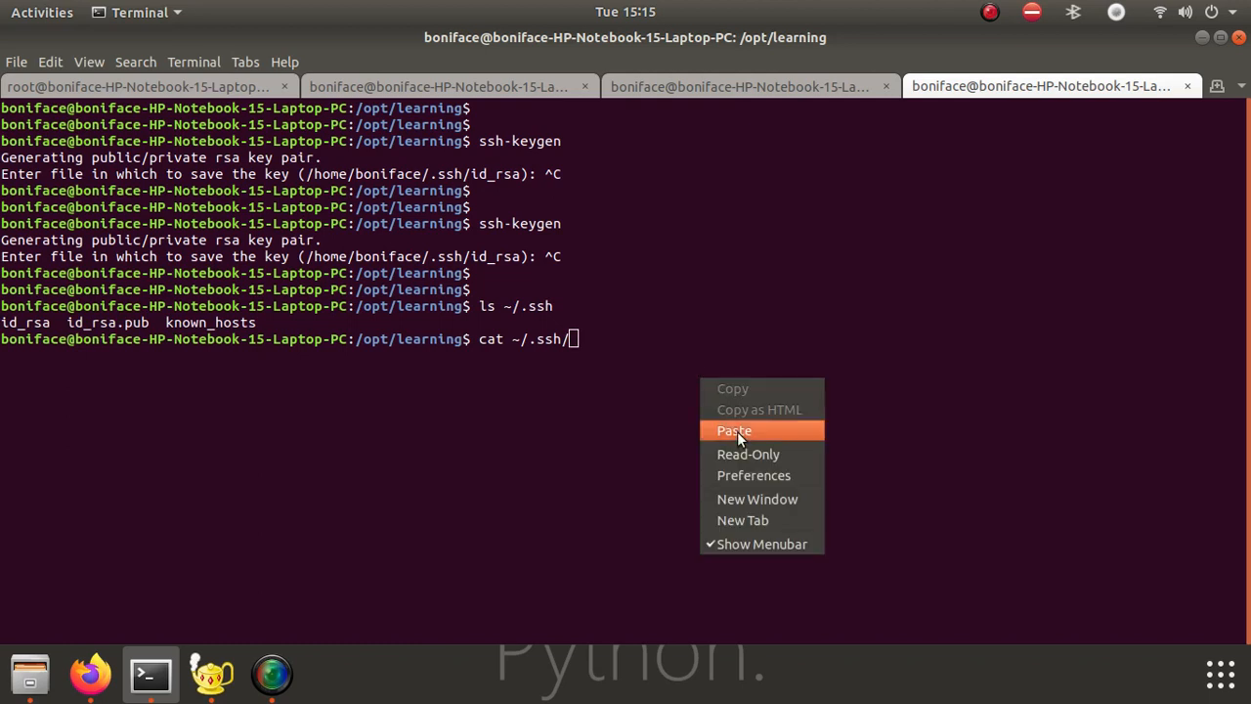
left_click(735, 430)
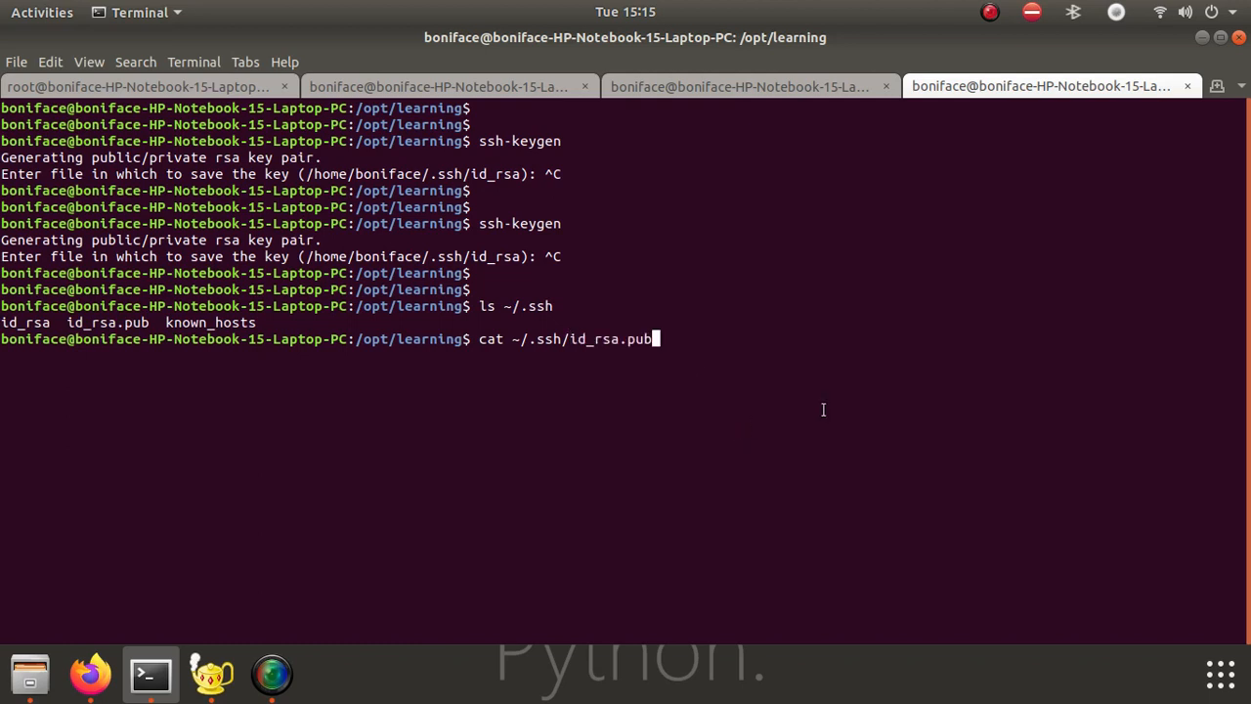
mouse_move(837, 269)
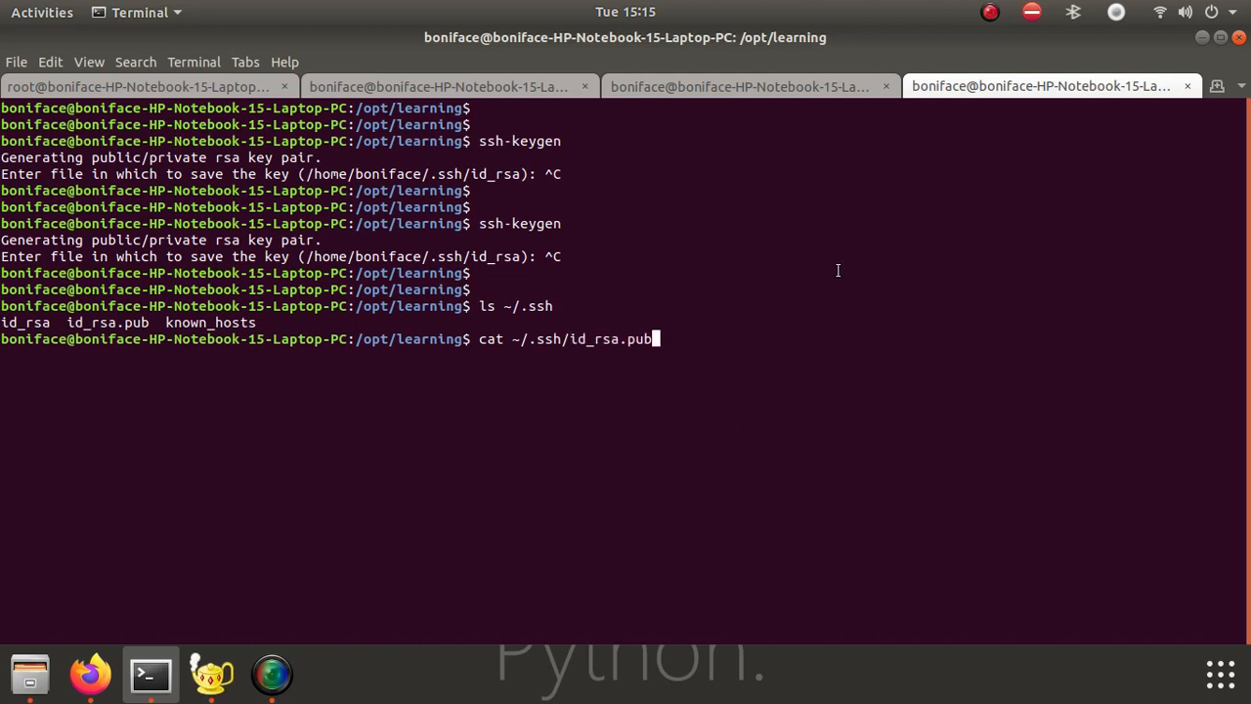
mouse_move(734, 312)
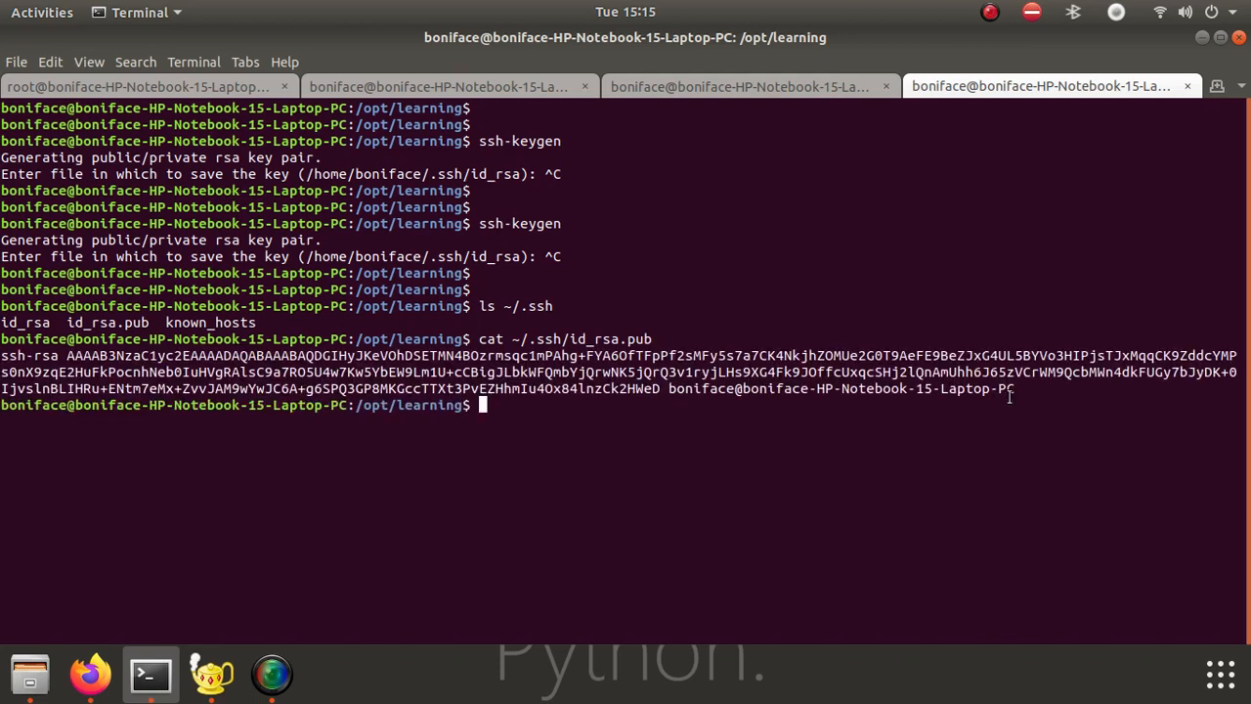
left_click_drag(8, 356, 1012, 389)
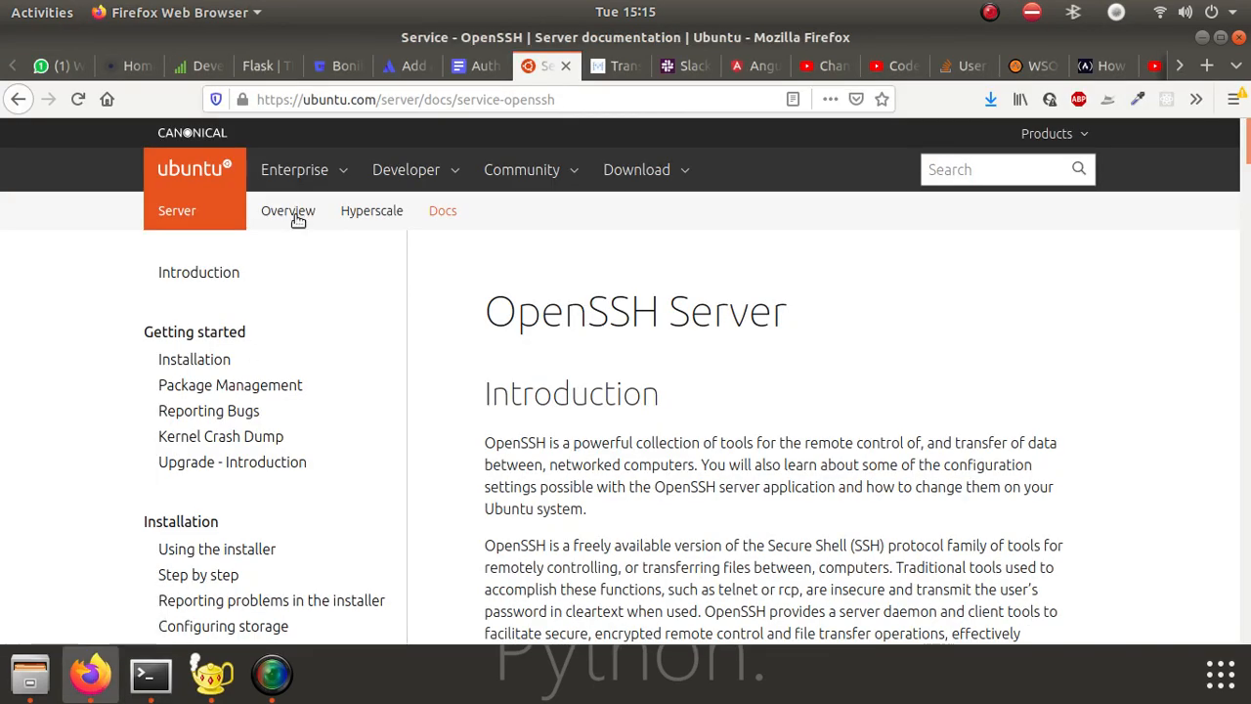
From flask_mpesa_api's Repository settings, reach Access keys and start adding a key.
left_click(336, 66)
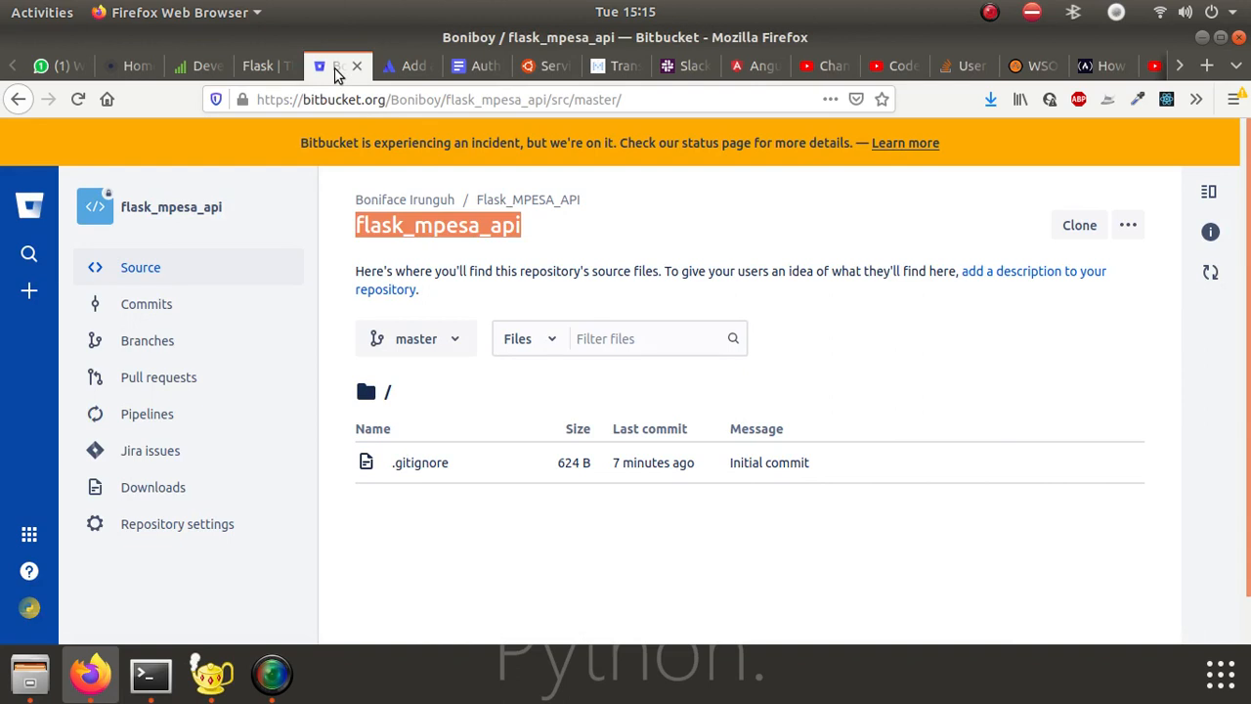
mouse_move(176, 524)
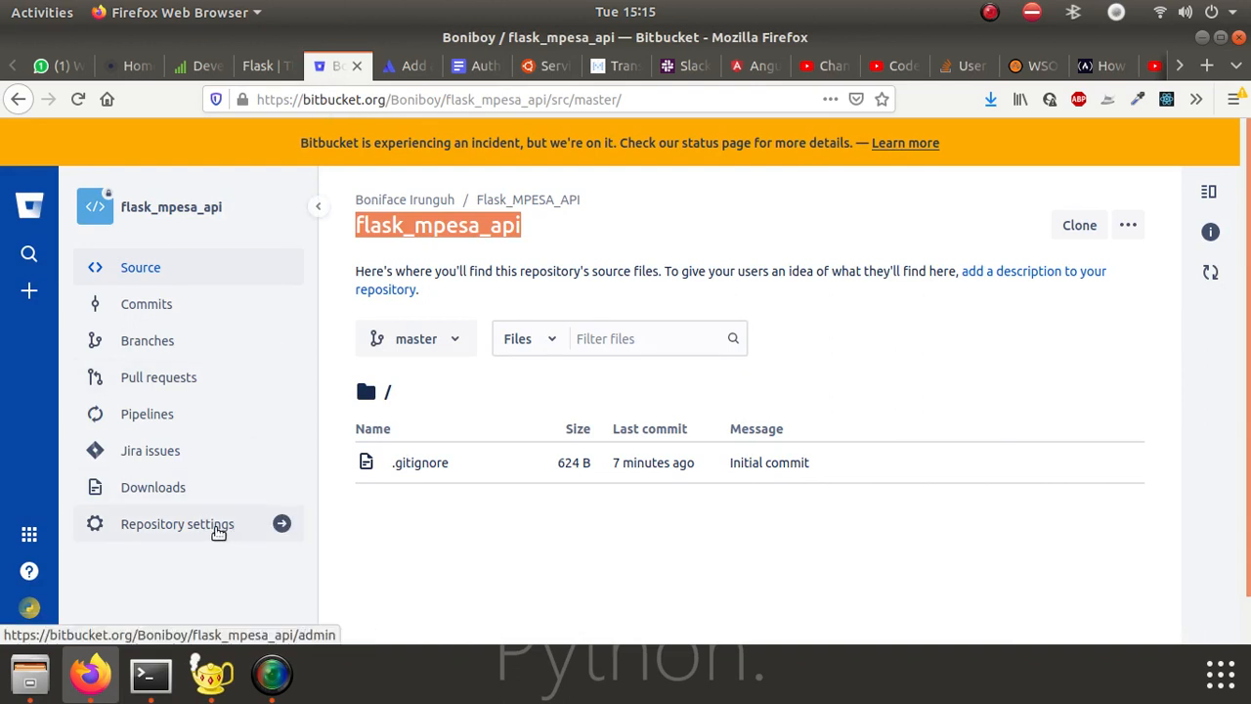
left_click(176, 524)
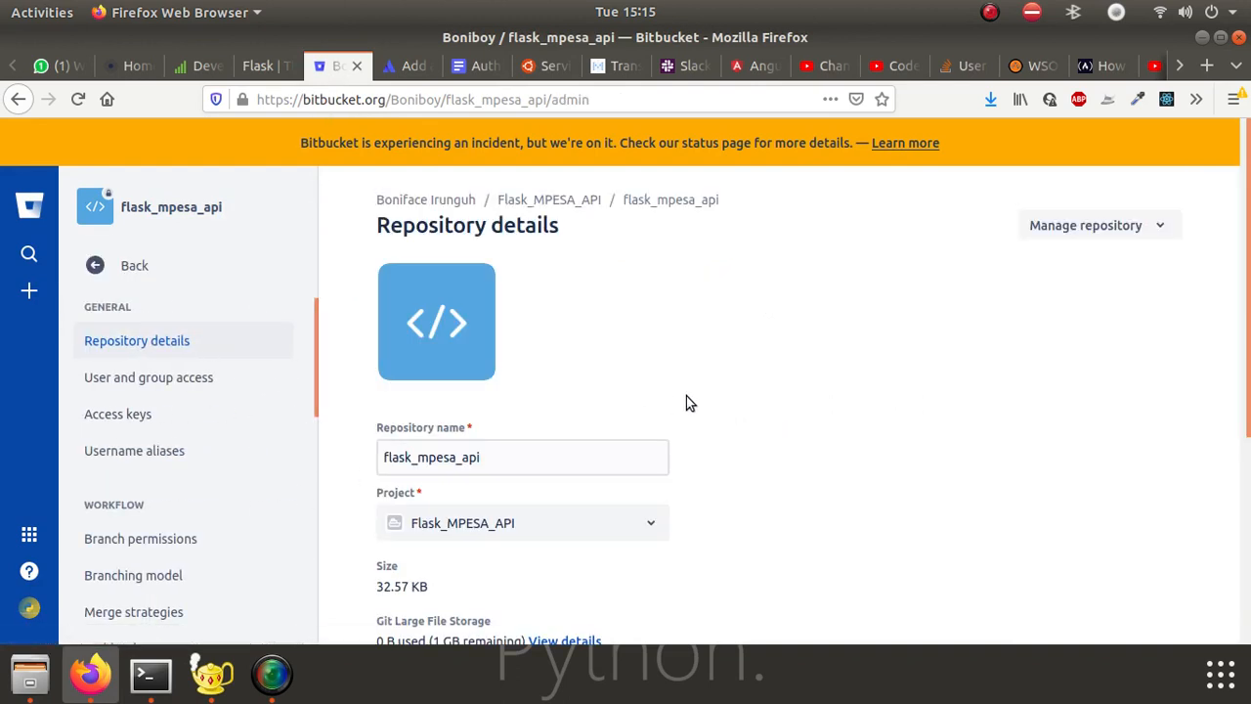
mouse_move(117, 415)
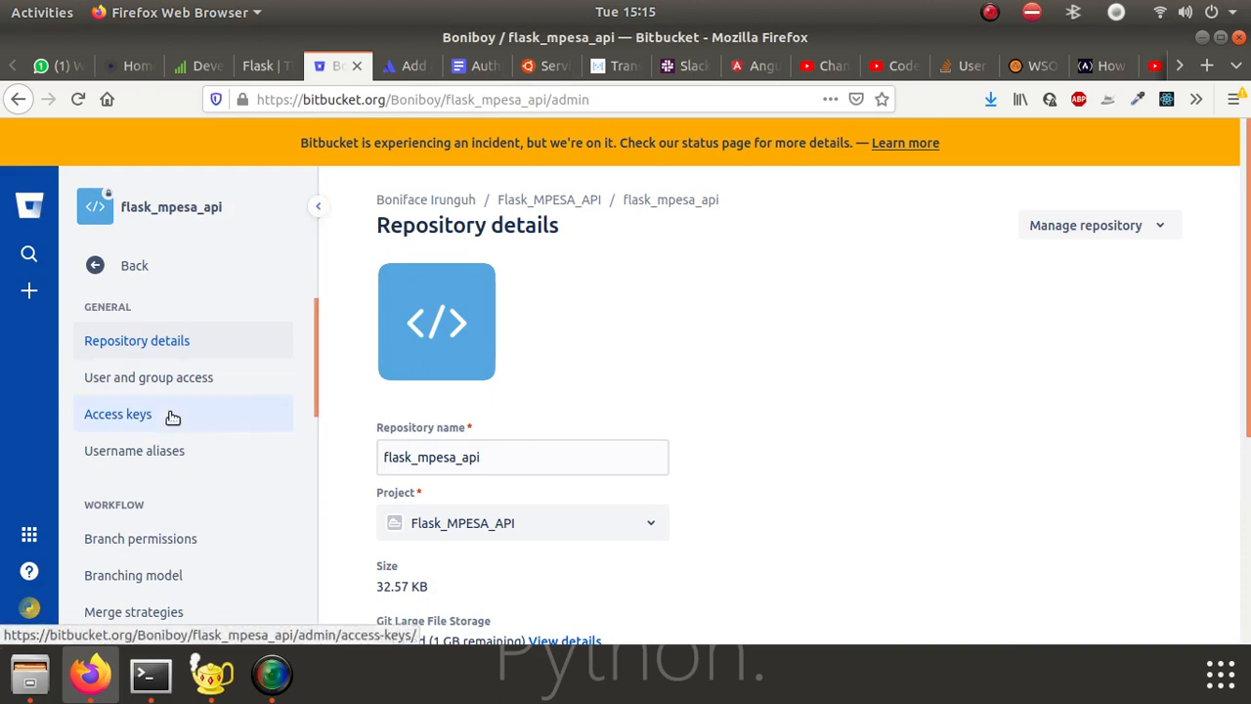
left_click(117, 414)
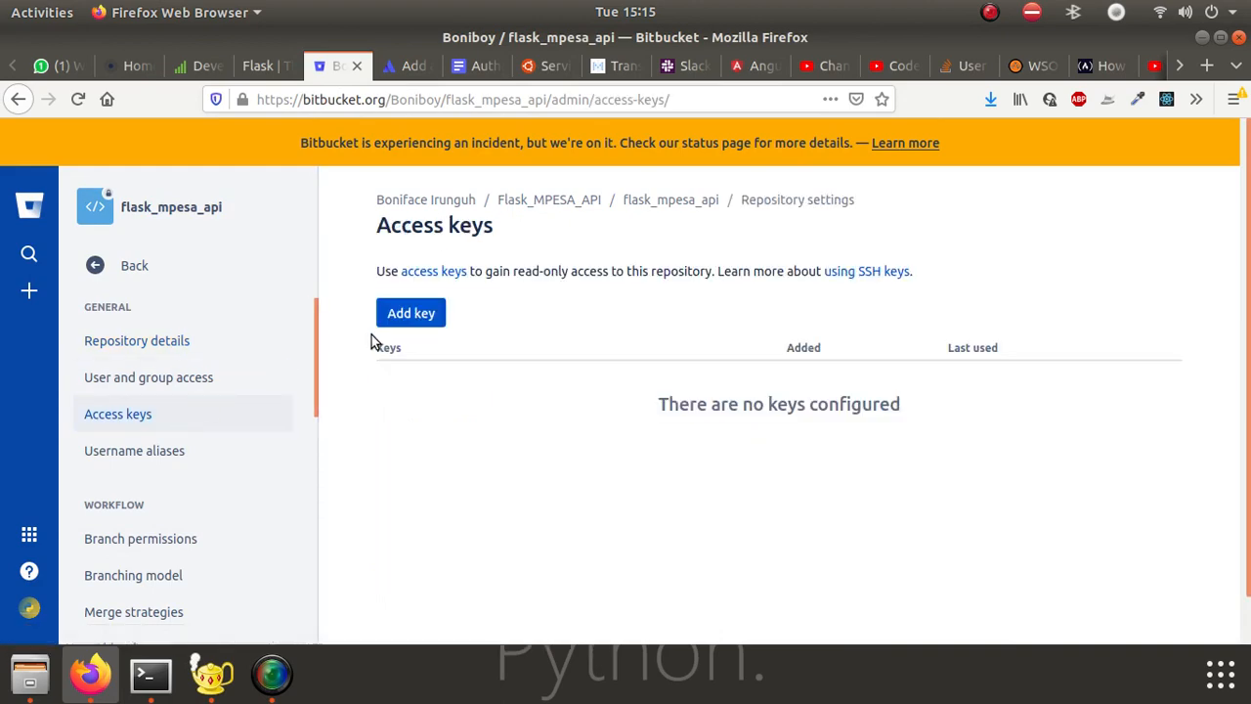
left_click(411, 312)
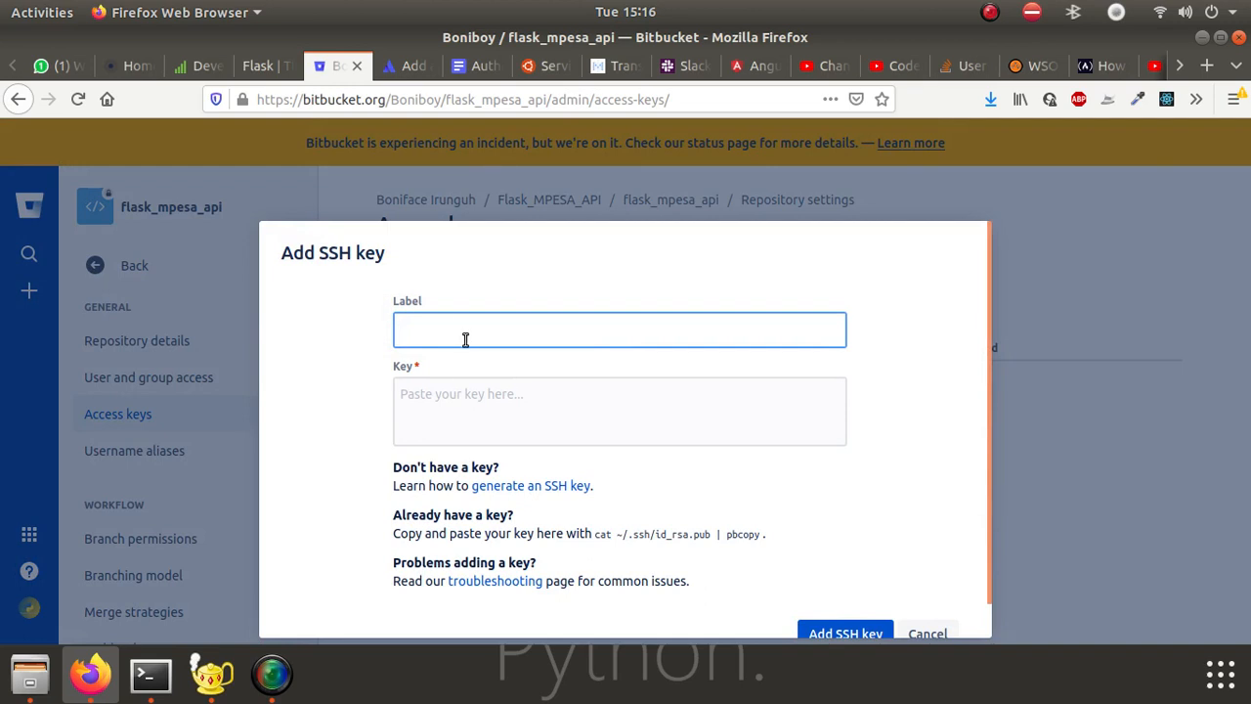
Label the key 'my-access key', paste the id_rsa.pub contents and submit the form.
left_click(620, 329)
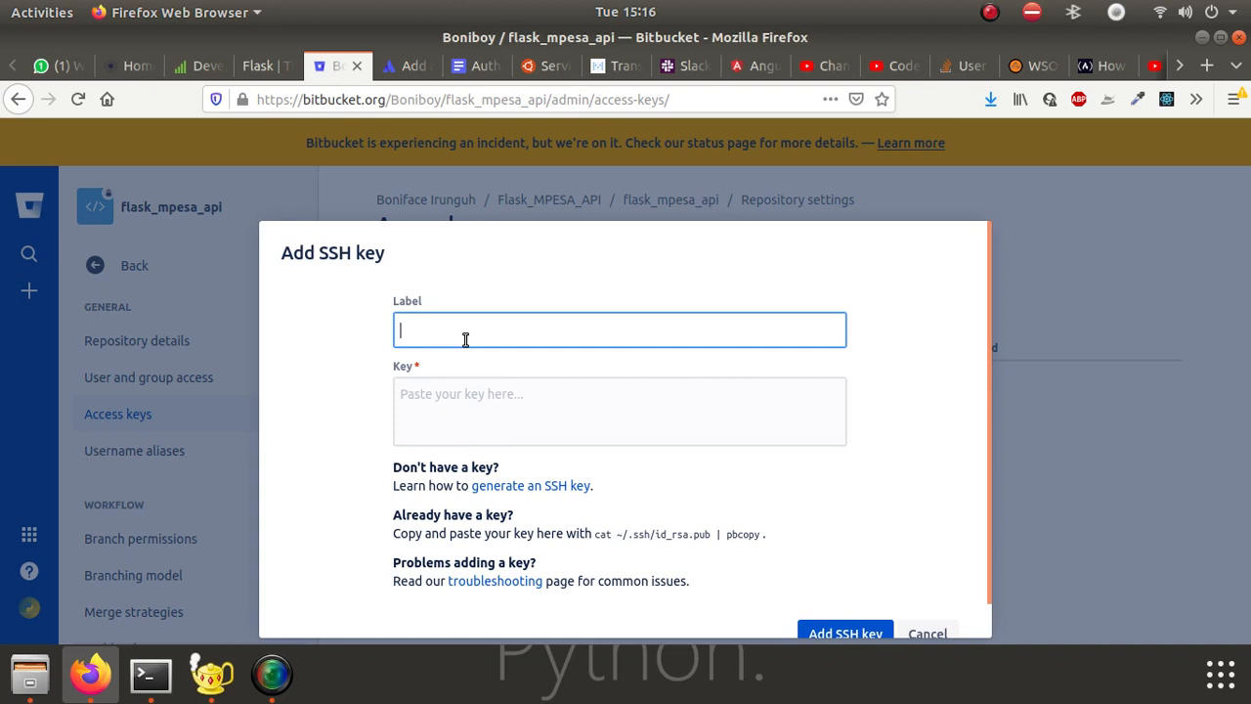
type("my-access key")
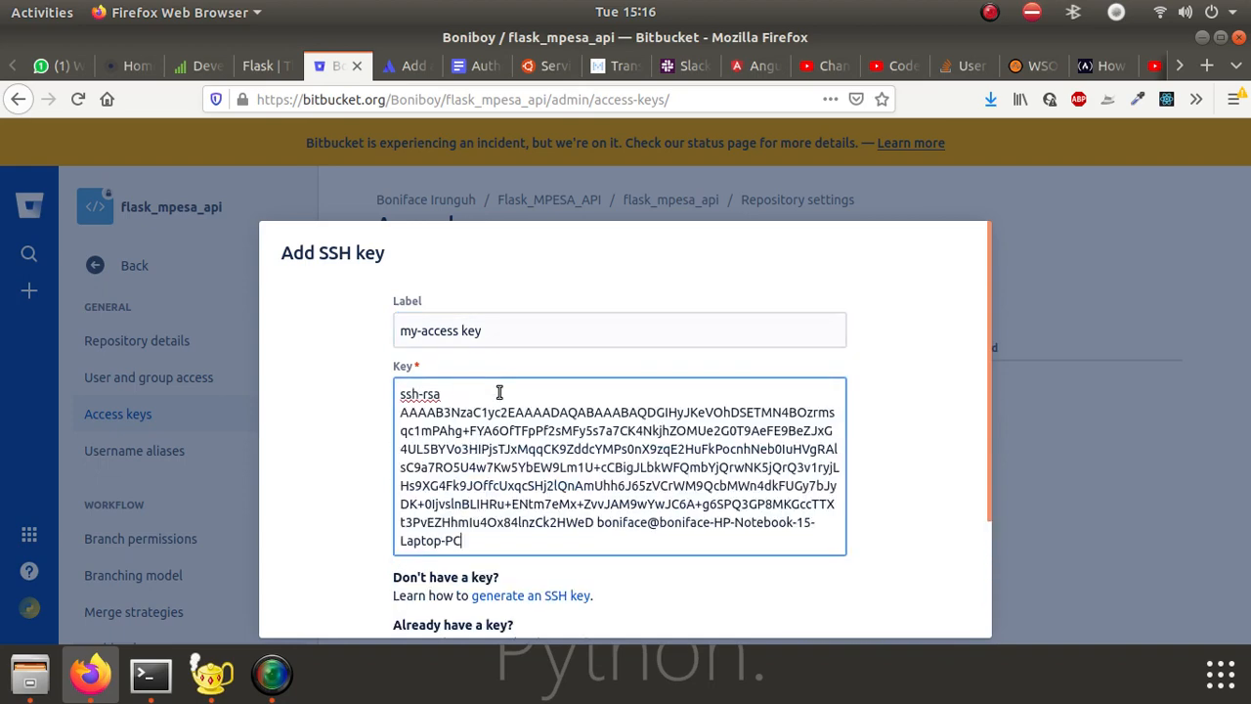
scroll("down", 3)
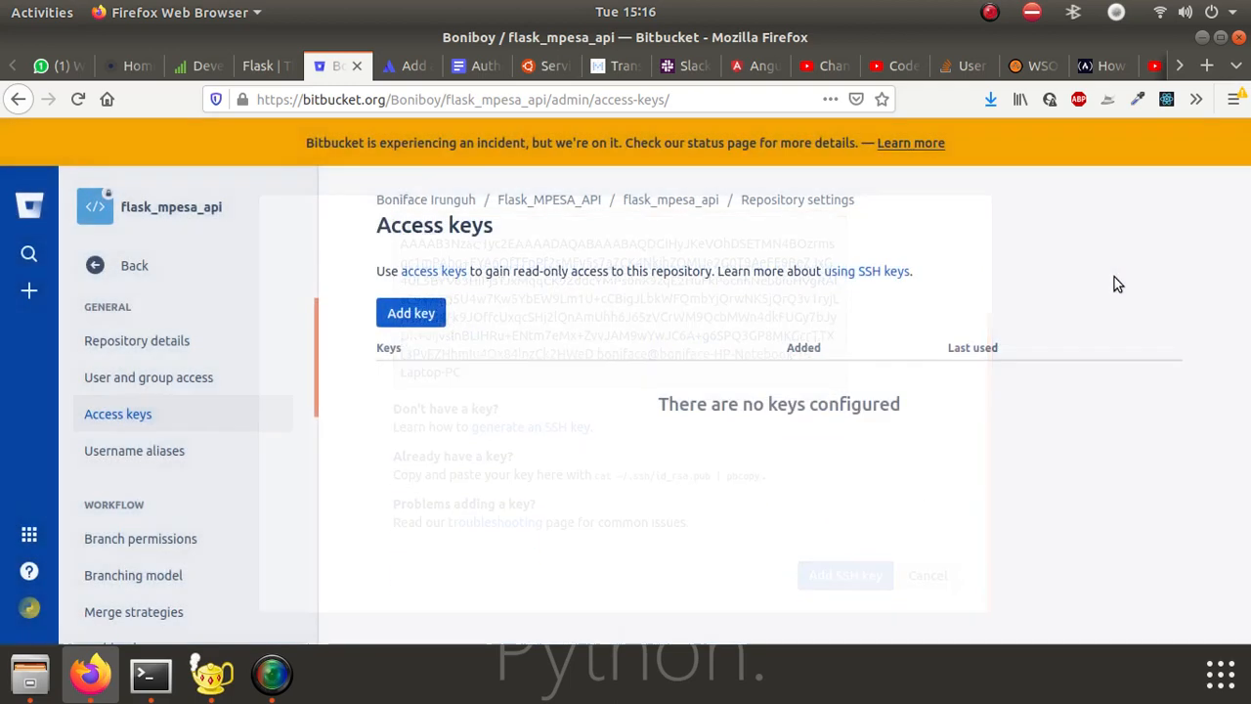
left_click(926, 574)
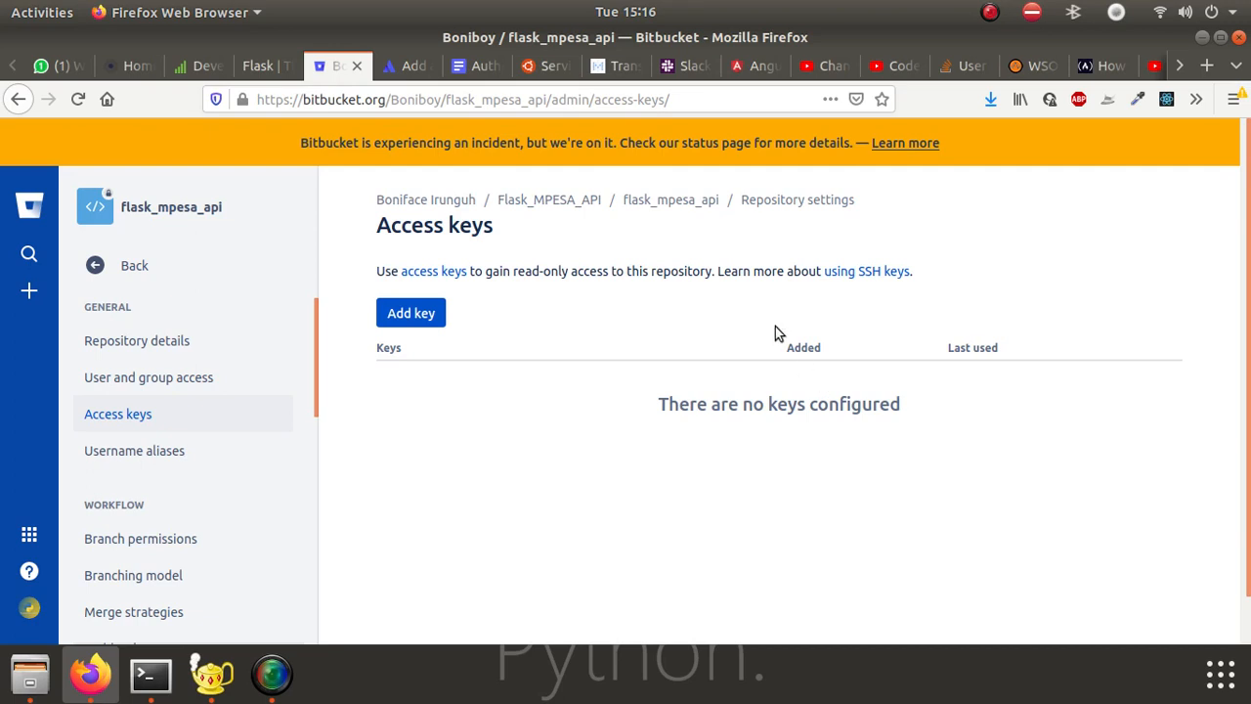
mouse_move(670, 199)
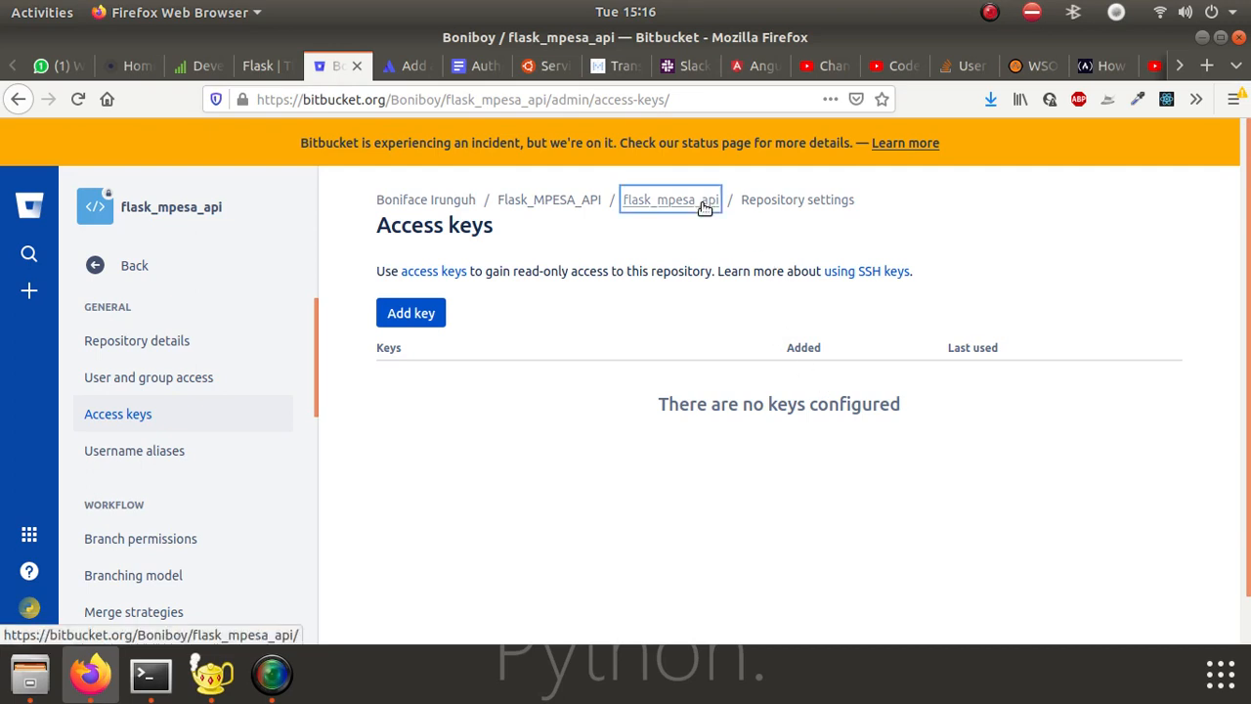
Copy the HTTPS git clone command for flask_mpesa_api and return to the terminal.
left_click(670, 199)
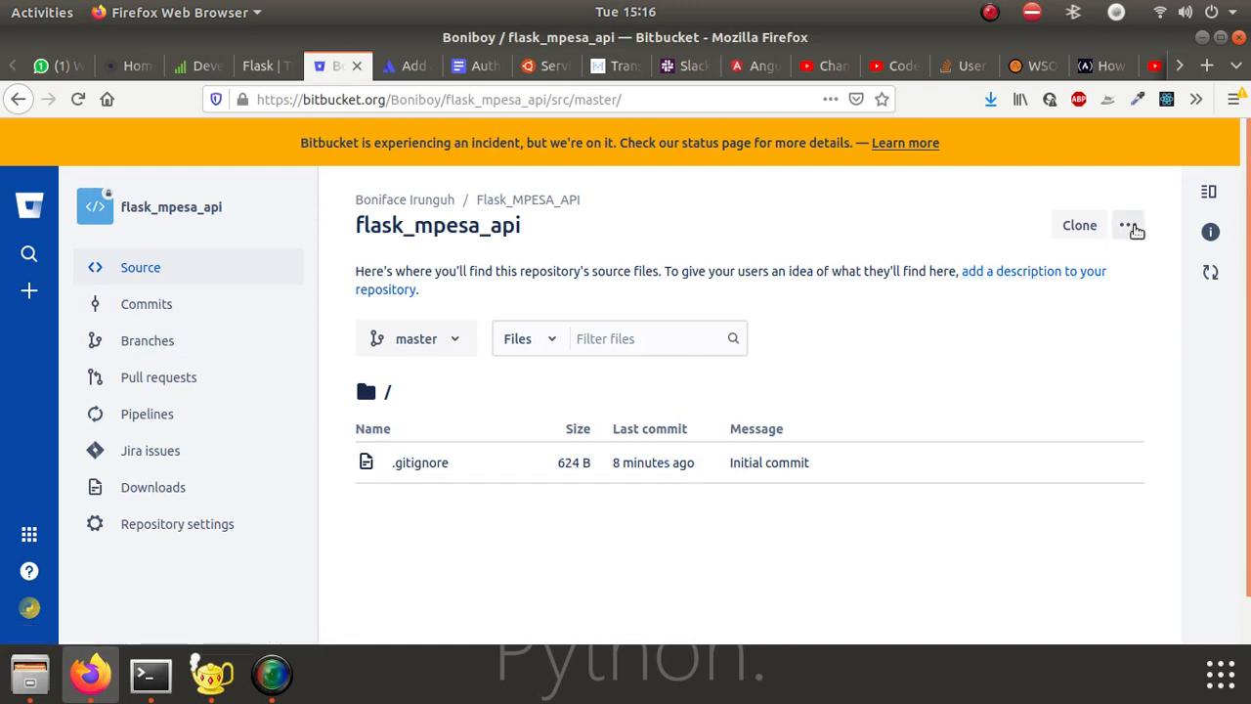
mouse_move(1079, 225)
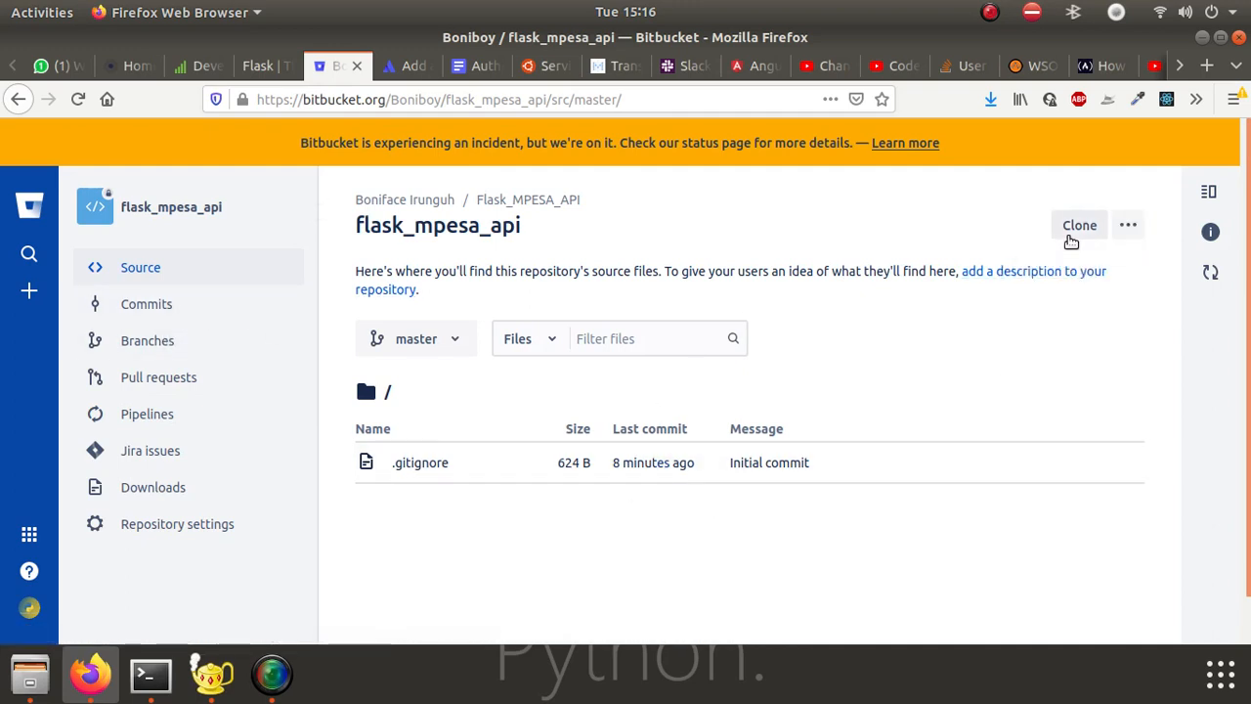
left_click(1079, 225)
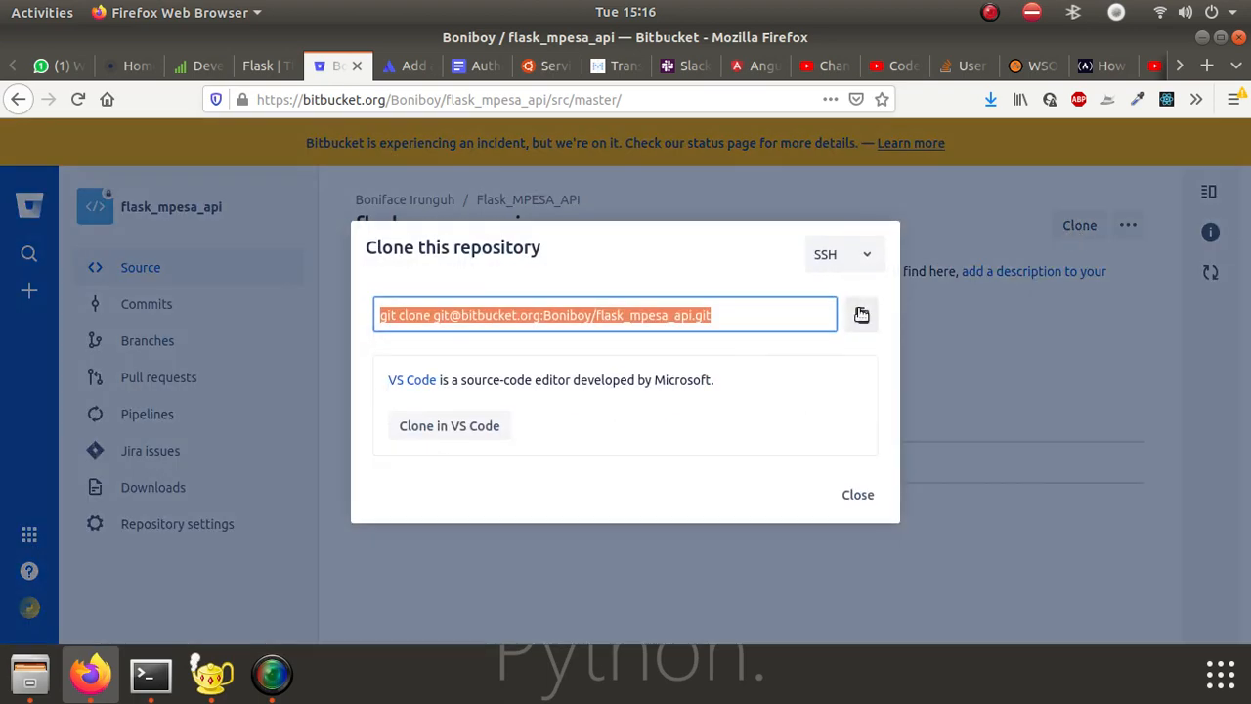
mouse_move(860, 314)
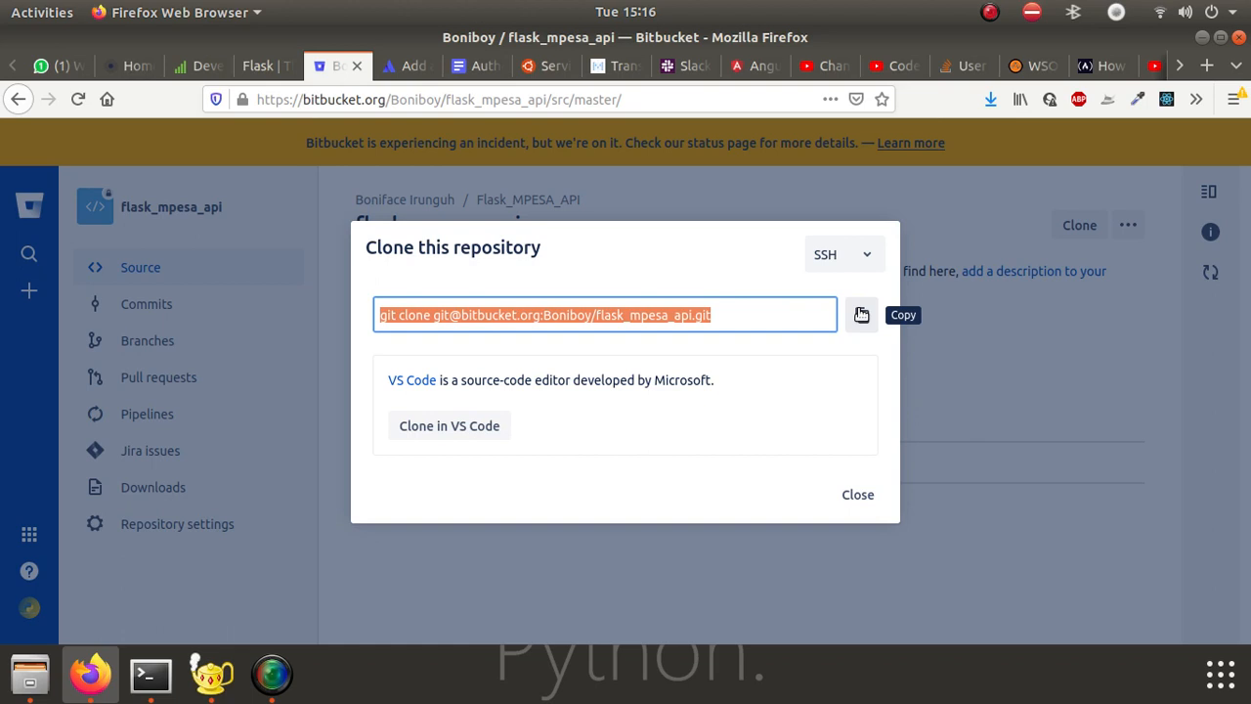
mouse_move(786, 319)
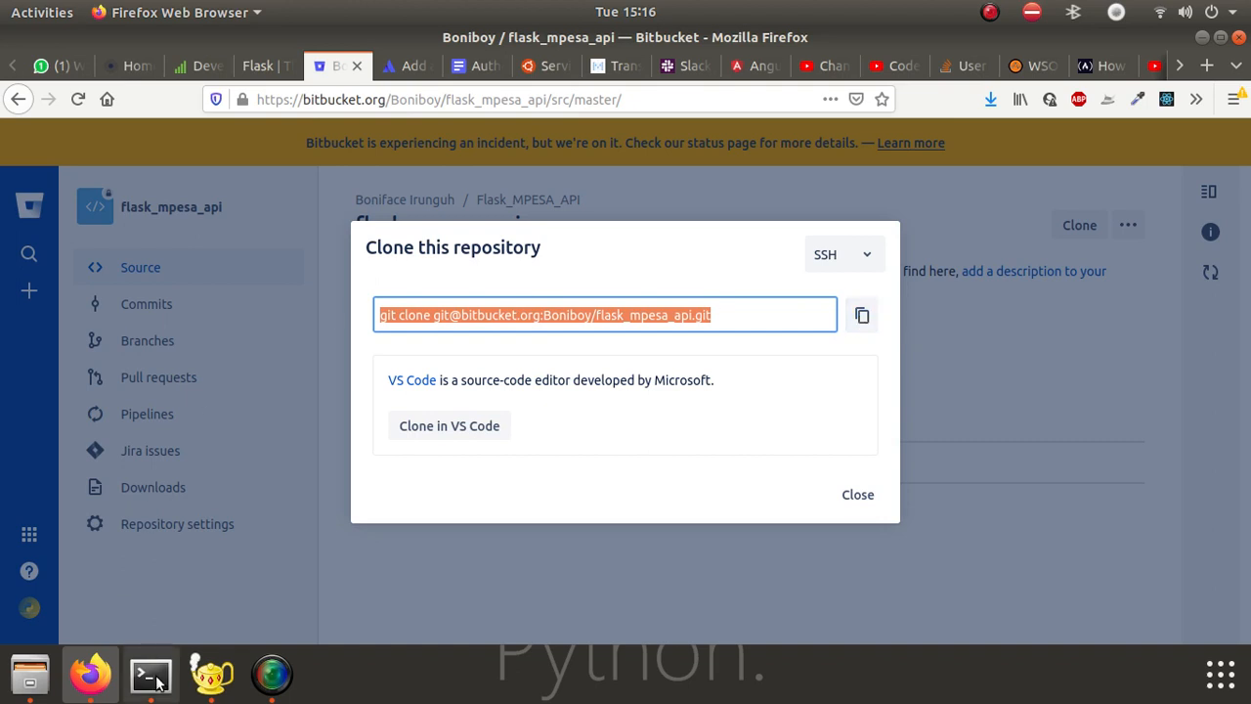
left_click(843, 254)
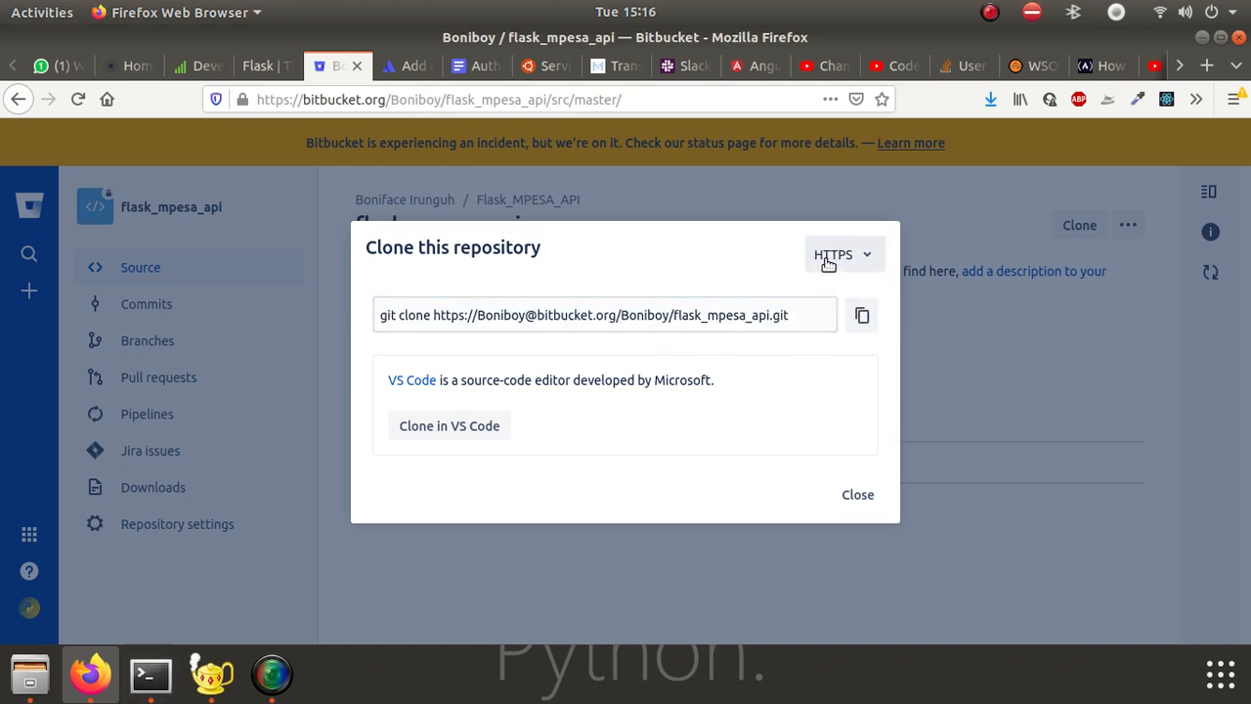
mouse_move(860, 314)
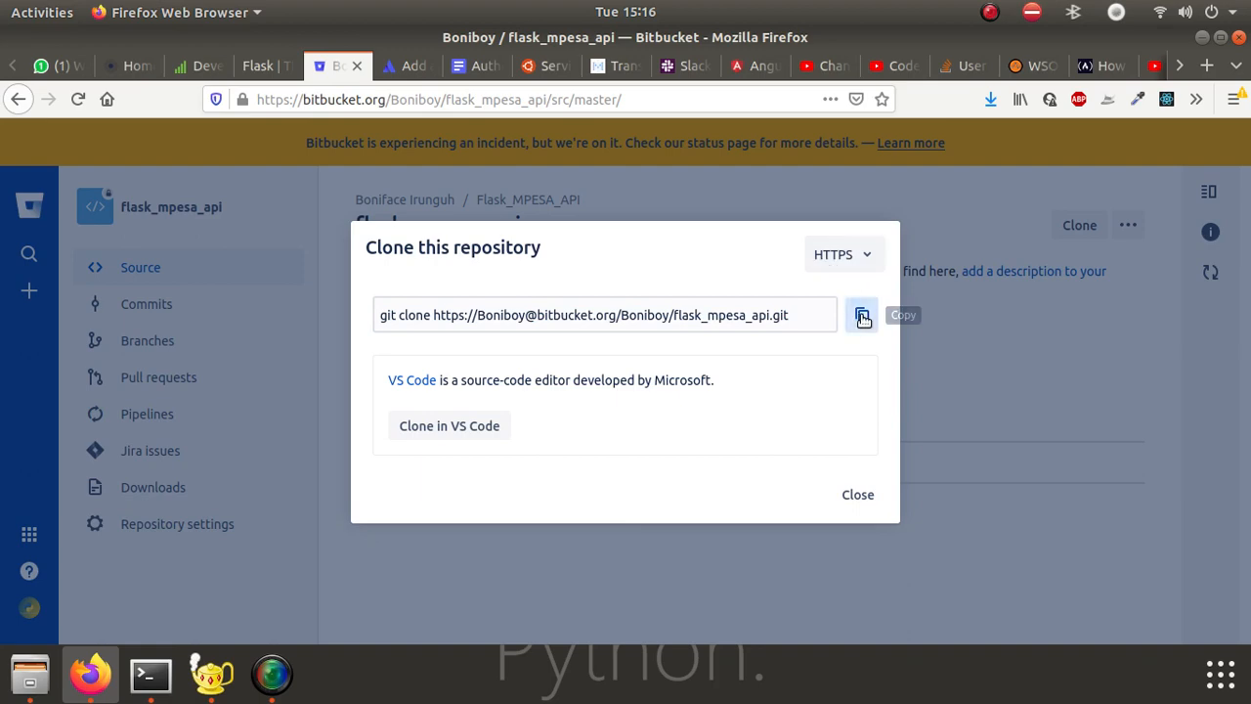
left_click(862, 315)
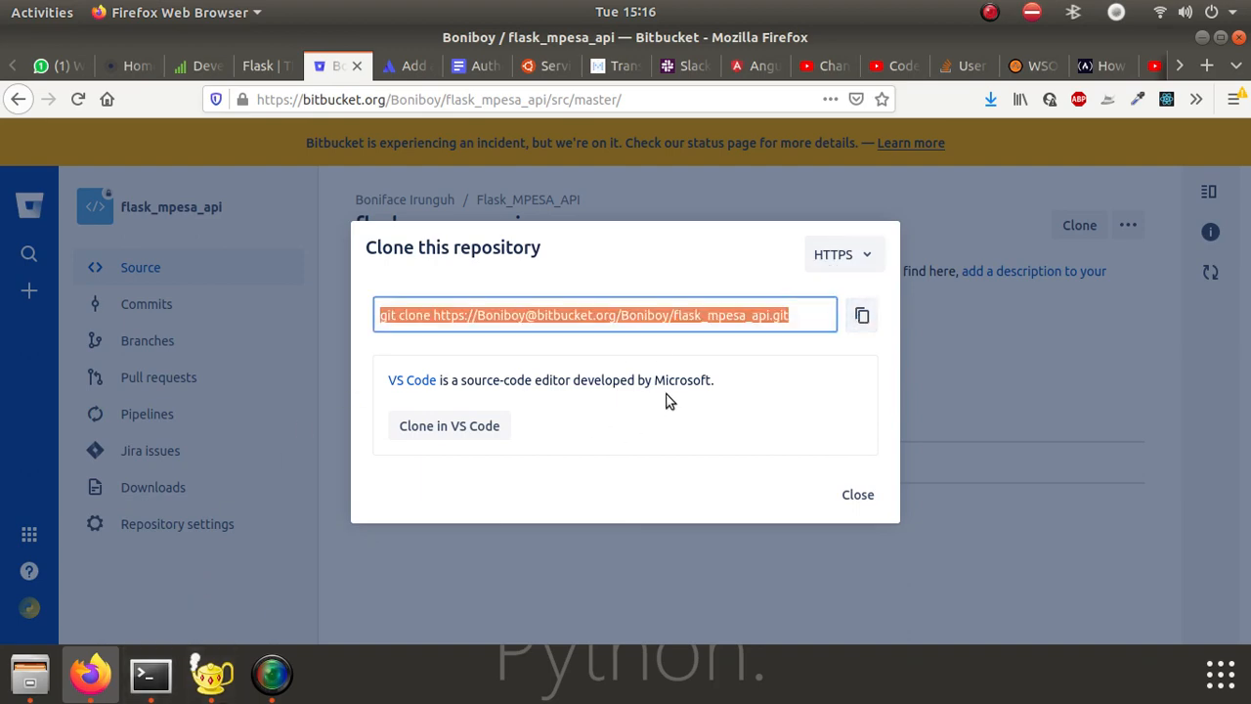
left_click(148, 672)
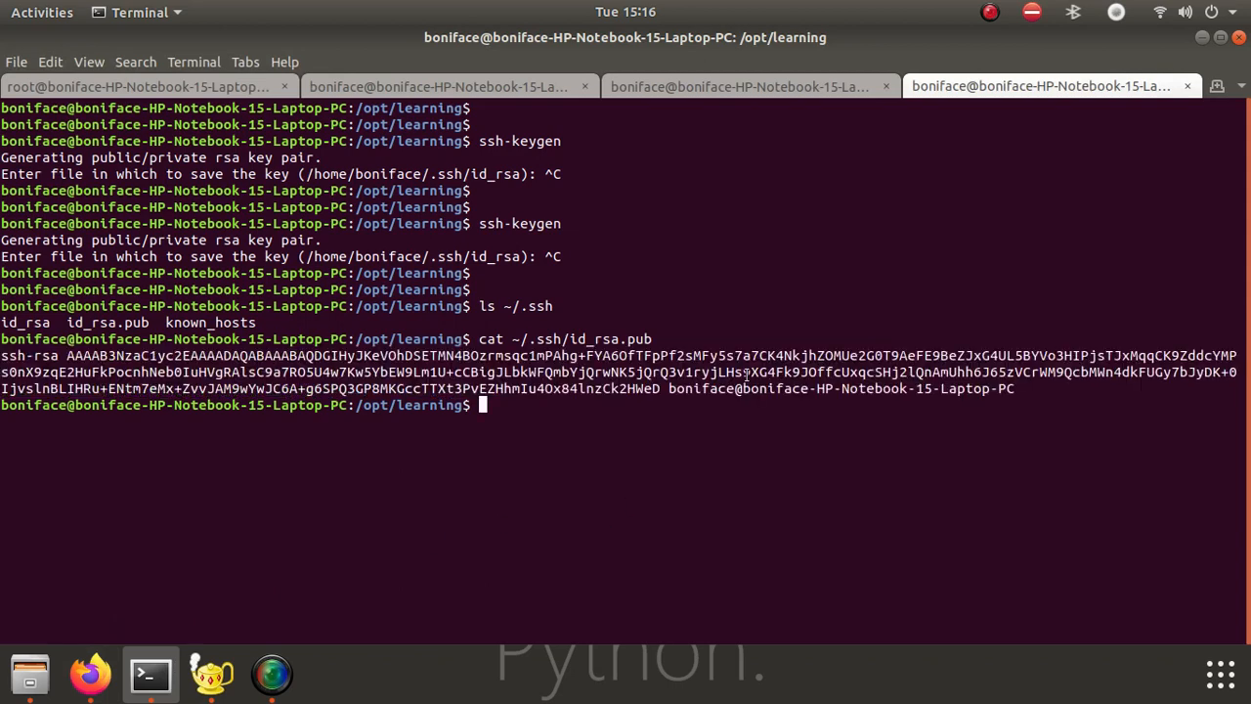
After git clone is denied, run sudo chmod 777 -R learning/ from /opt and return to learning.
type("git clone https://Boniboy@bitbucket.org/Boniboy/flask_mpesa_api.git")
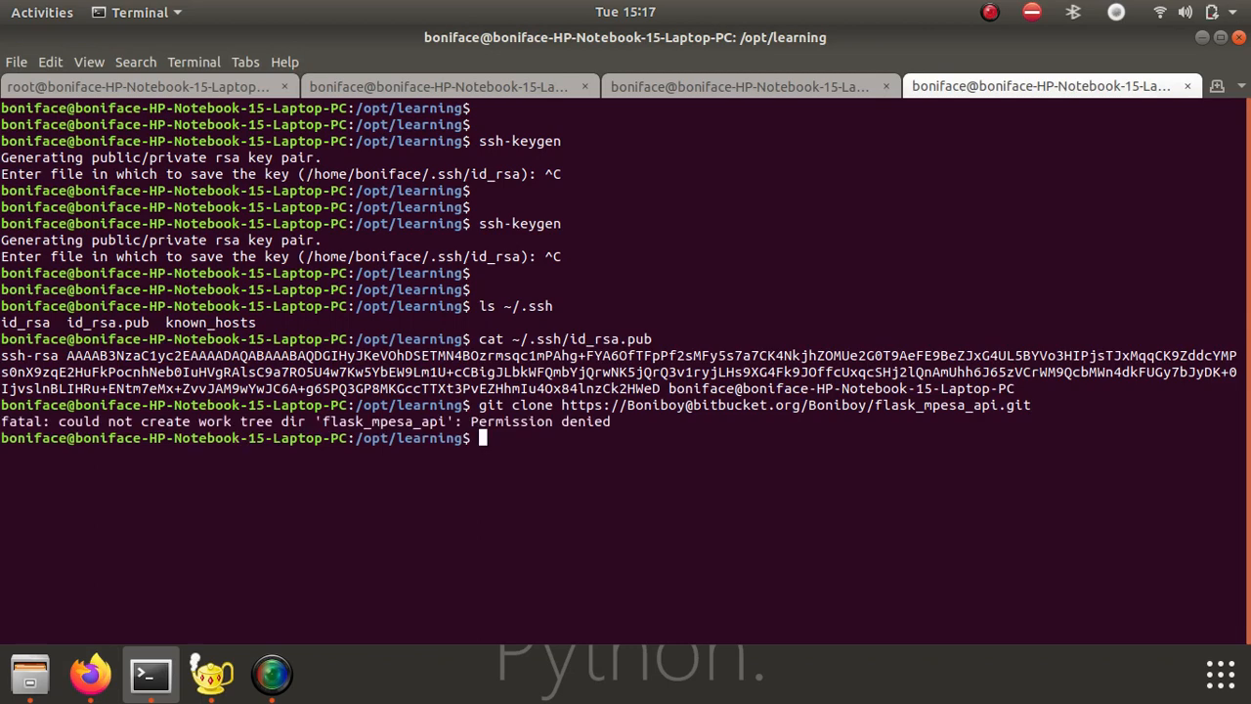
type("sudo mkdir")
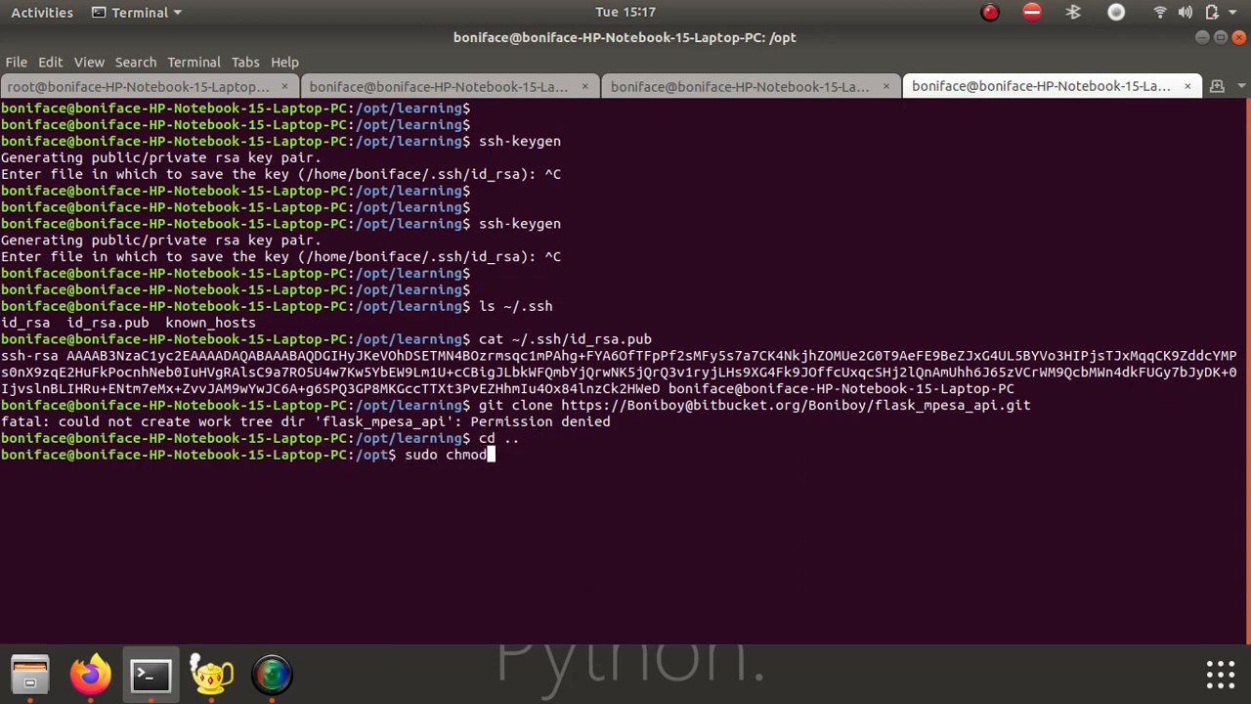
type("777 -")
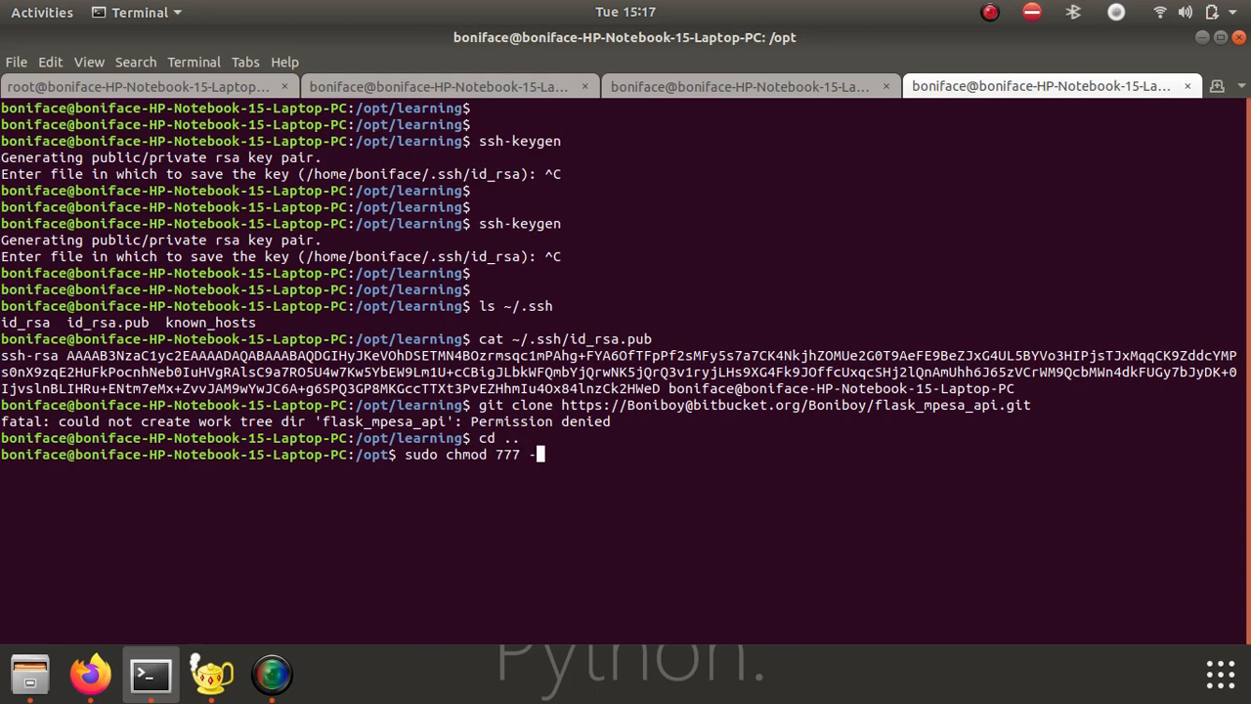
type("R learning/")
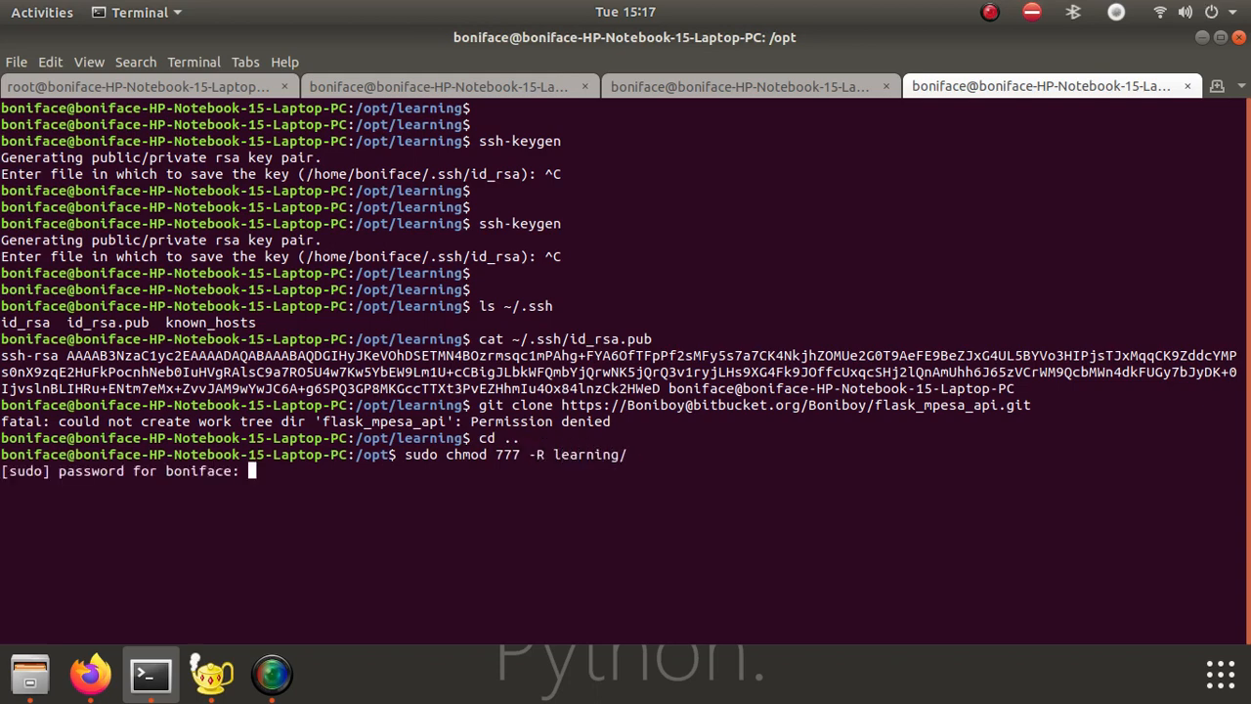
type("cd")
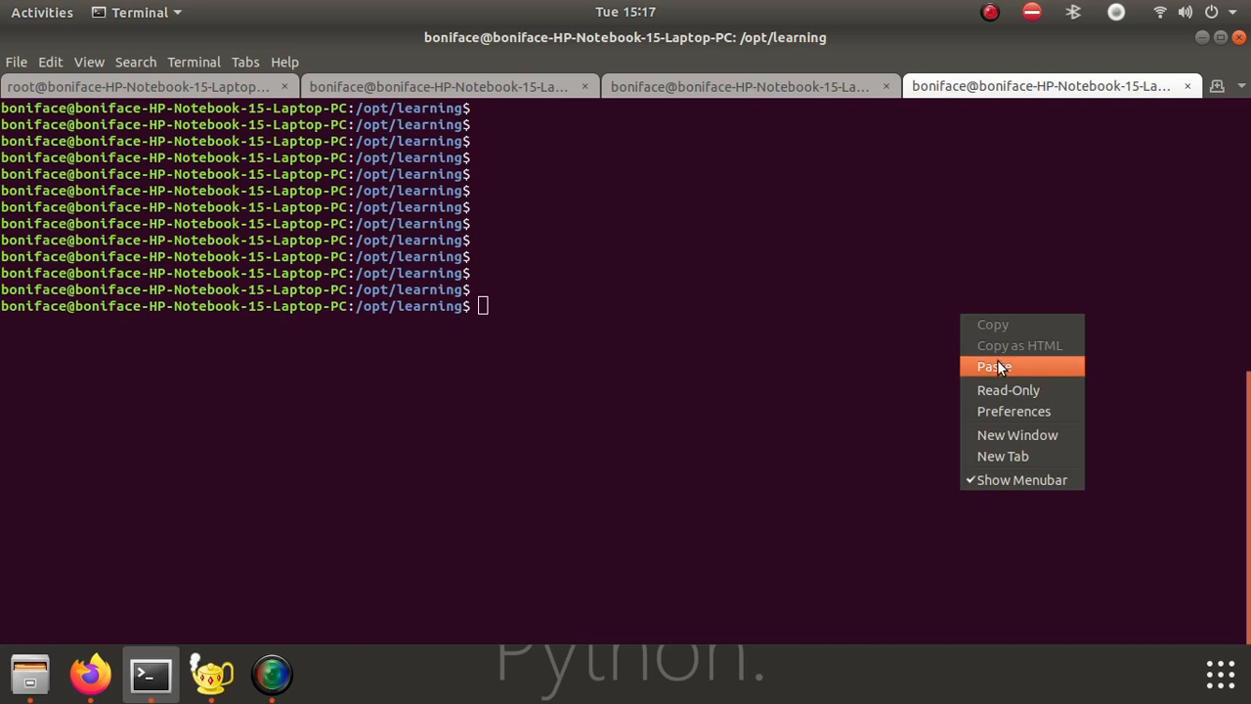
Run the pasted git clone command in /opt/learning and cd into flask_mpesa_api/.
left_click(992, 365)
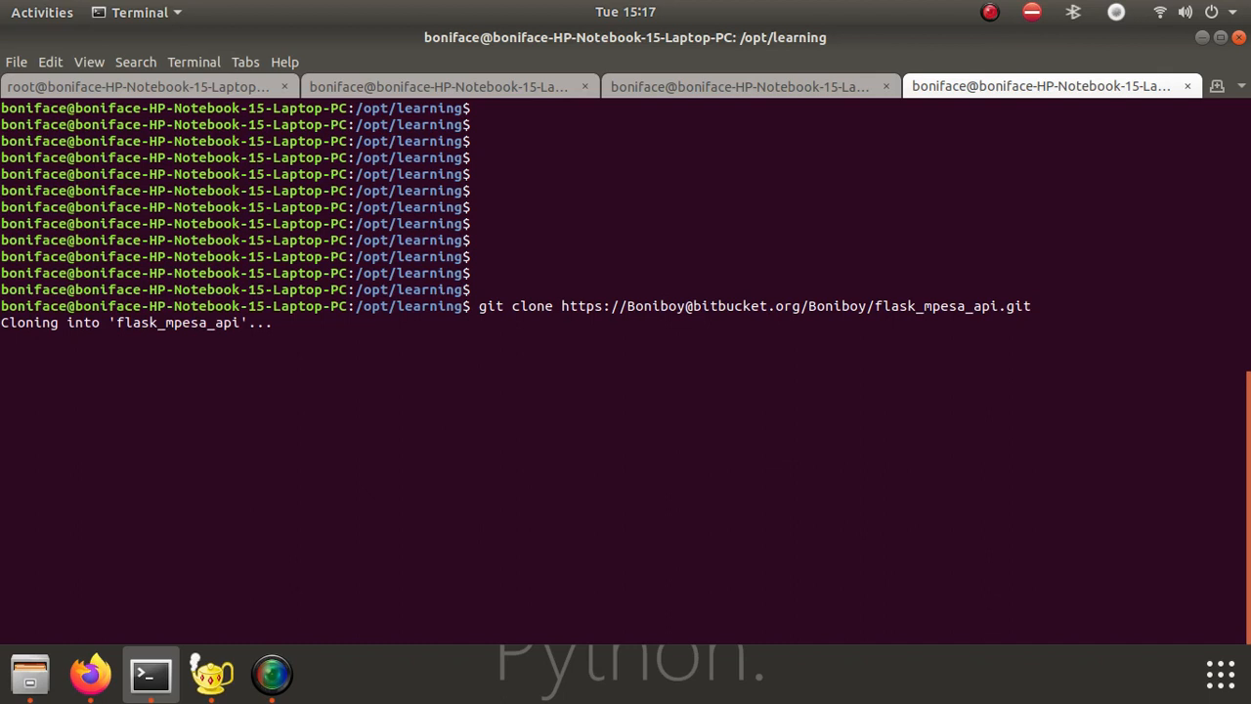
key("Return")
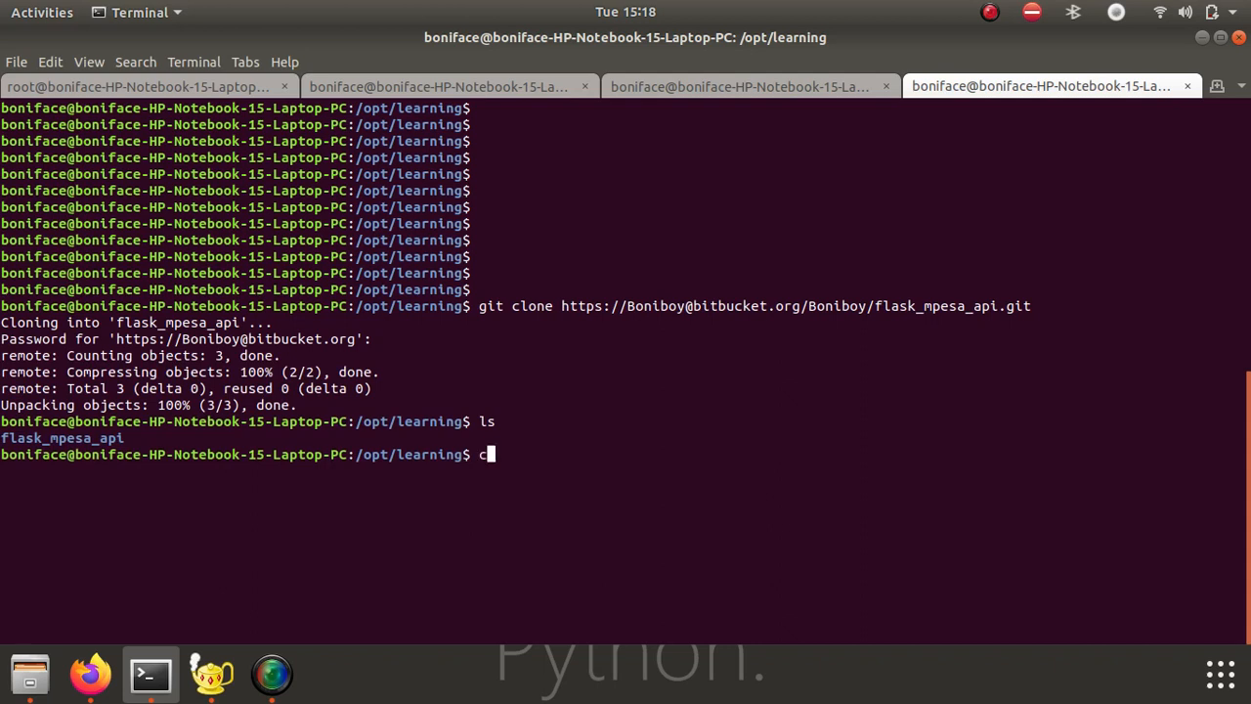
type("d flask_mpesa_api/")
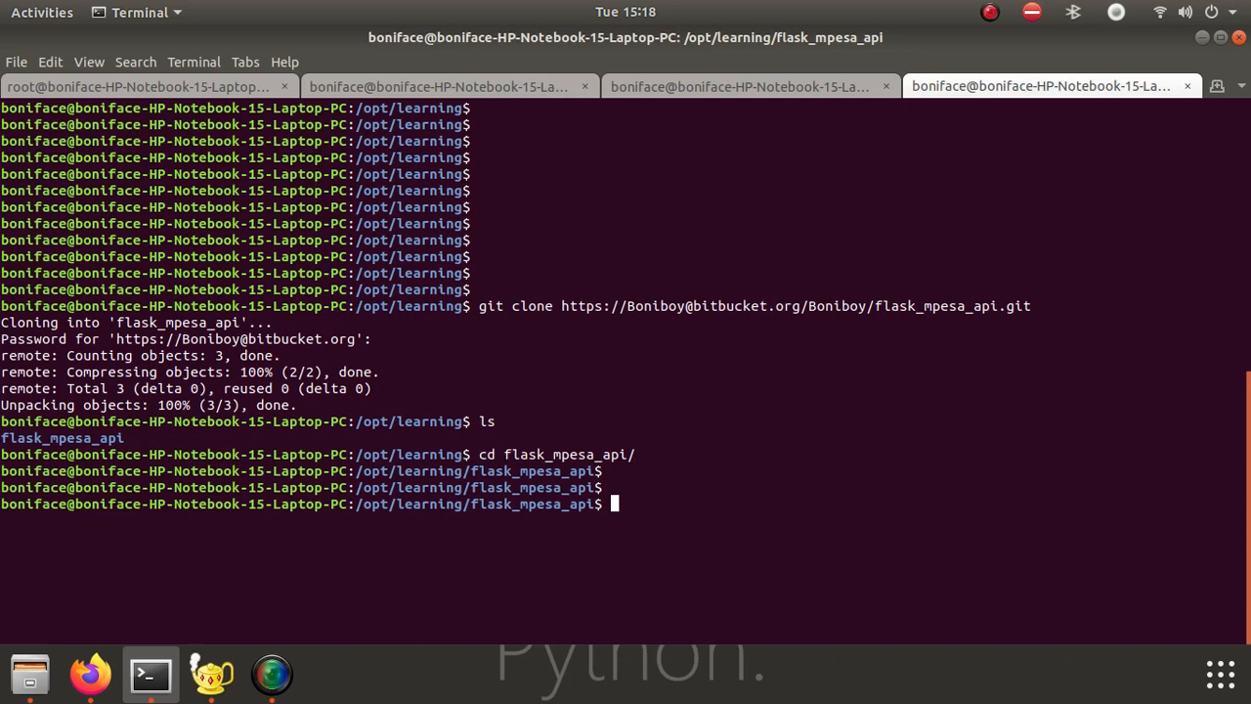
left_click(29, 674)
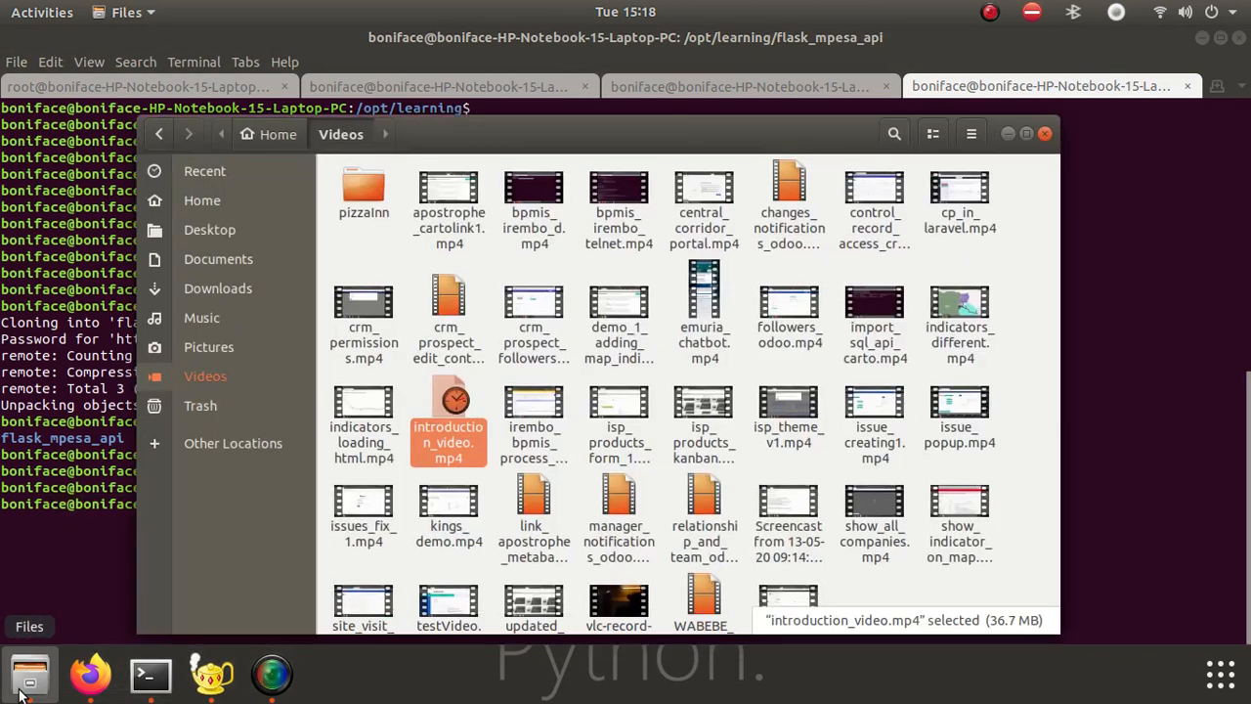
Browse to /opt/learning and open flask_mpesa_api, showing .git and .gitignore.
left_click(233, 442)
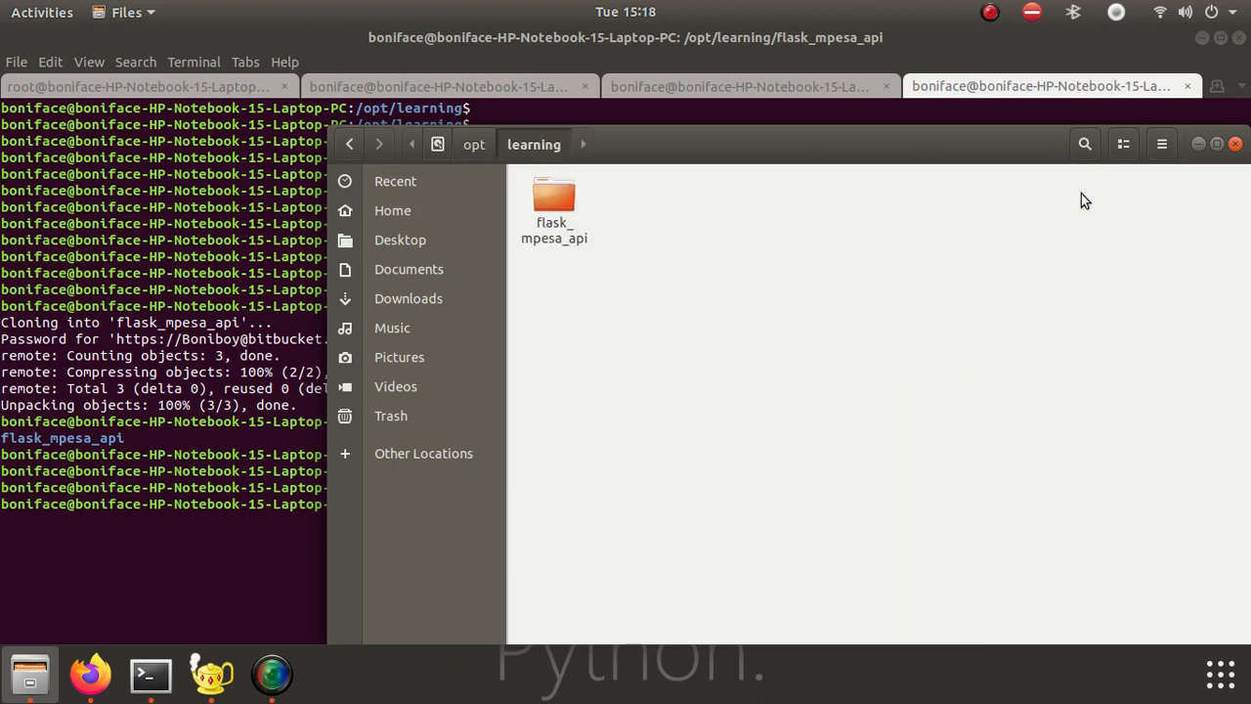
double_click(555, 195)
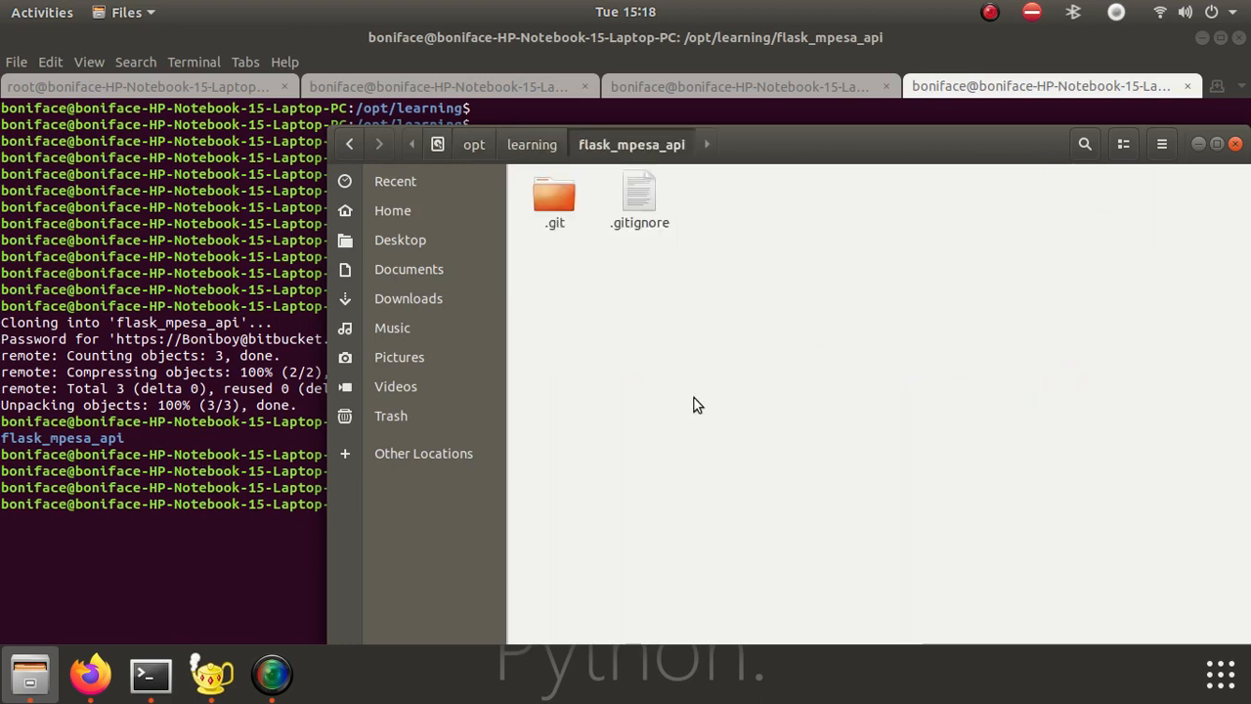